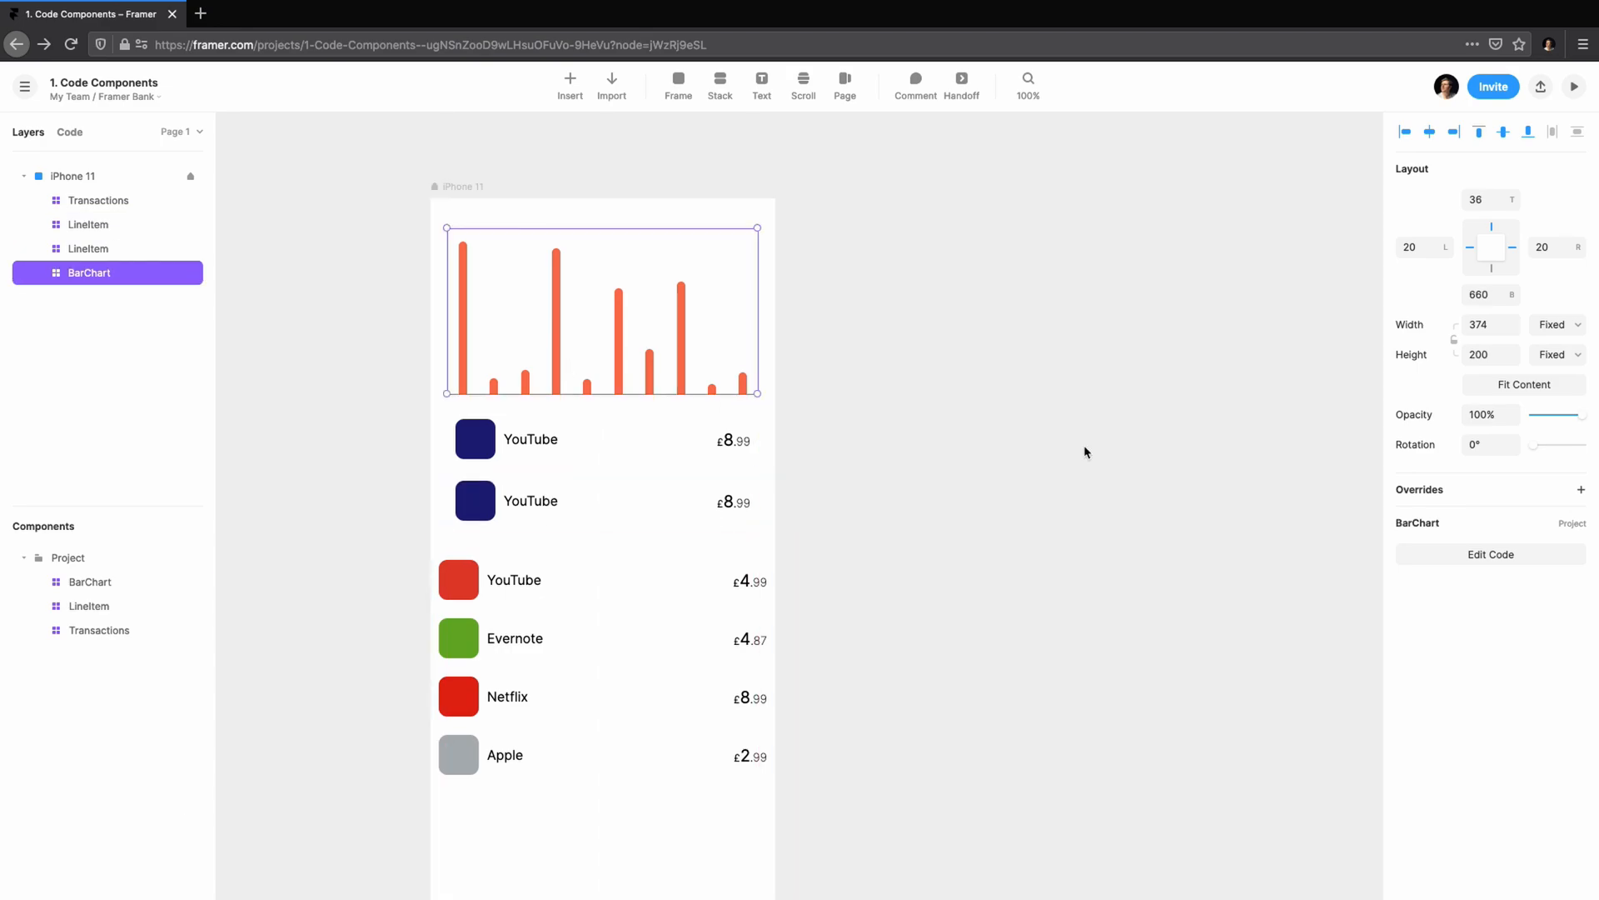
- Set code to show only when used in the empty project, then bring up the main menu's Code options
left_click(1490, 554)
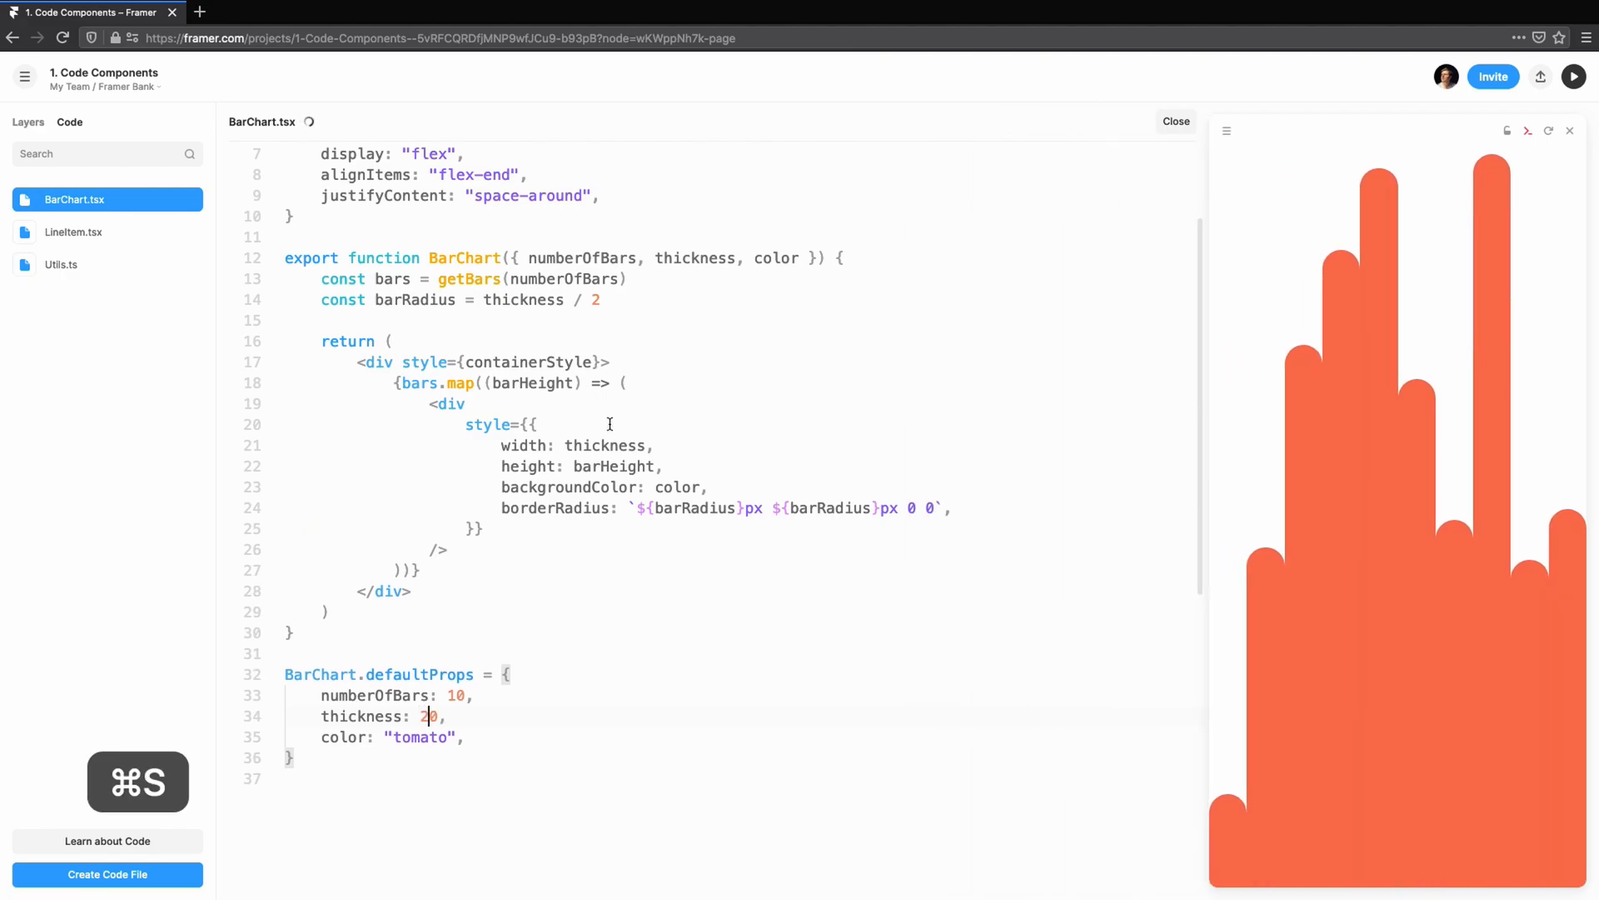
left_click(73, 232)
type("const nameStyle = { flex: 1")
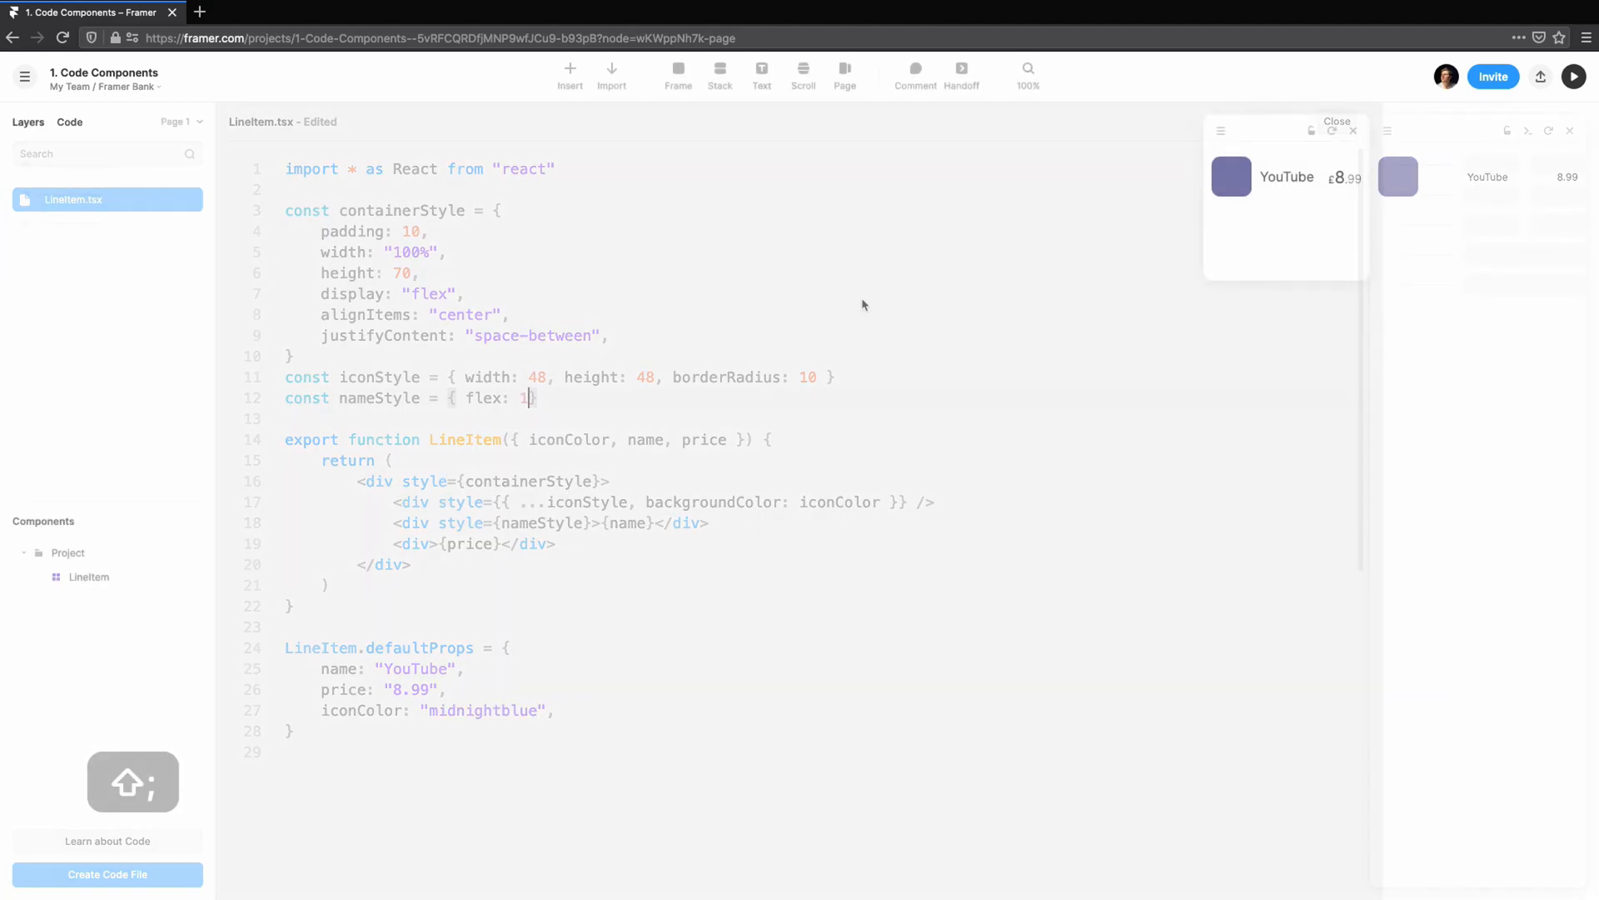
left_click(677, 74)
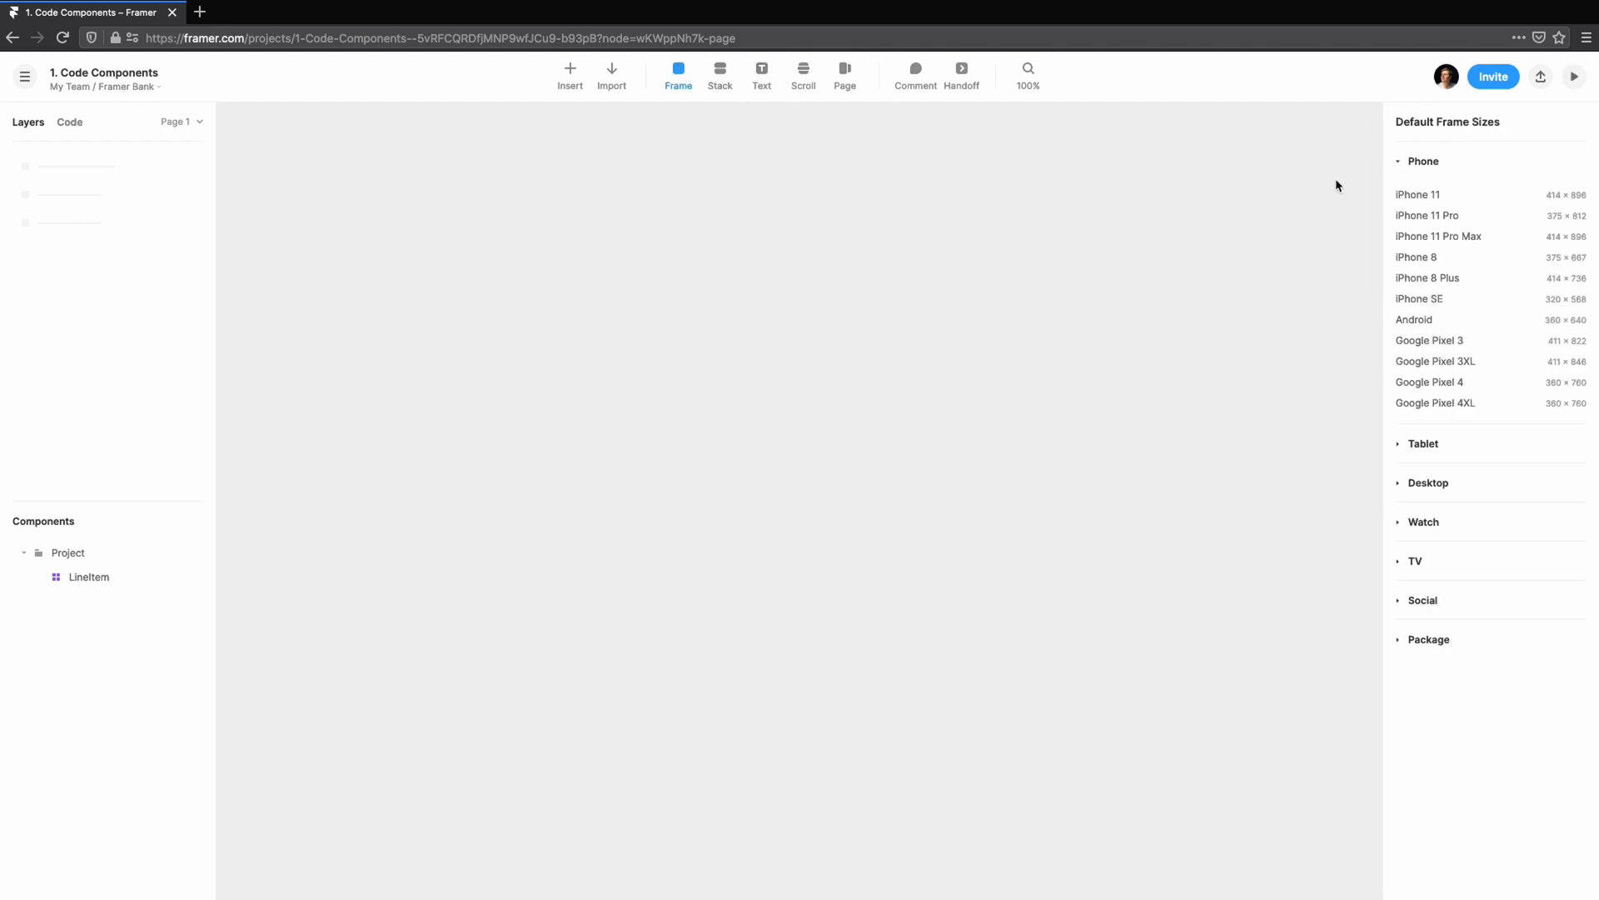
left_click(1417, 194)
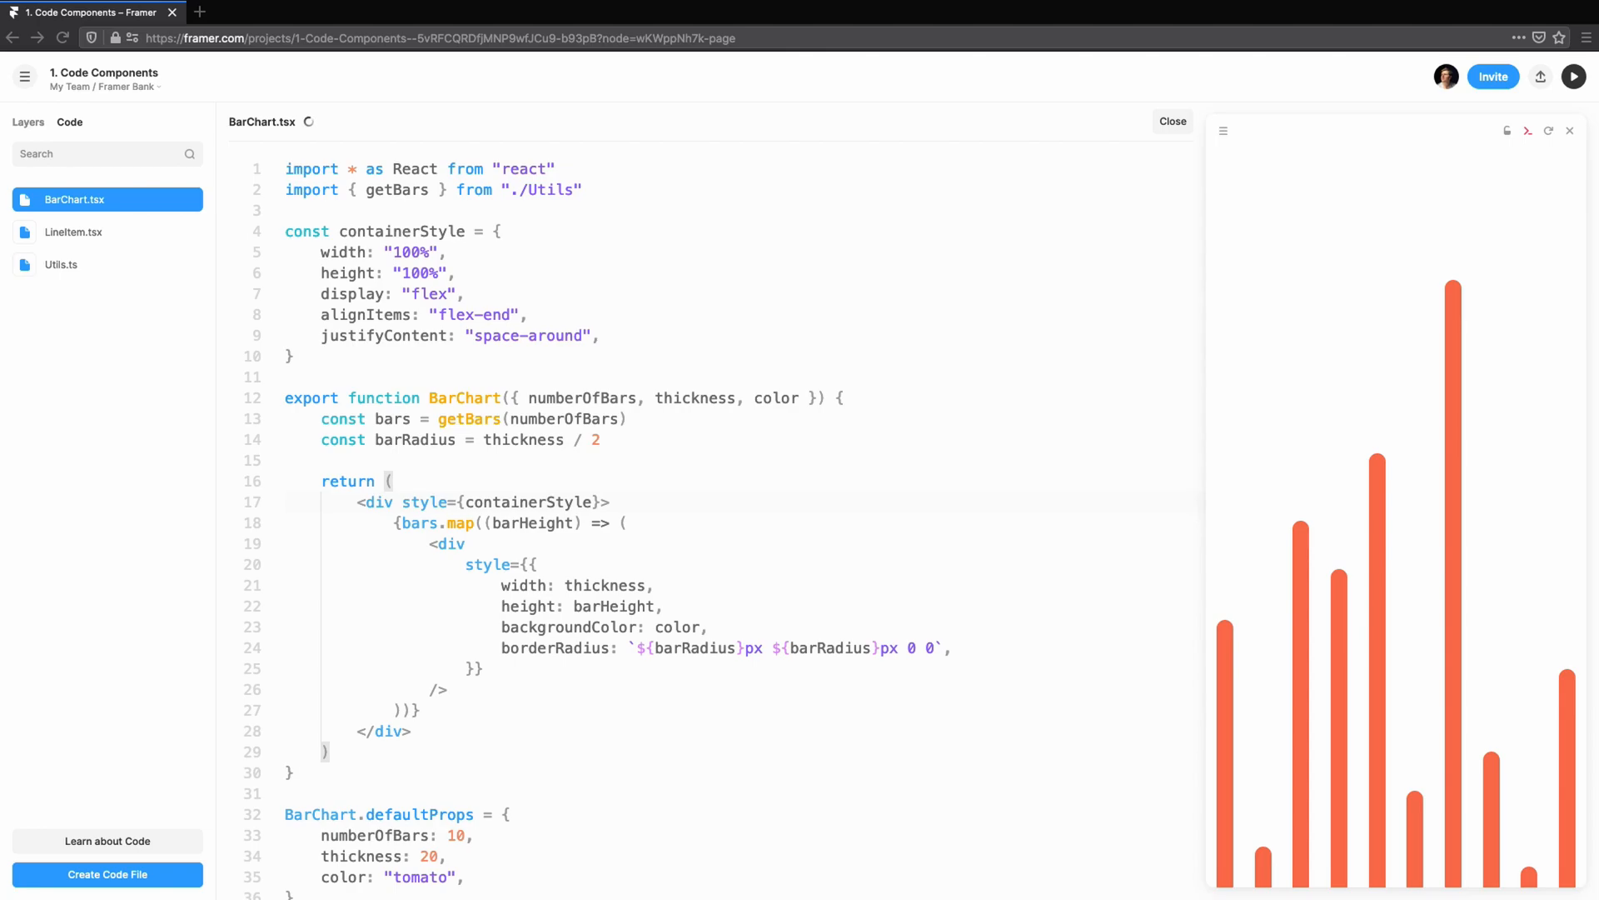
scroll("down", 3)
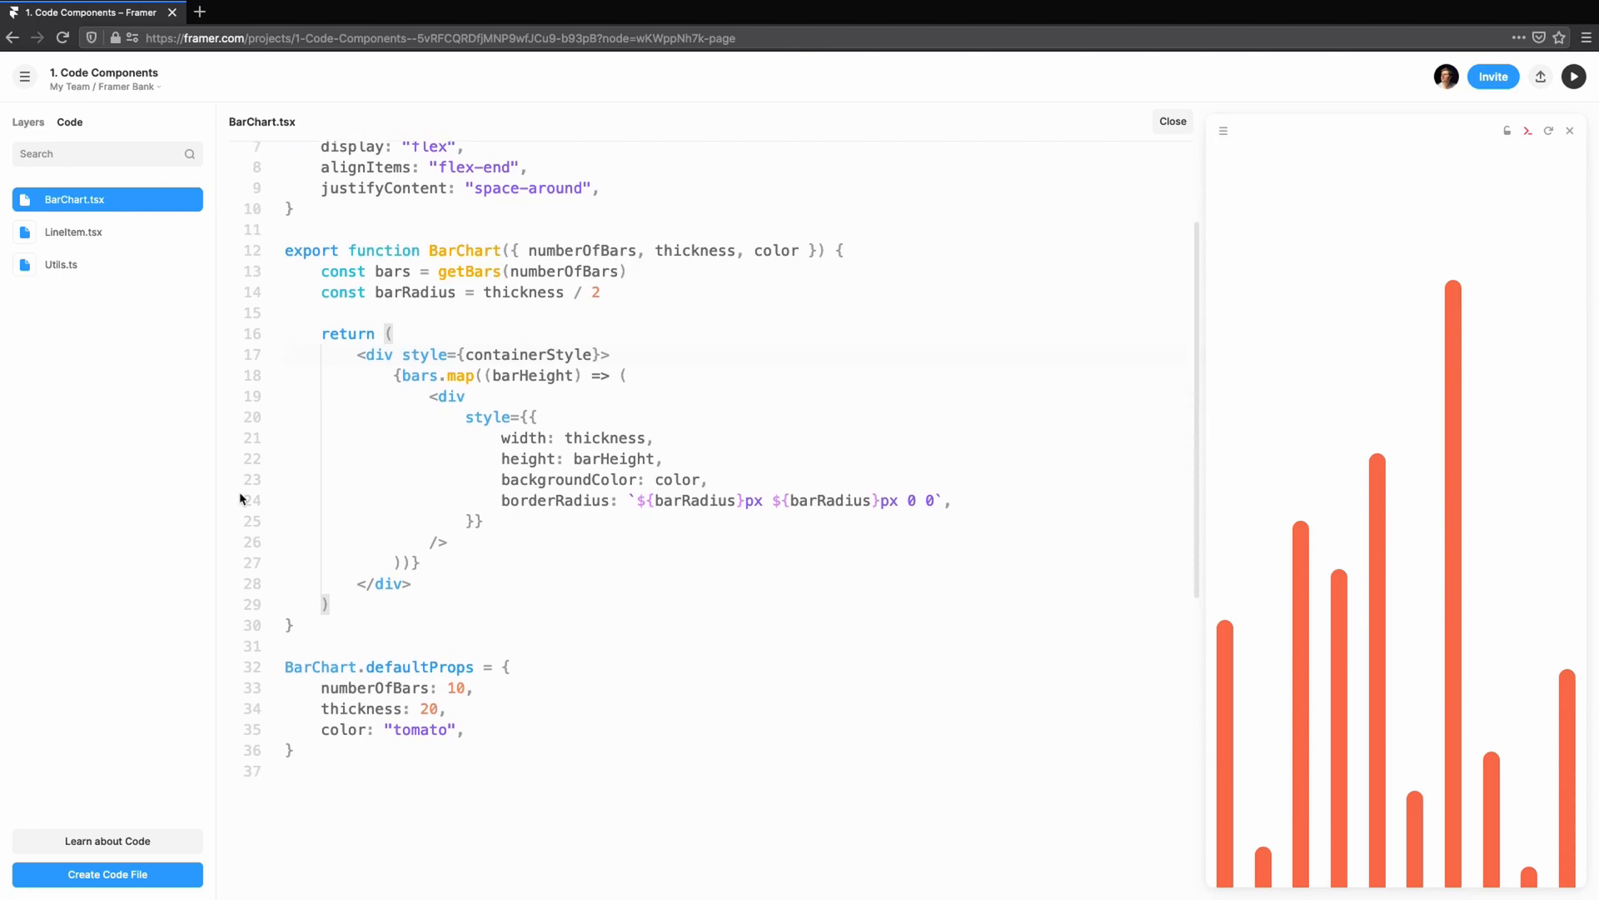
left_click(1172, 122)
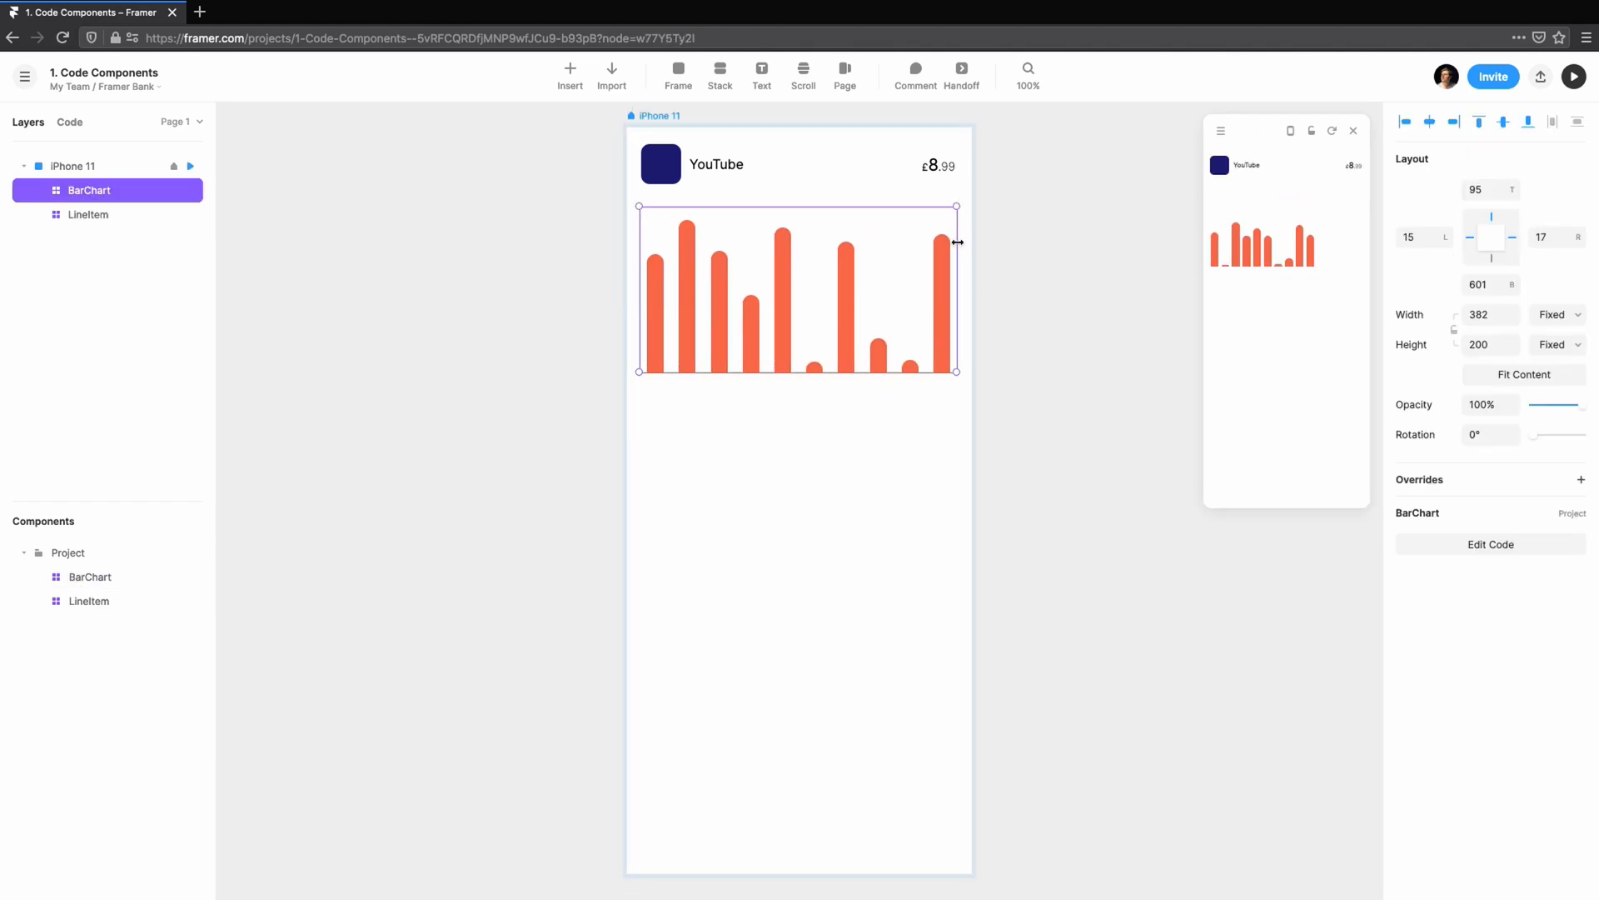
left_click(89, 214)
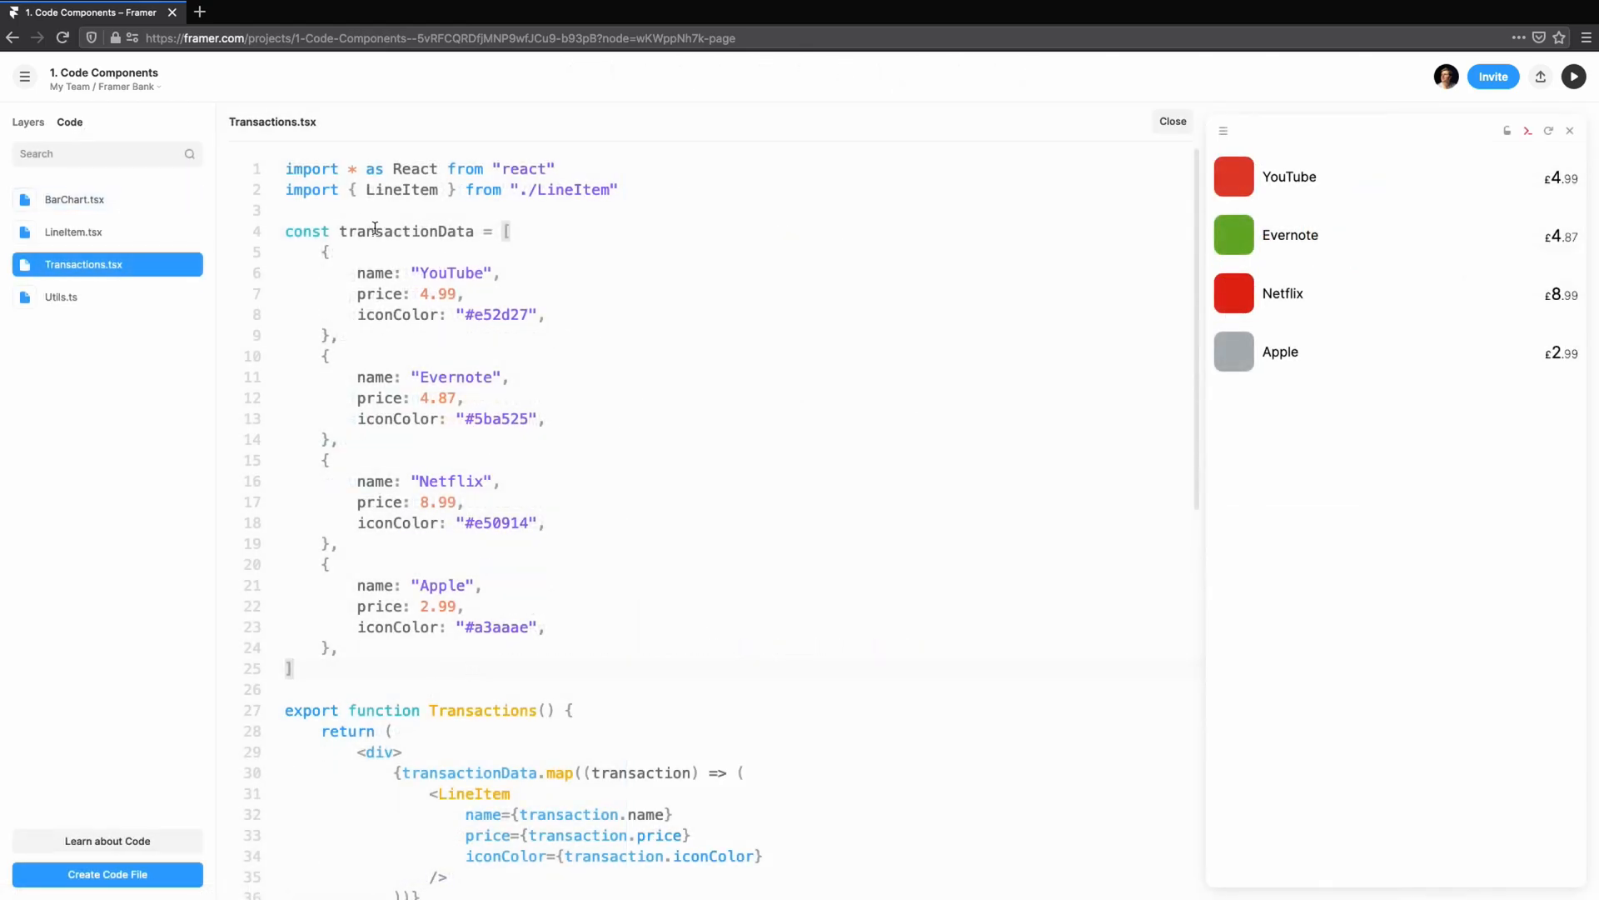
scroll("down", 3)
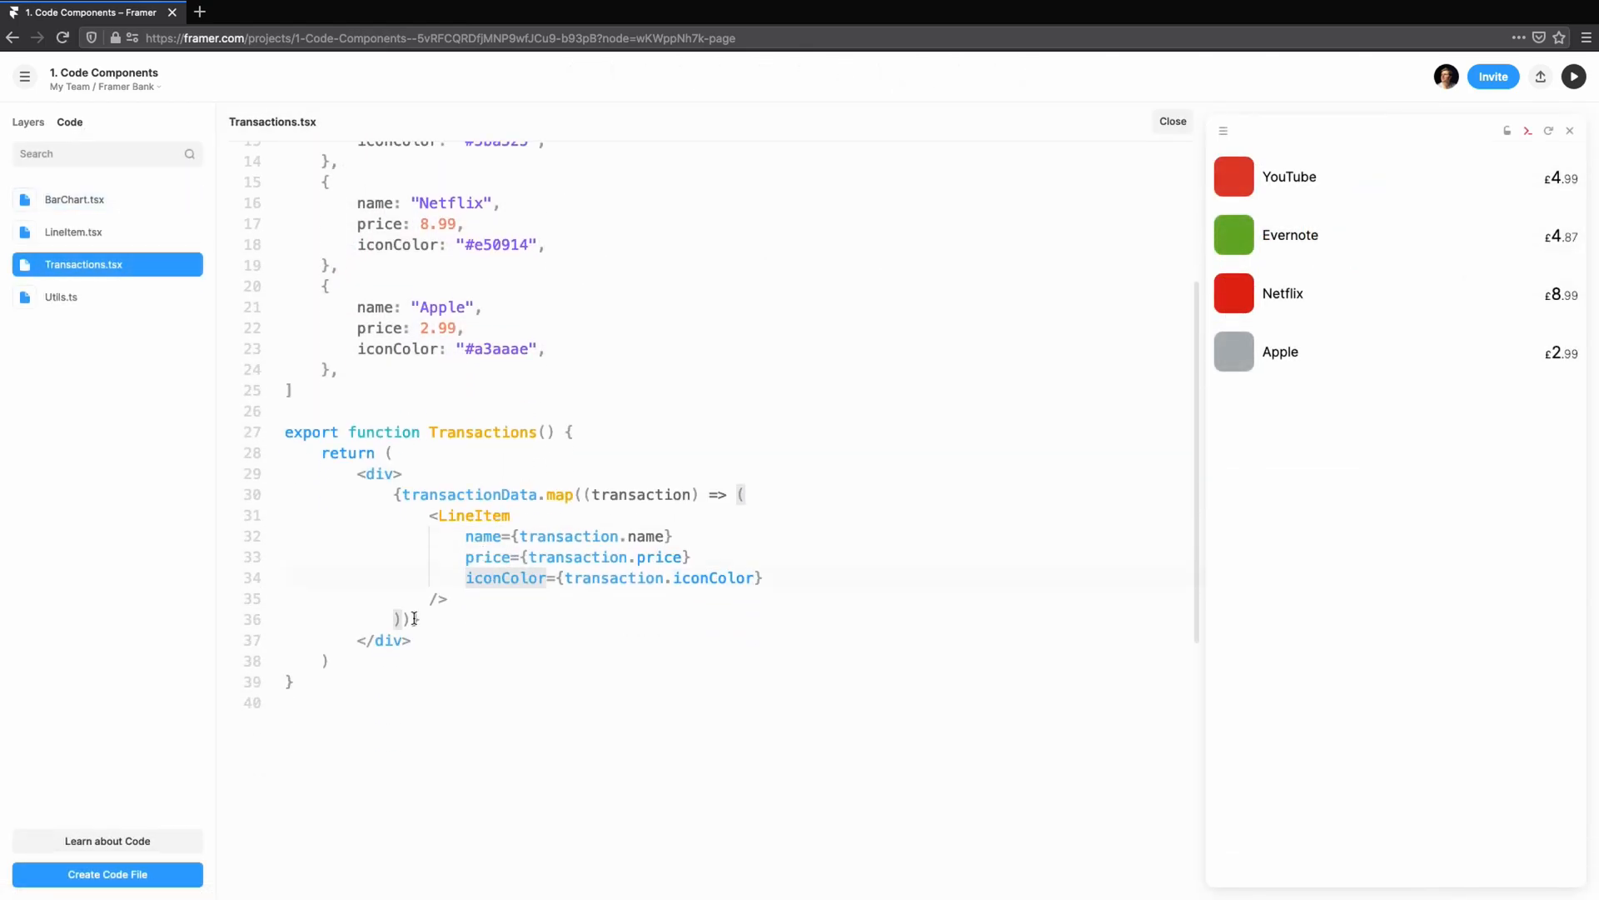
left_click(1171, 122)
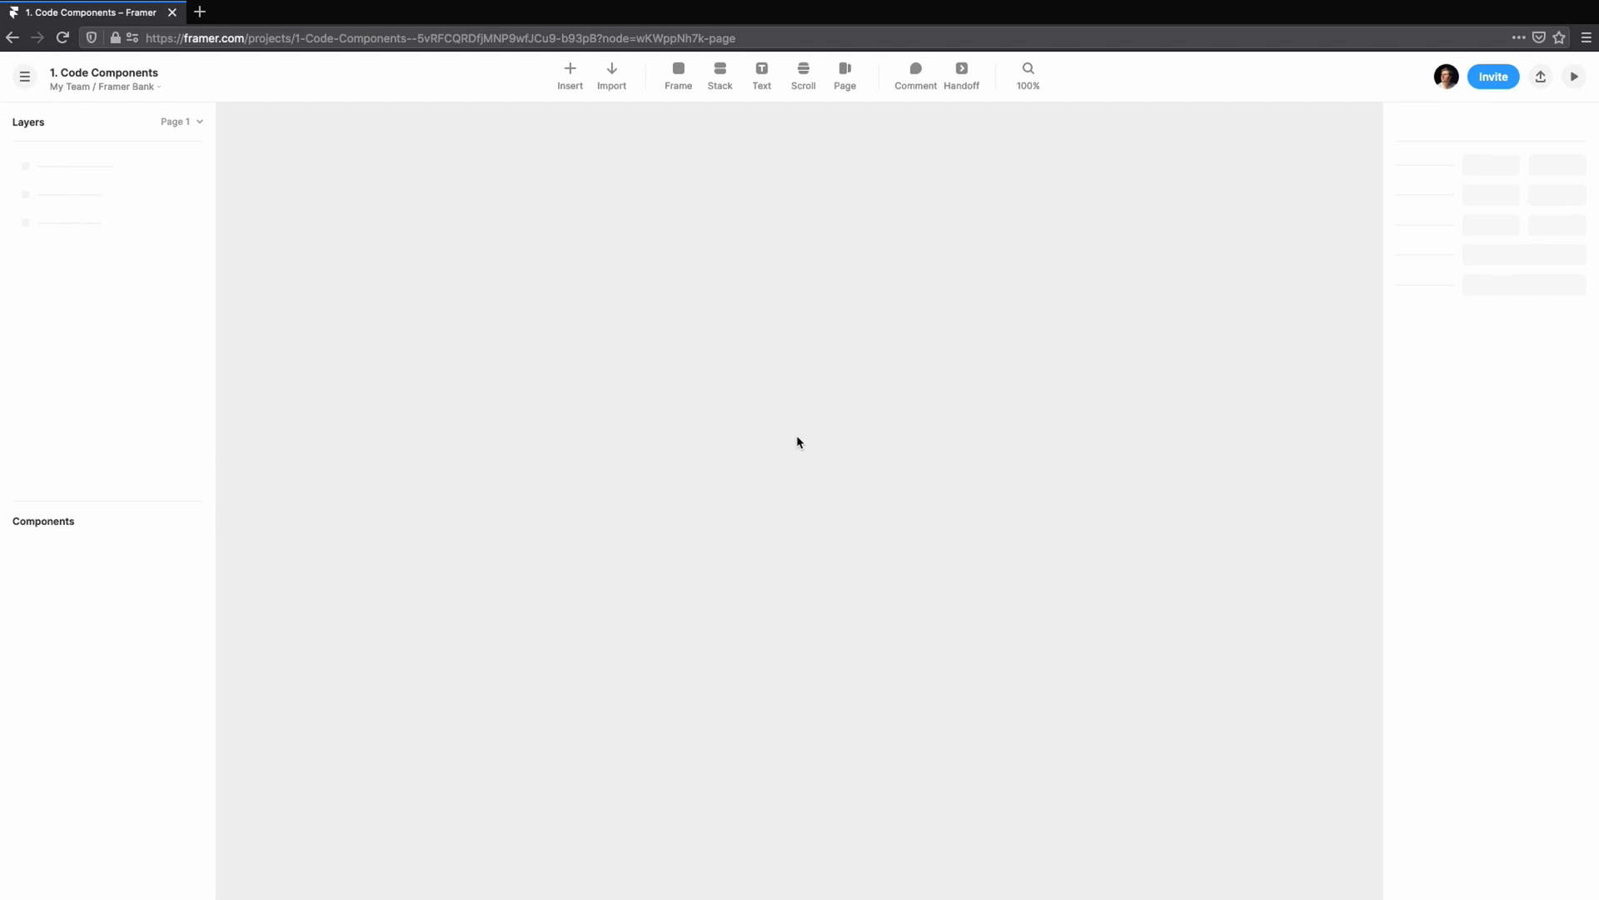
mouse_move(86, 105)
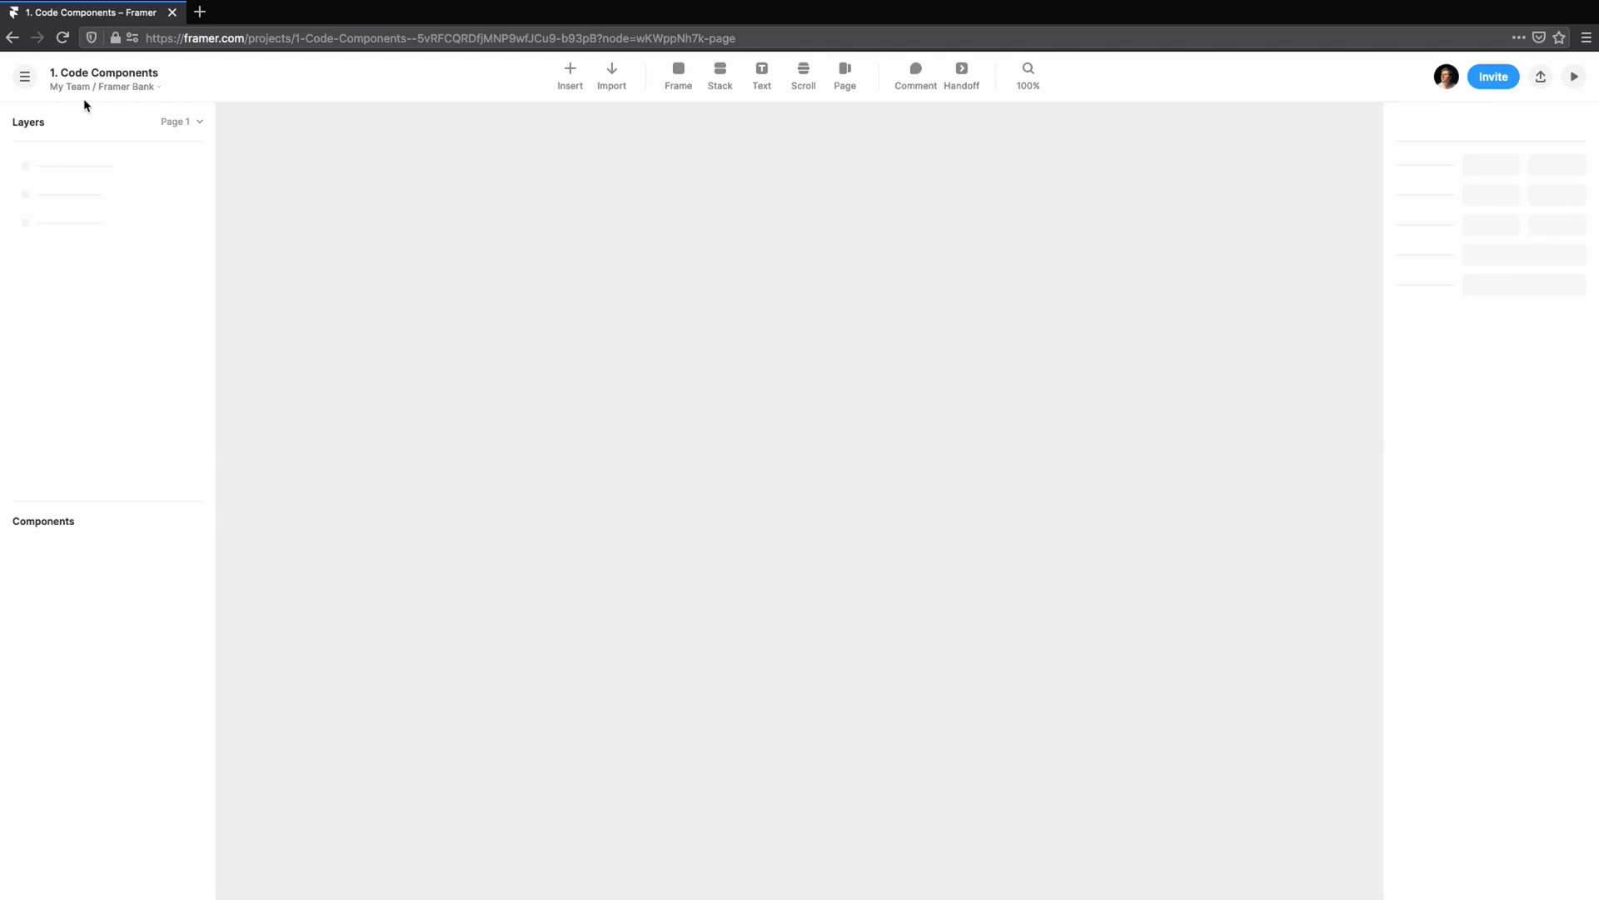
left_click(23, 76)
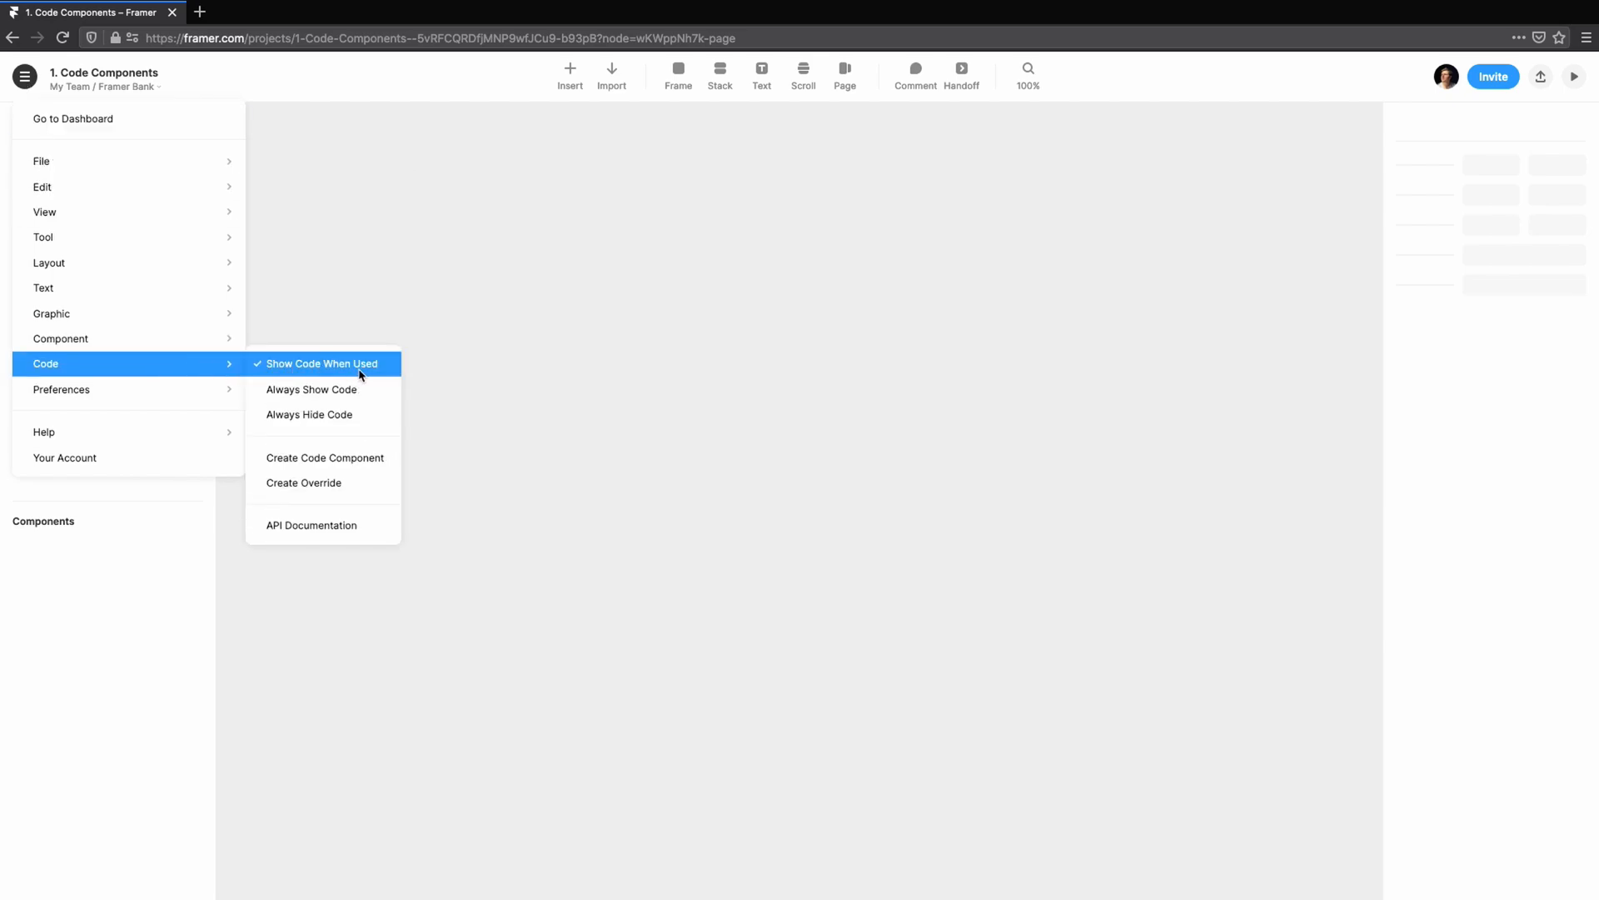
mouse_move(324, 457)
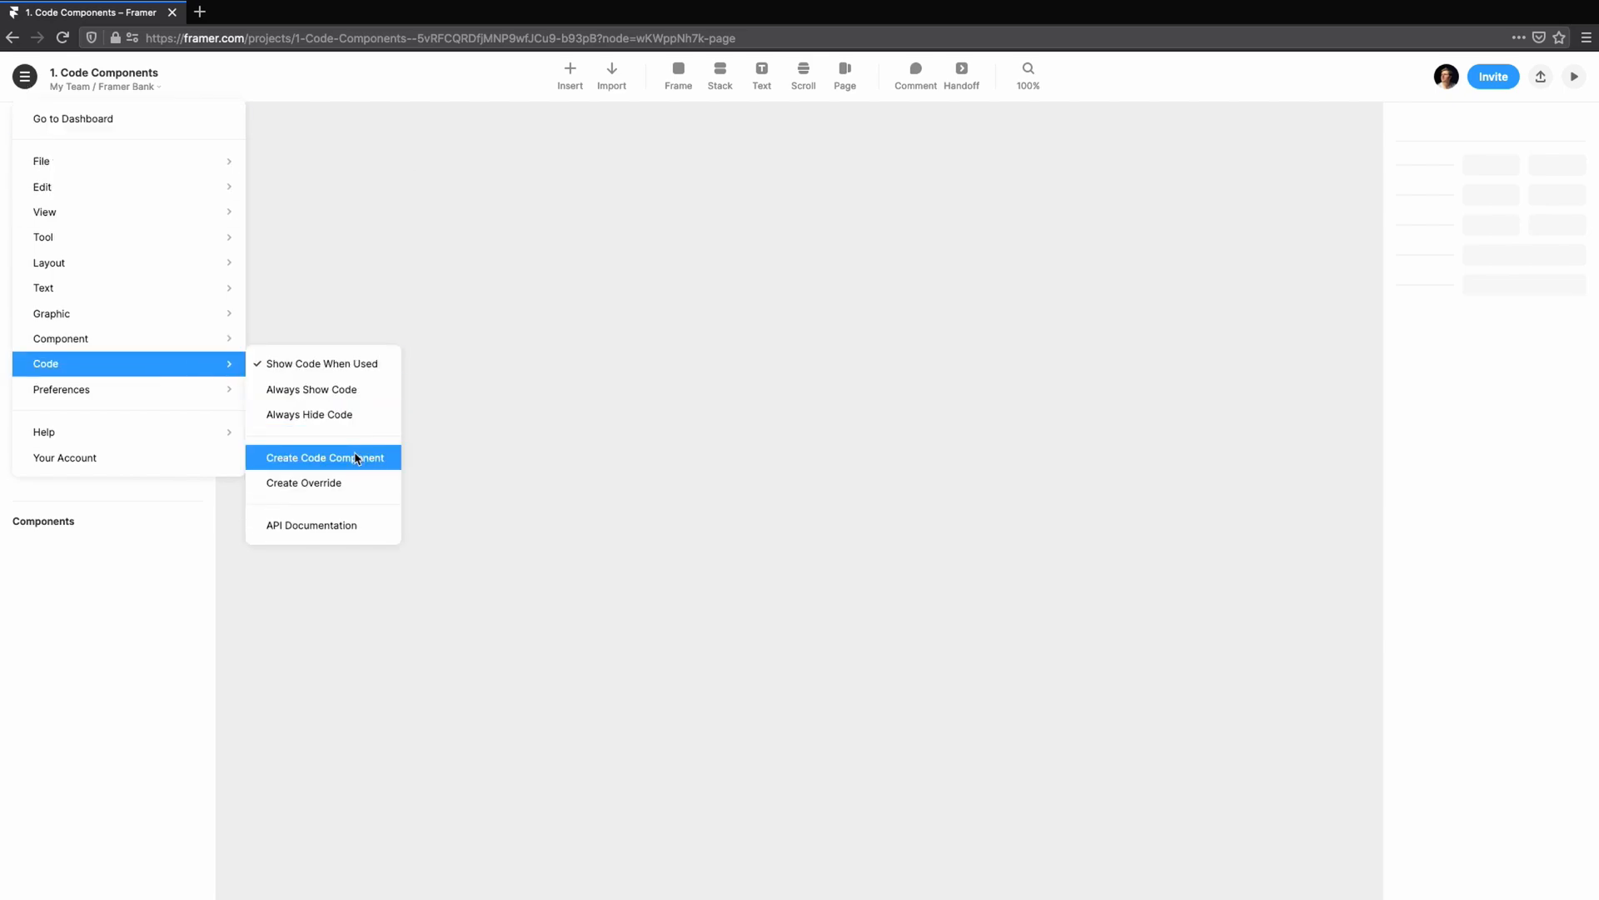
- Create a new code component named LineItem from the starter template
left_click(324, 457)
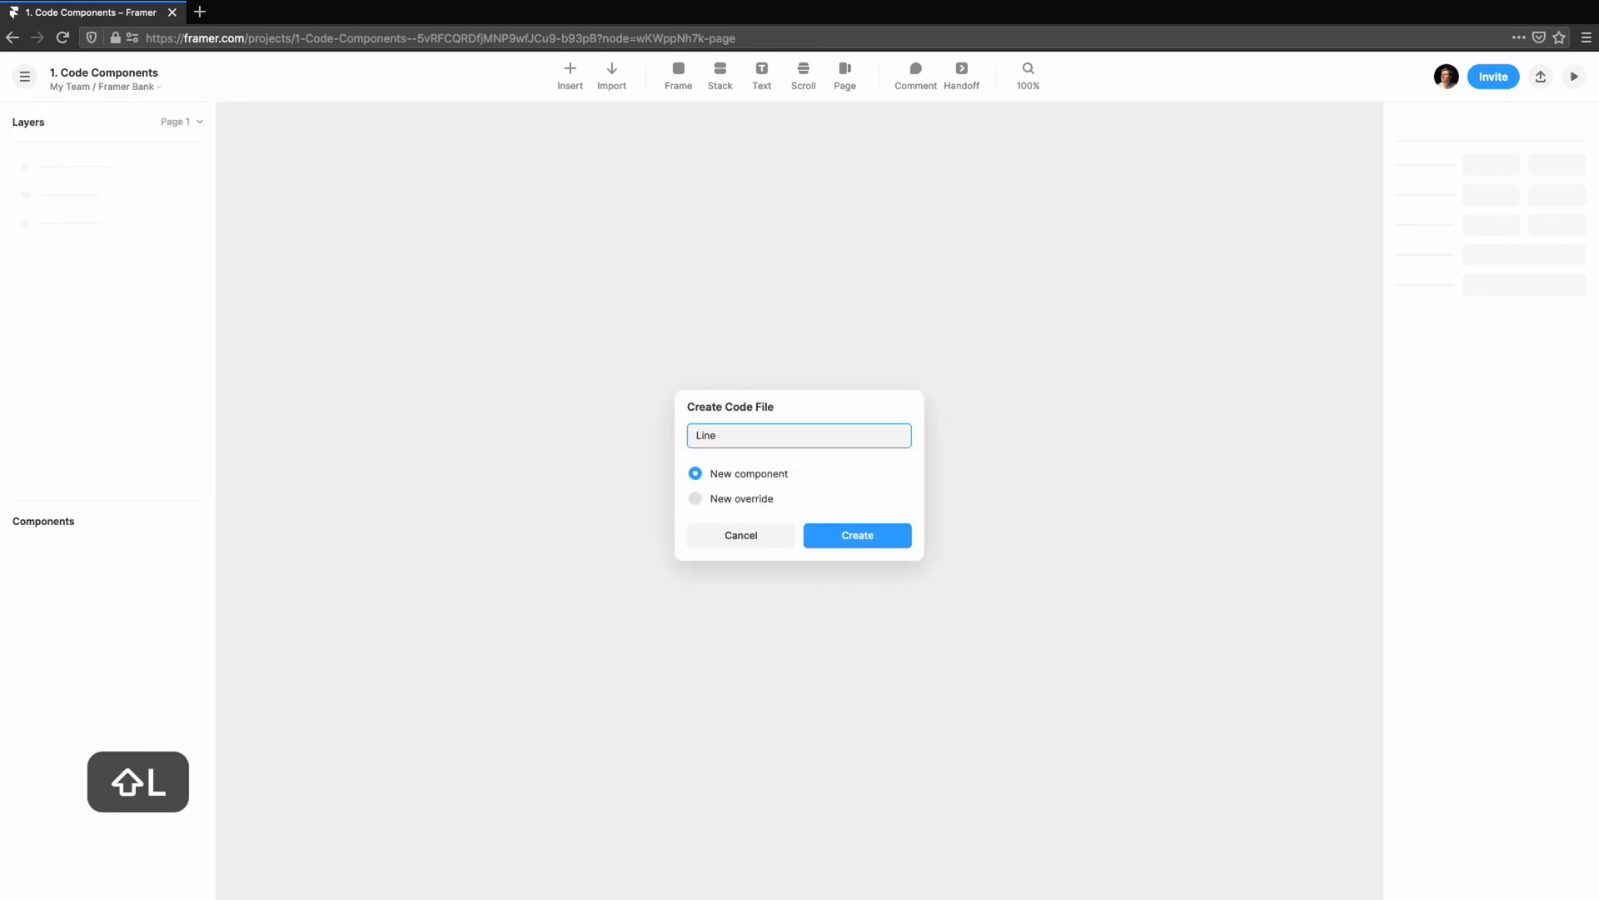
type("Item")
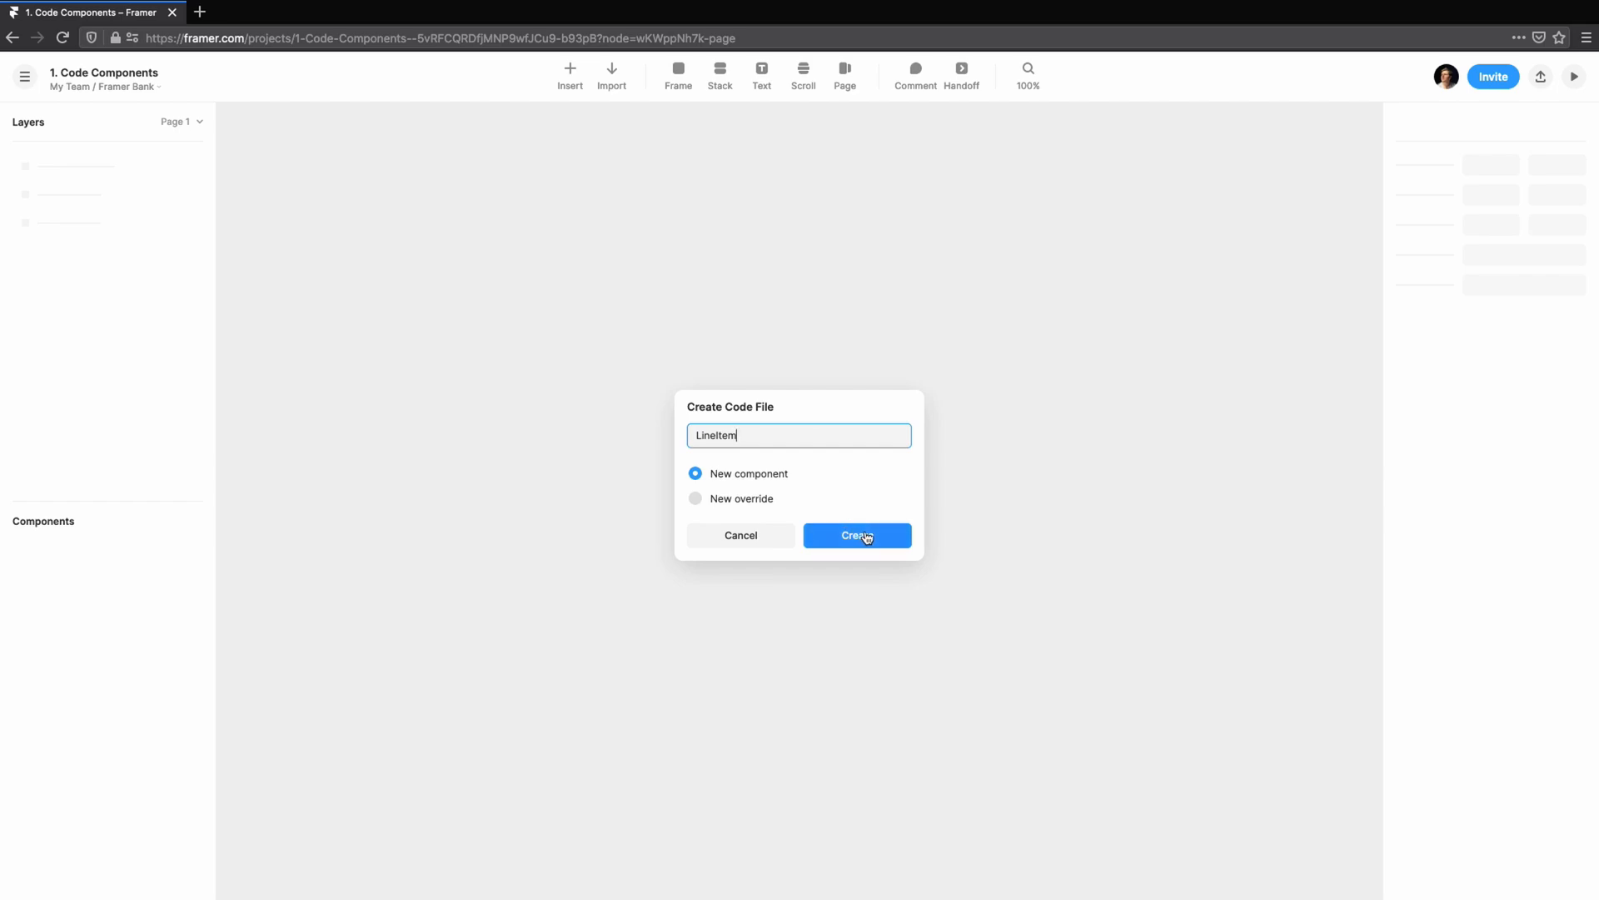
left_click(856, 536)
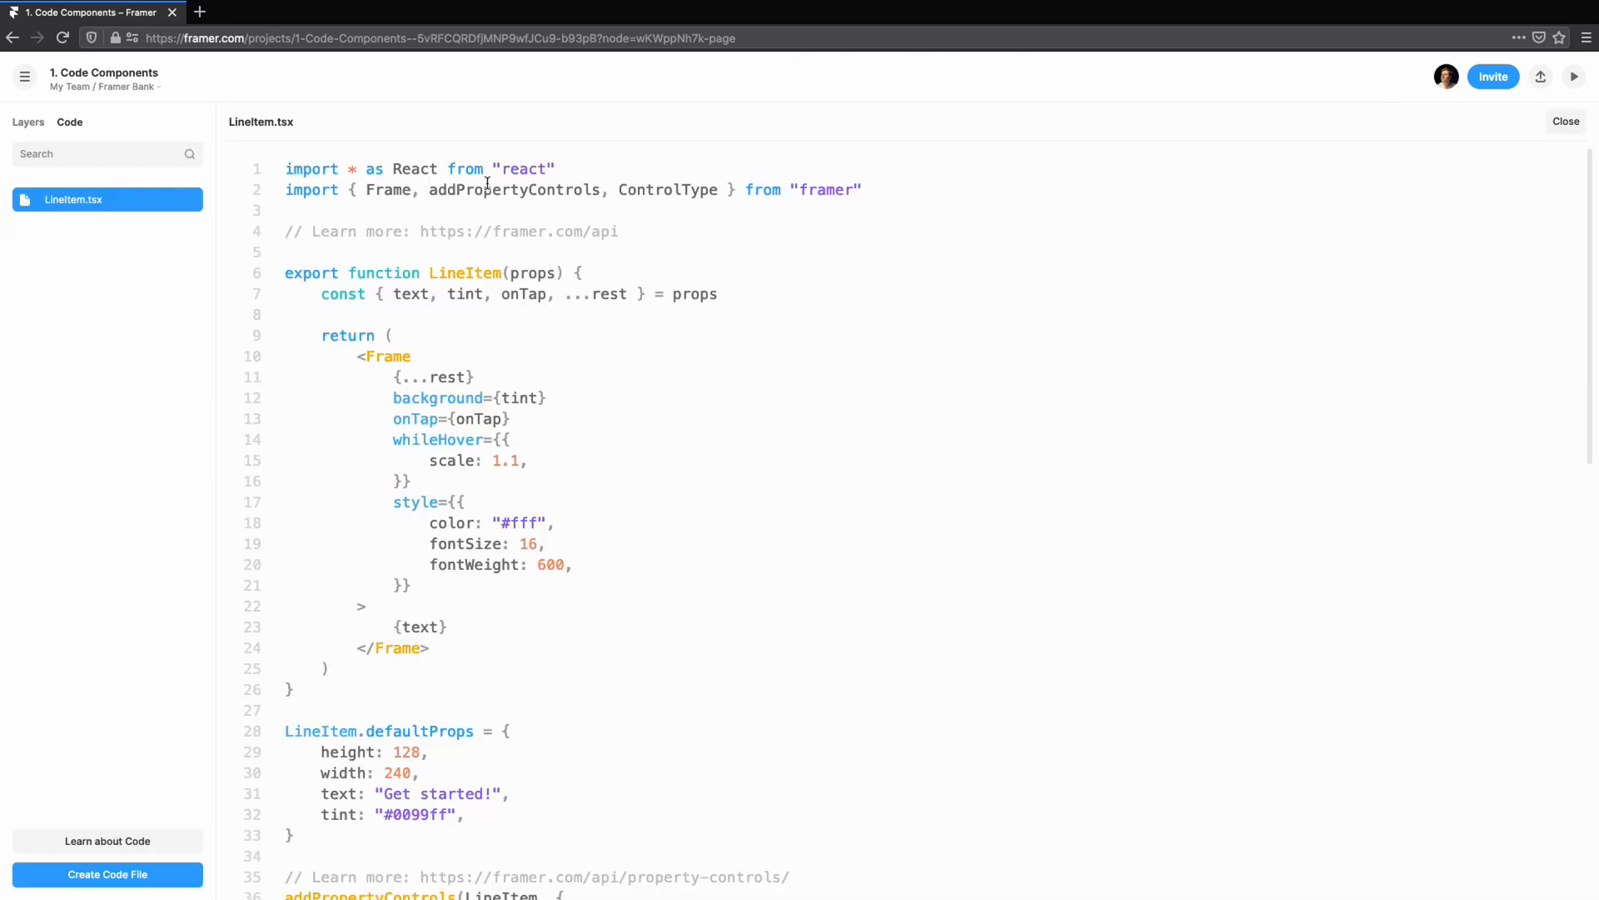
mouse_move(654, 232)
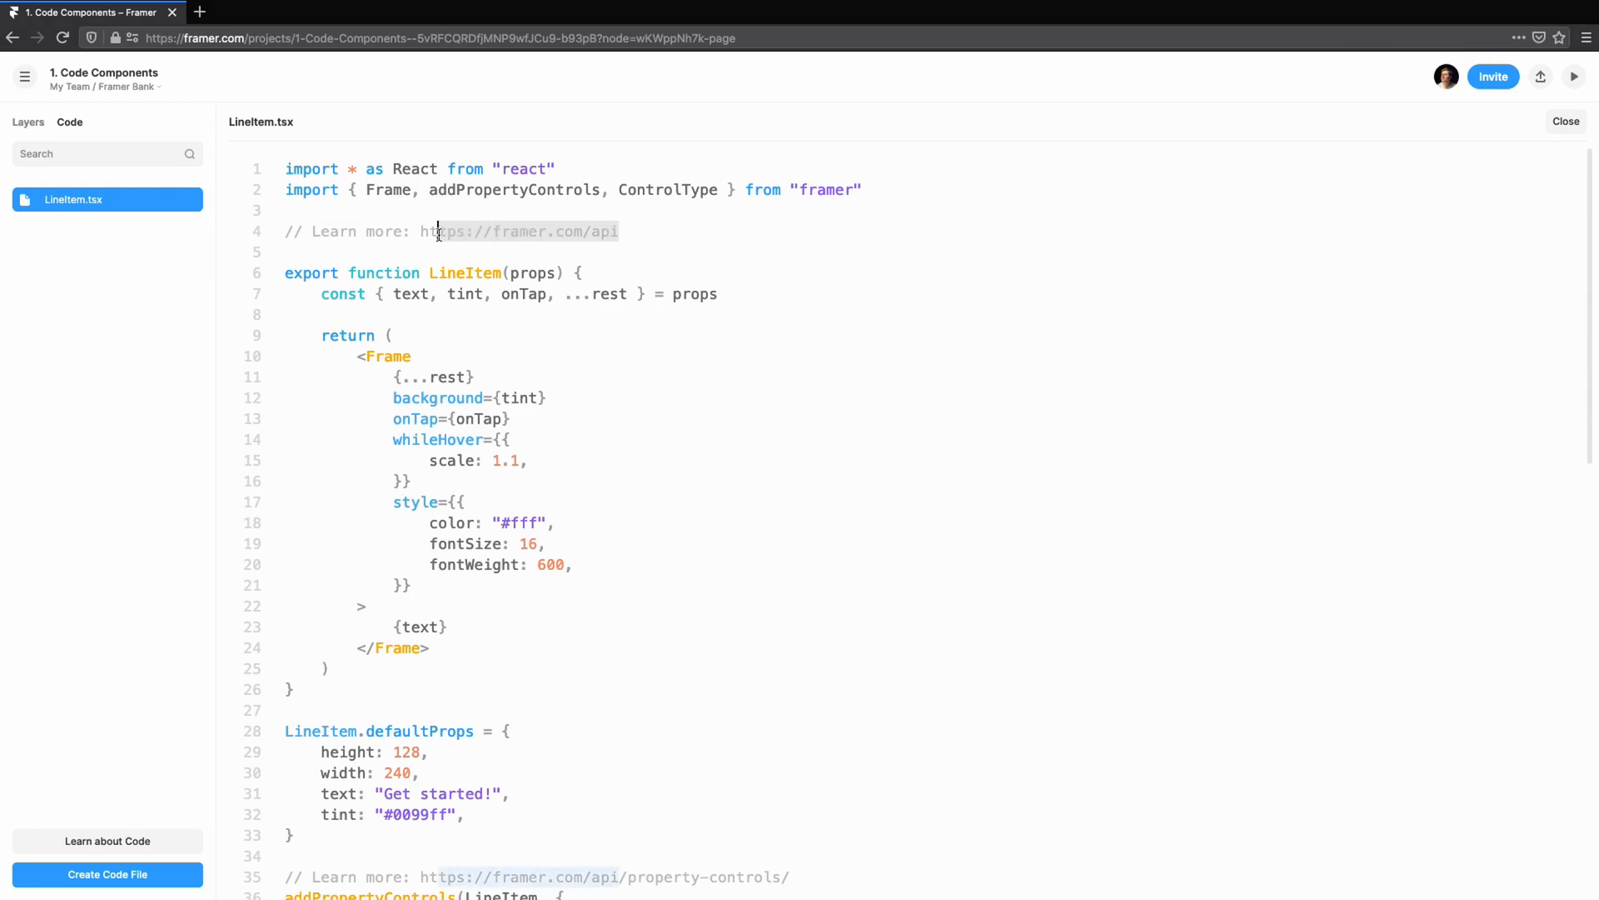
left_click(520, 231)
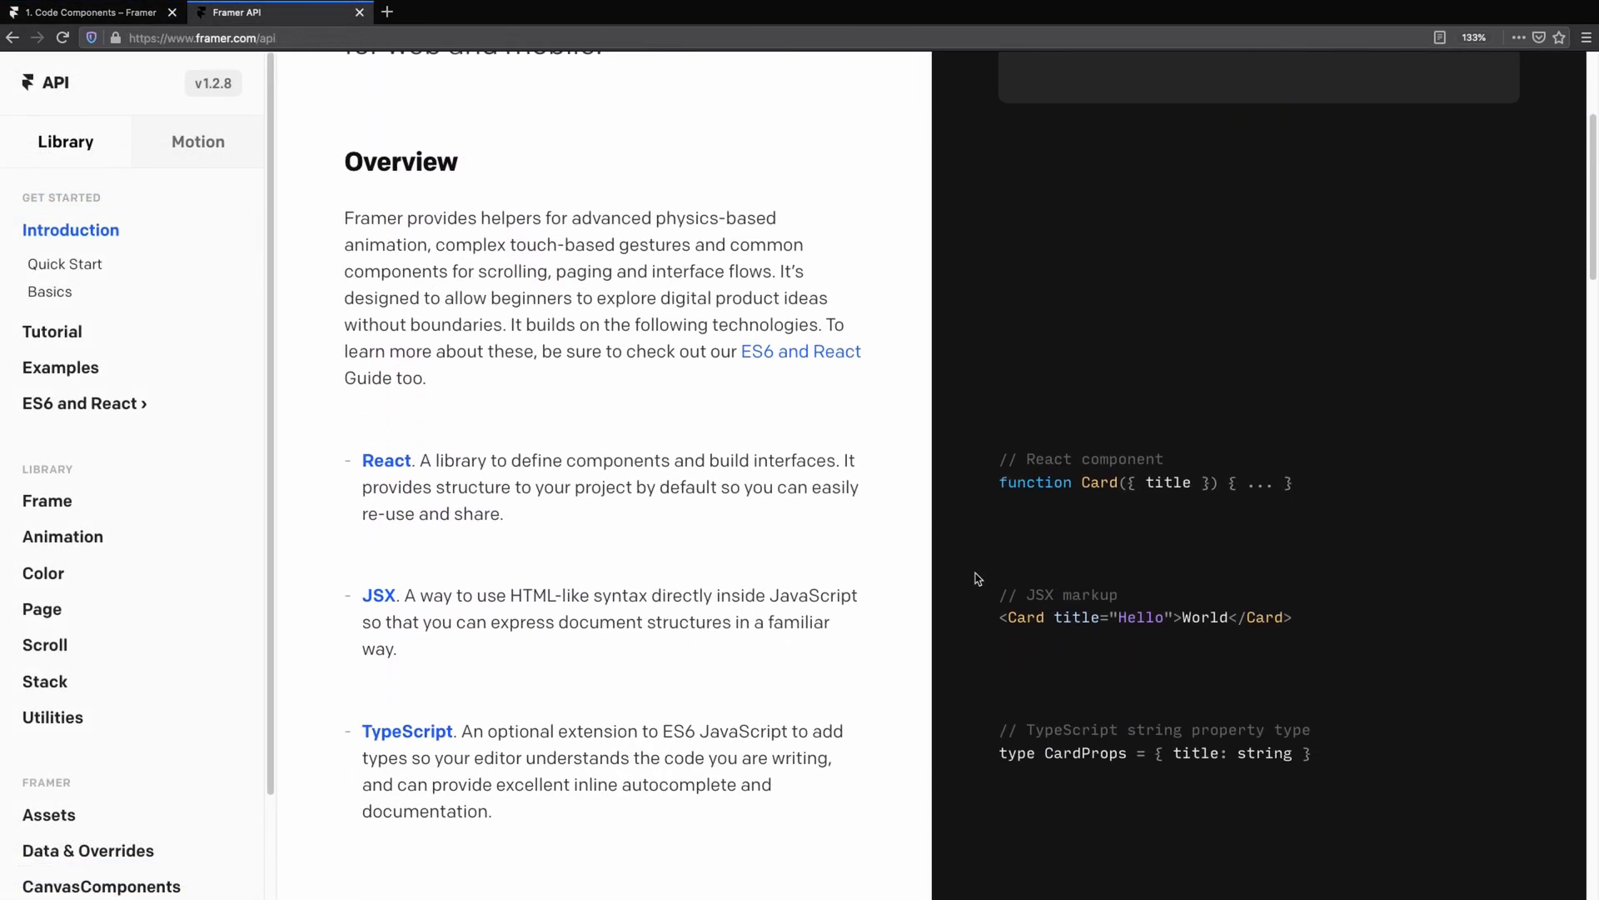
scroll("down", 3)
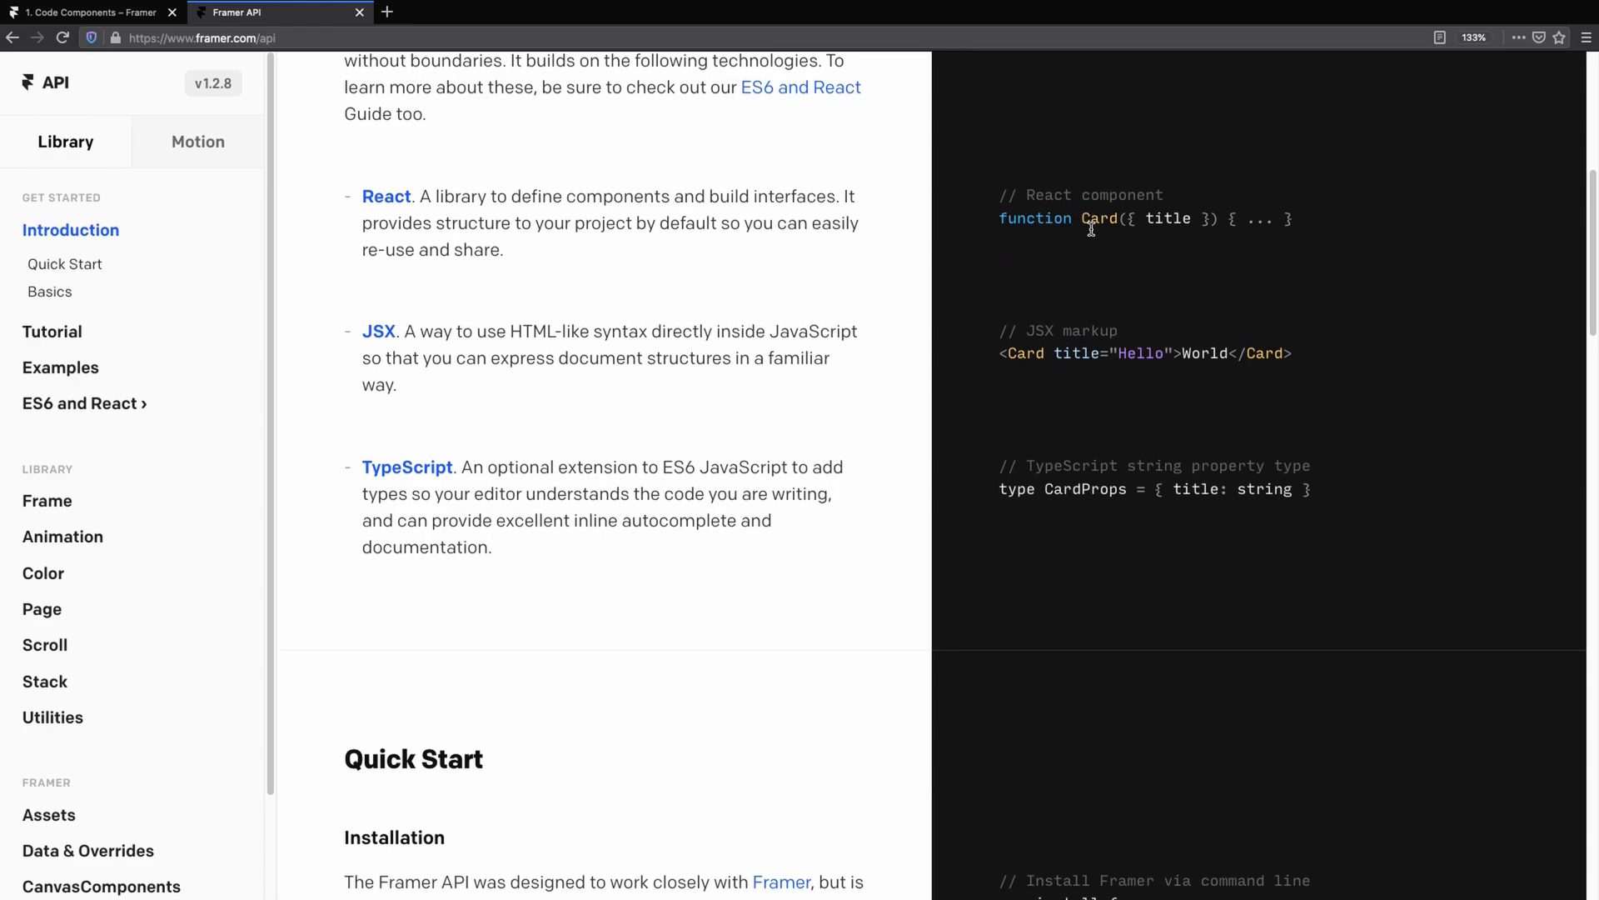
scroll("down", 3)
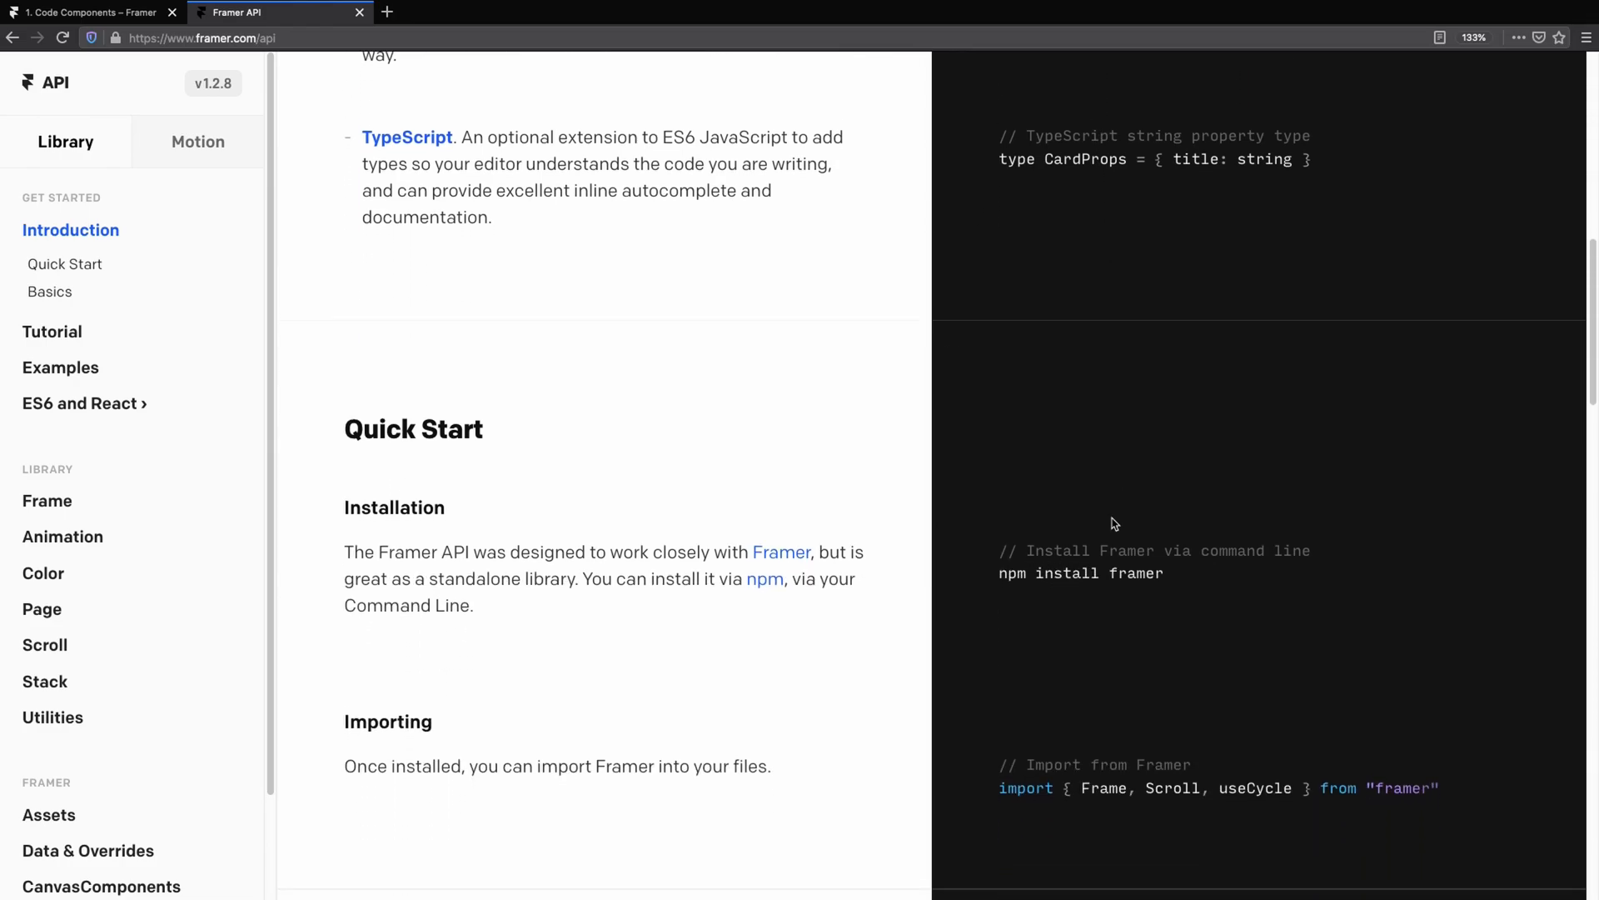
scroll("up", 3)
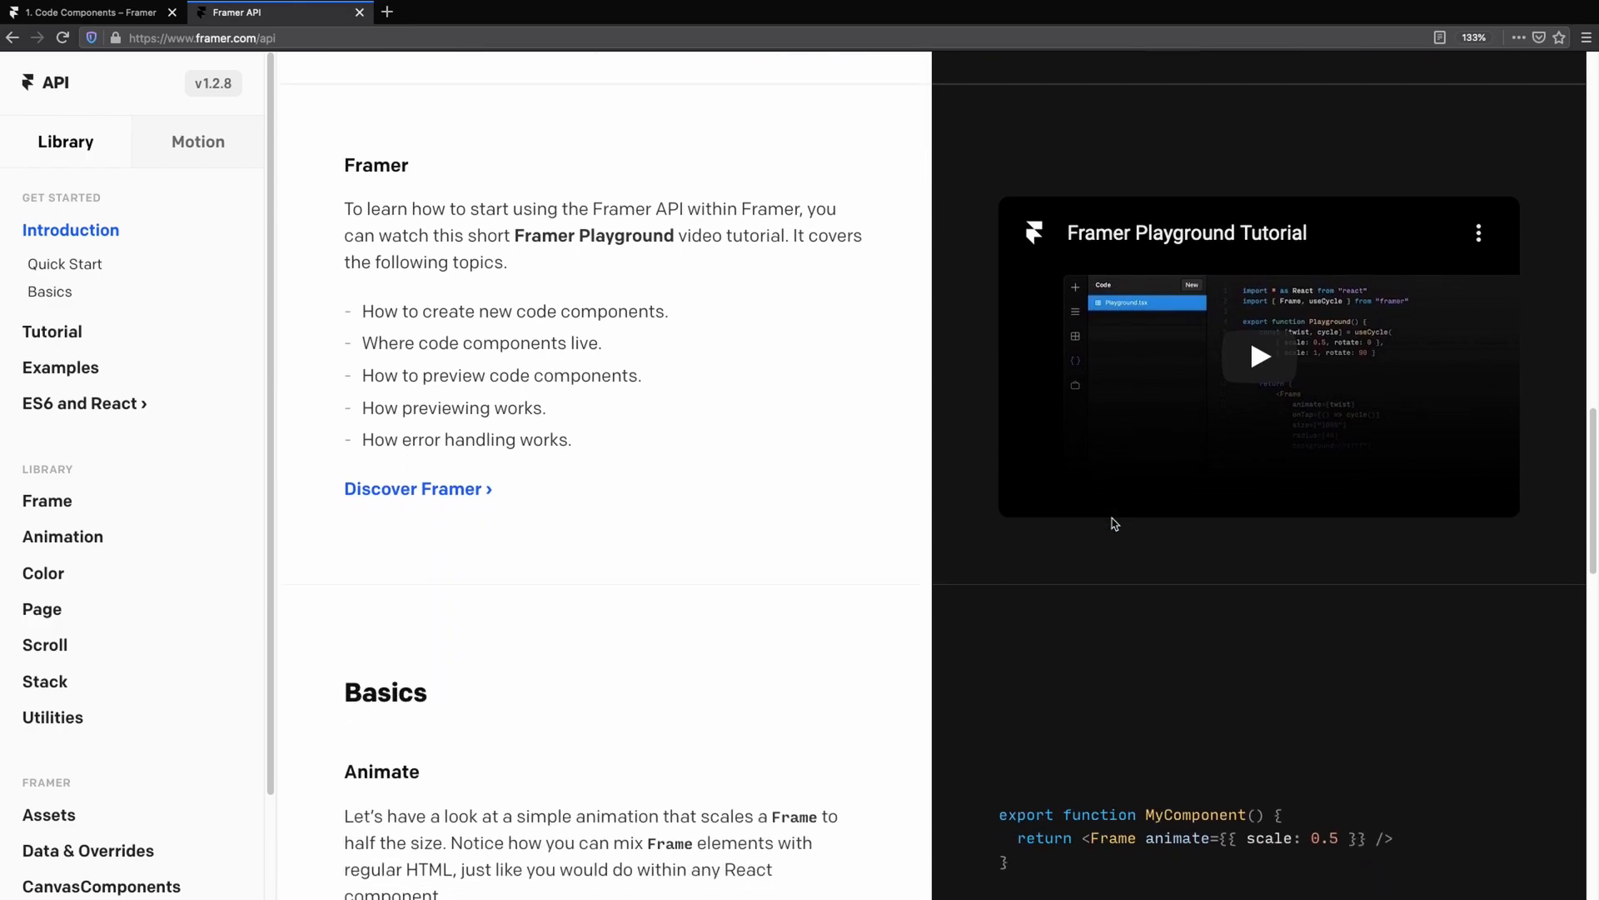
scroll("down", 3)
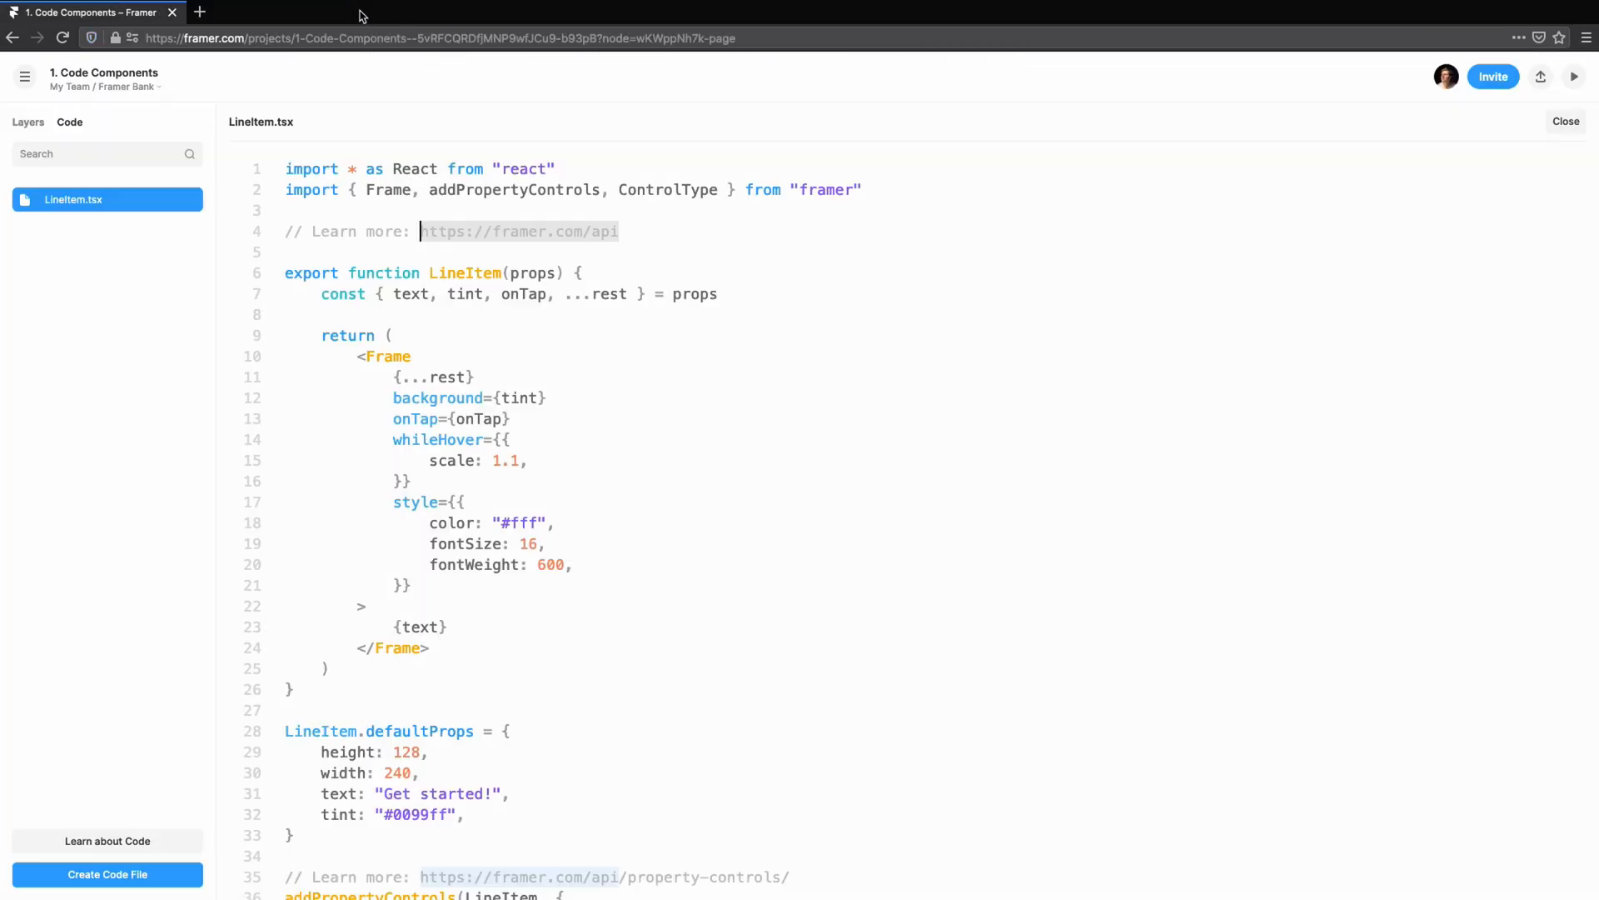
- Replace the template with an empty containerStyle and a LineItem function returning a styled div
scroll("down", 3)
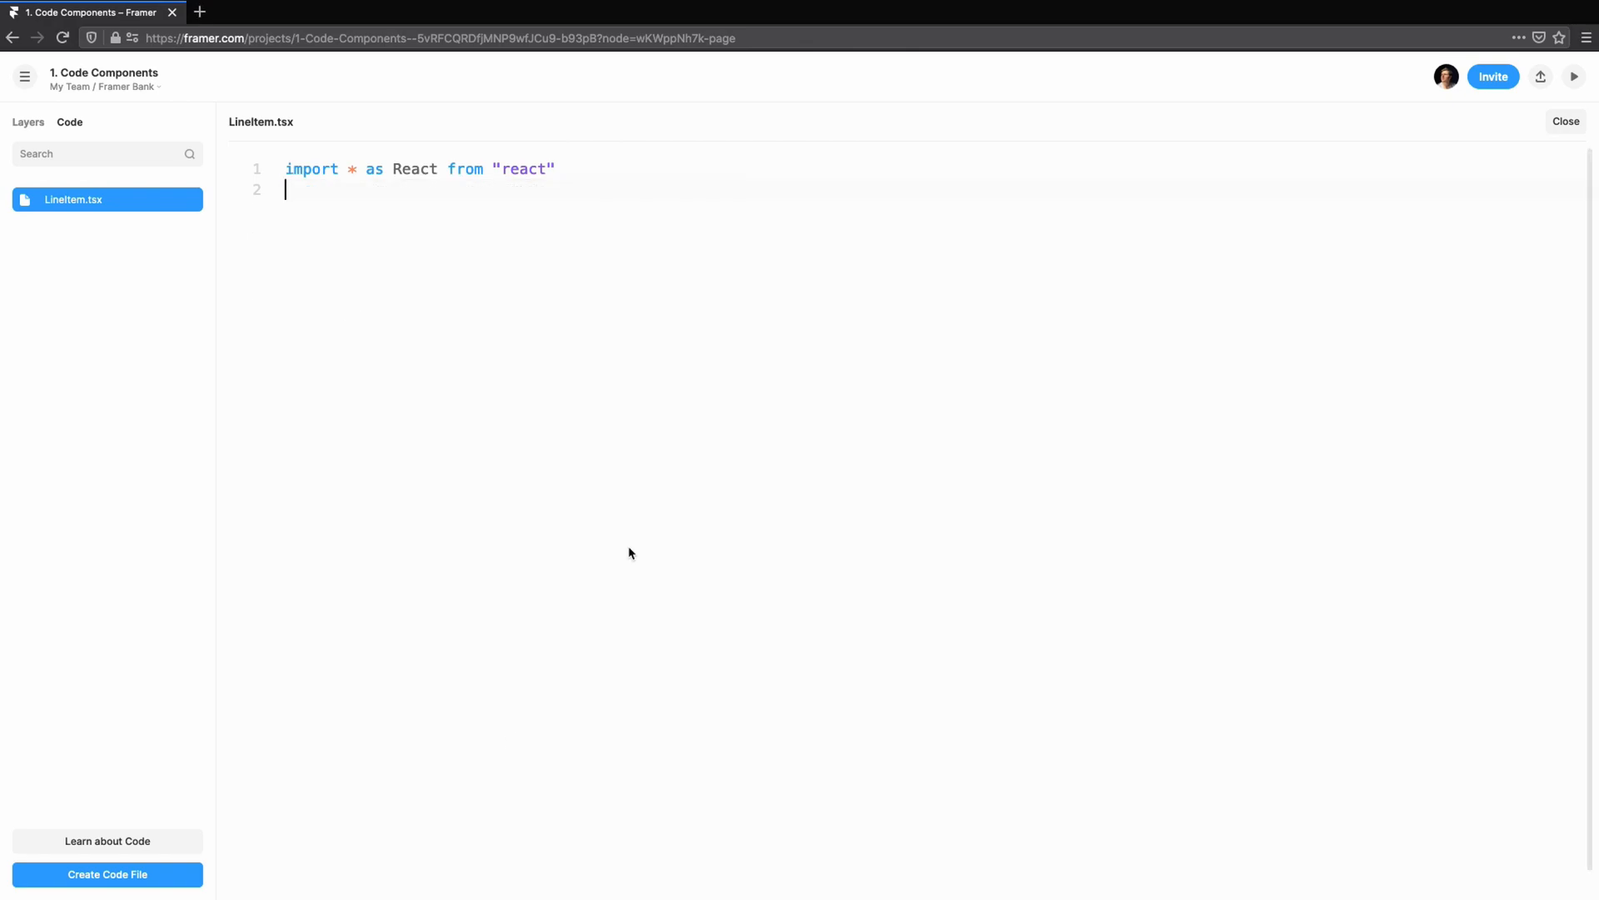
type("const containerStyle =")
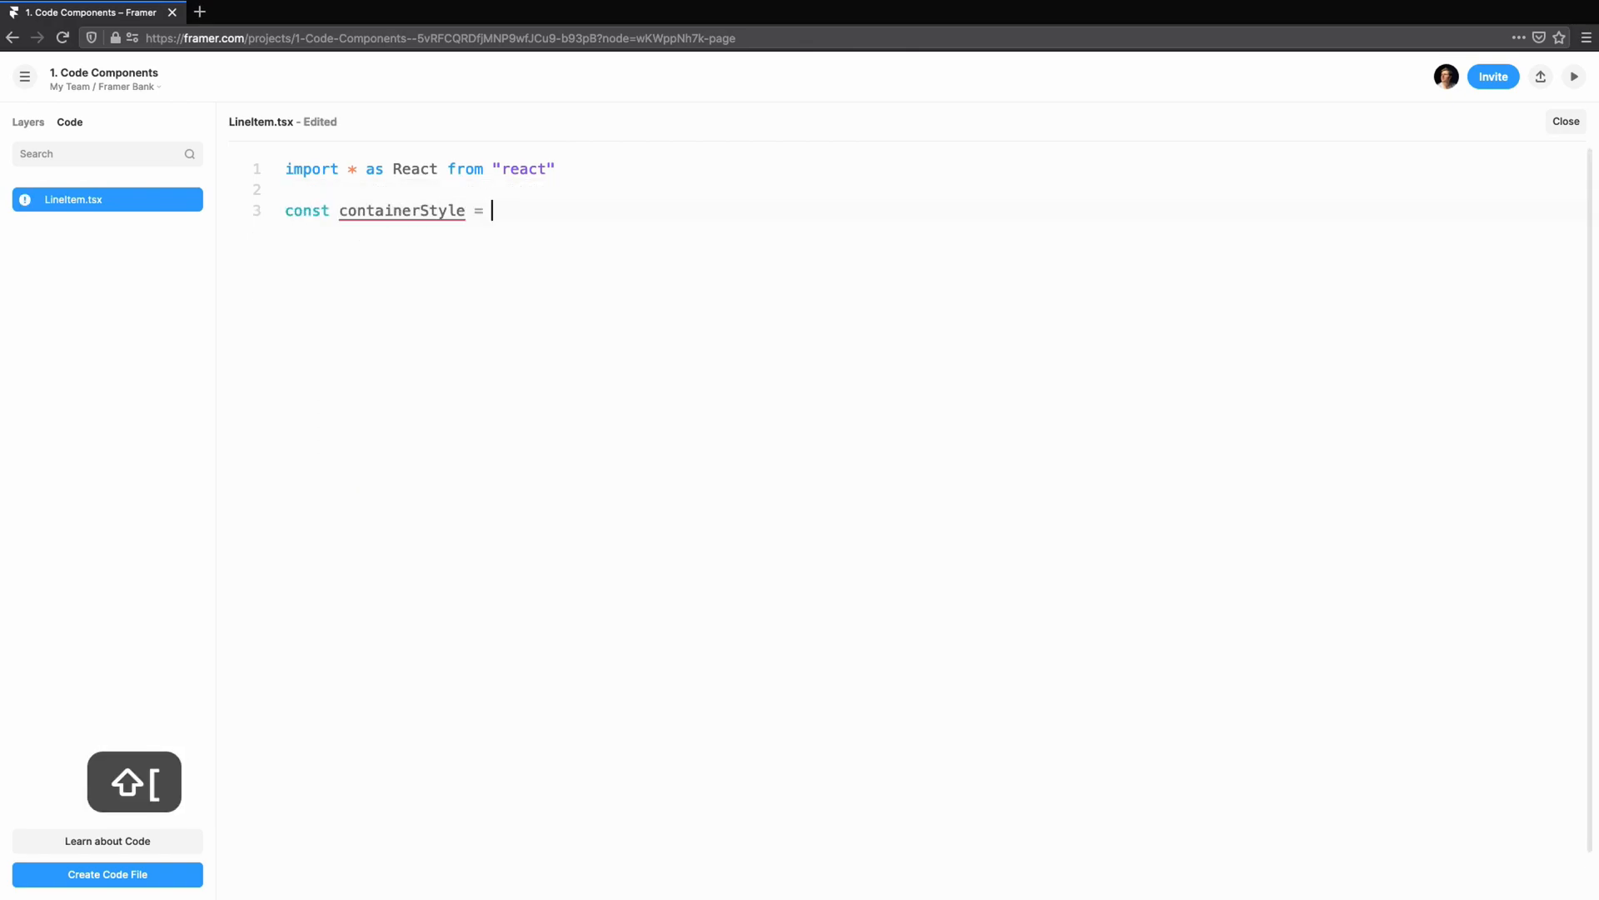
type("{}")
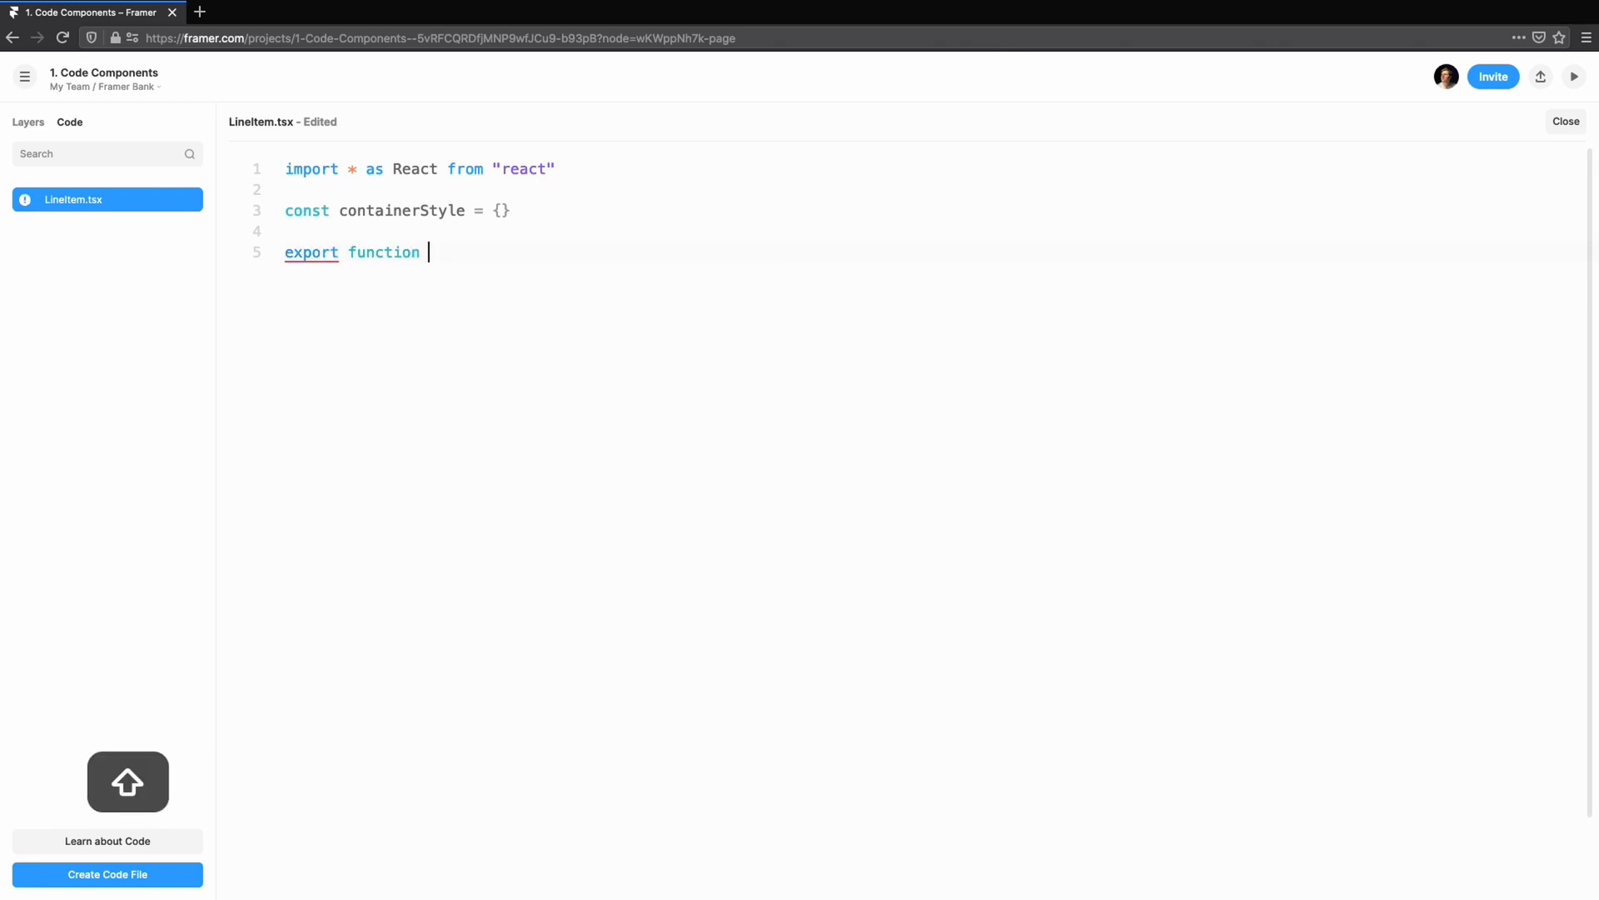
type("LineItem() {")
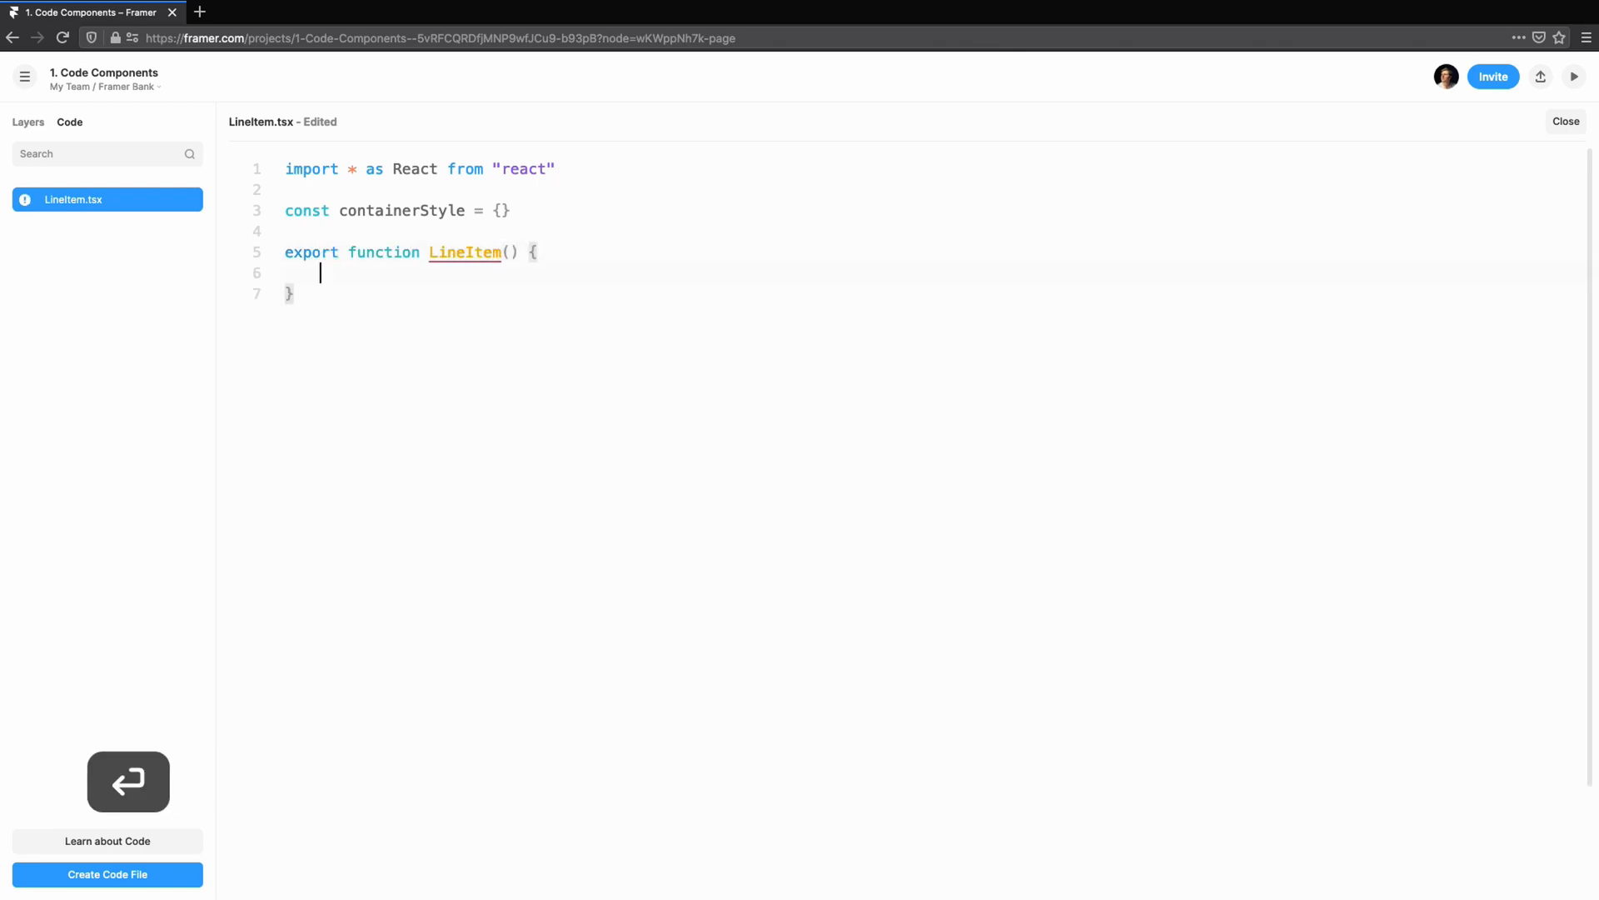
type("return <div>")
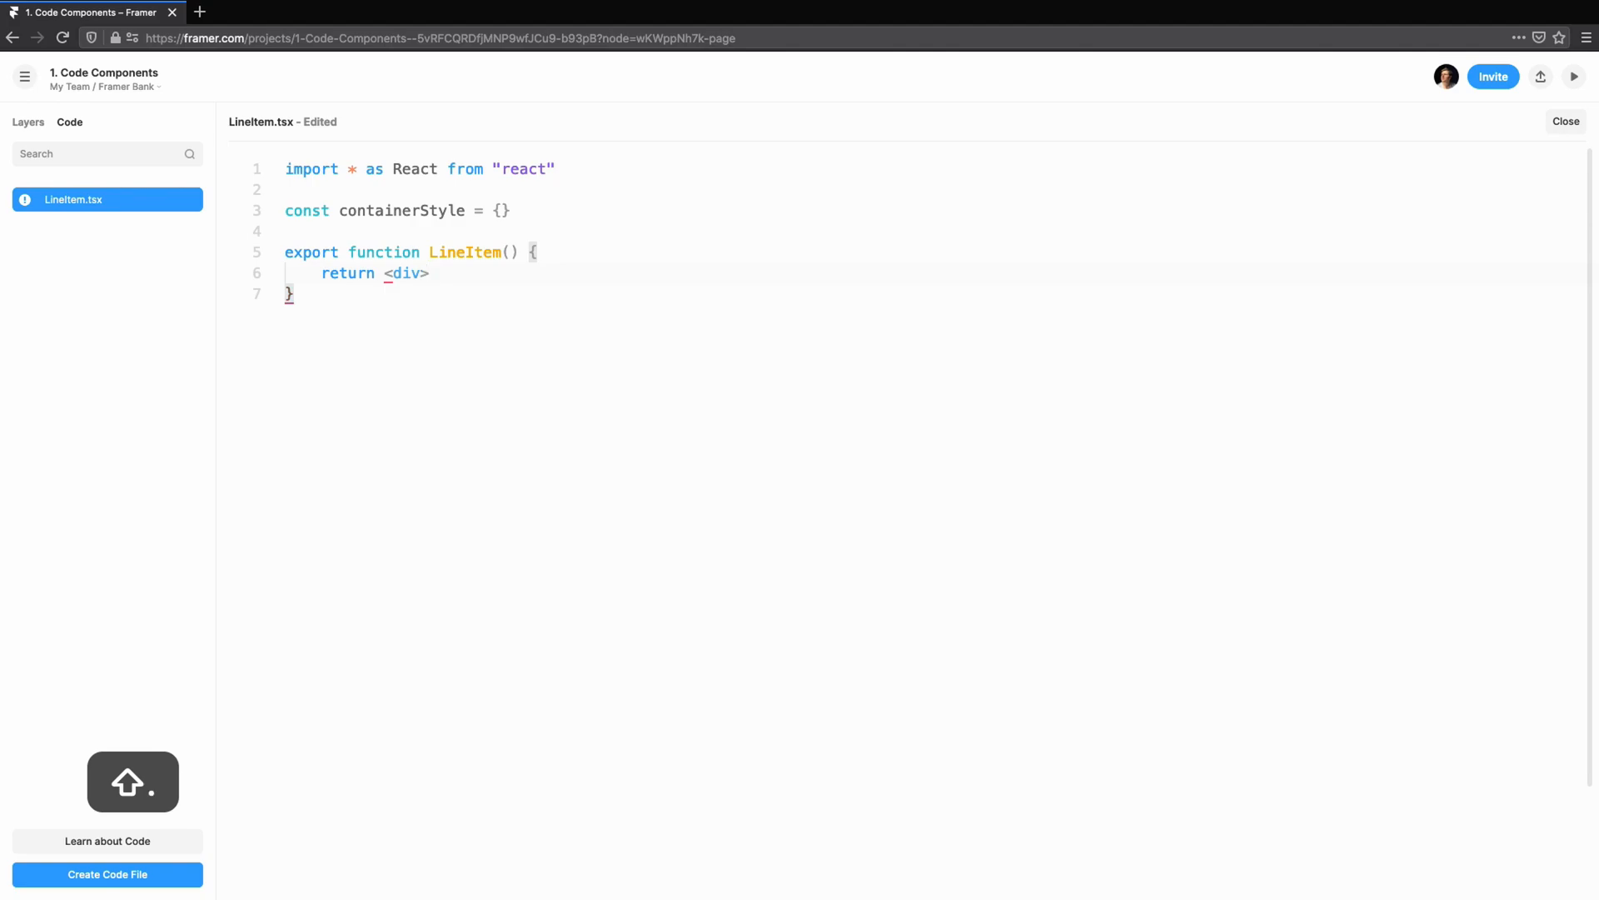
type(">")
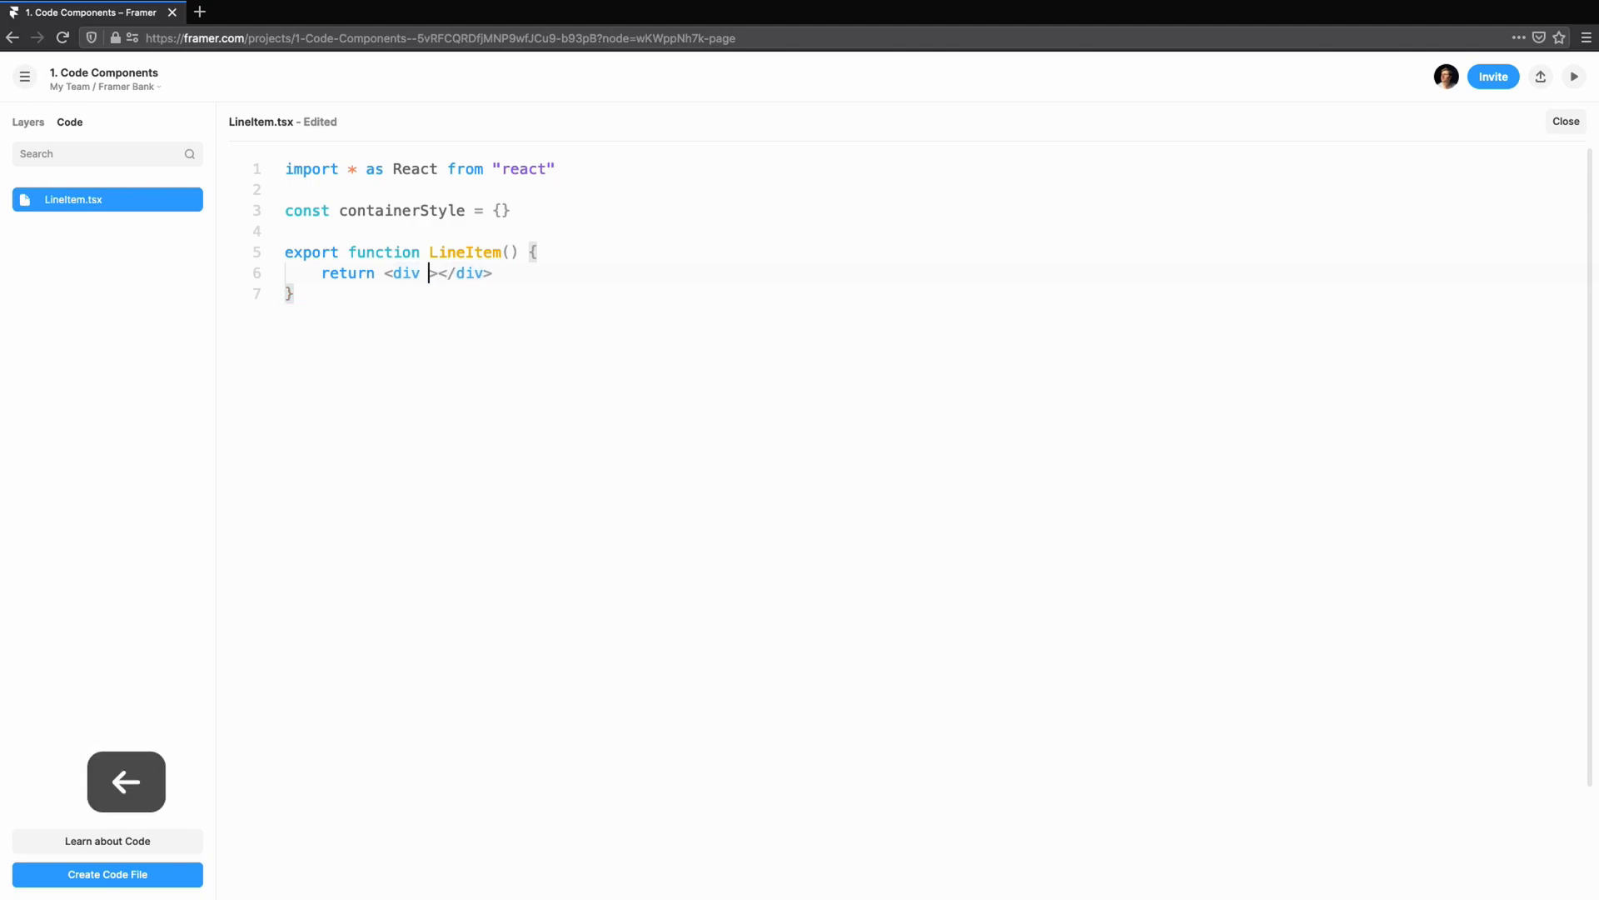
type("style={containerStyle}")
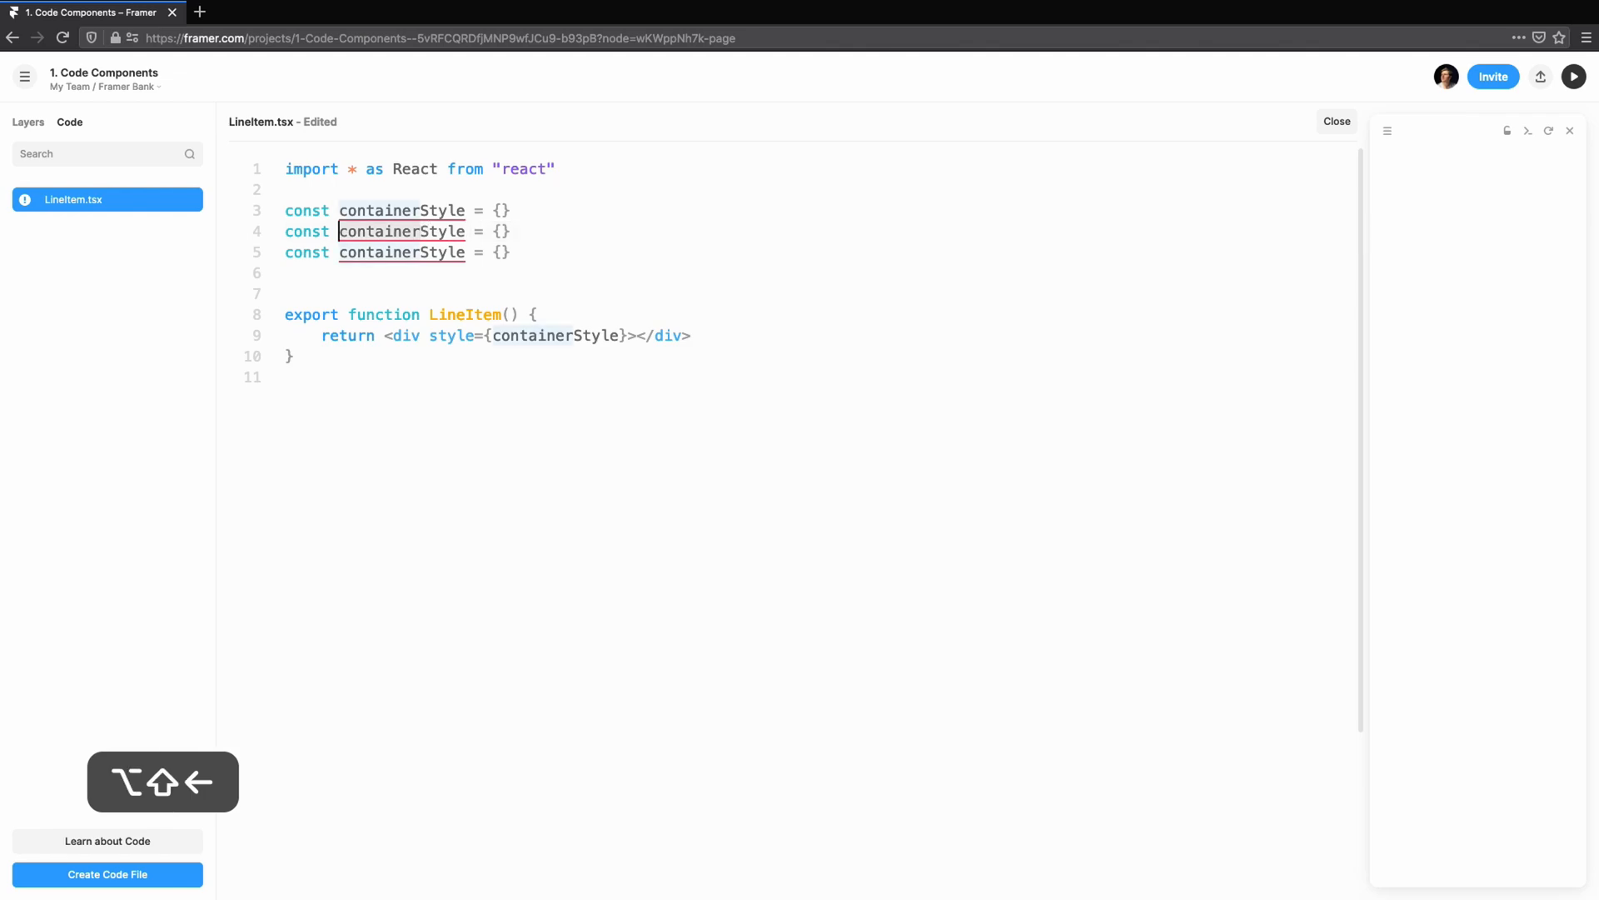
- Add an iconStyle div, a nameStyle div reading 'YouTube', and a '£5.99' price div
type("nameStyle")
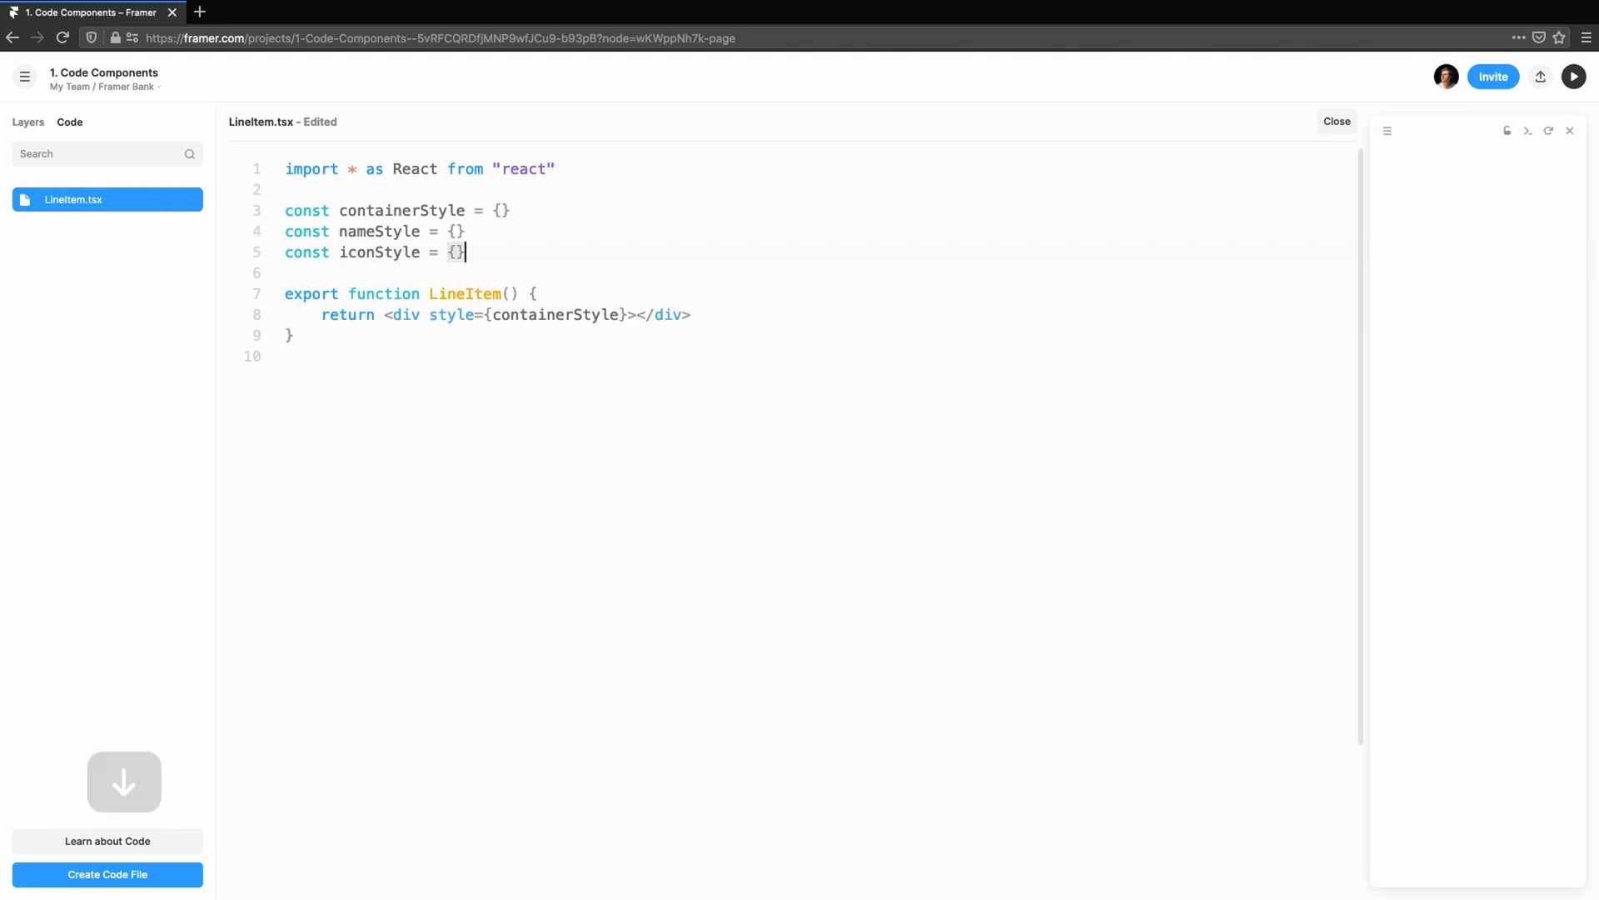
left_click(636, 314)
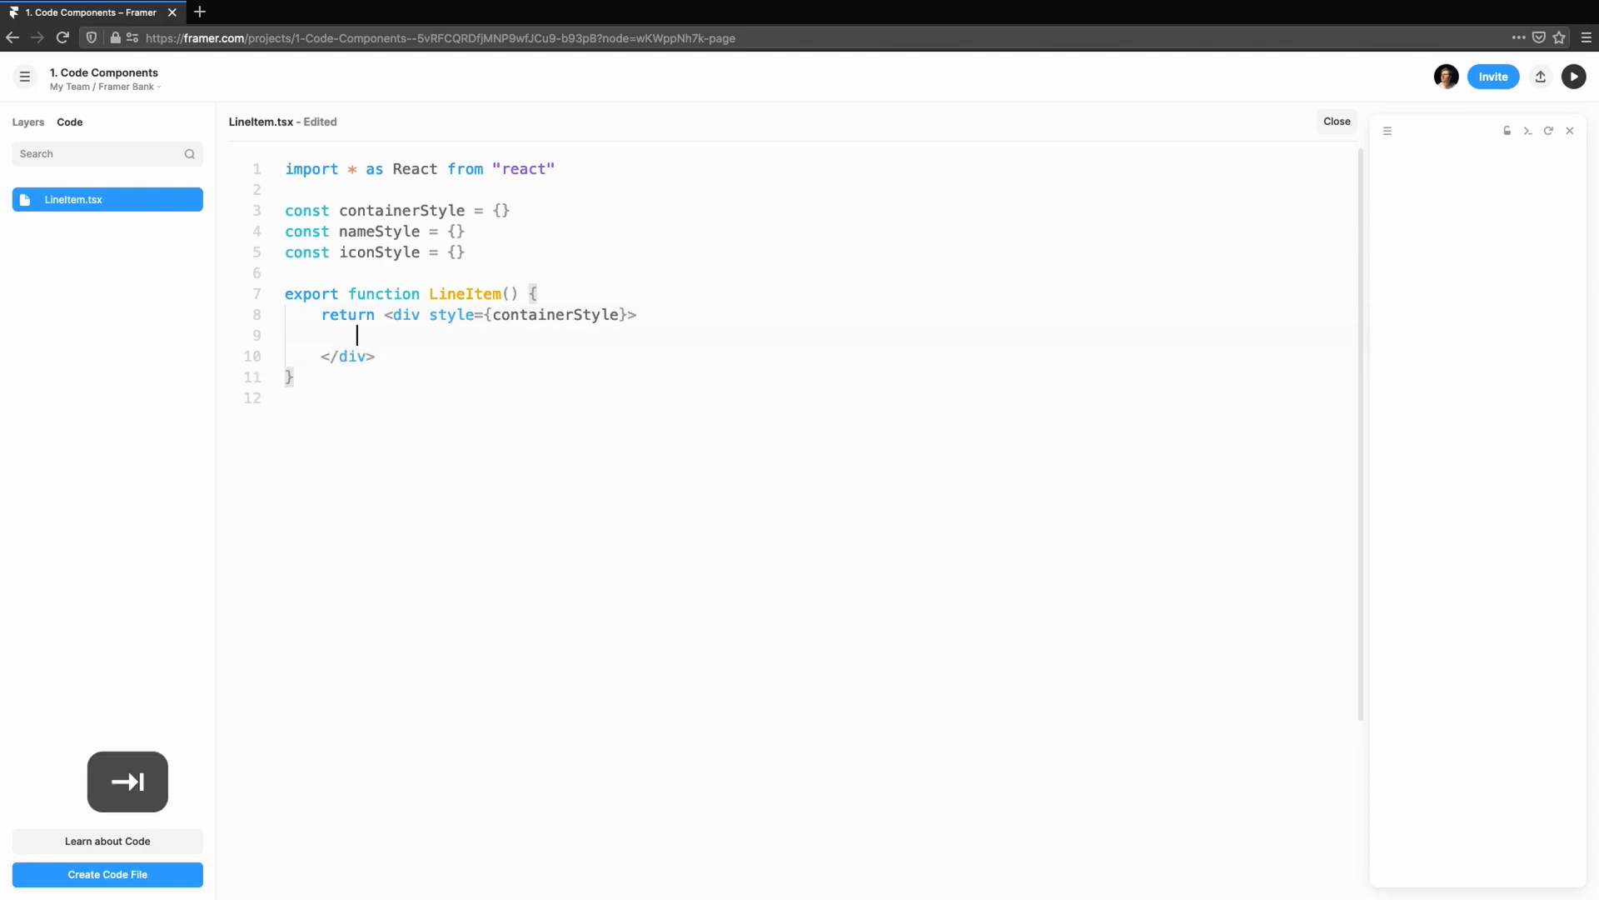
type("<div style={nameStyle}>")
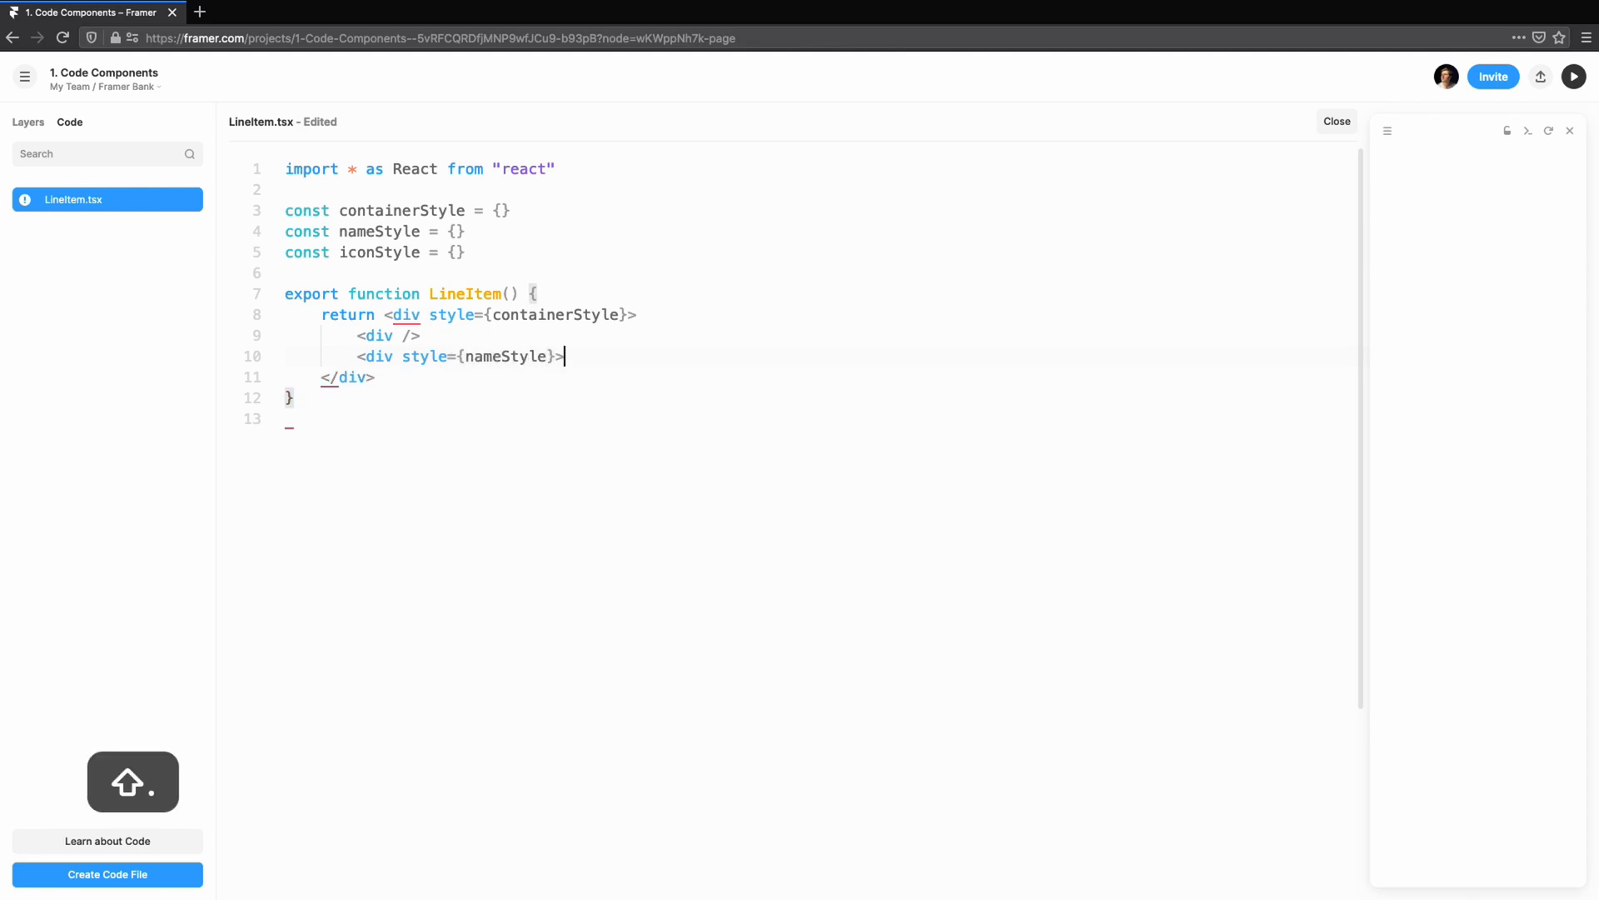
type("style=")
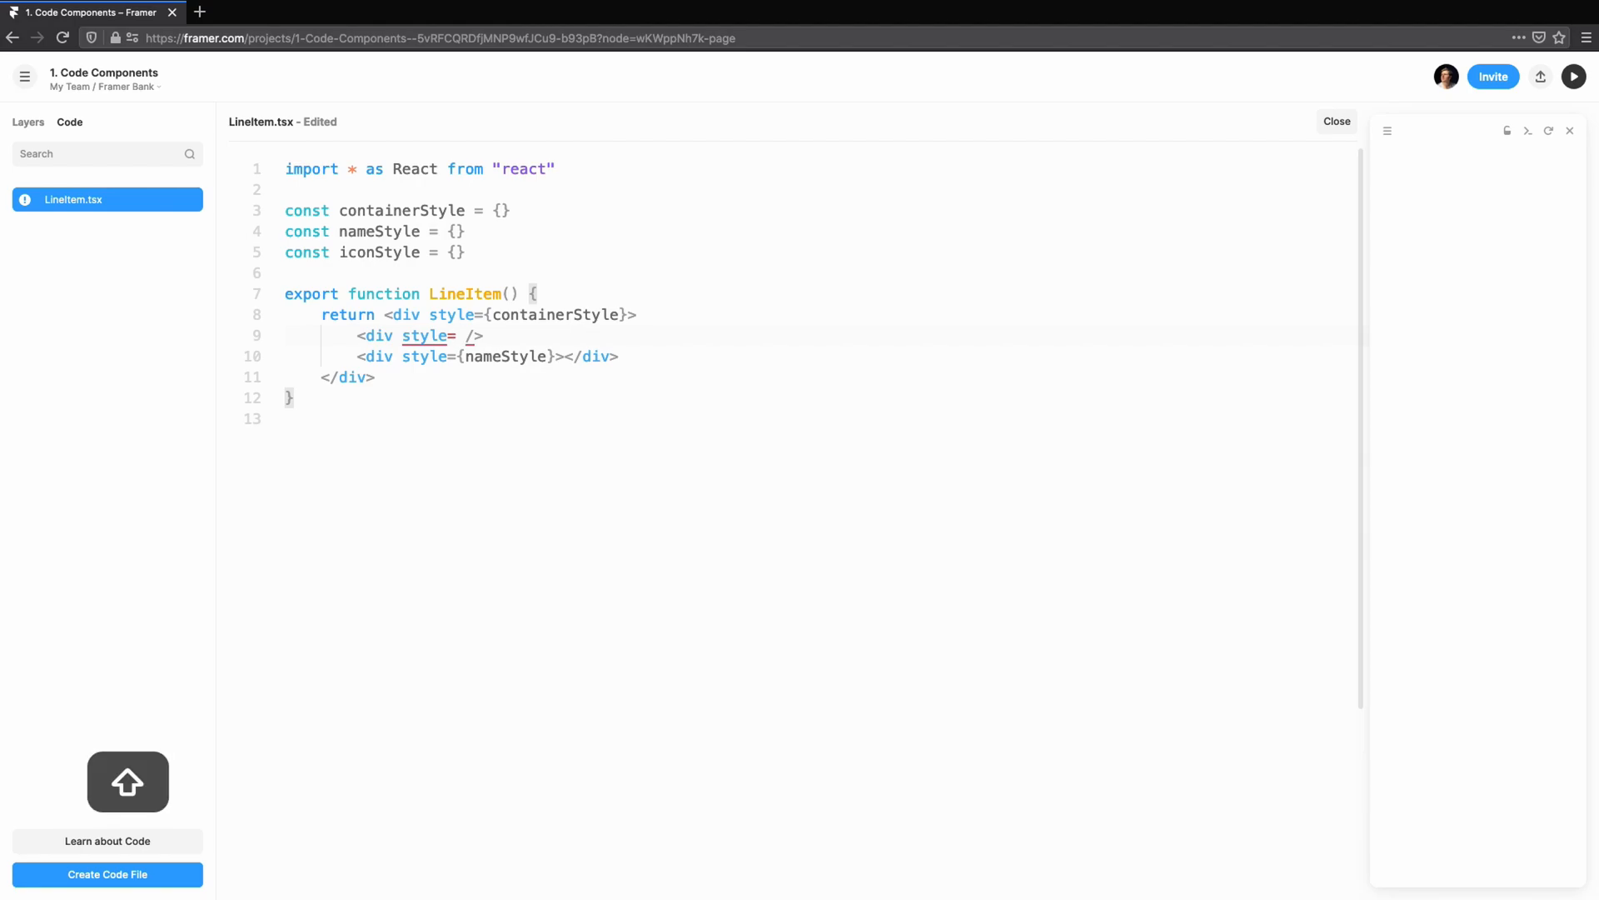
type("{iconStyle}")
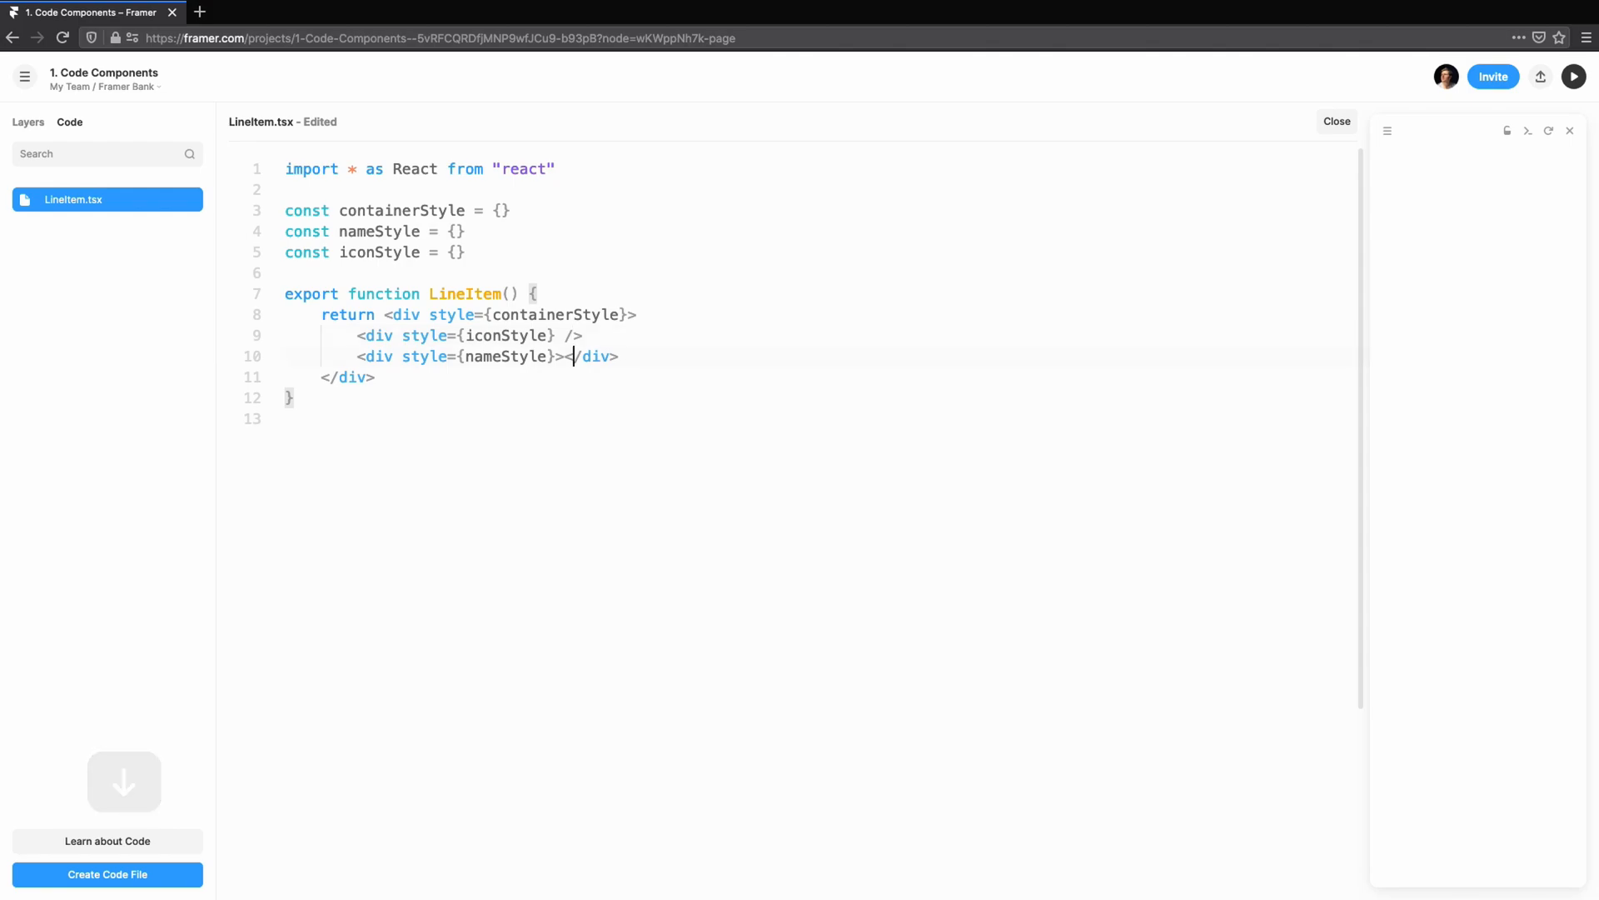
type("<div></div>")
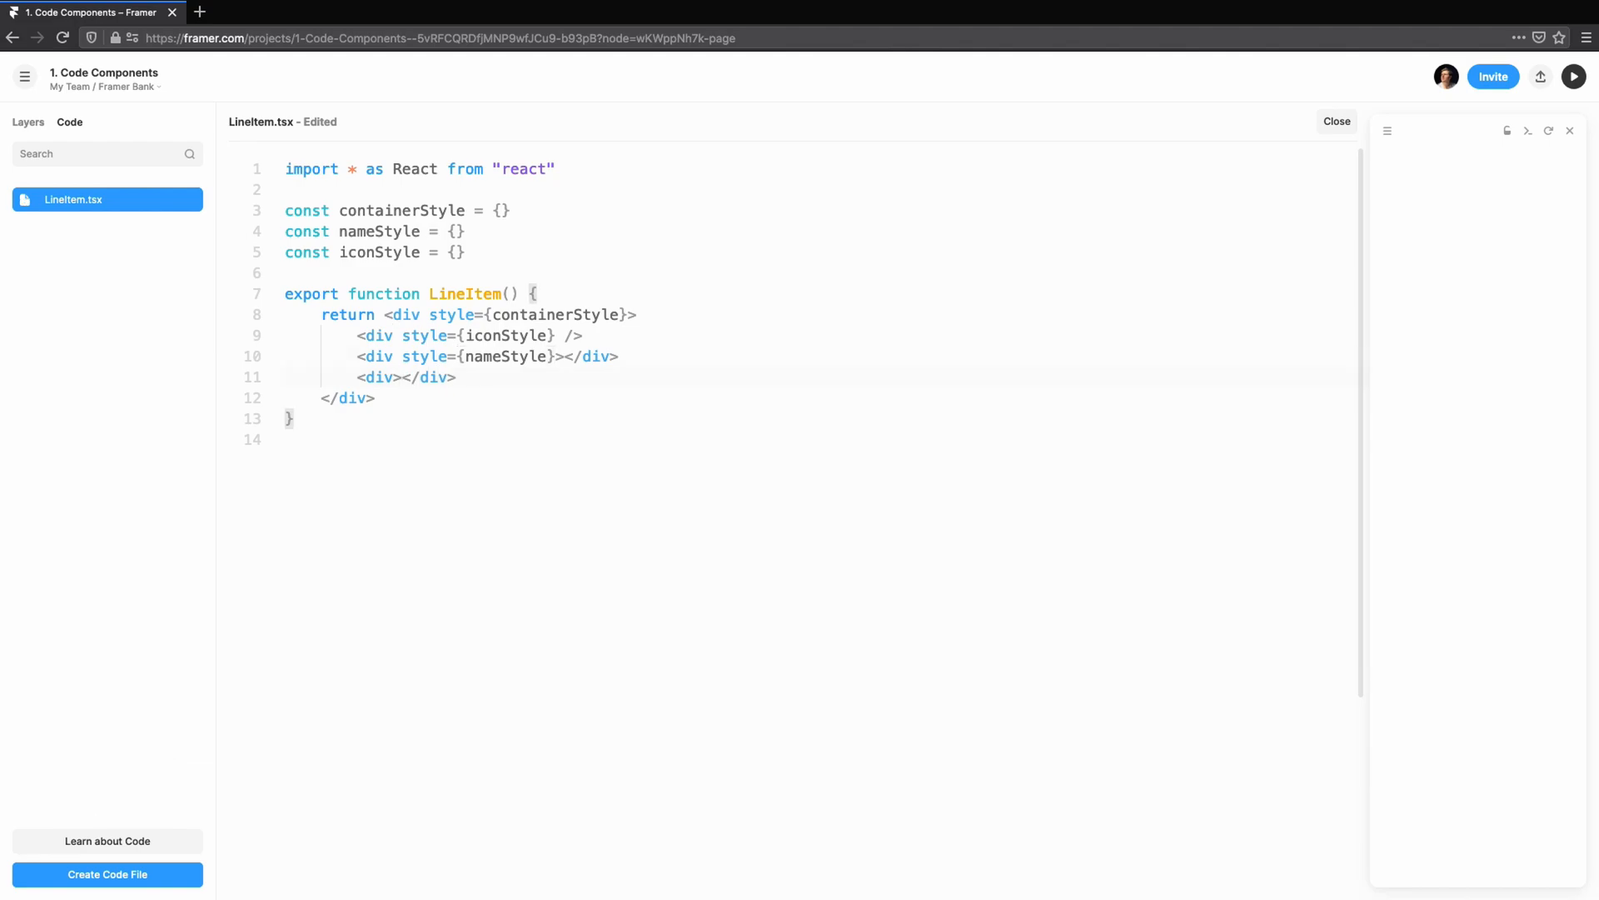
type("£")
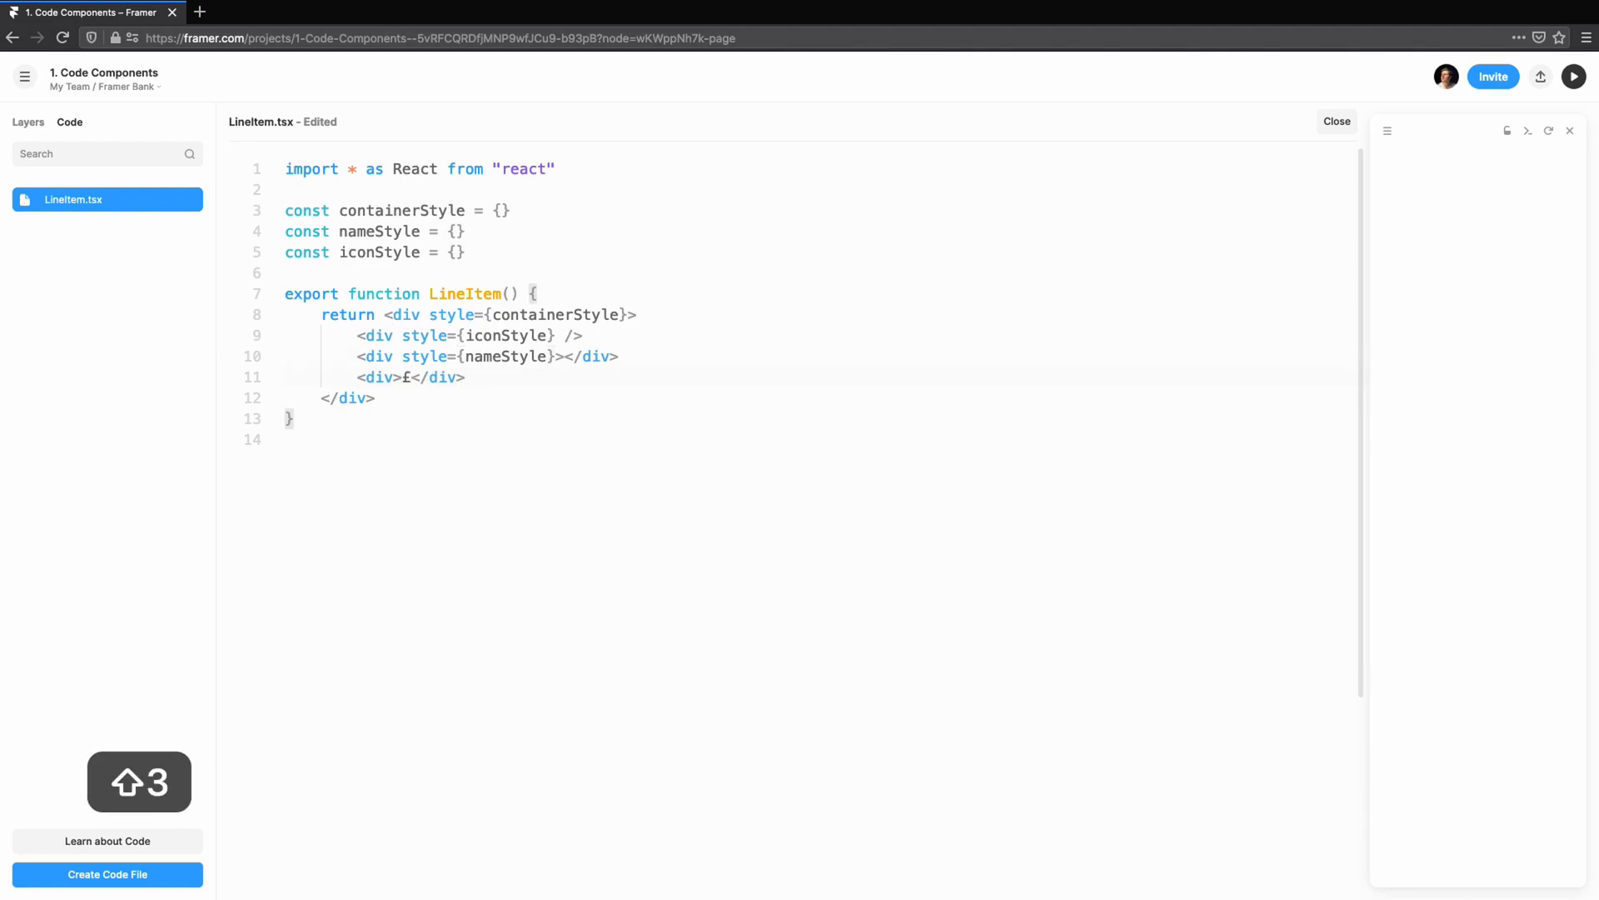
type("5.99")
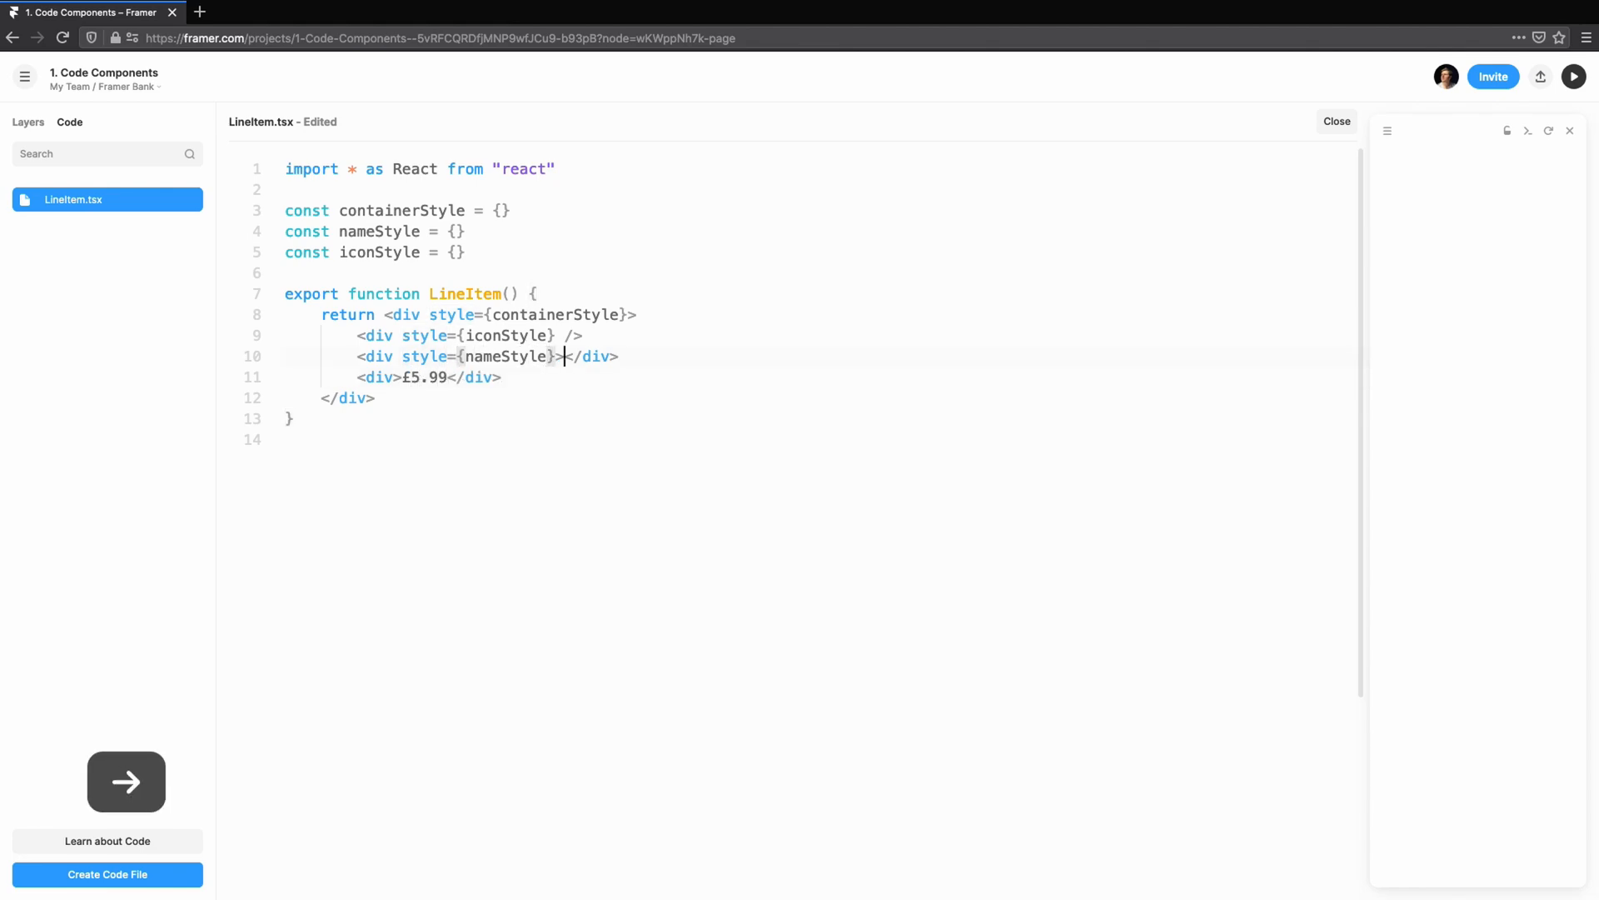
type("YouTube")
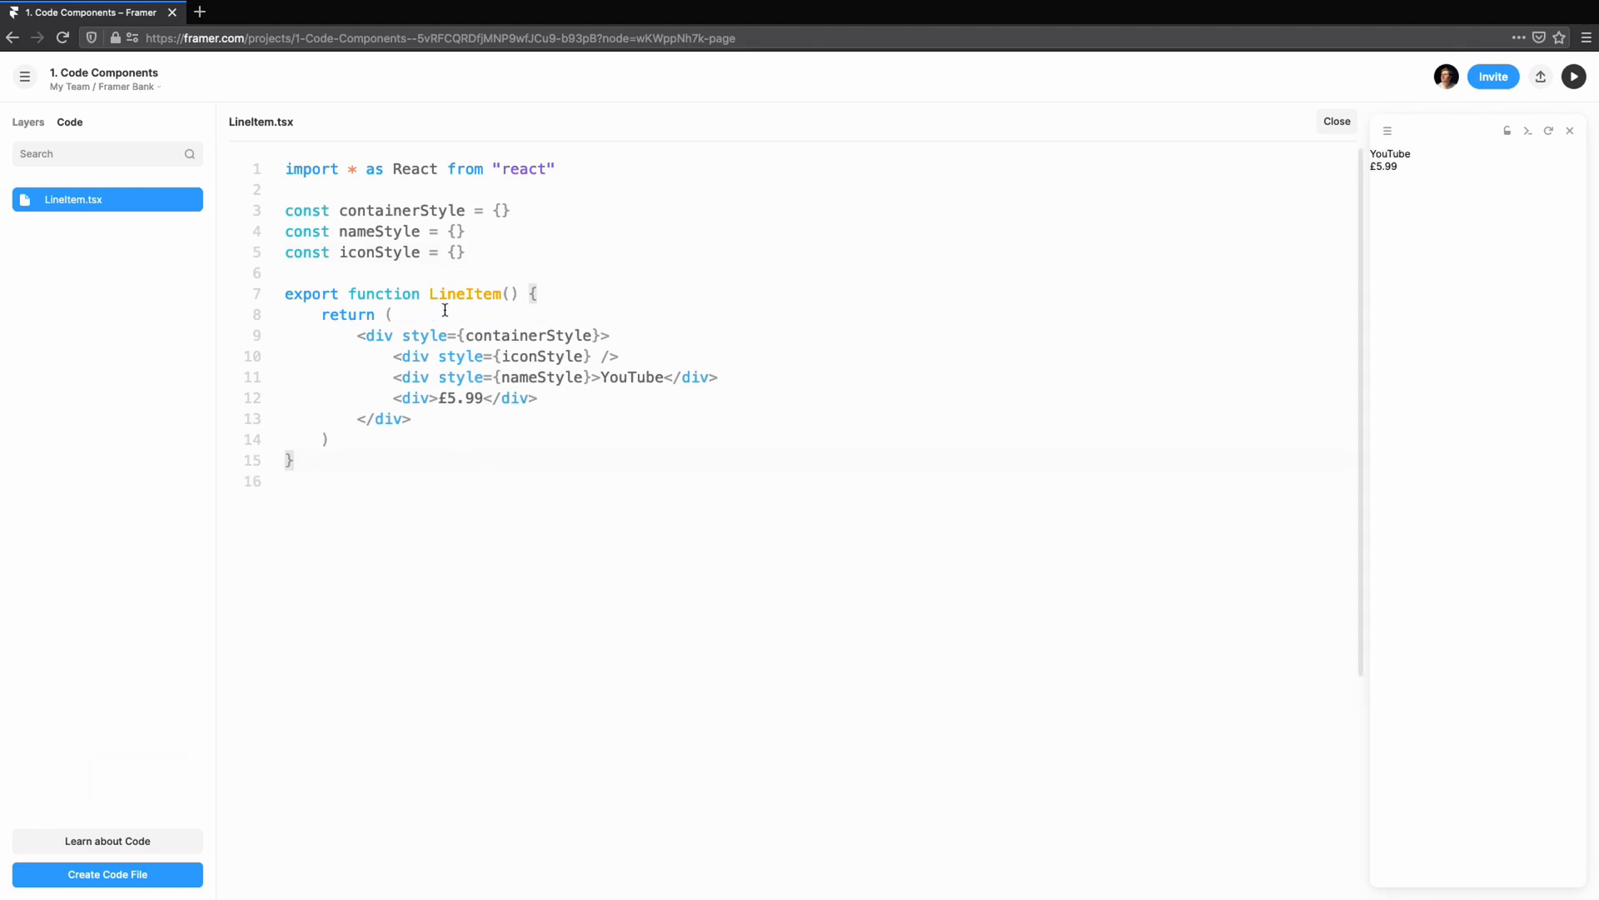
- Destructure iconColor, name and price, render name and price, and use iconColor as icon backgroundColor
type("{ iconColor }")
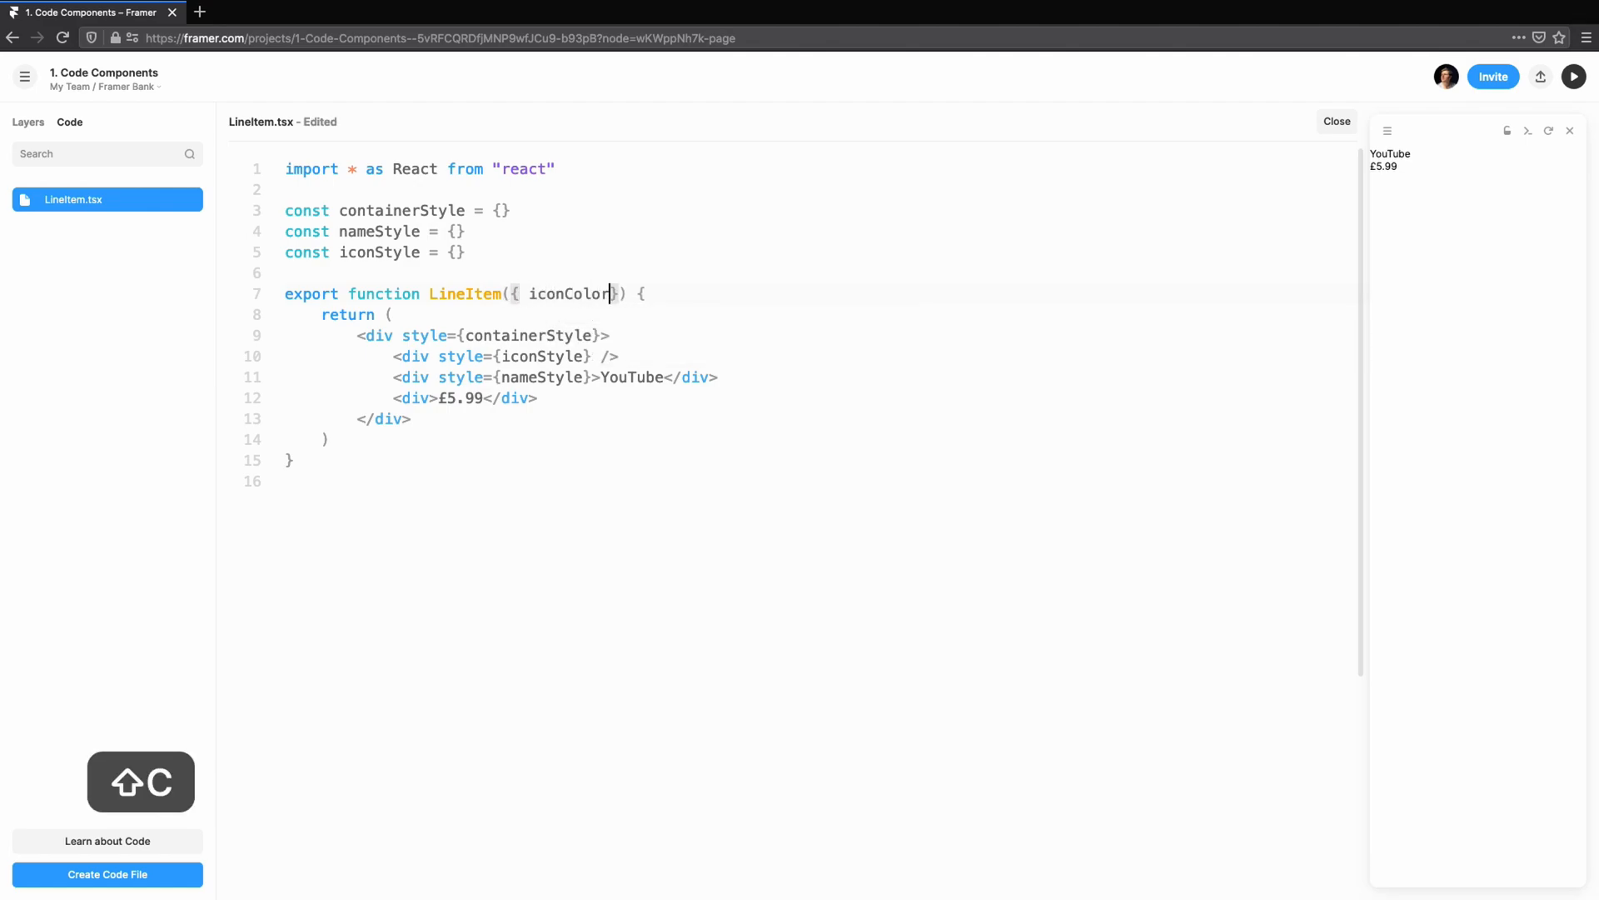
type(", name, price")
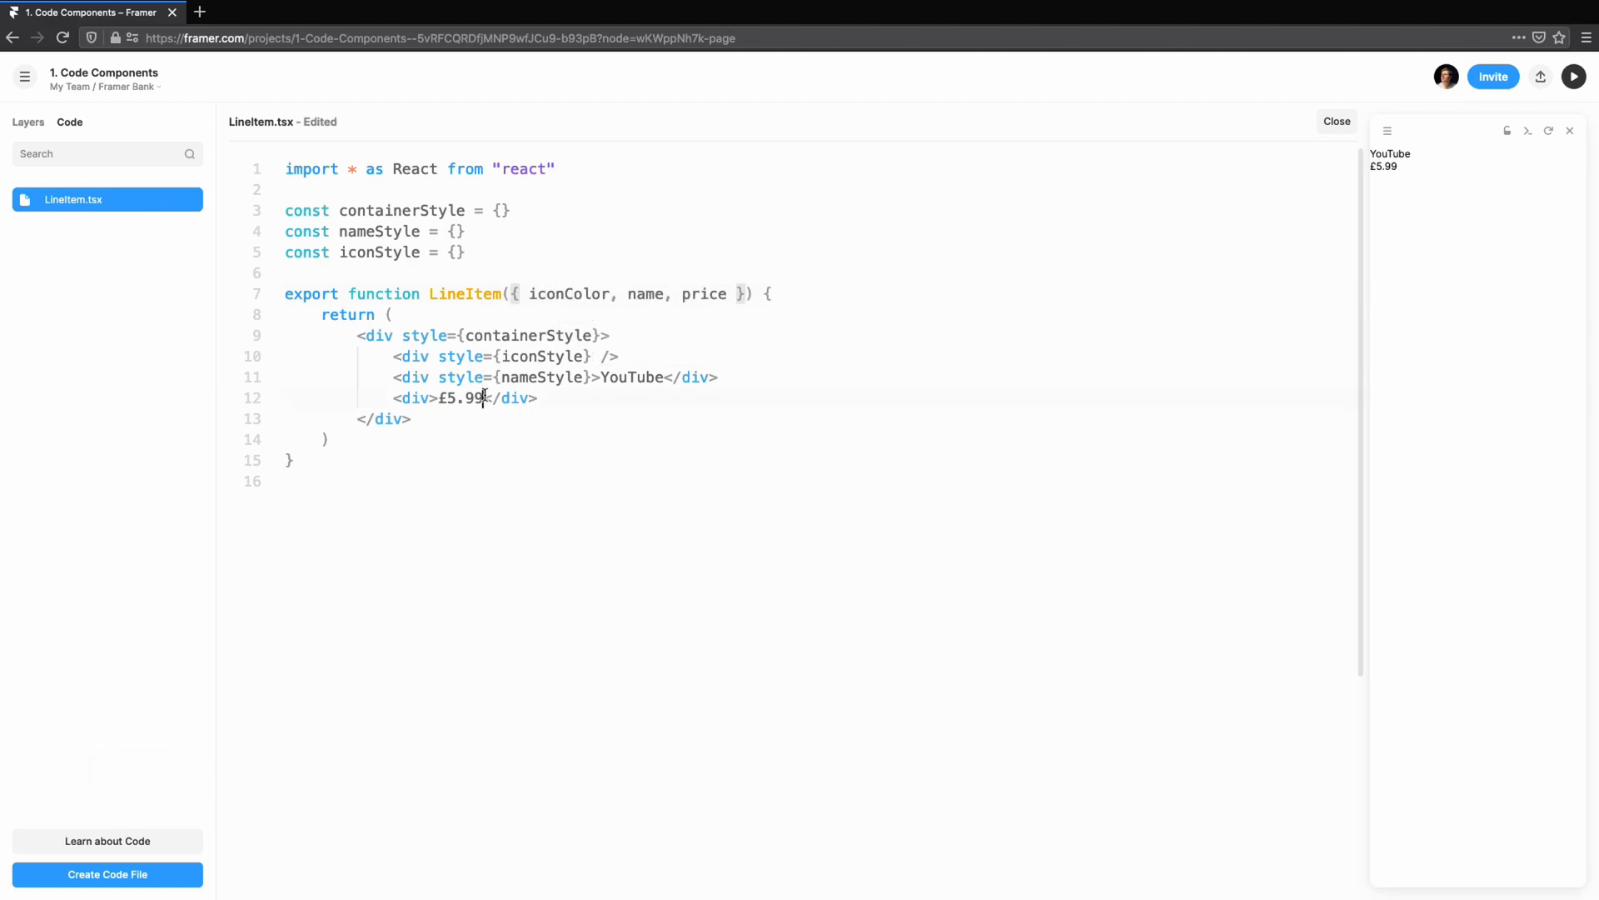
type("{price}")
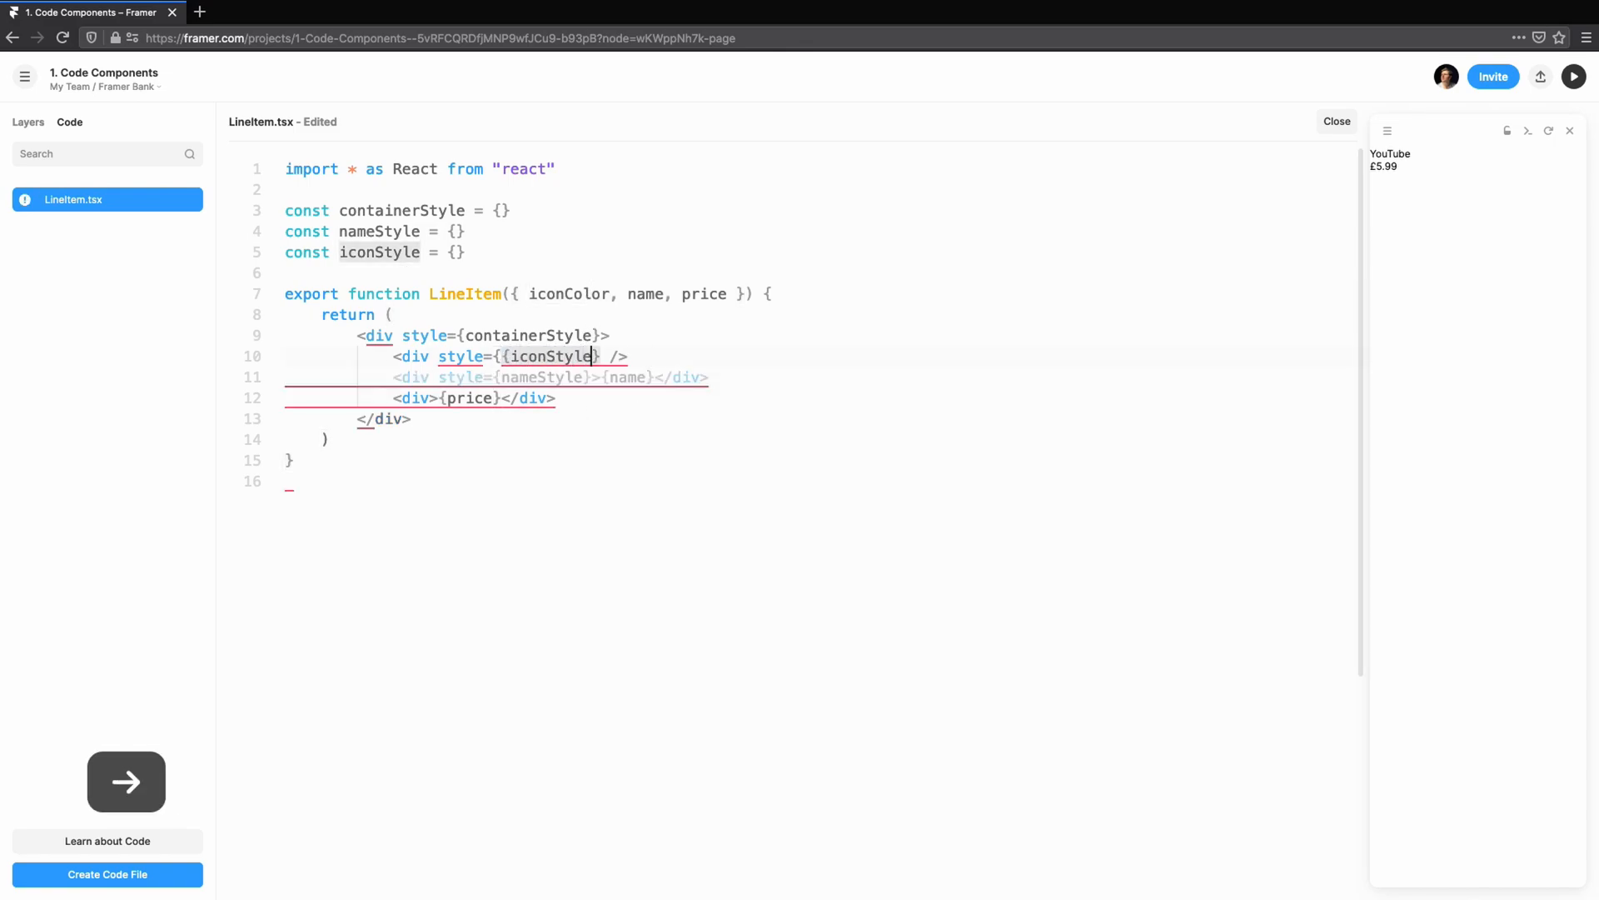
type("...")
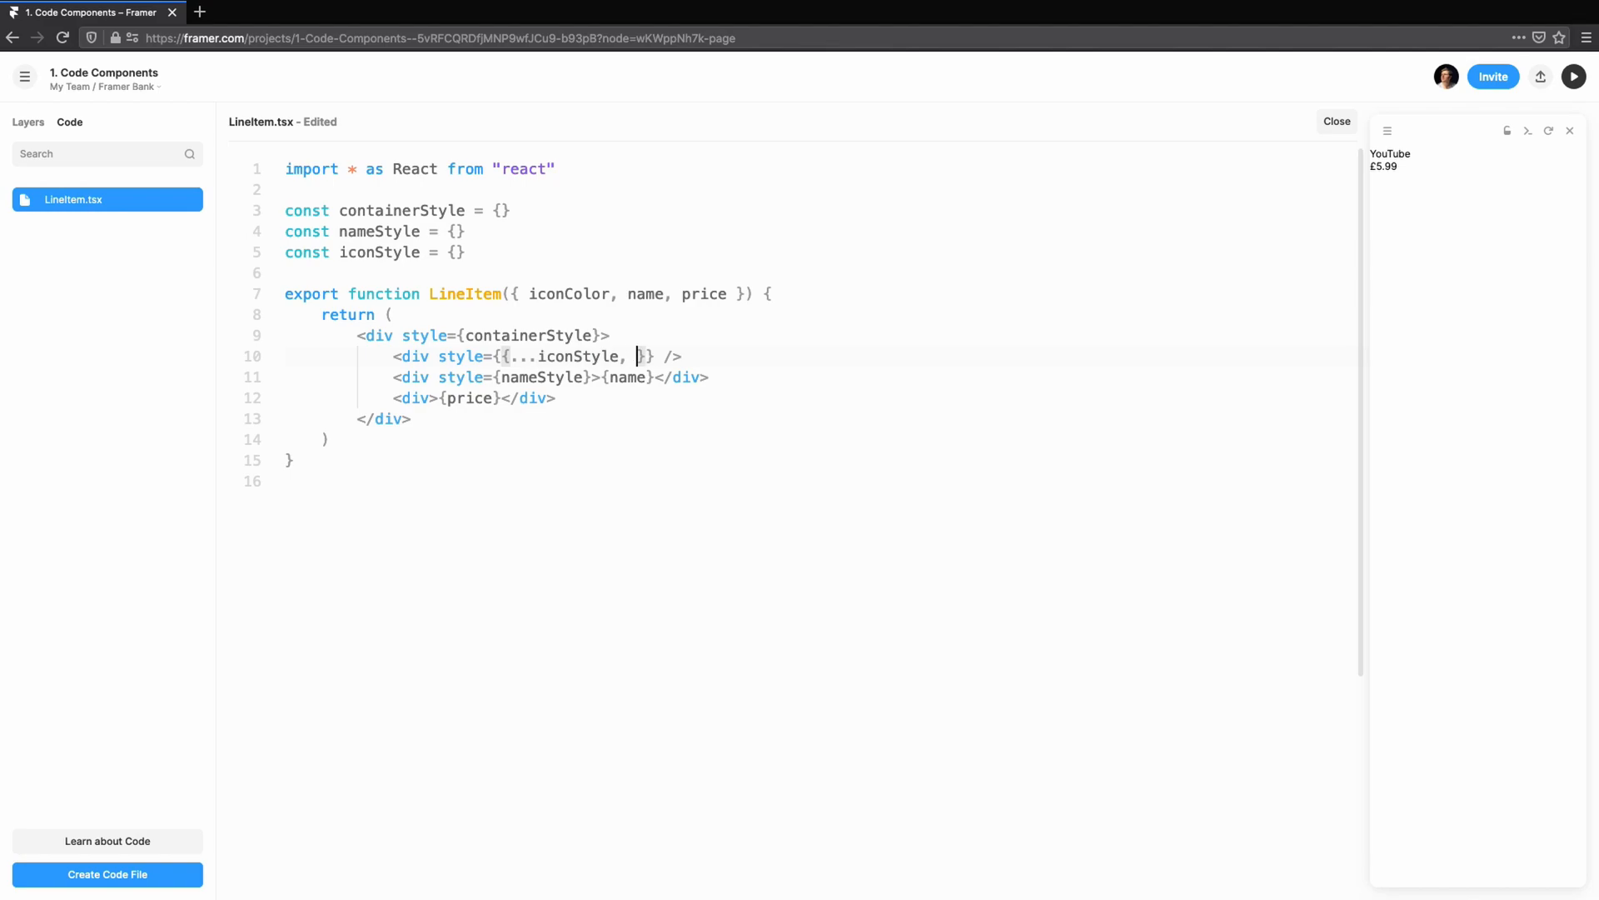
type("backgroundColor")
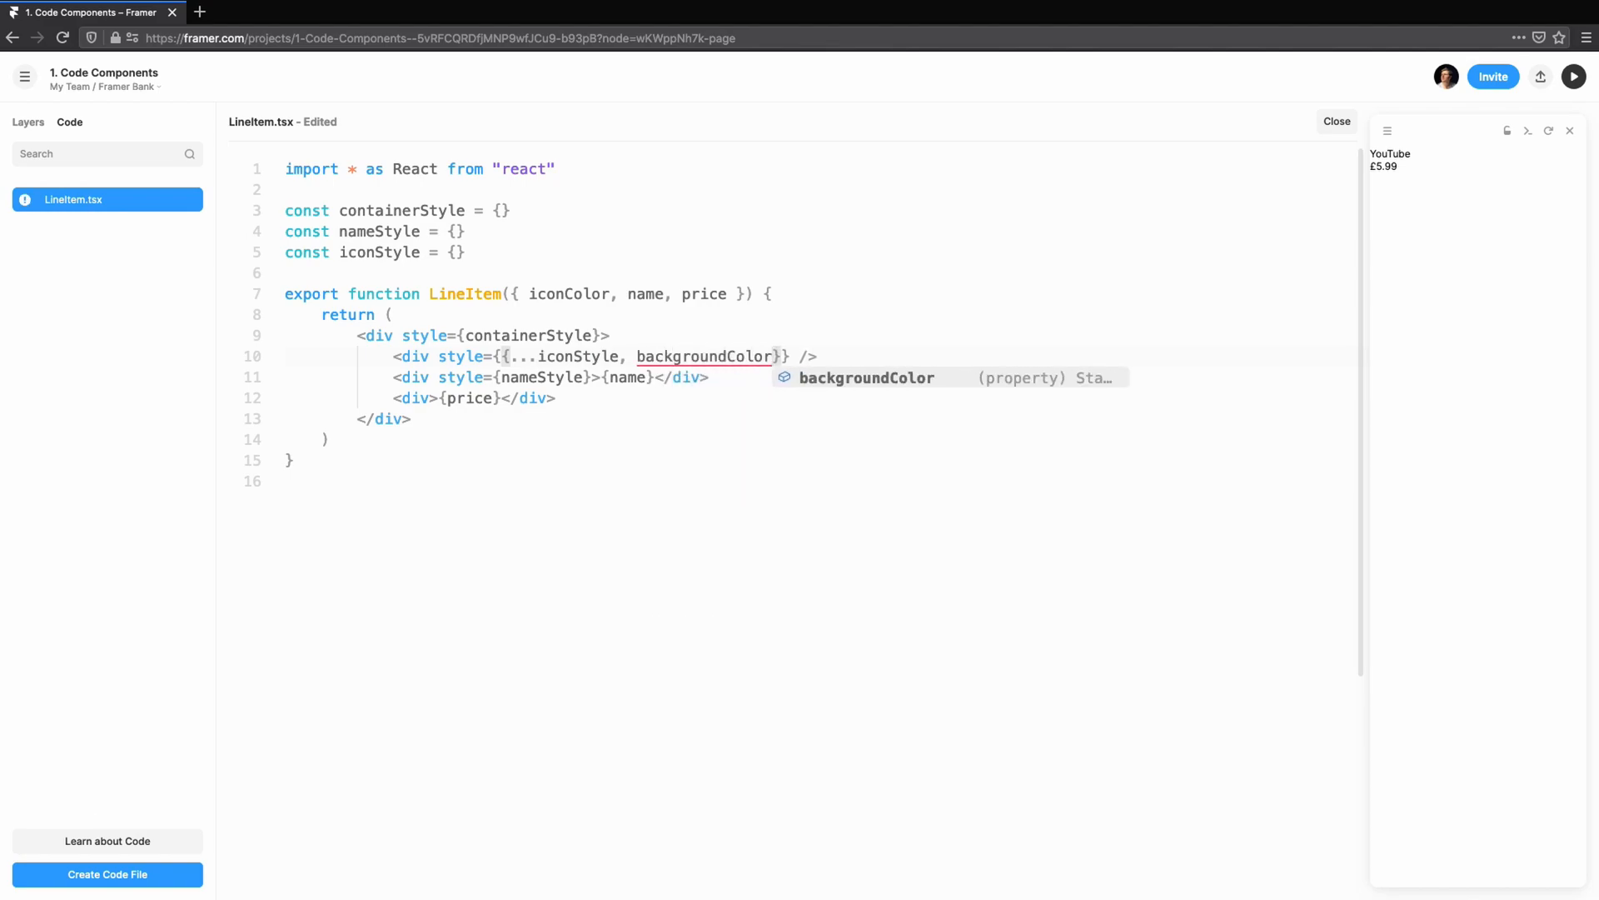
key("cmd+s")
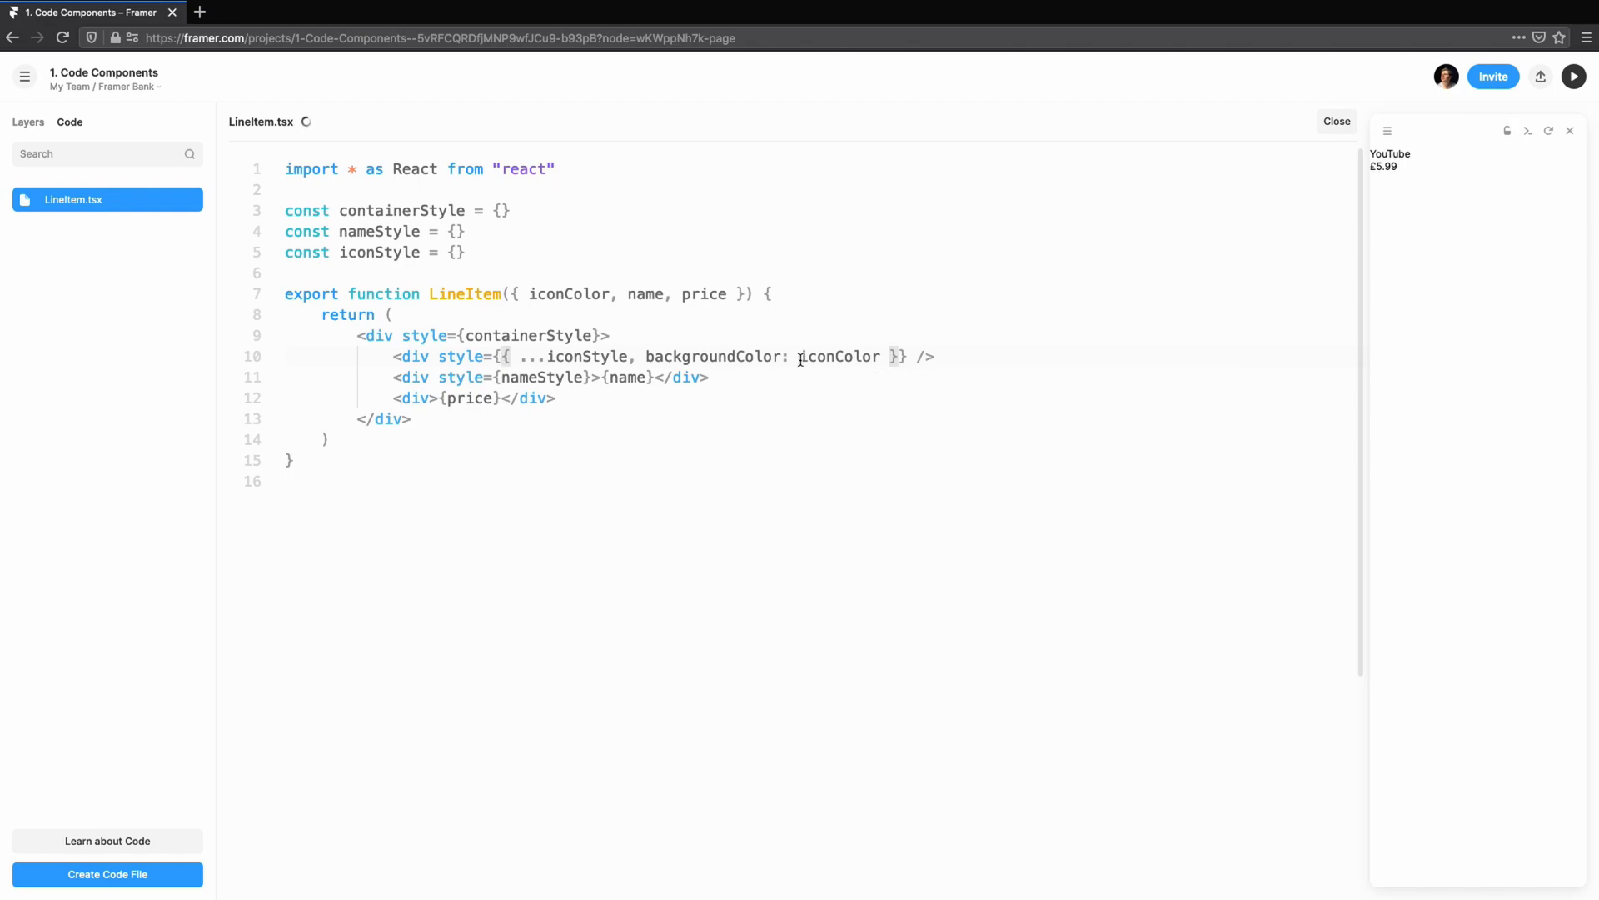
mouse_move(586, 294)
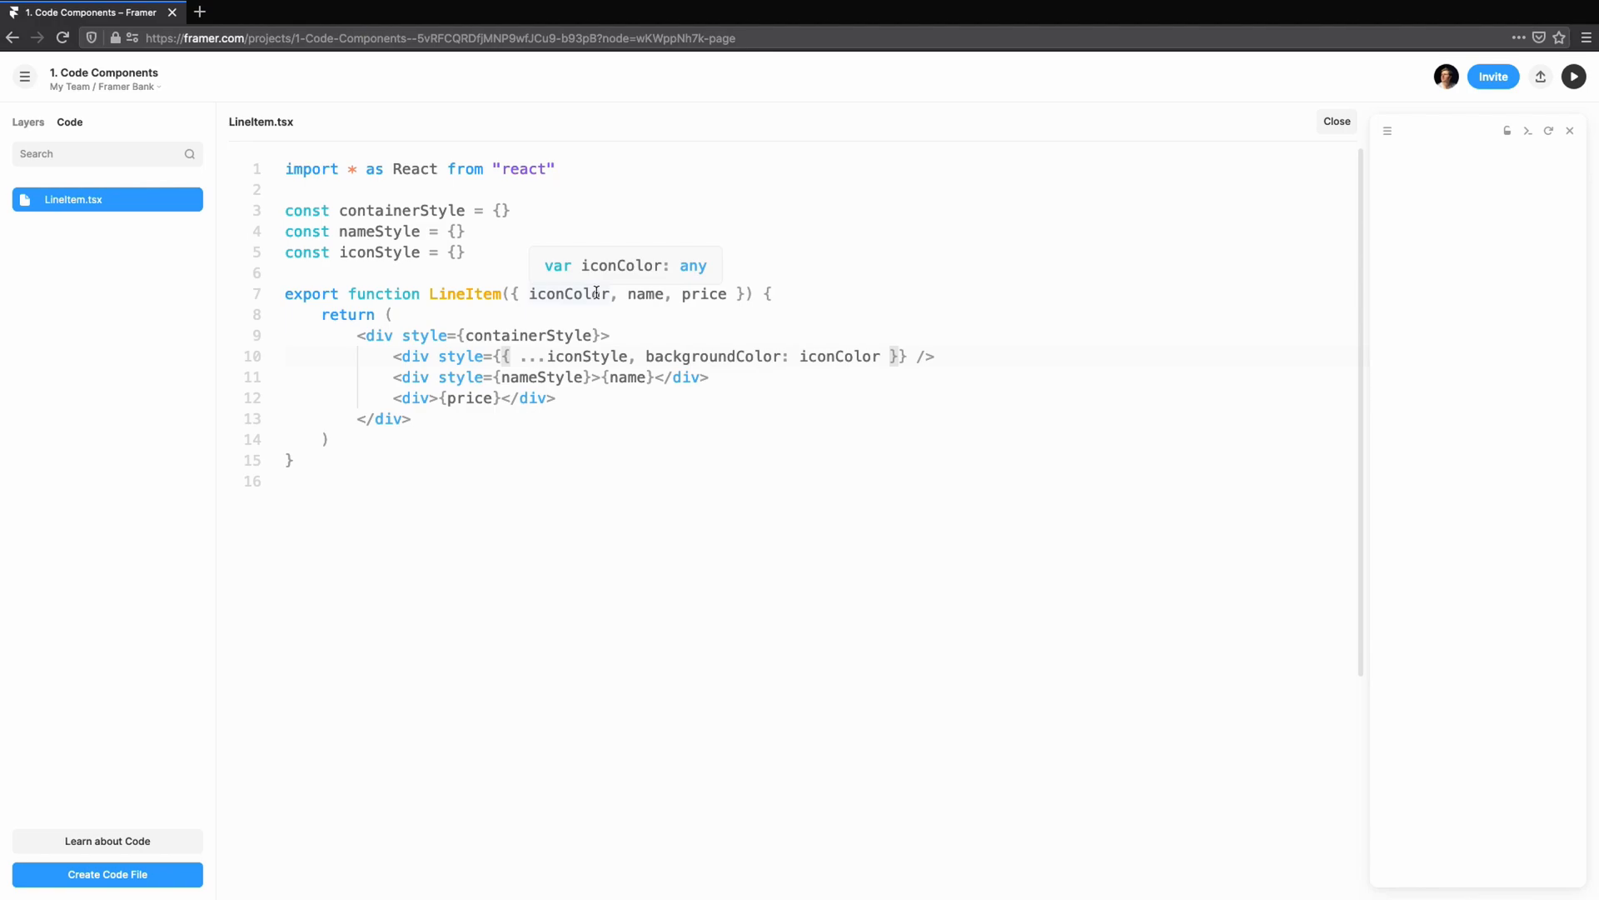
- Add defaultProps (YouTube, 8.99, midnightblue) and a padded, 70-high flex layout to containerStyle
type("LineItem.defau")
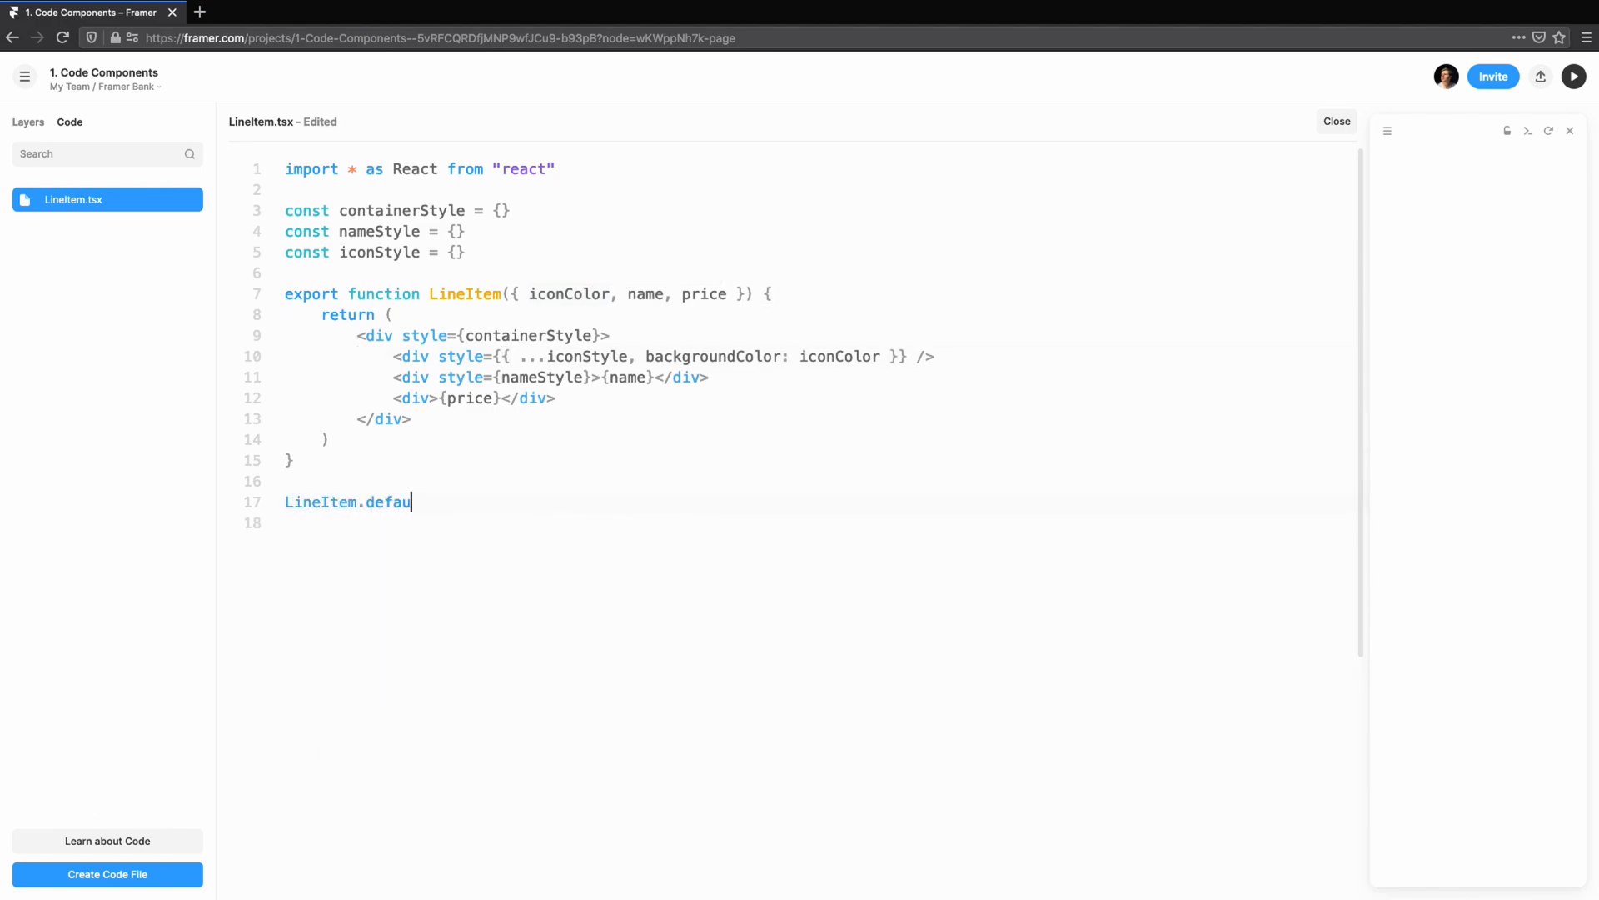
type("ltProps = {")
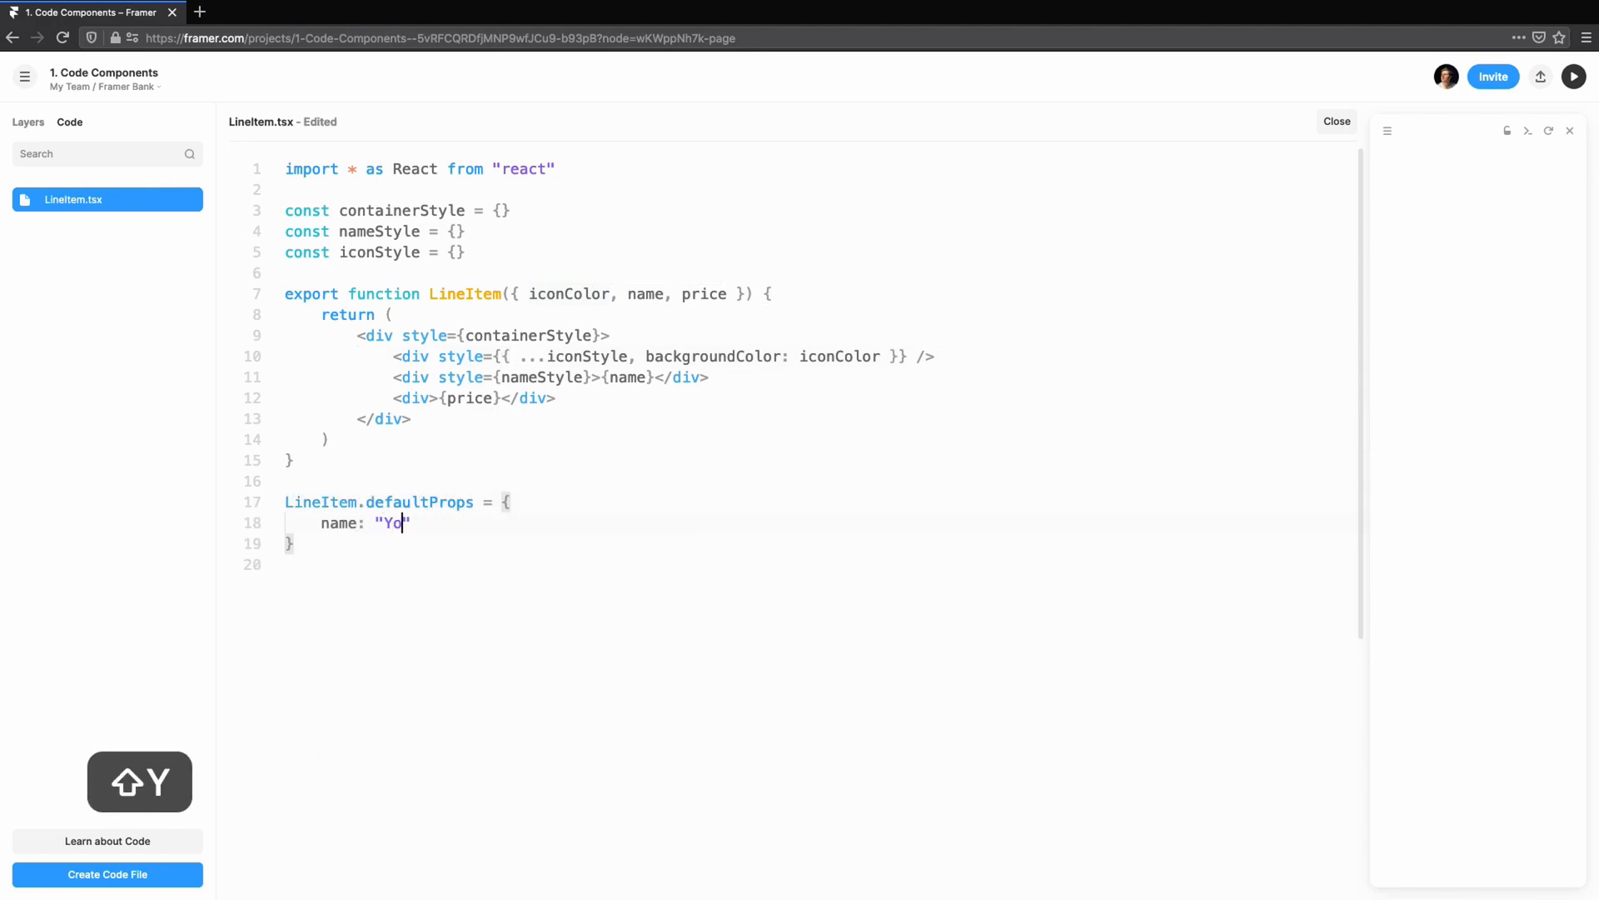
type("uTube\",")
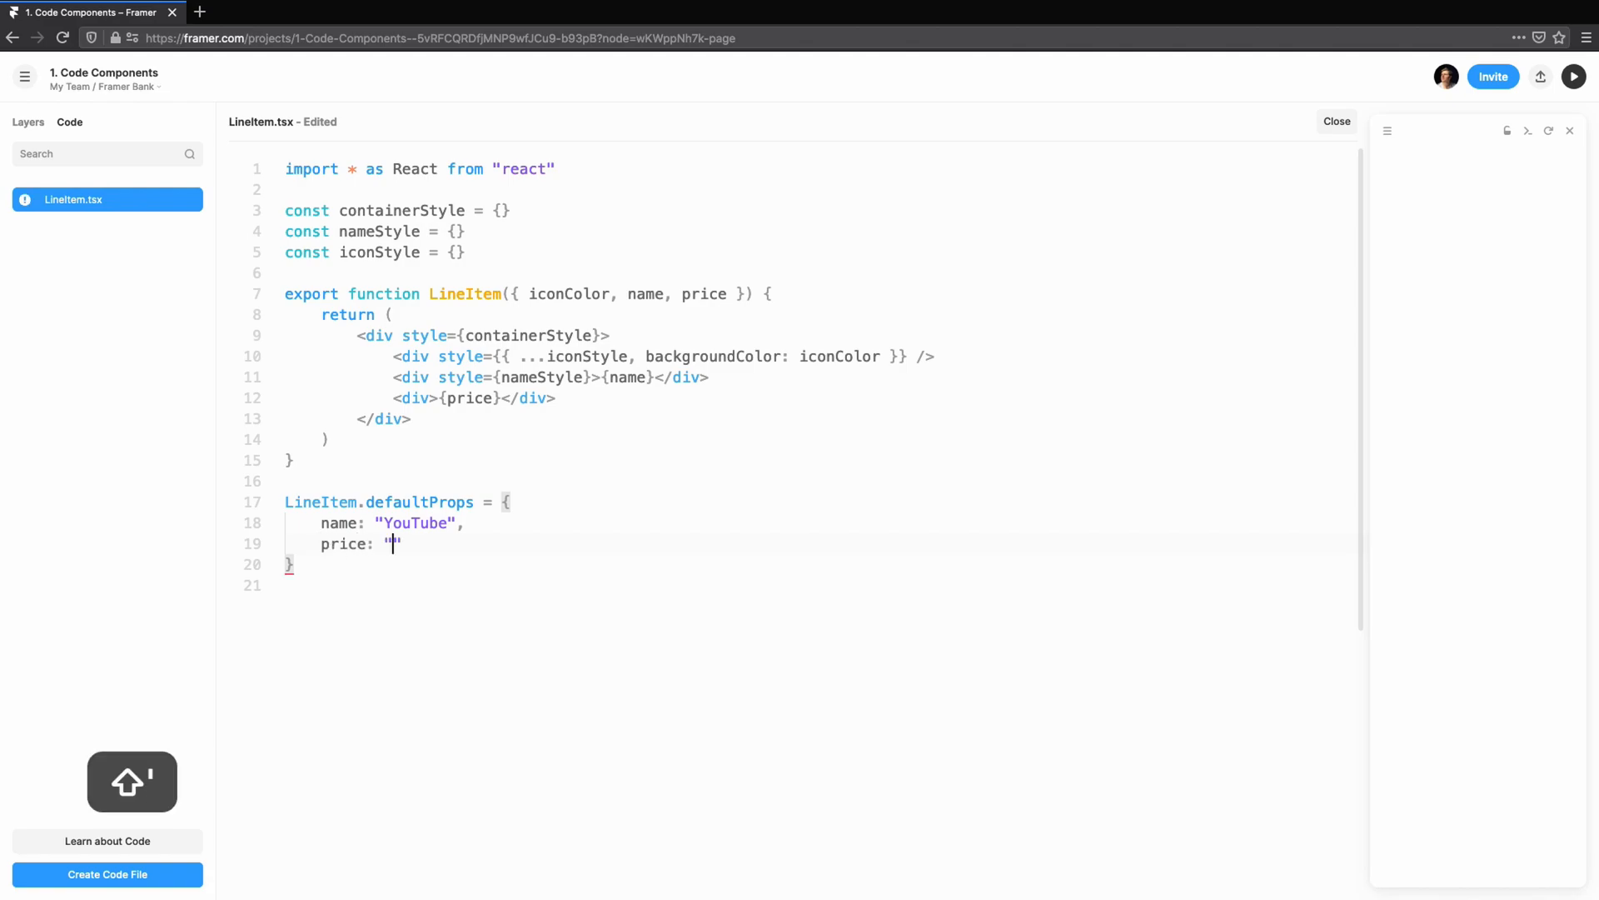
type("8.99\",")
type("iconColor: \"midnightblue\",")
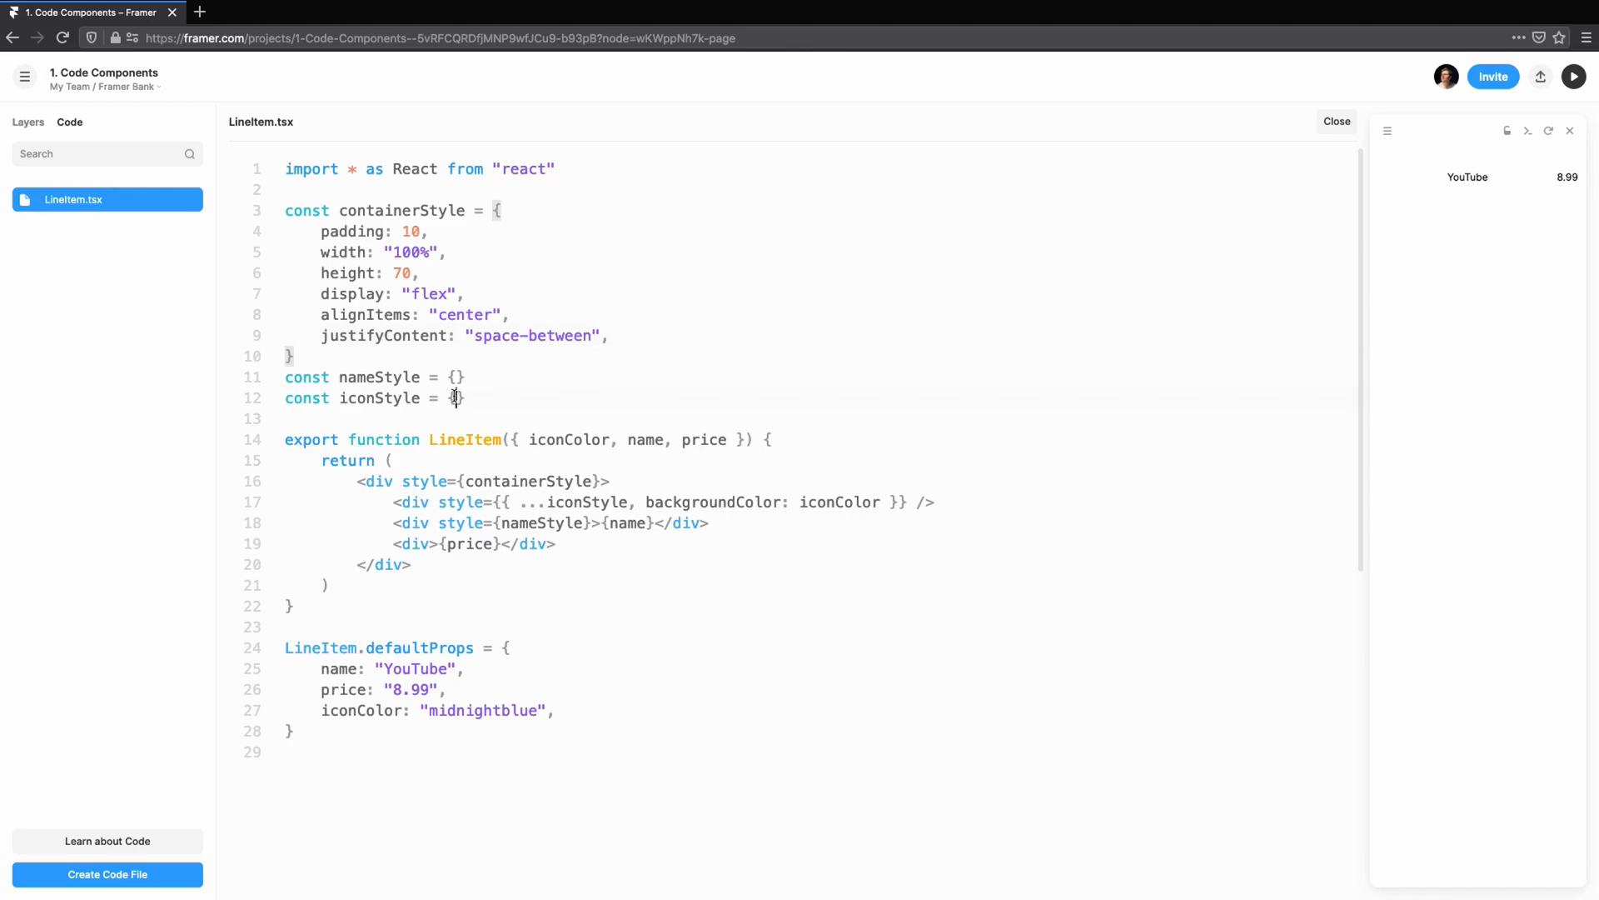
- Set iconStyle to 48×48 with borderRadius 10, and nameStyle to flex 1, marginLeft 10, fontSize 16
type("width: 48, height: 48")
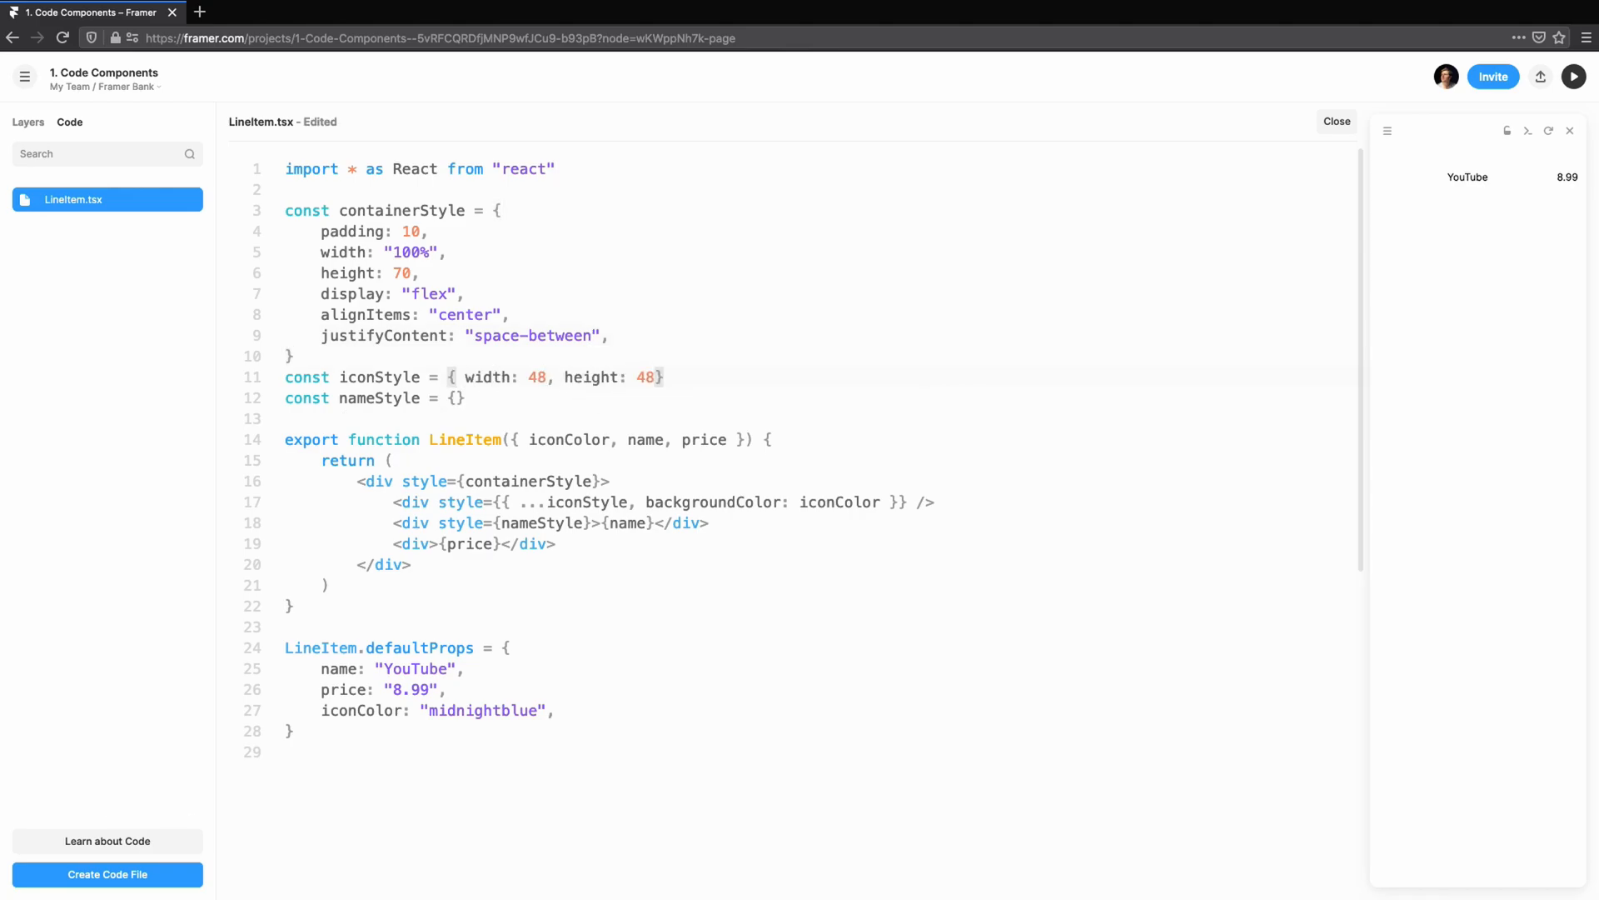
type(", borderRa")
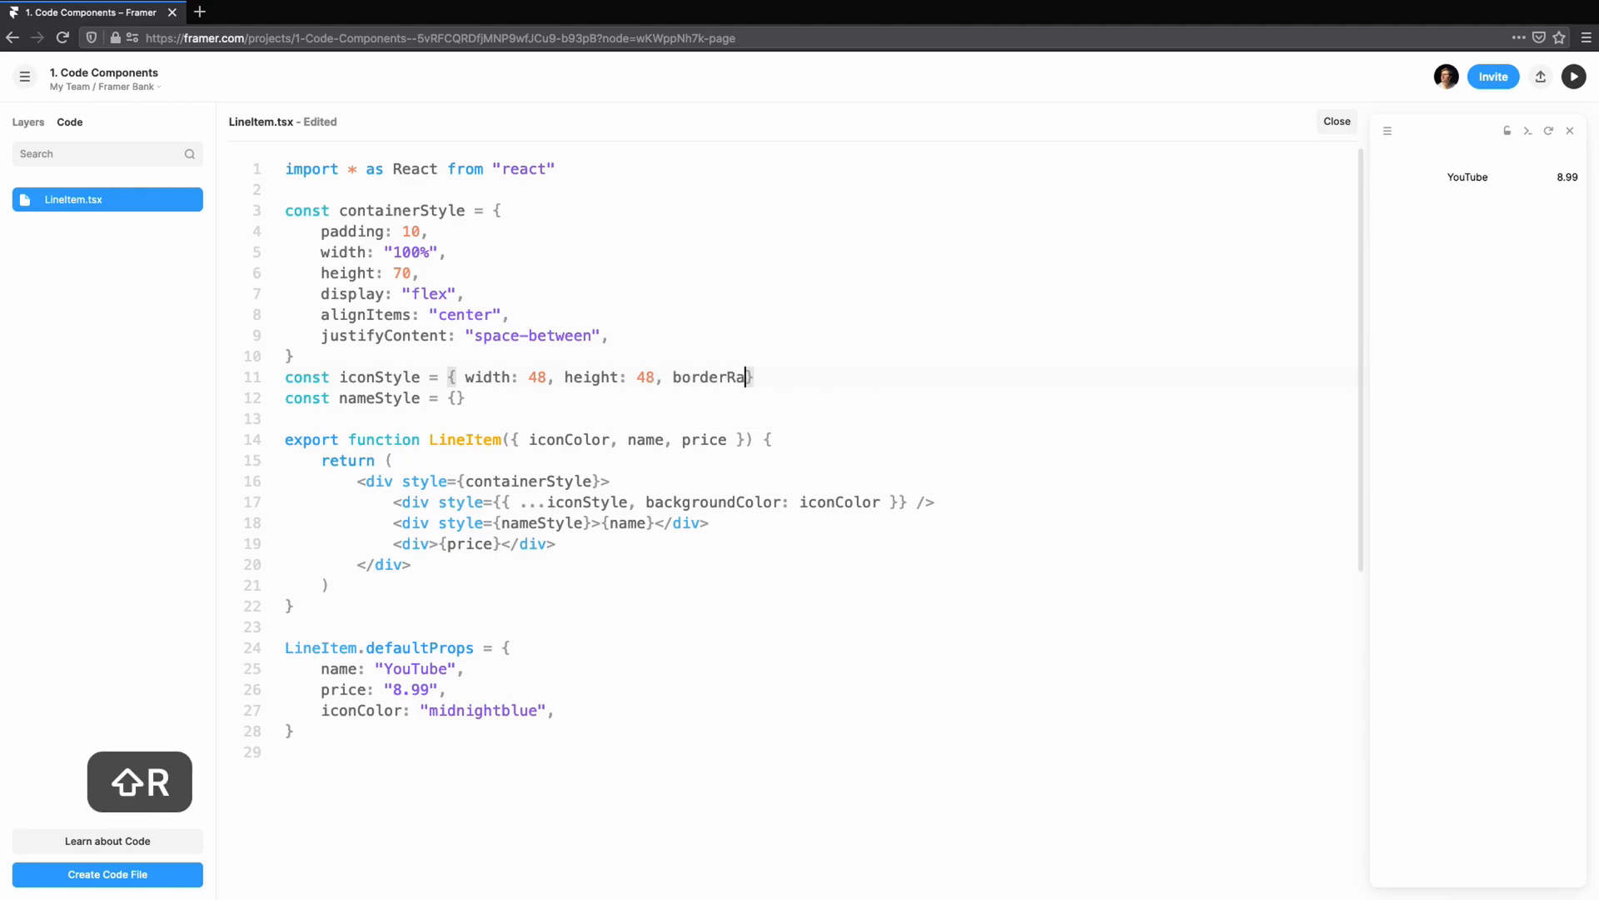
type("dius: 10 }")
left_click(376, 398)
type(" flex: 1, margi")
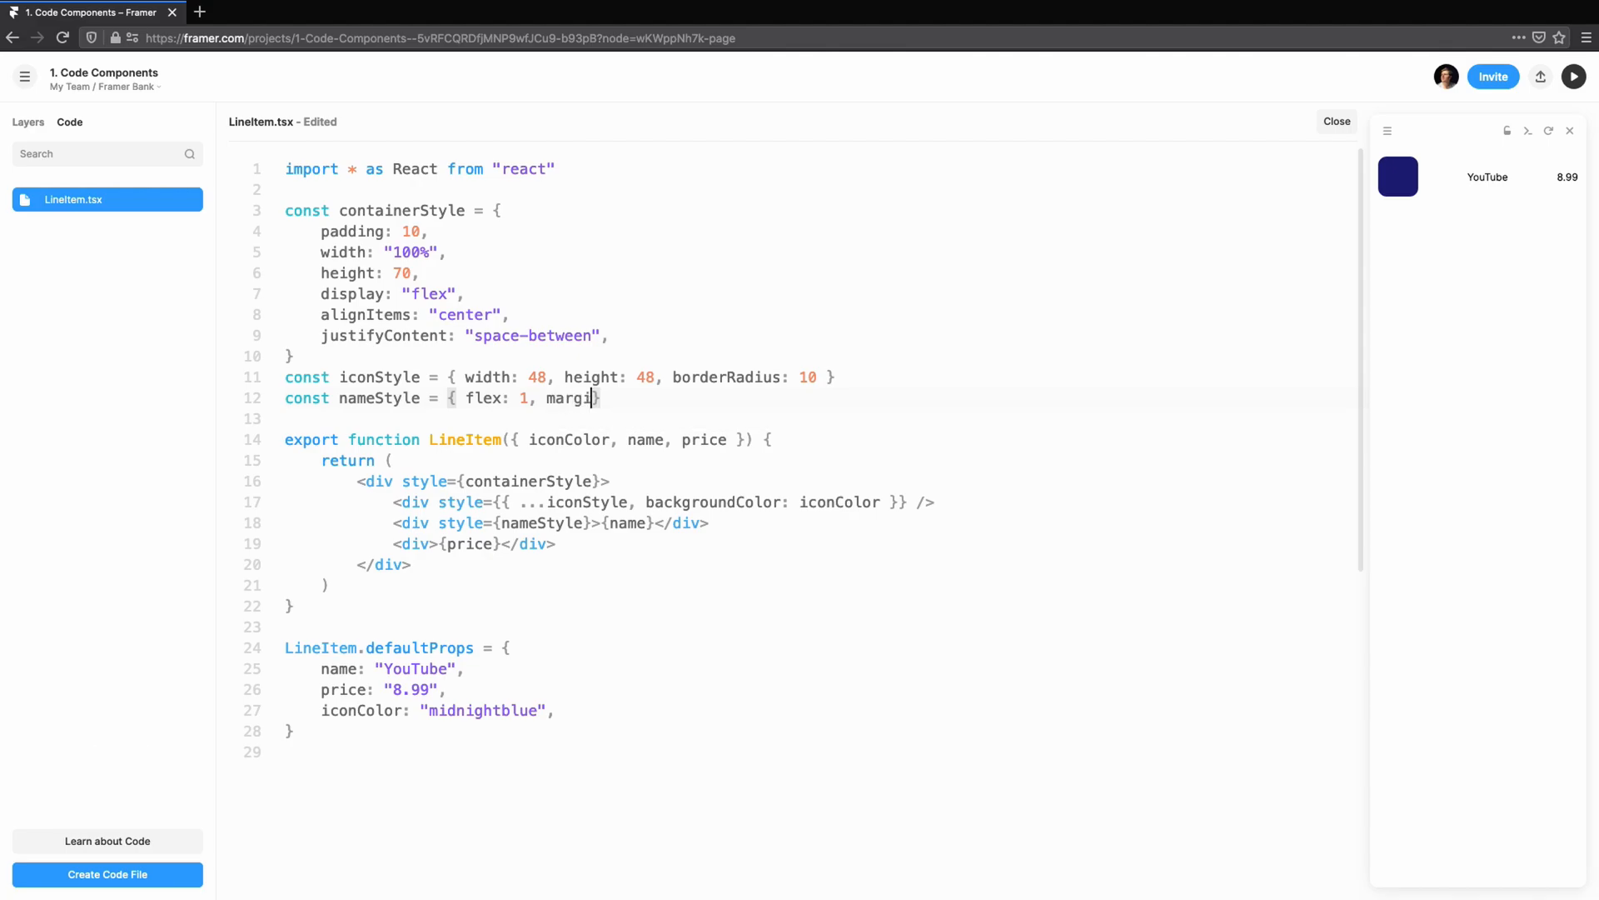
type("nLeft: 10, fontSize: 16")
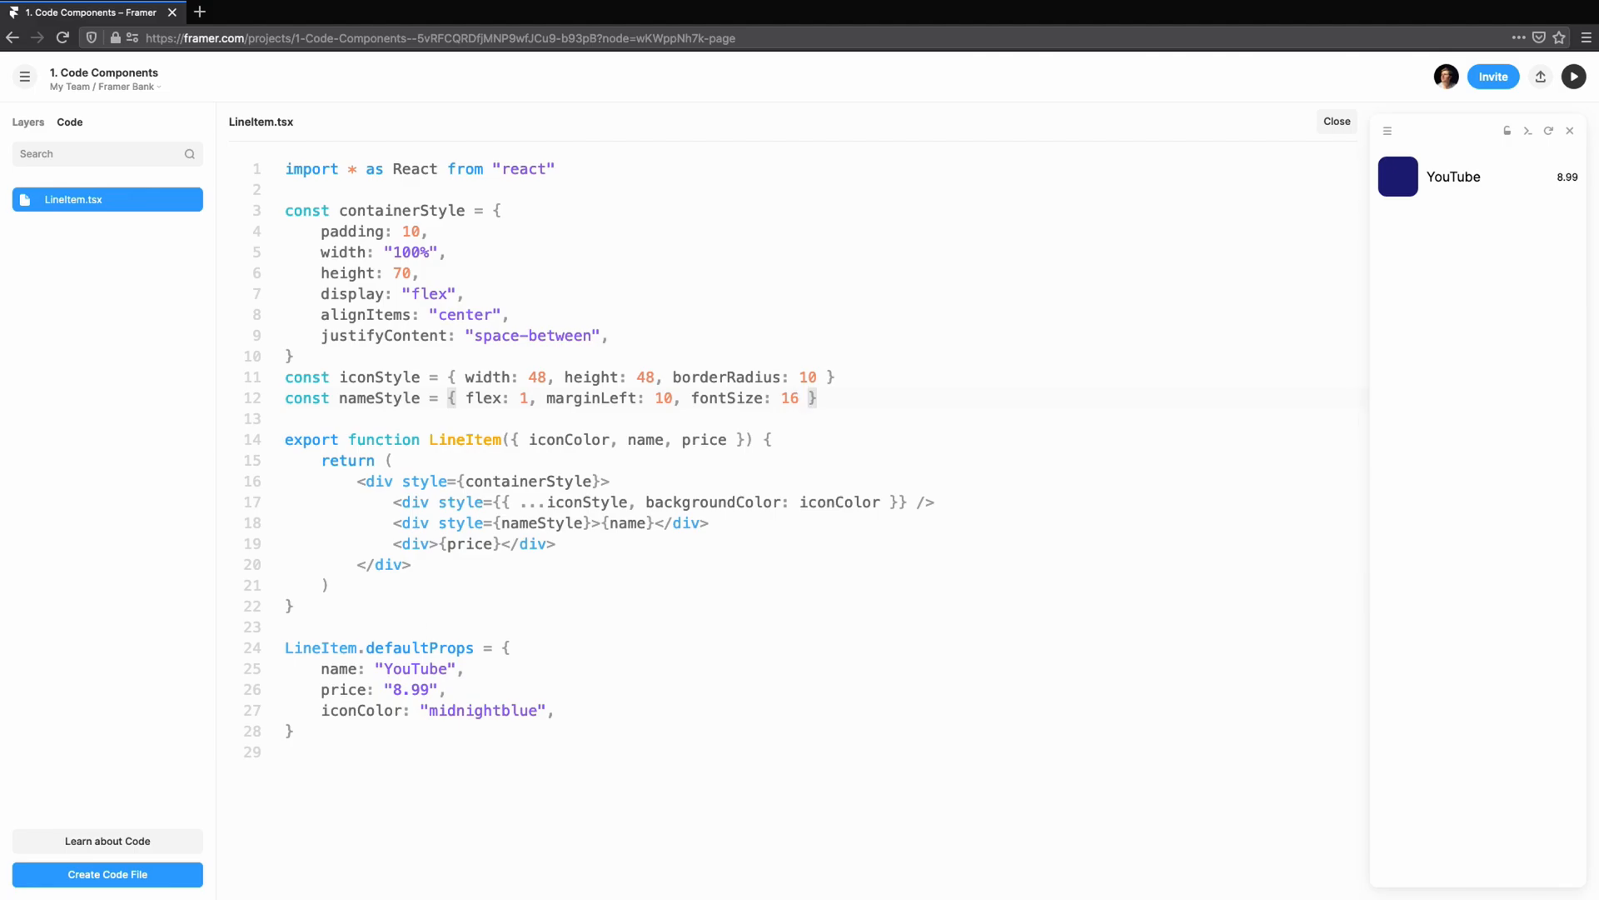
mouse_move(648, 701)
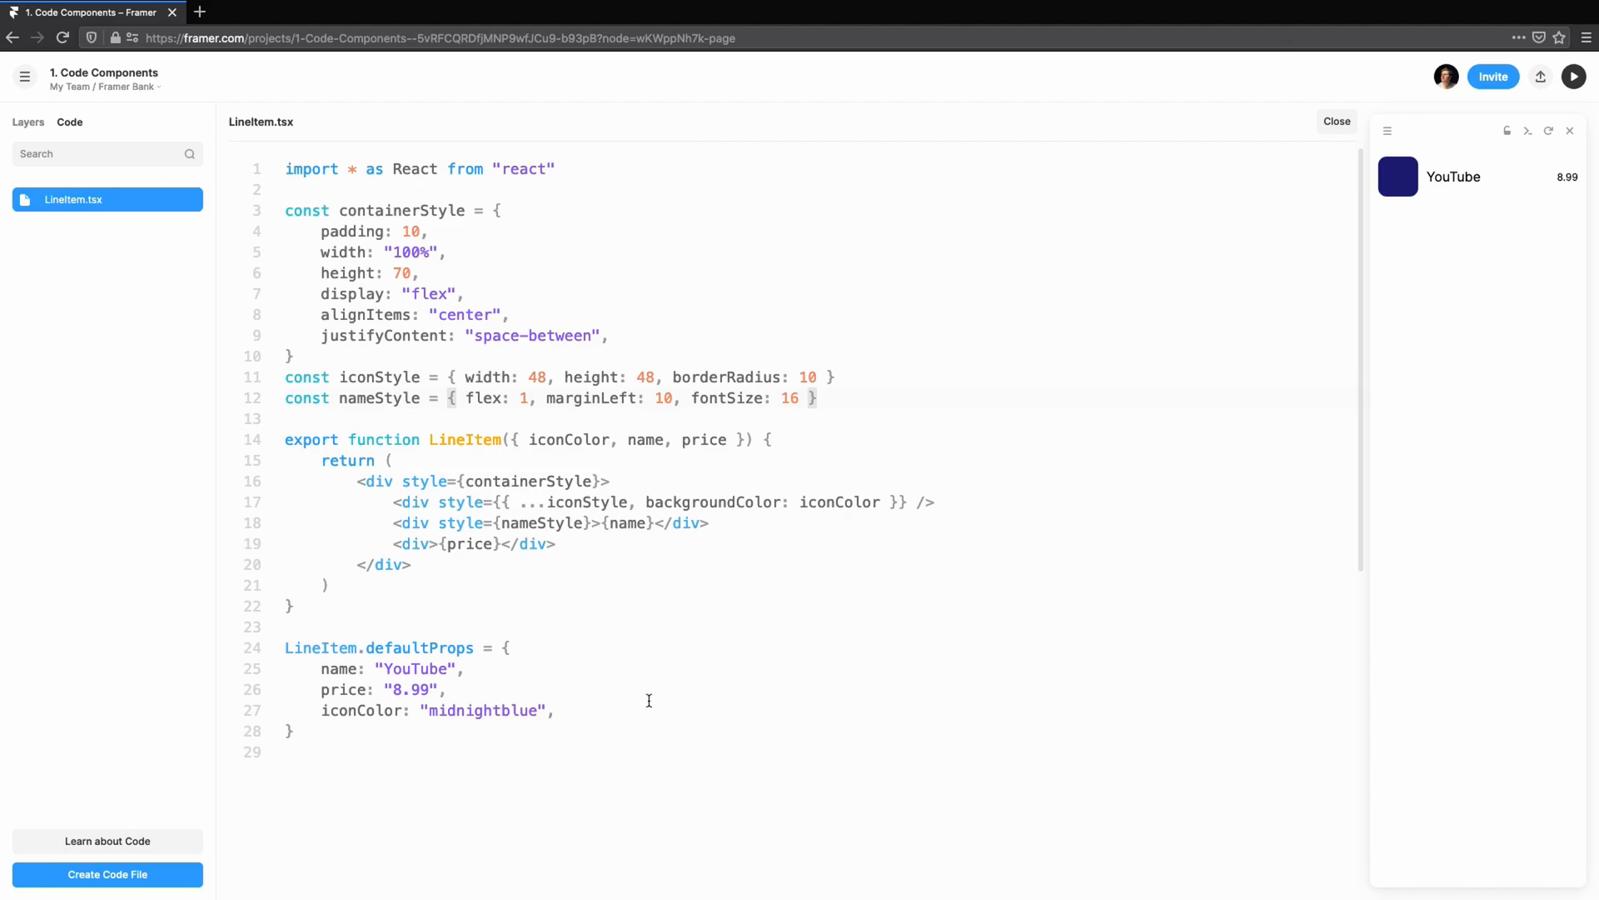
- Split price into pounds and pence and render them as spans with a £ prefix
left_click(805, 440)
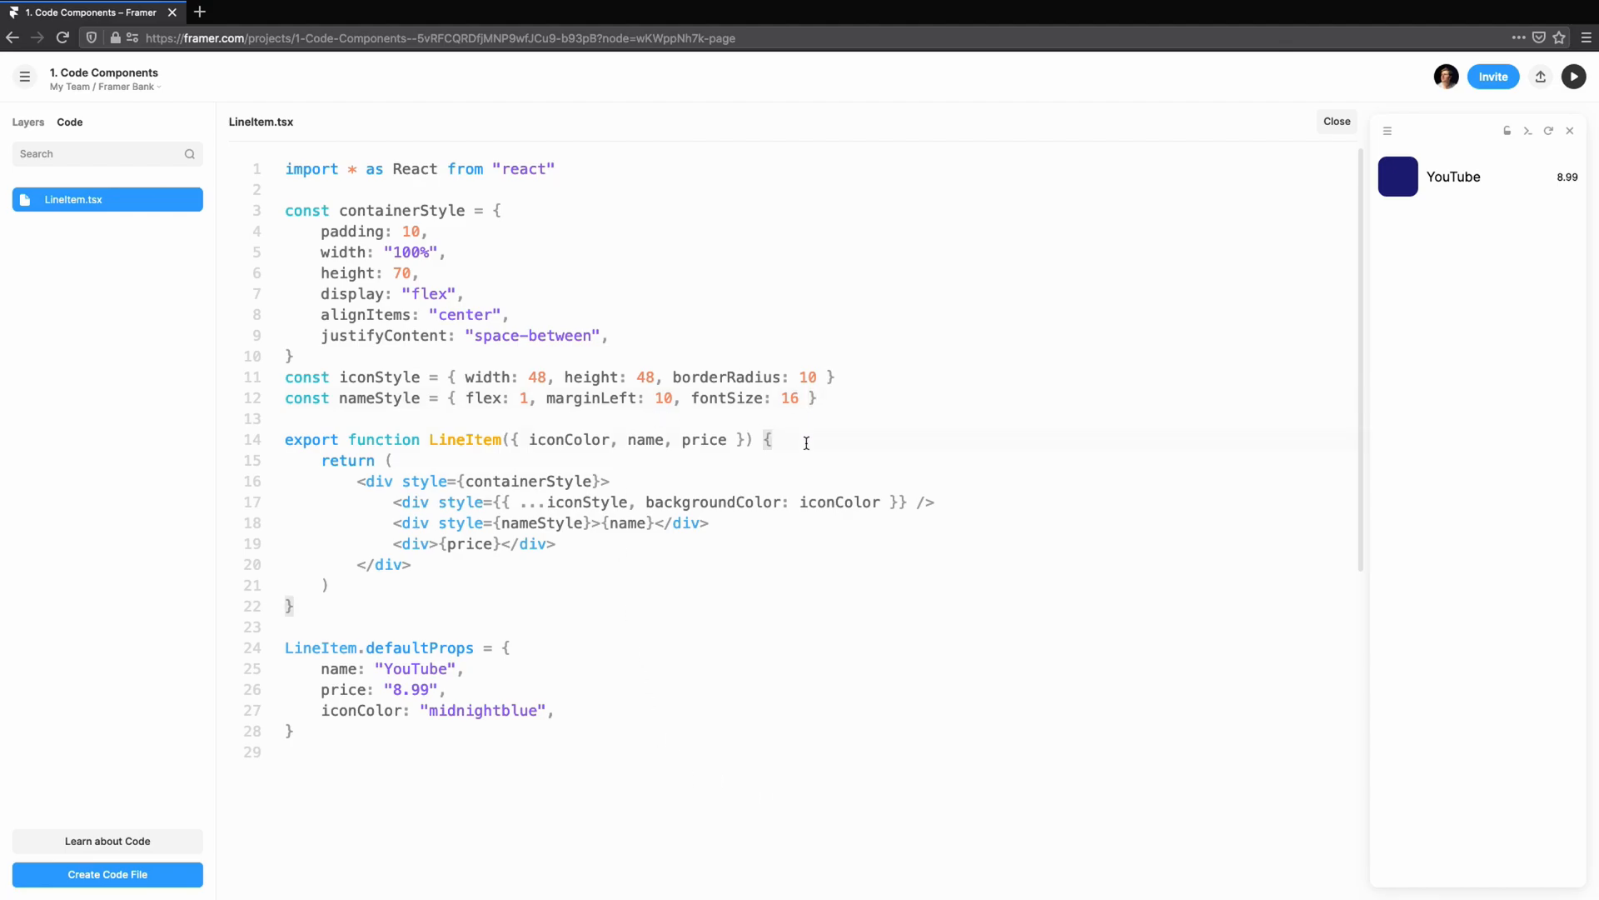
type("const[] = price.toString.split(\".")
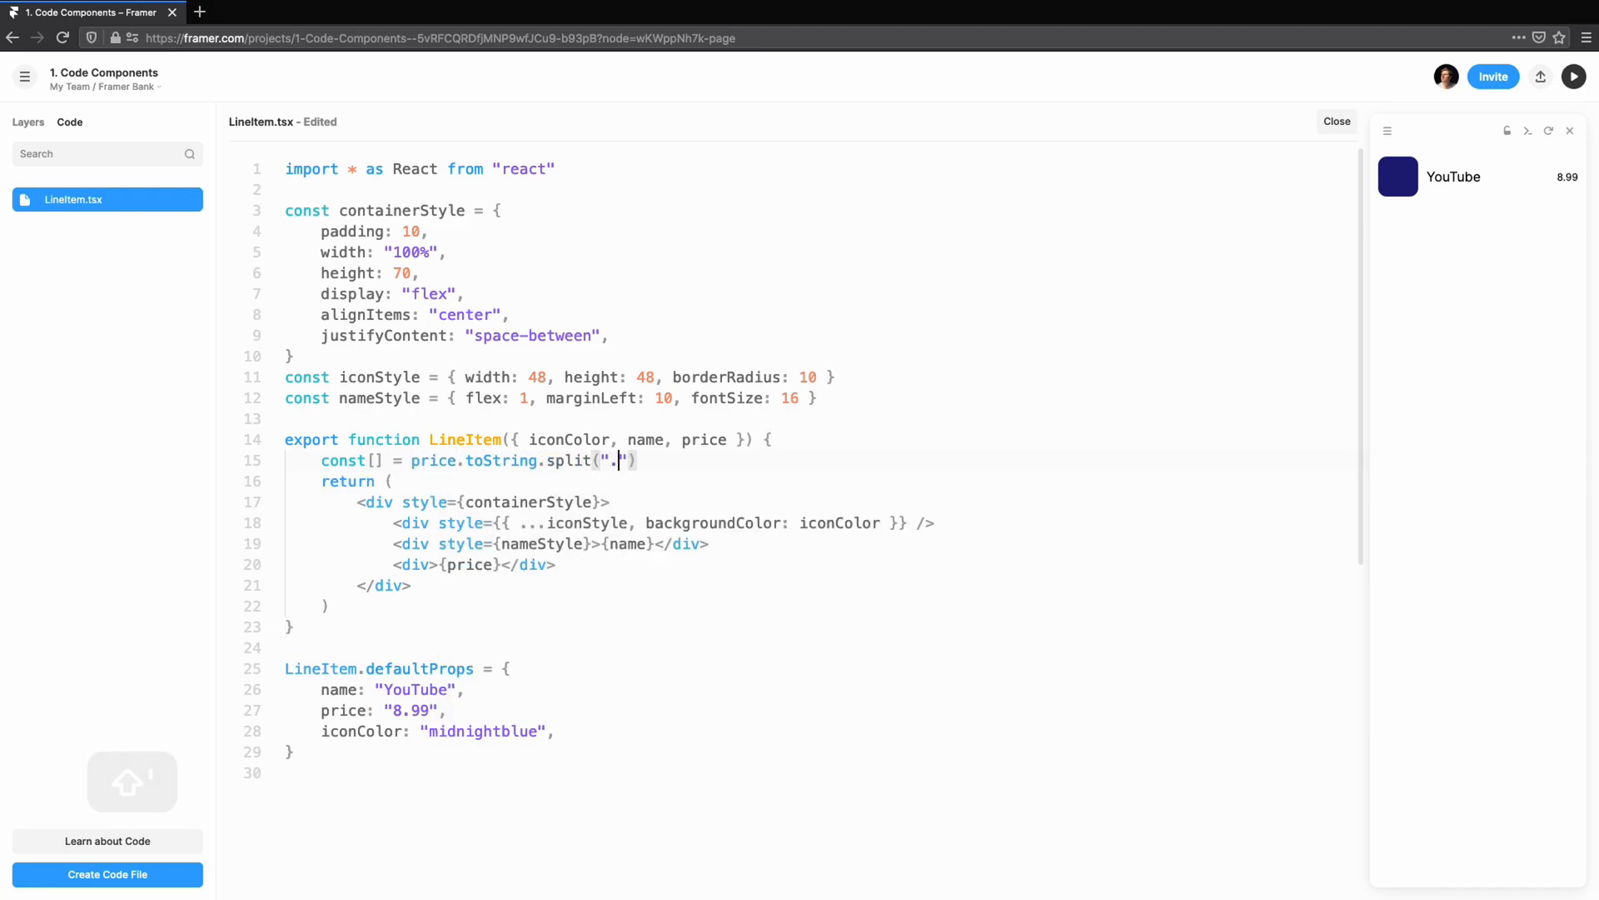
type("pu")
left_click(474, 564)
type("<span>")
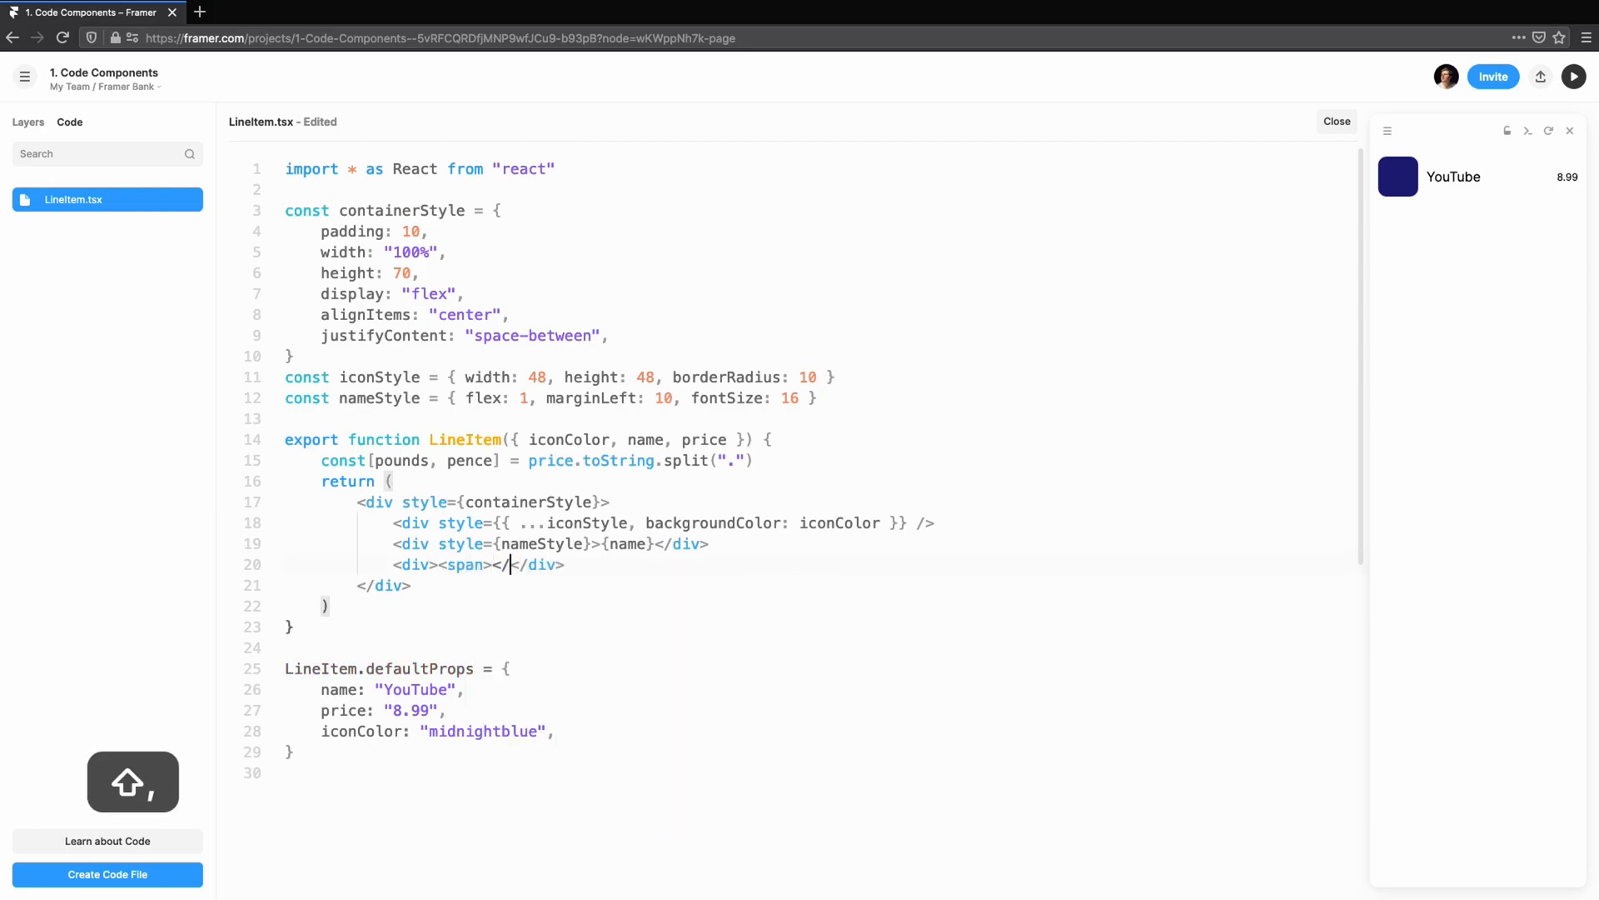
type("</span></span>")
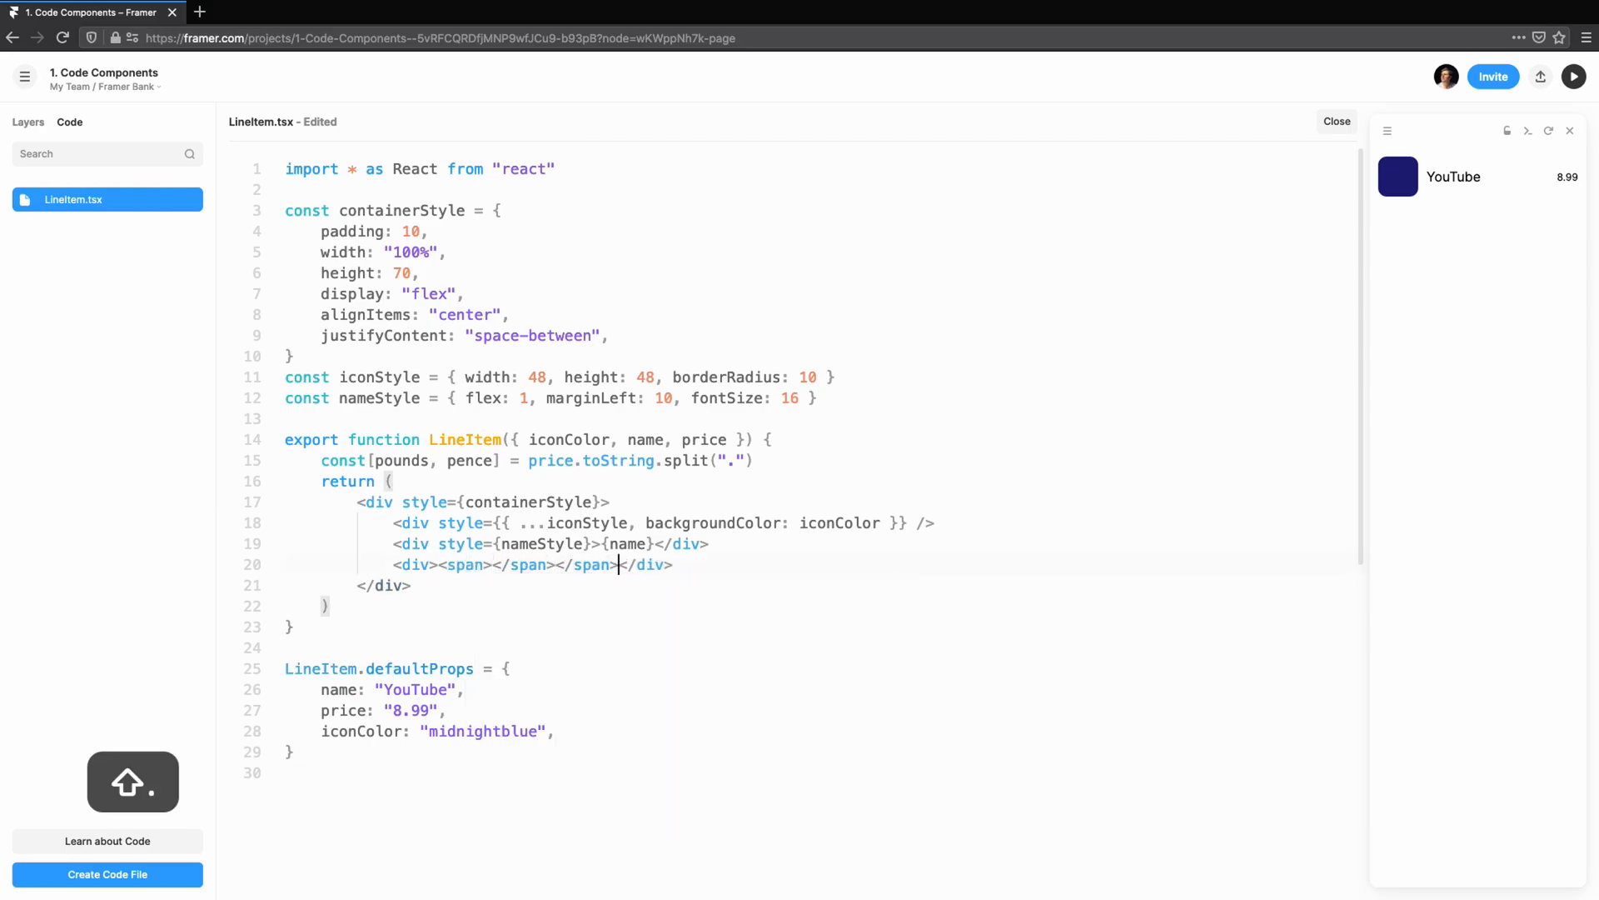
type("span><")
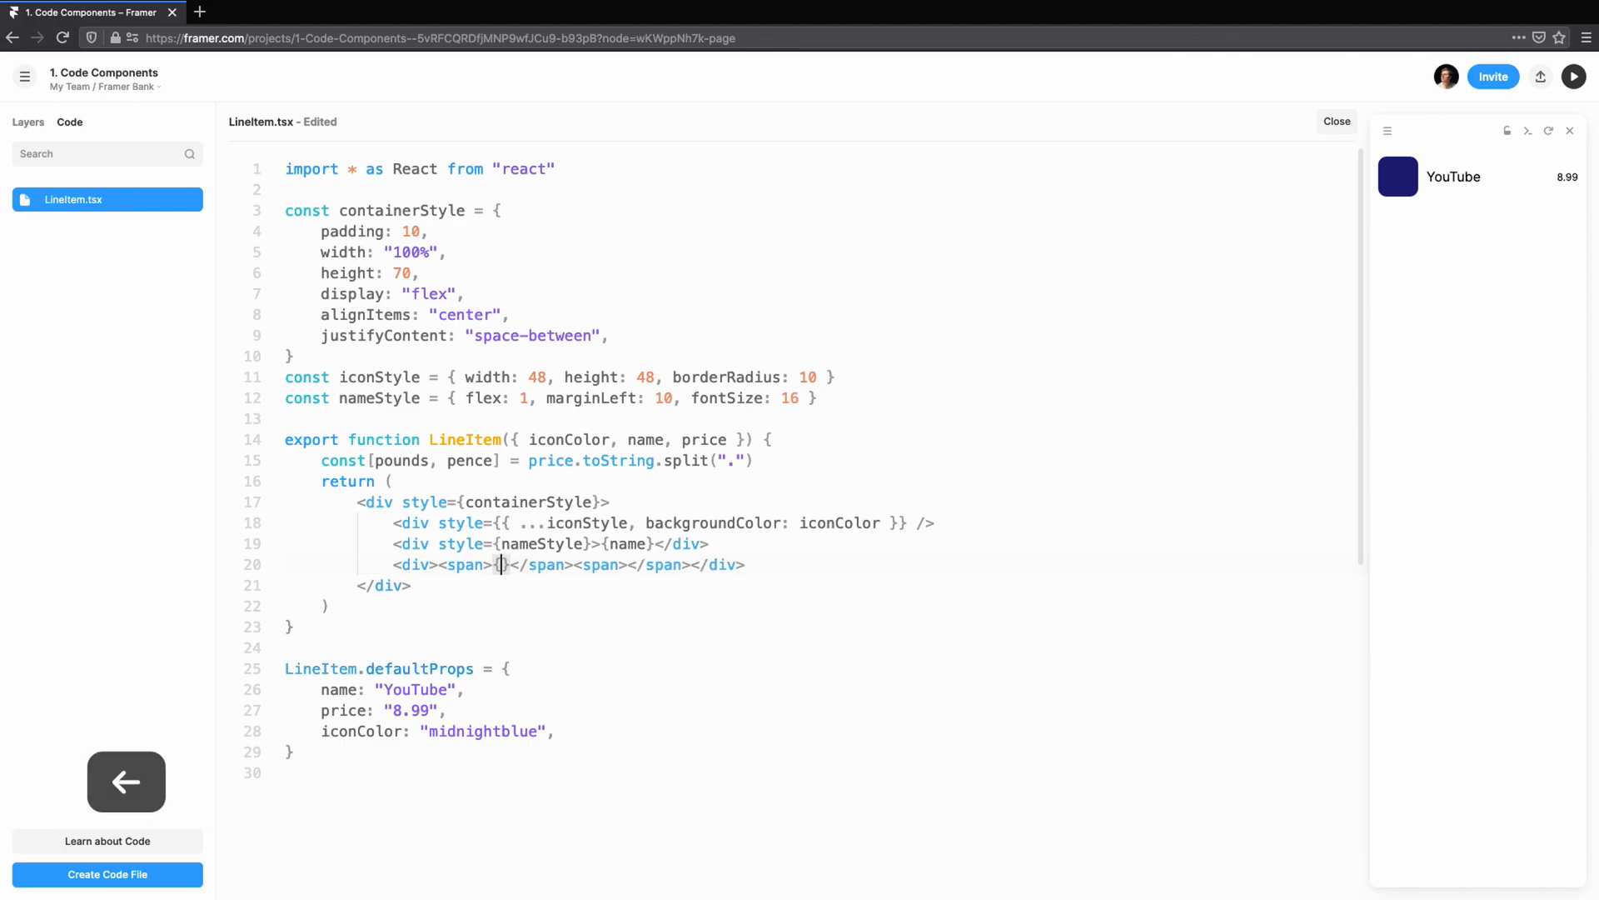
type("pounds")
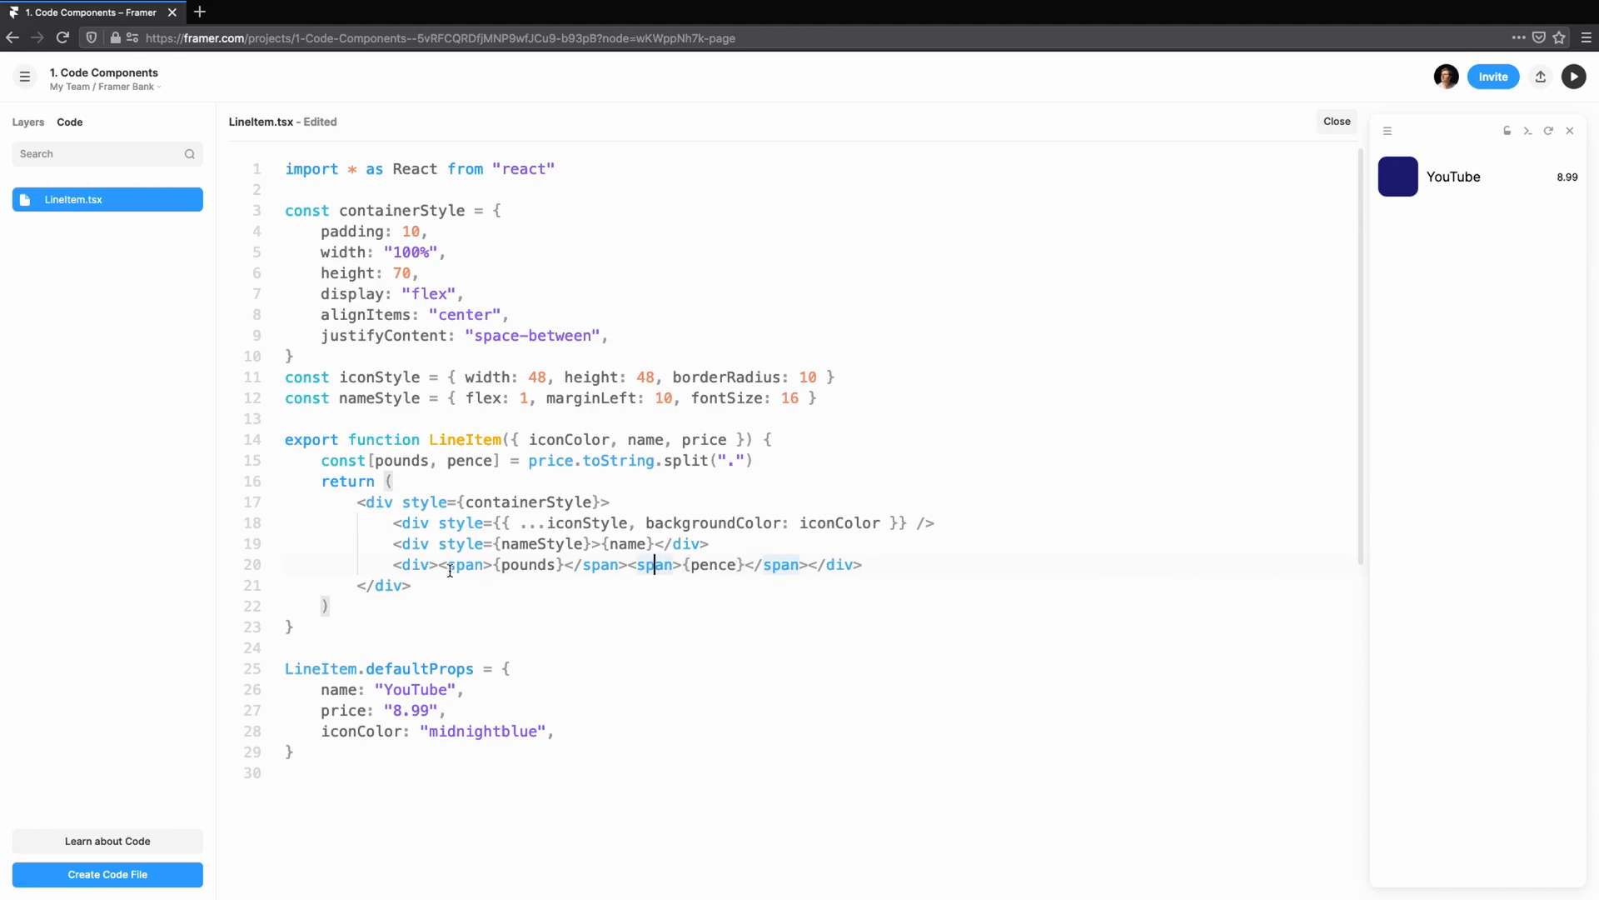
type("£")
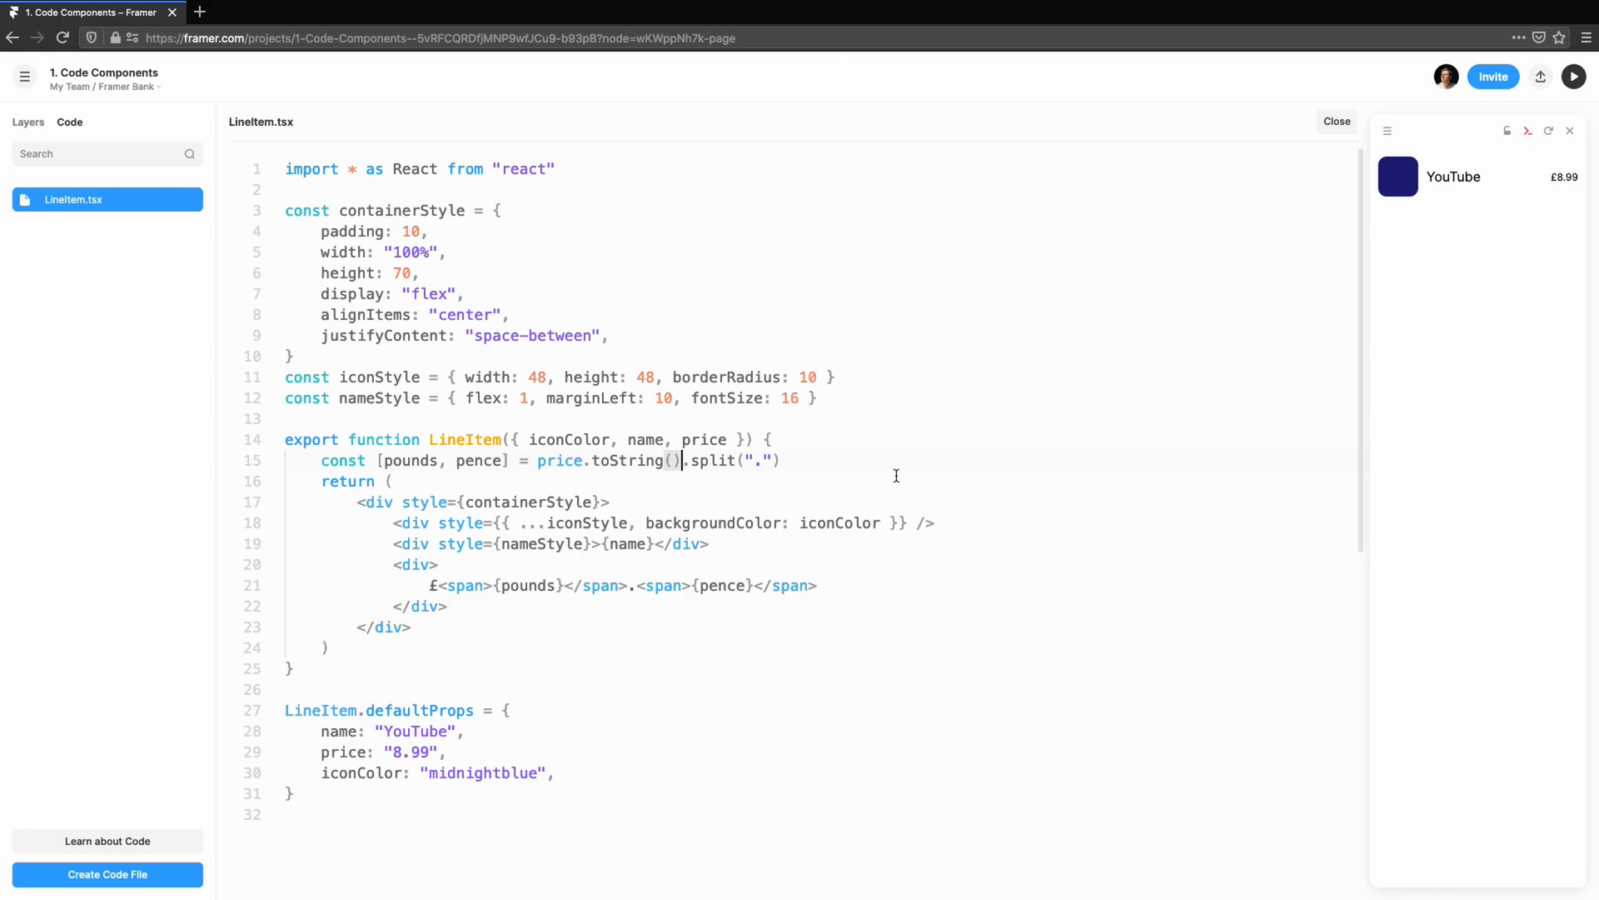
- Style the pounds span at fontSize 20, weight 400, and pence at 14, weight 200
type("style={}")
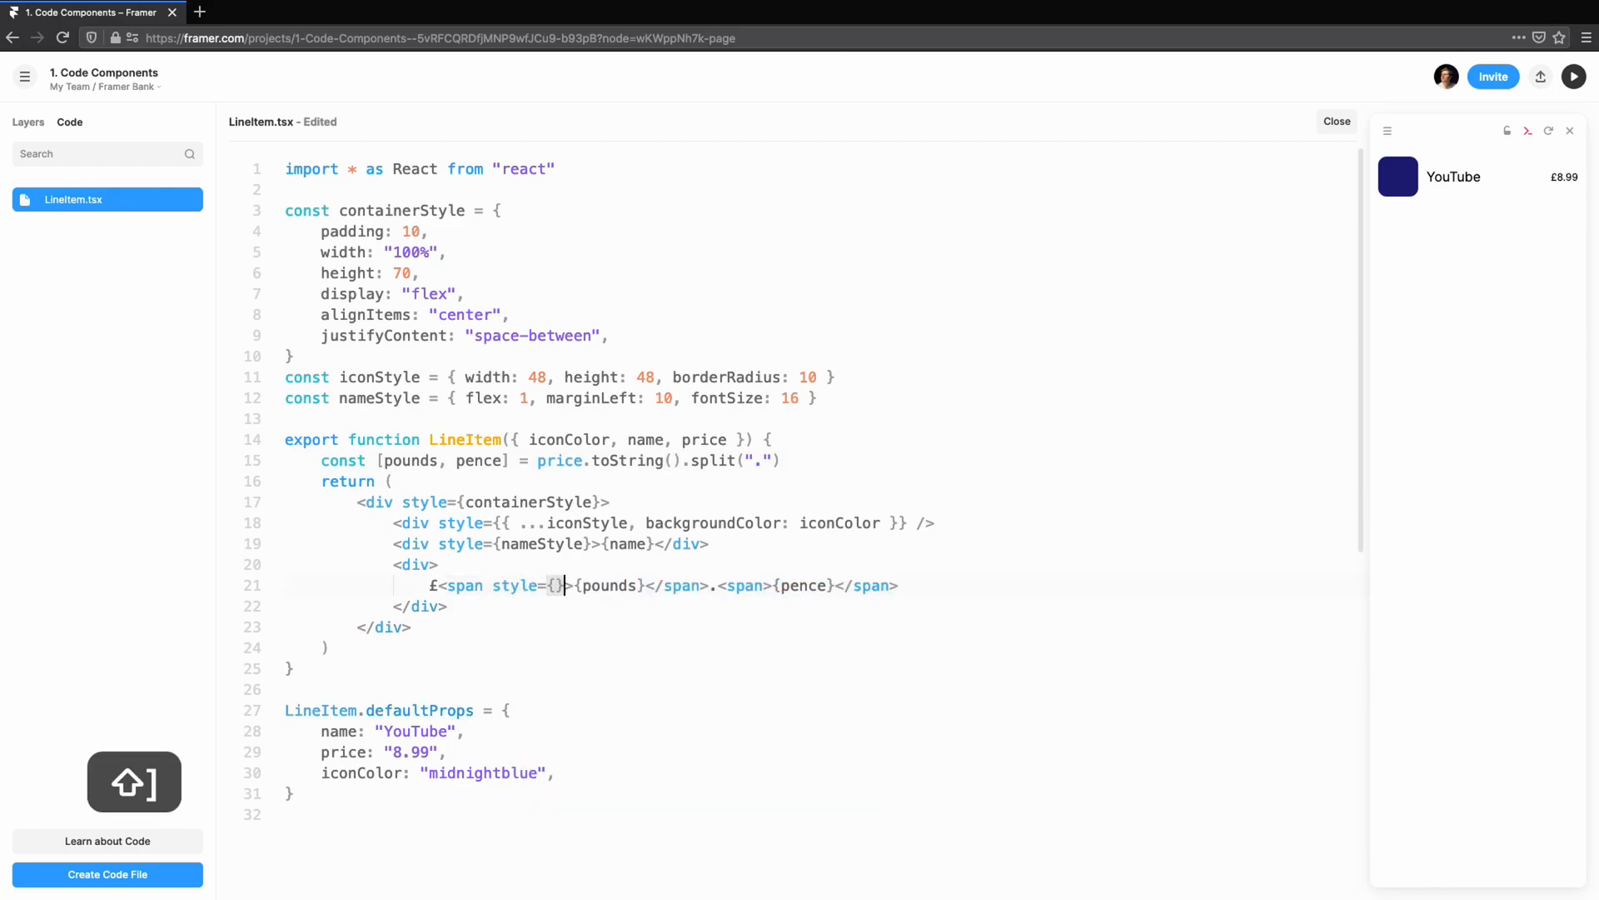
type("fontSize: 20, fontWeight: 400 }")
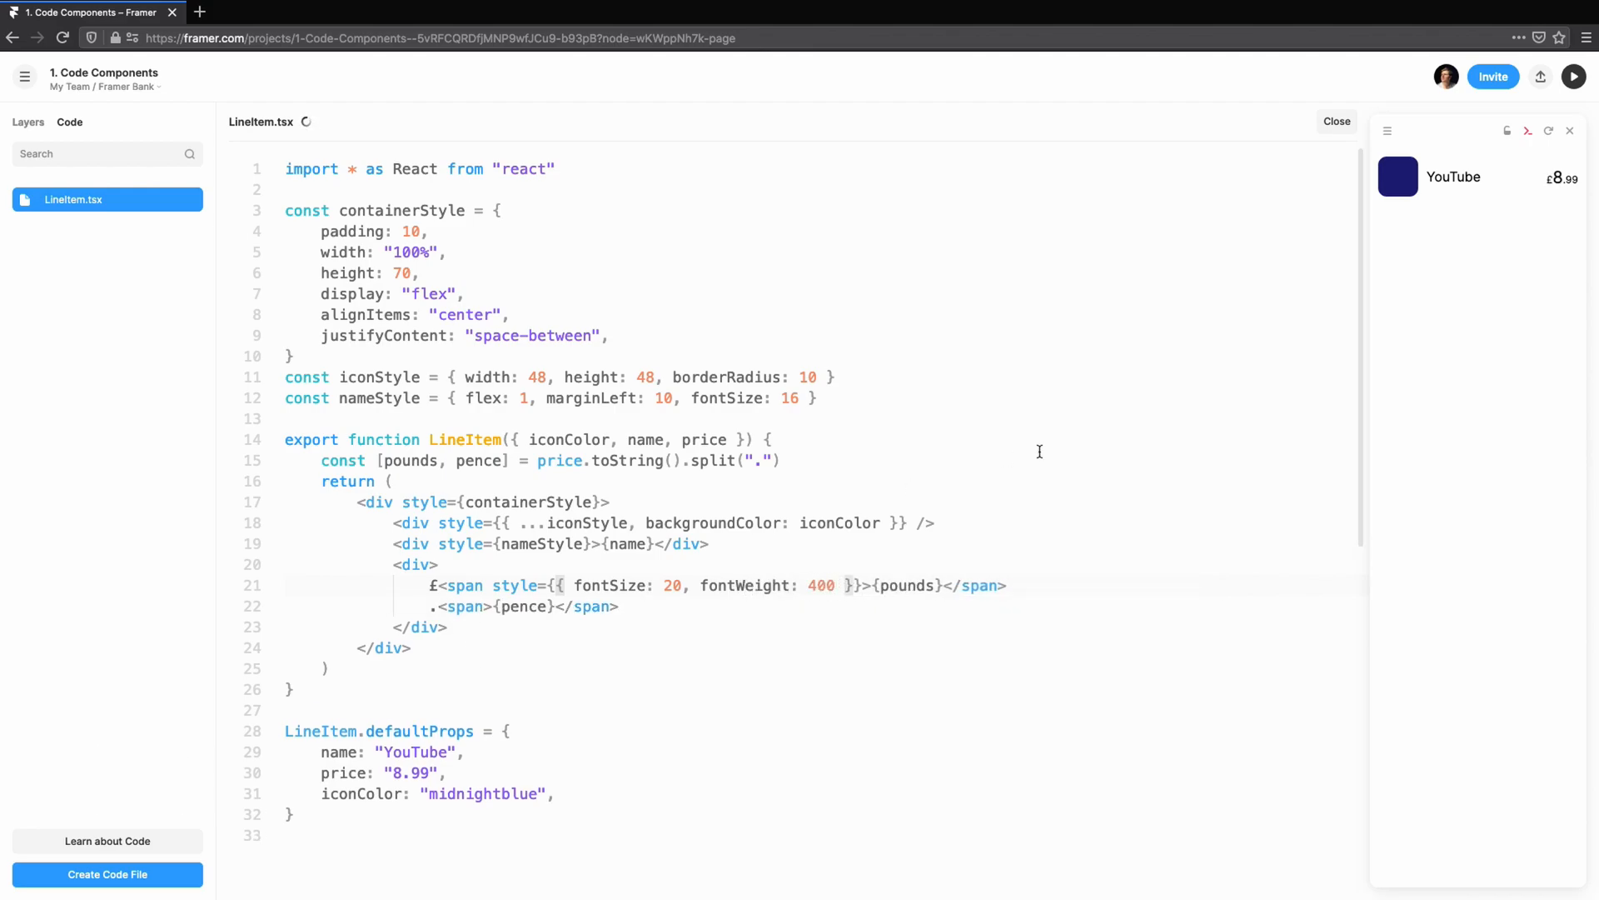
left_click(485, 606)
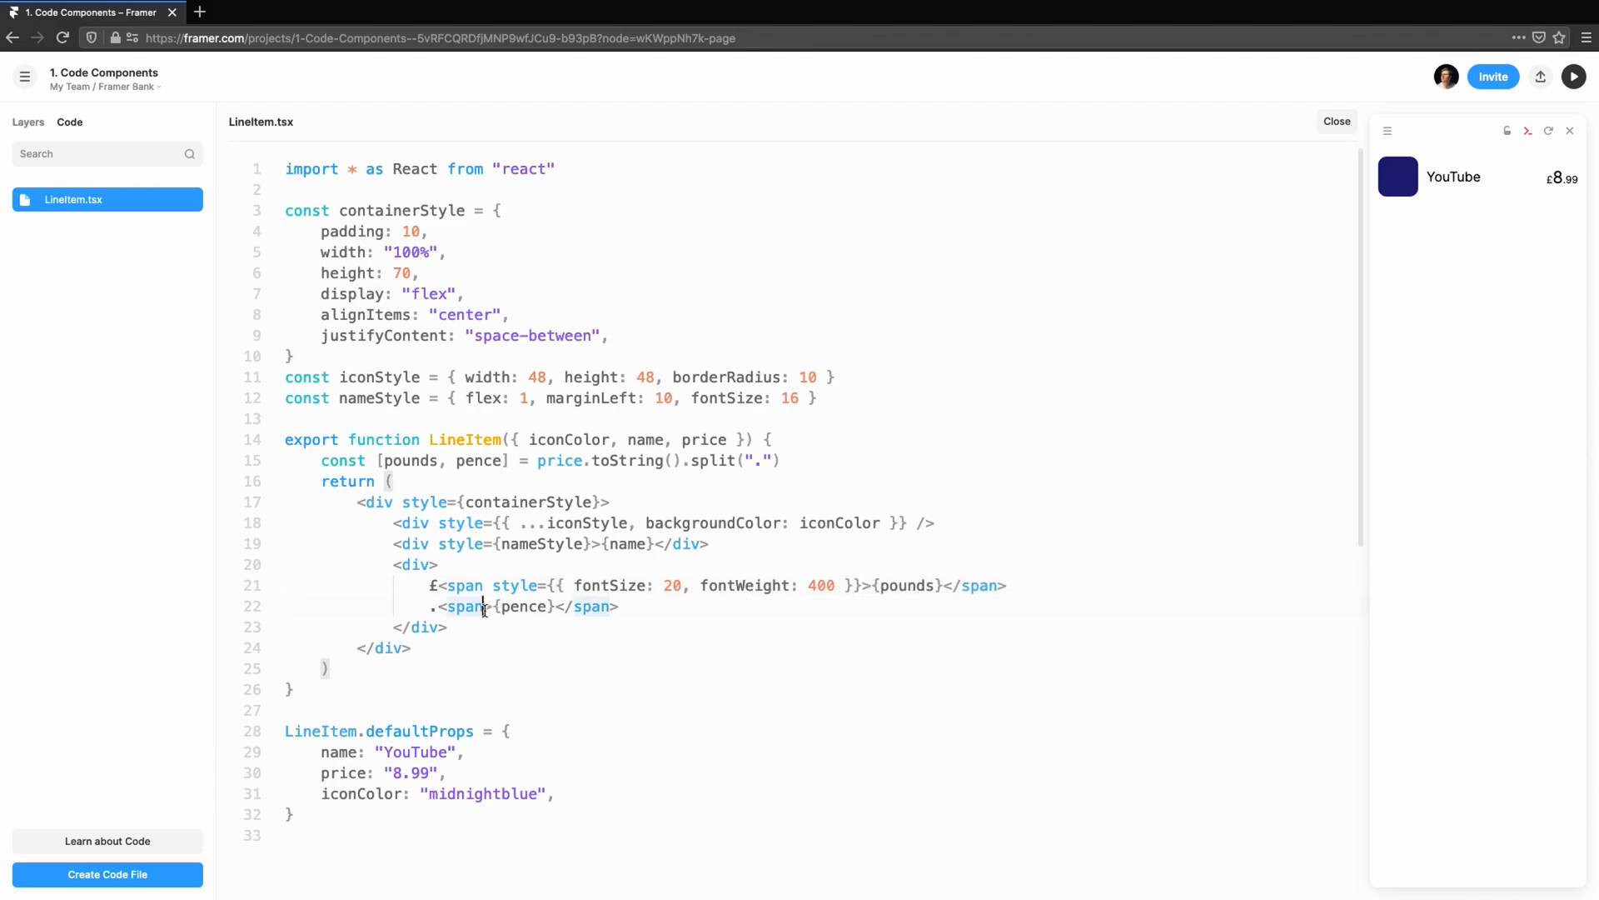
type("style={{}}")
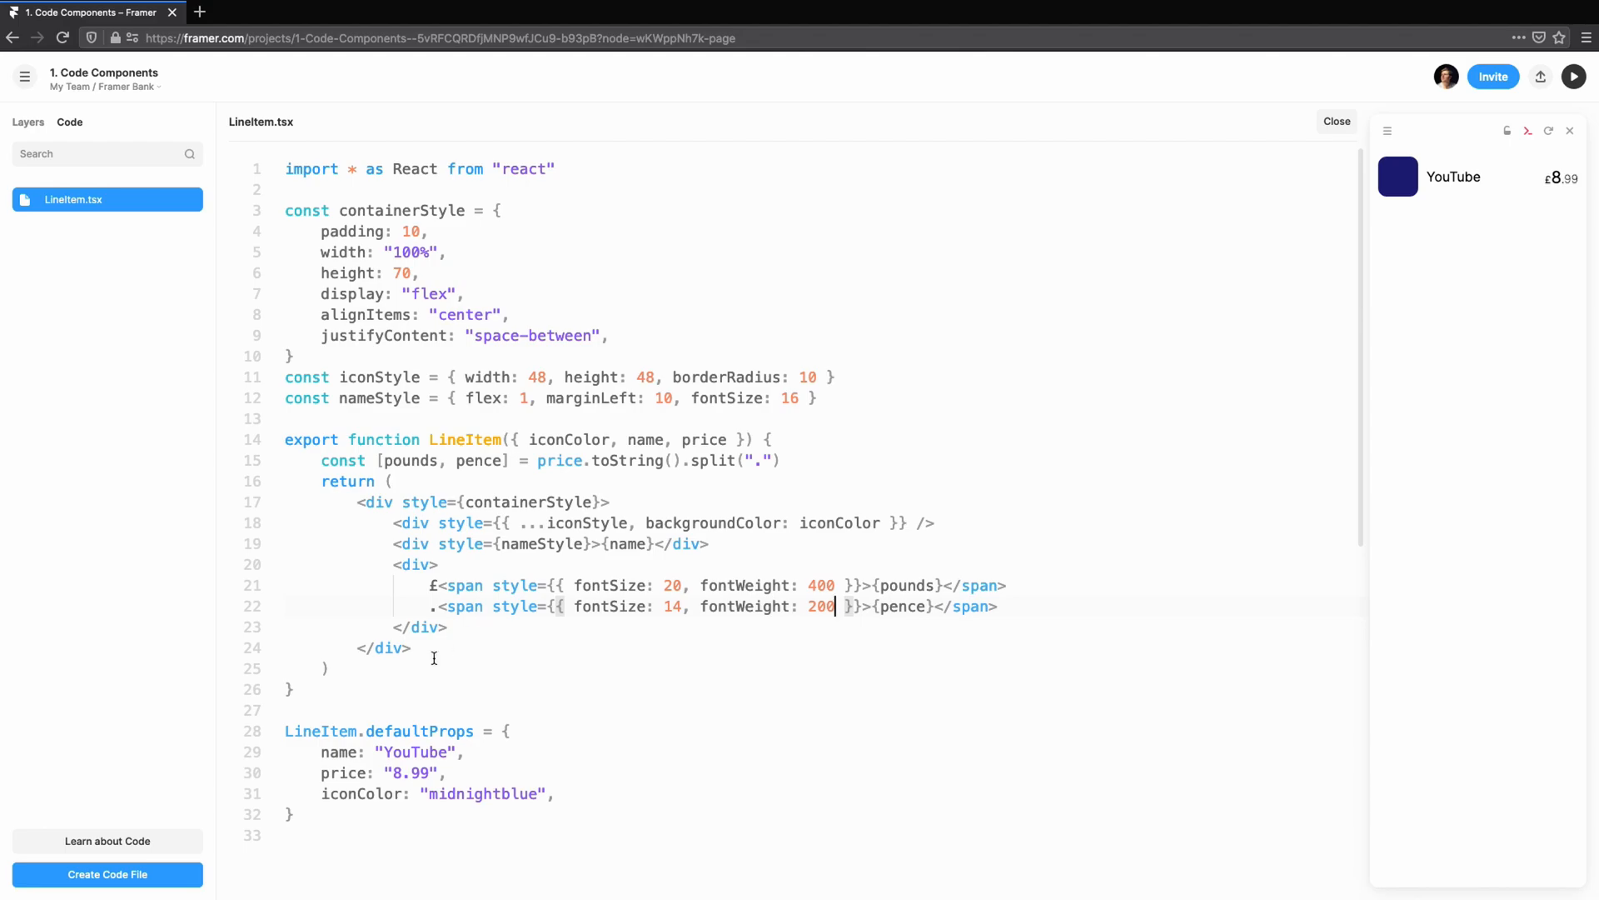
- Default pence to "00" when missing, save, and restore the default price to 8.99
scroll("down", 3)
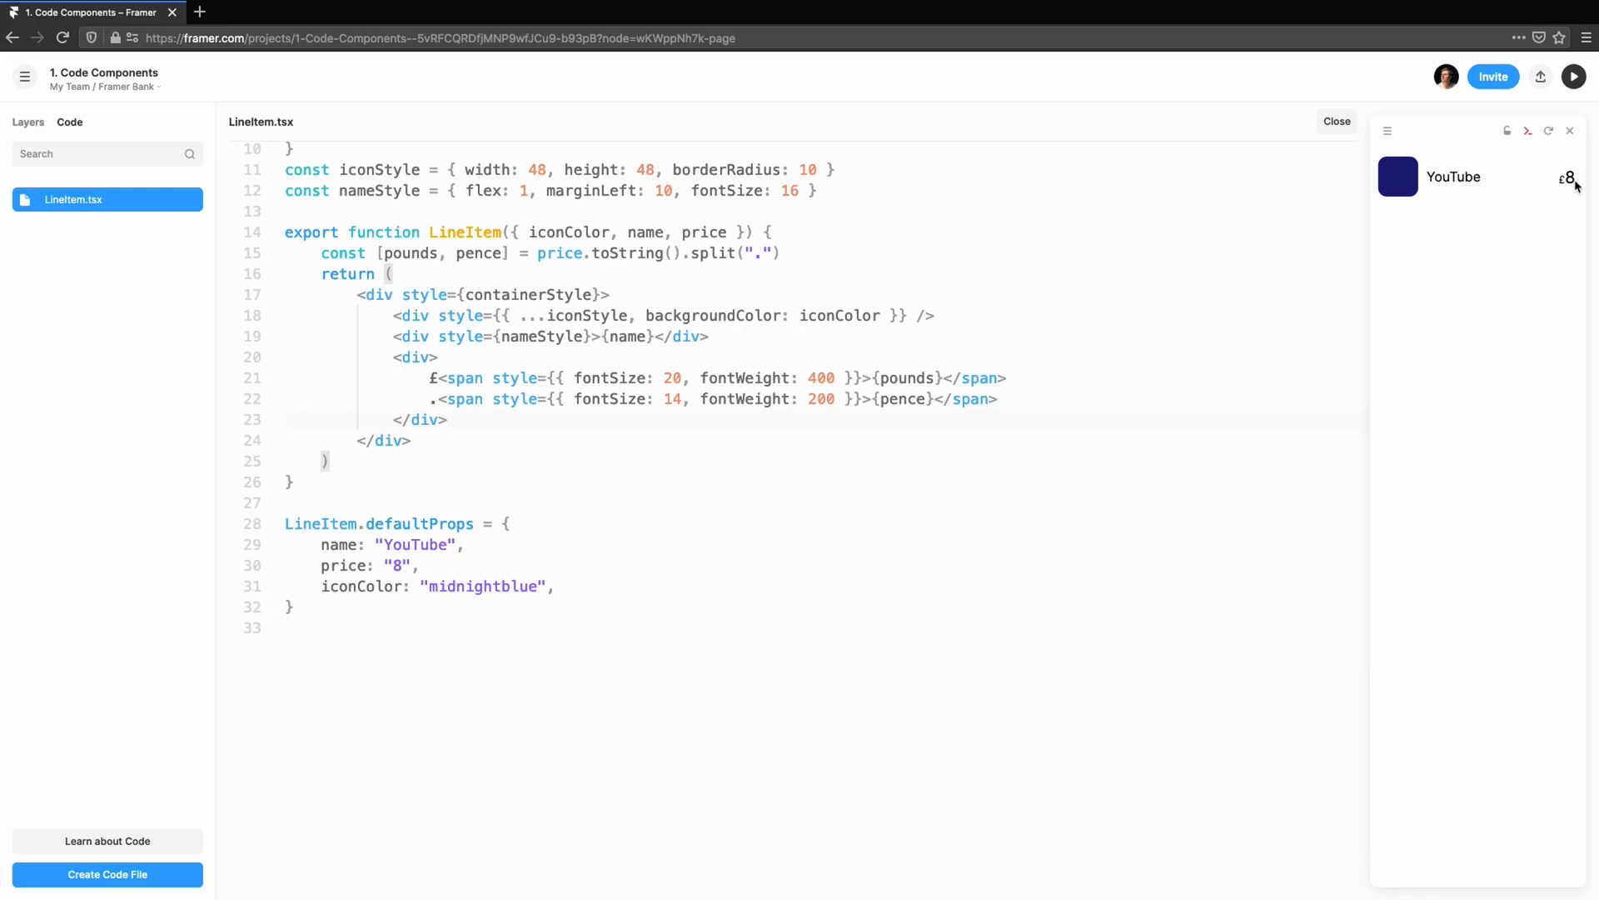
type("|| \"00\"")
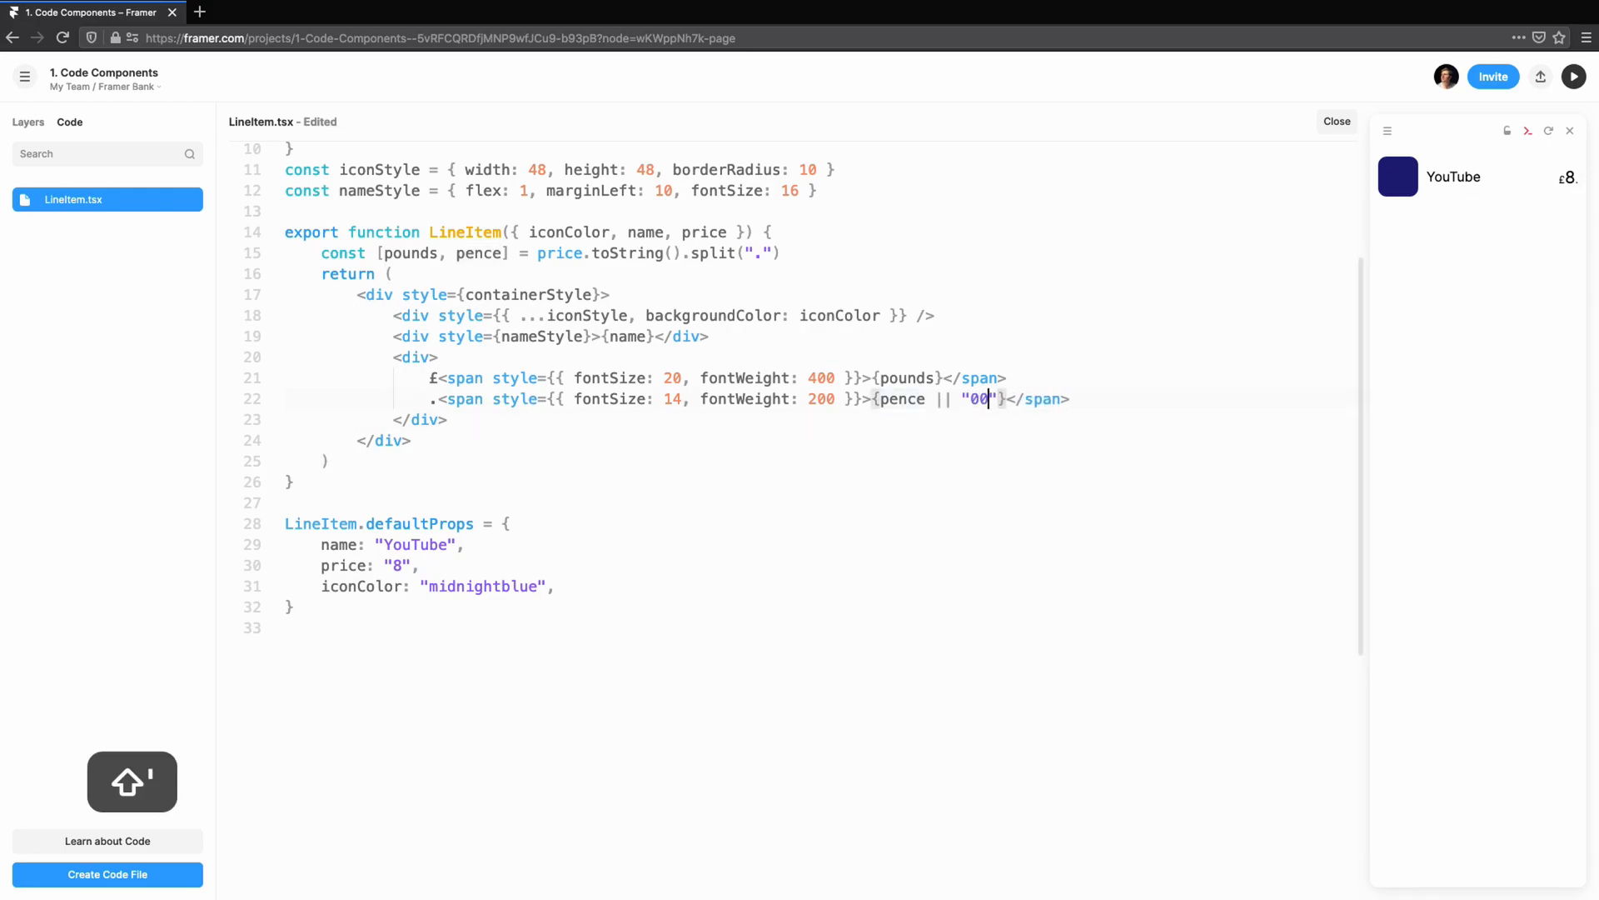
key("cmd+s")
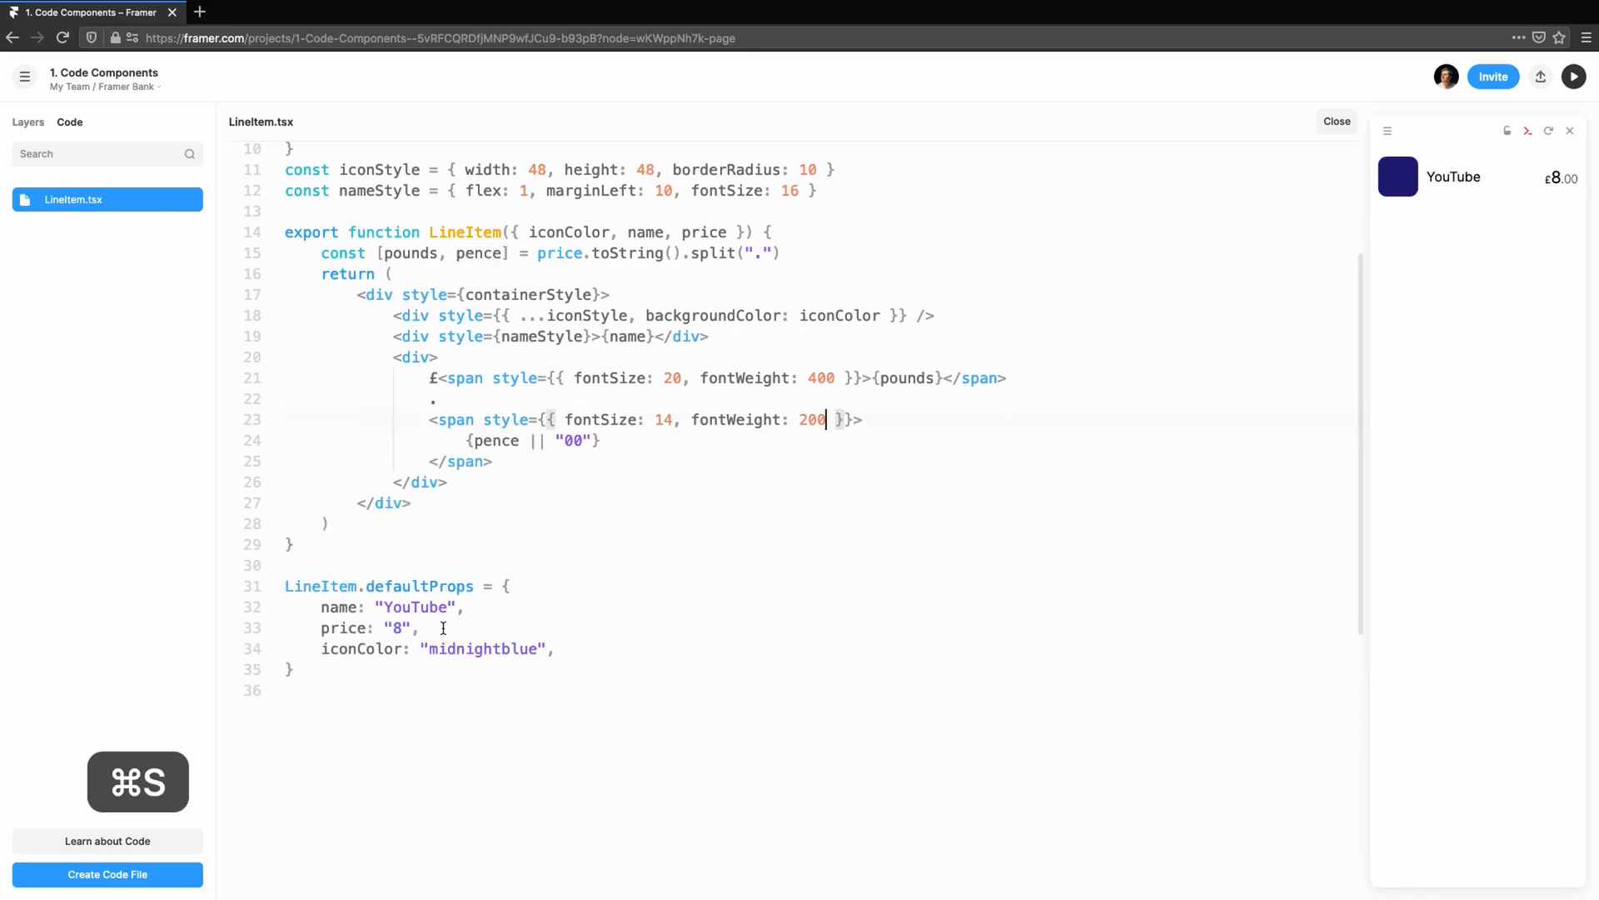
type(".99")
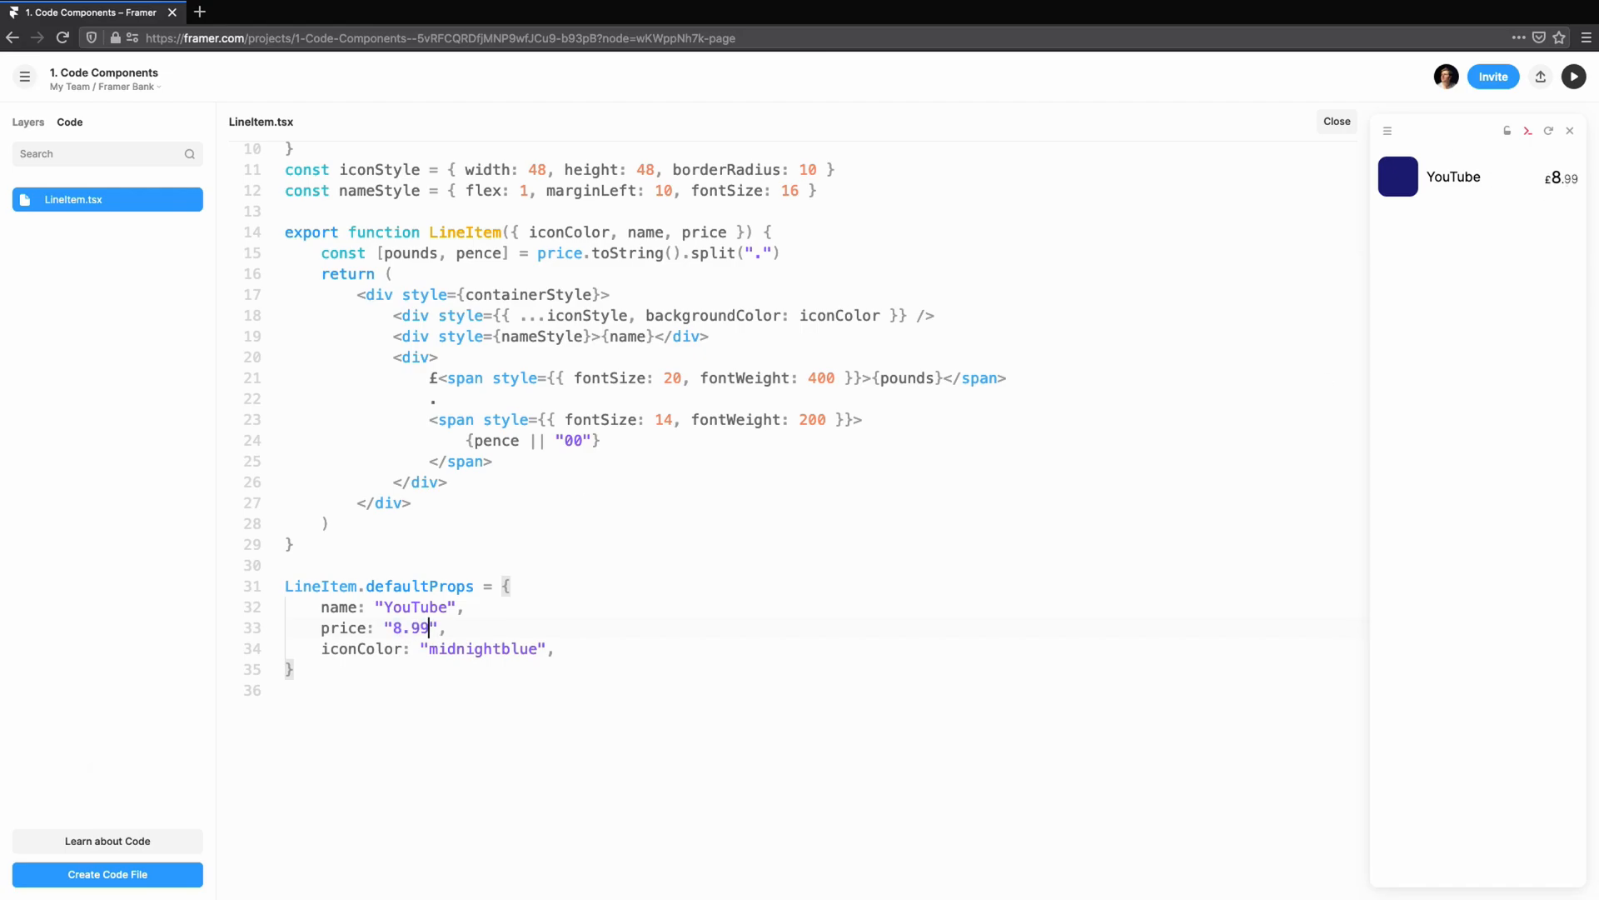
- Add an iPhone 11 frame holding a LineItem instance, then reopen the LineItem code
left_click(1337, 120)
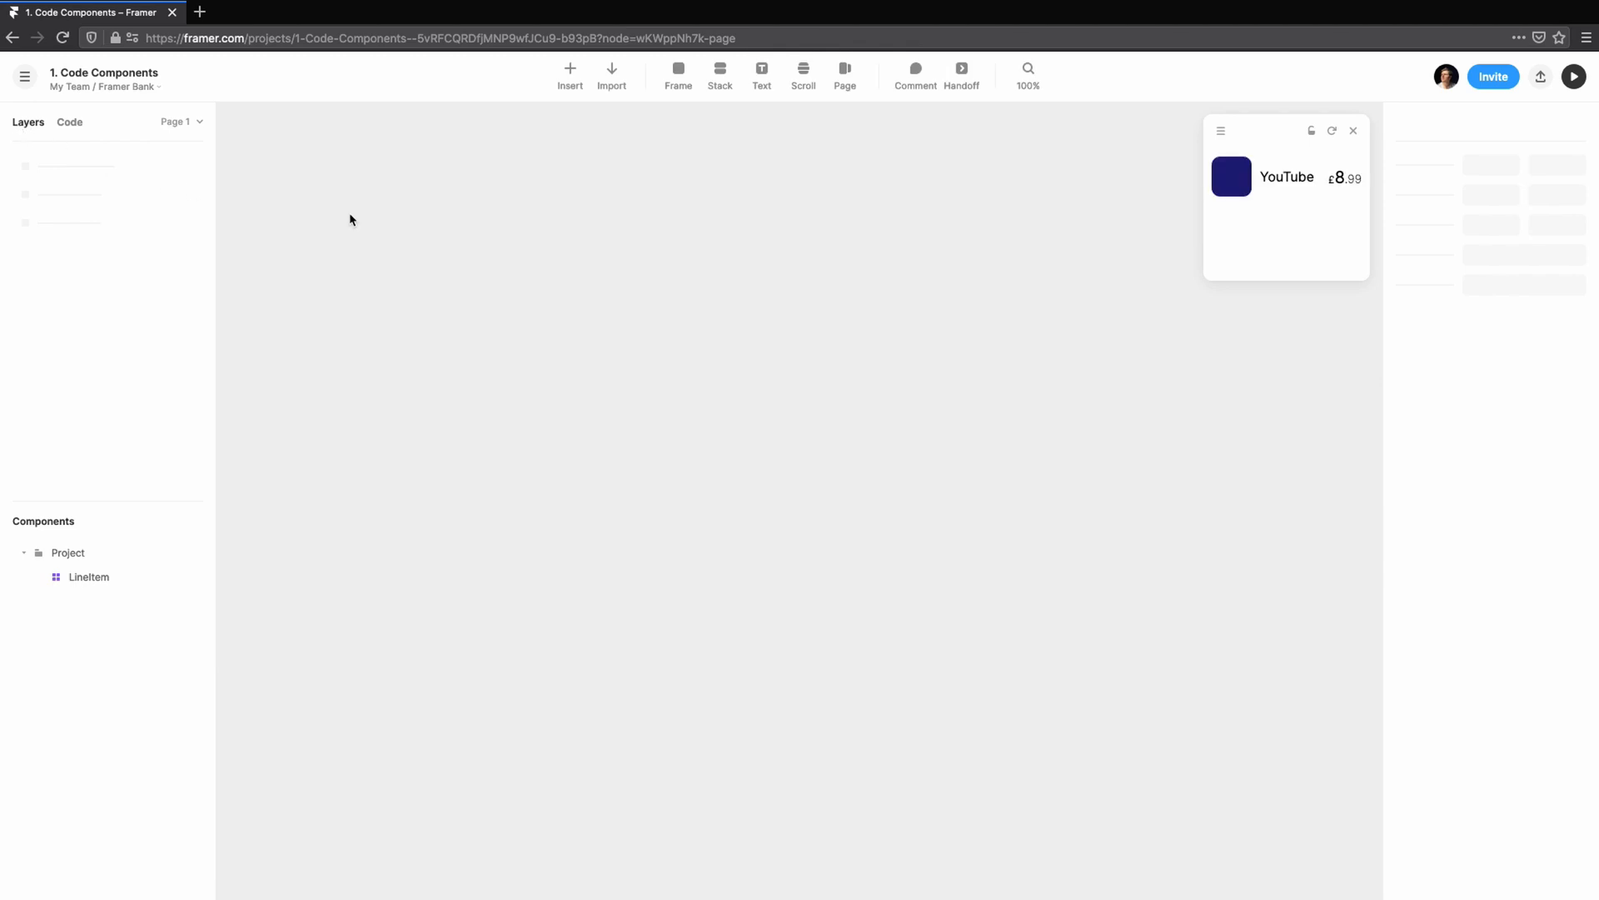
left_click(677, 74)
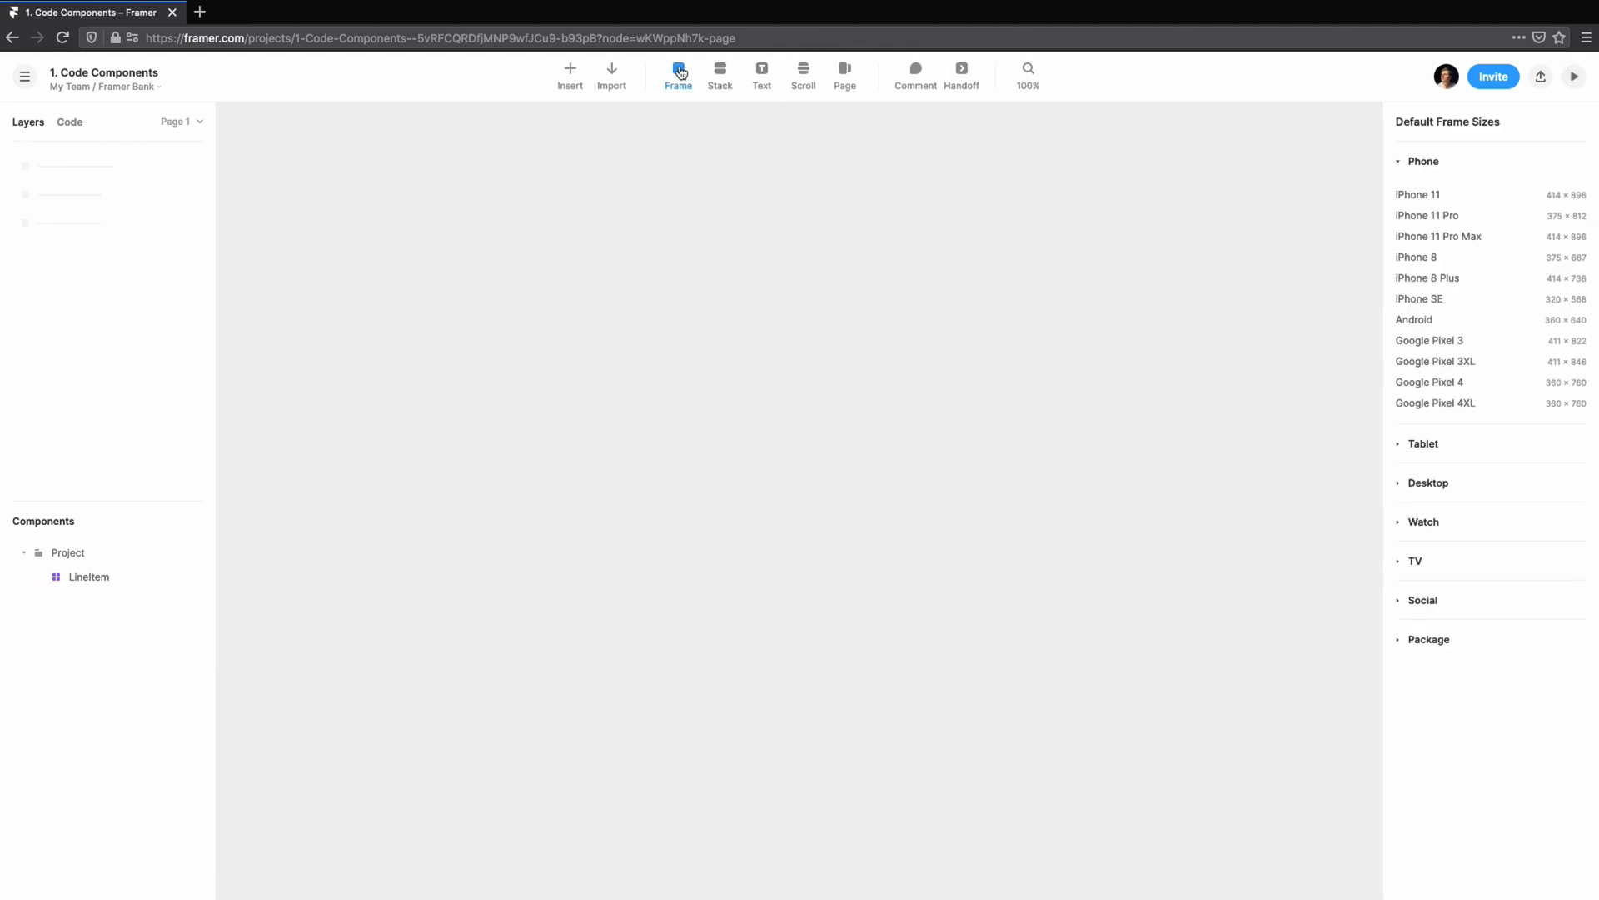
left_click(1418, 195)
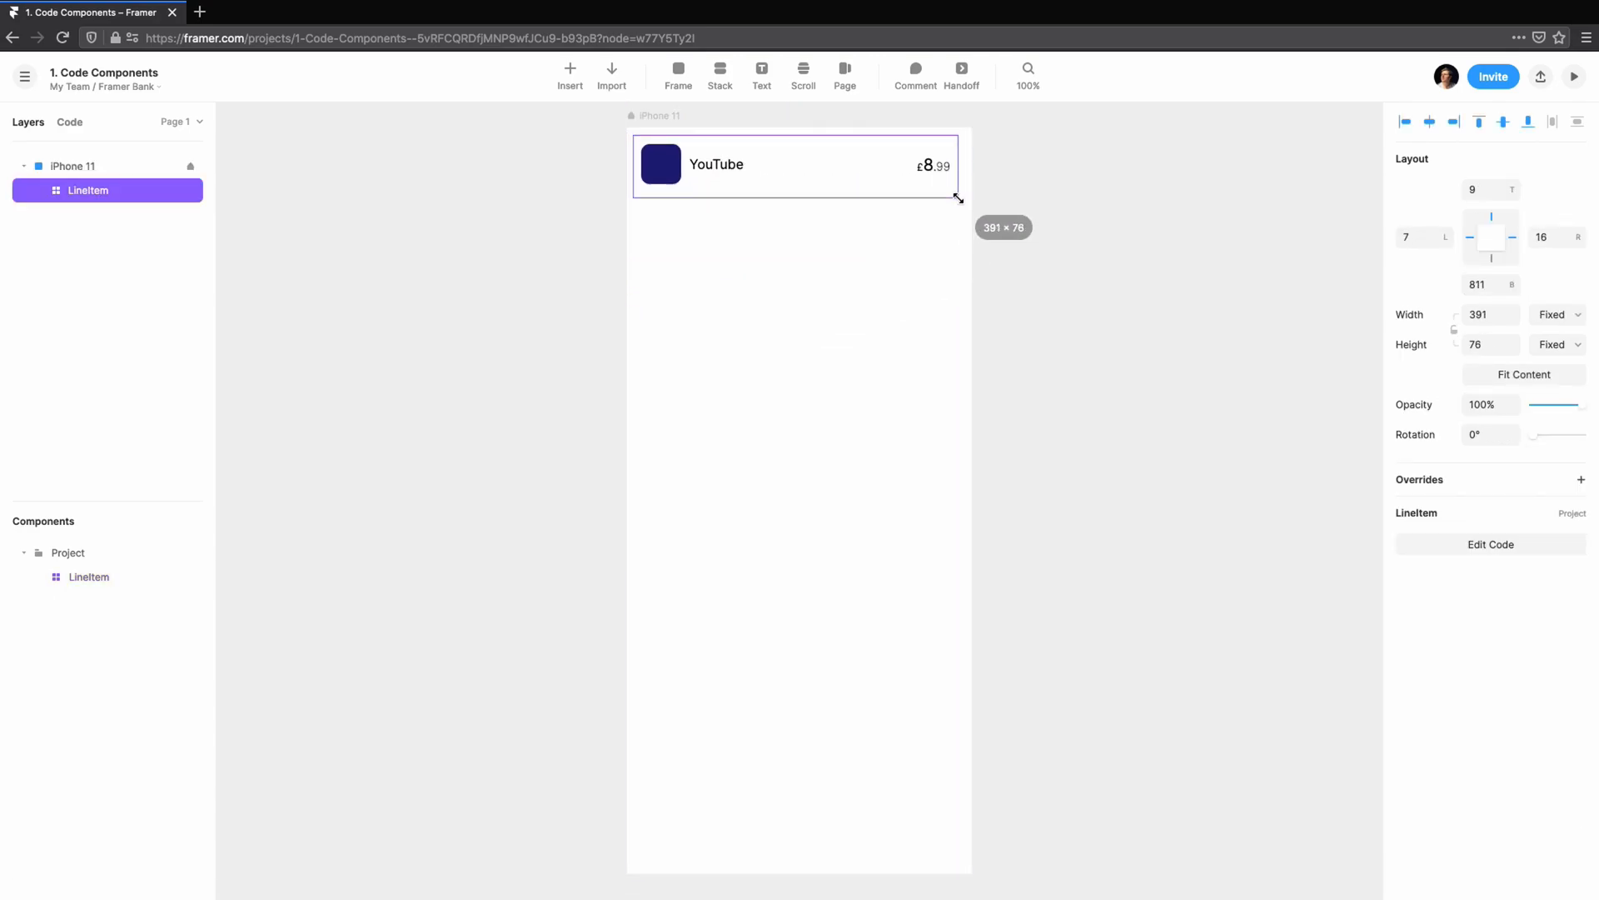
left_click(1067, 219)
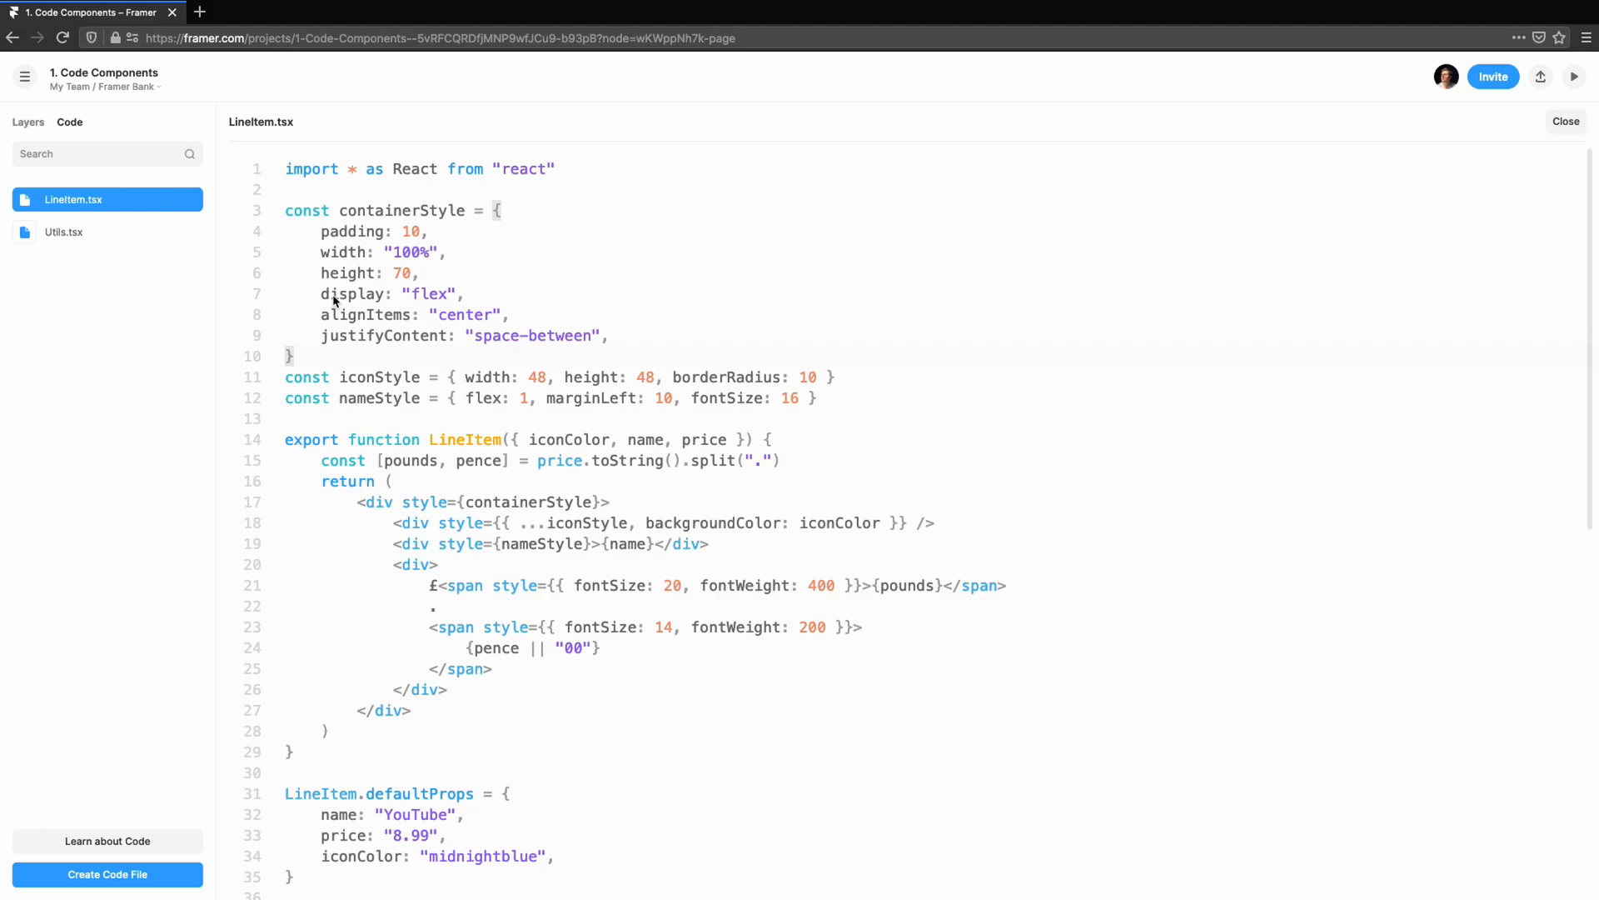
- Create a new component code file titled BarChart (BarChart.tsx)
left_click(107, 874)
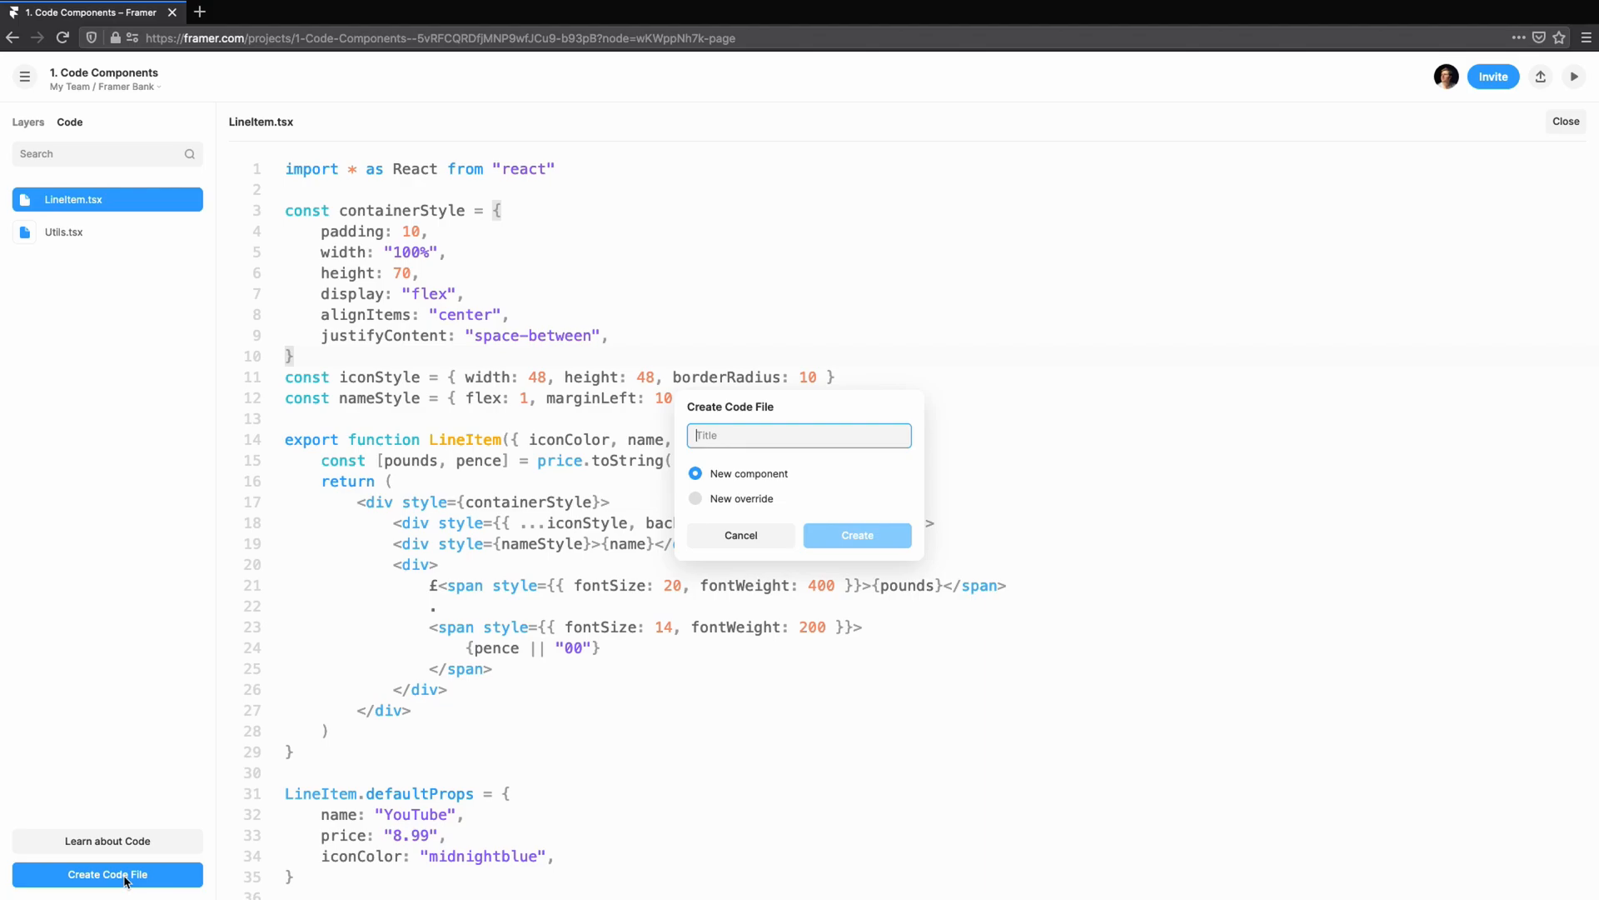
type("BarChart")
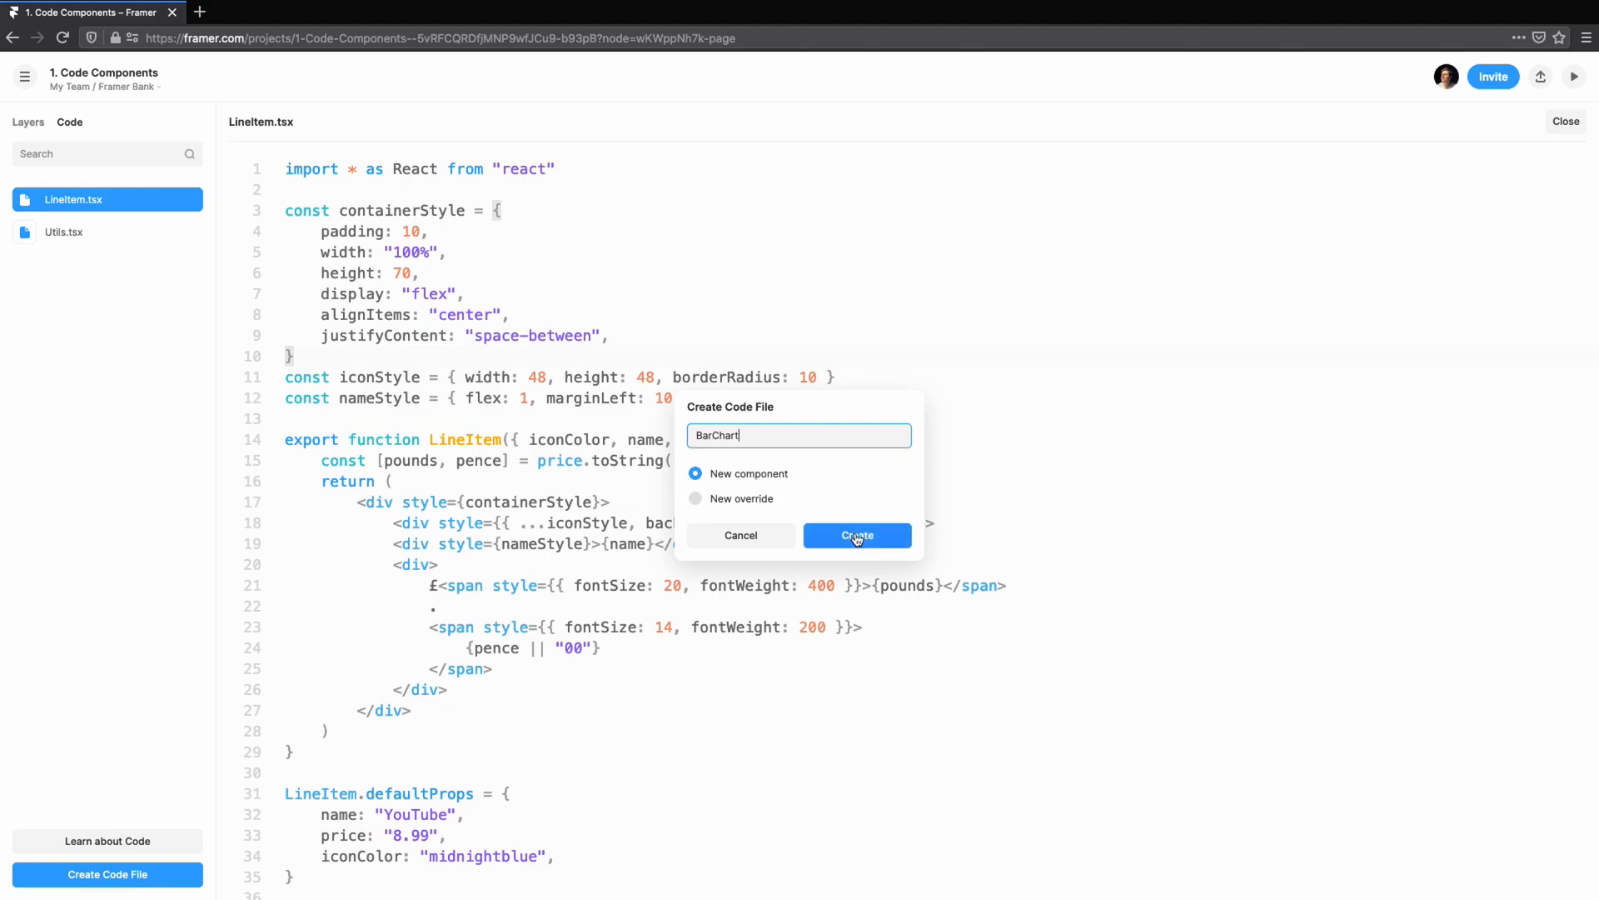
left_click(855, 535)
type("export fu")
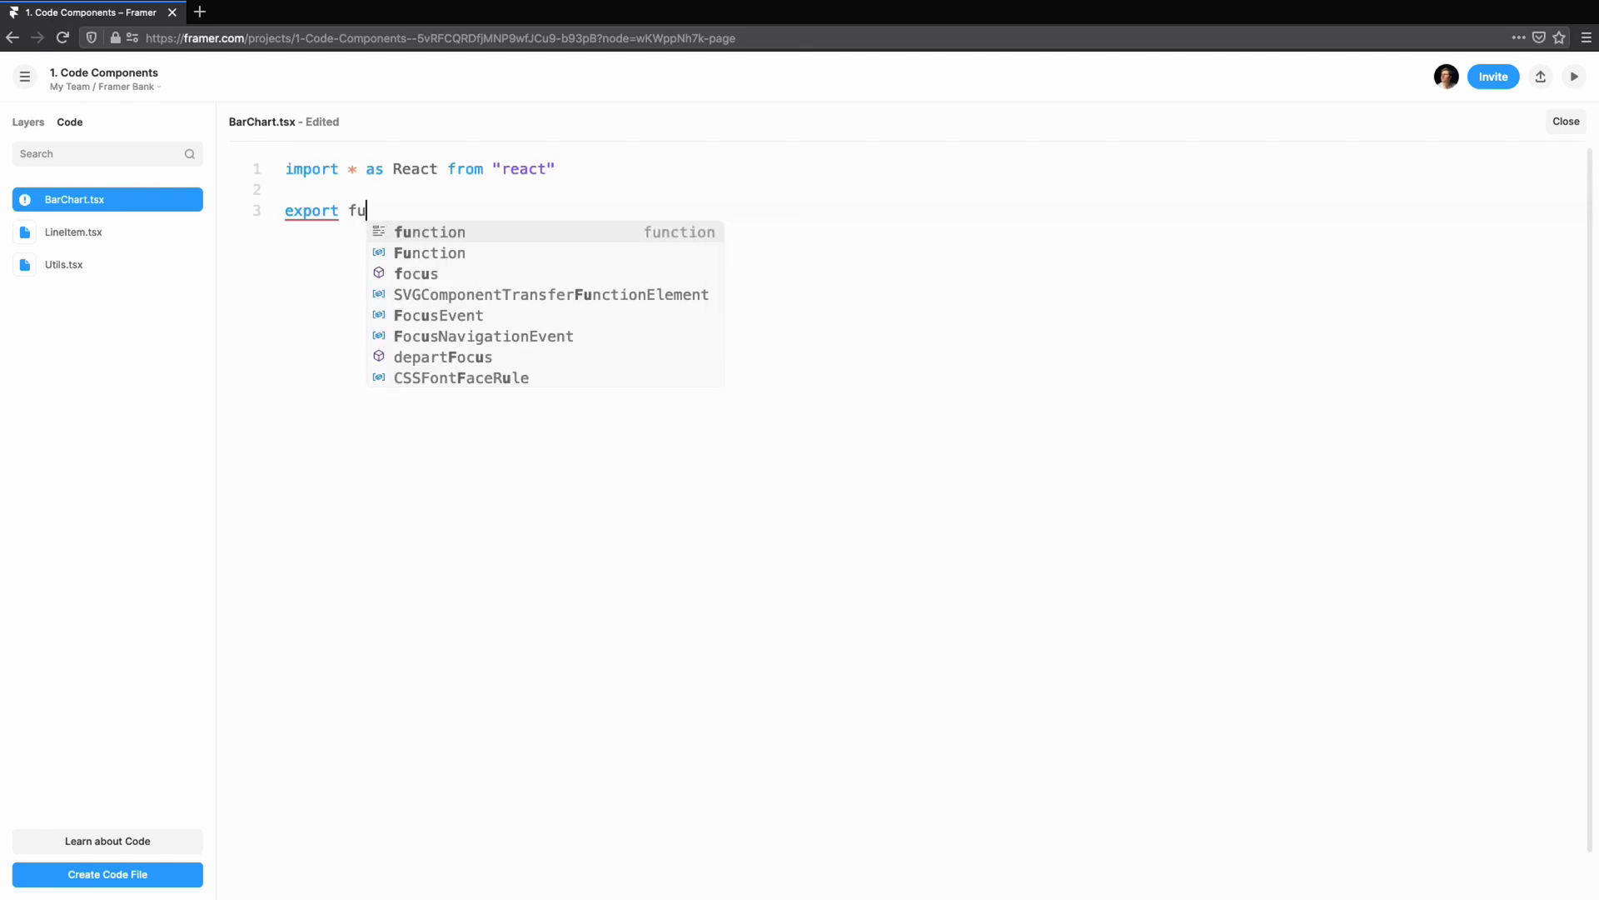
- Make BarChart return a div holding a red bar 20 wide and 100% high
type("nction BarChart() {")
type("return <div></")
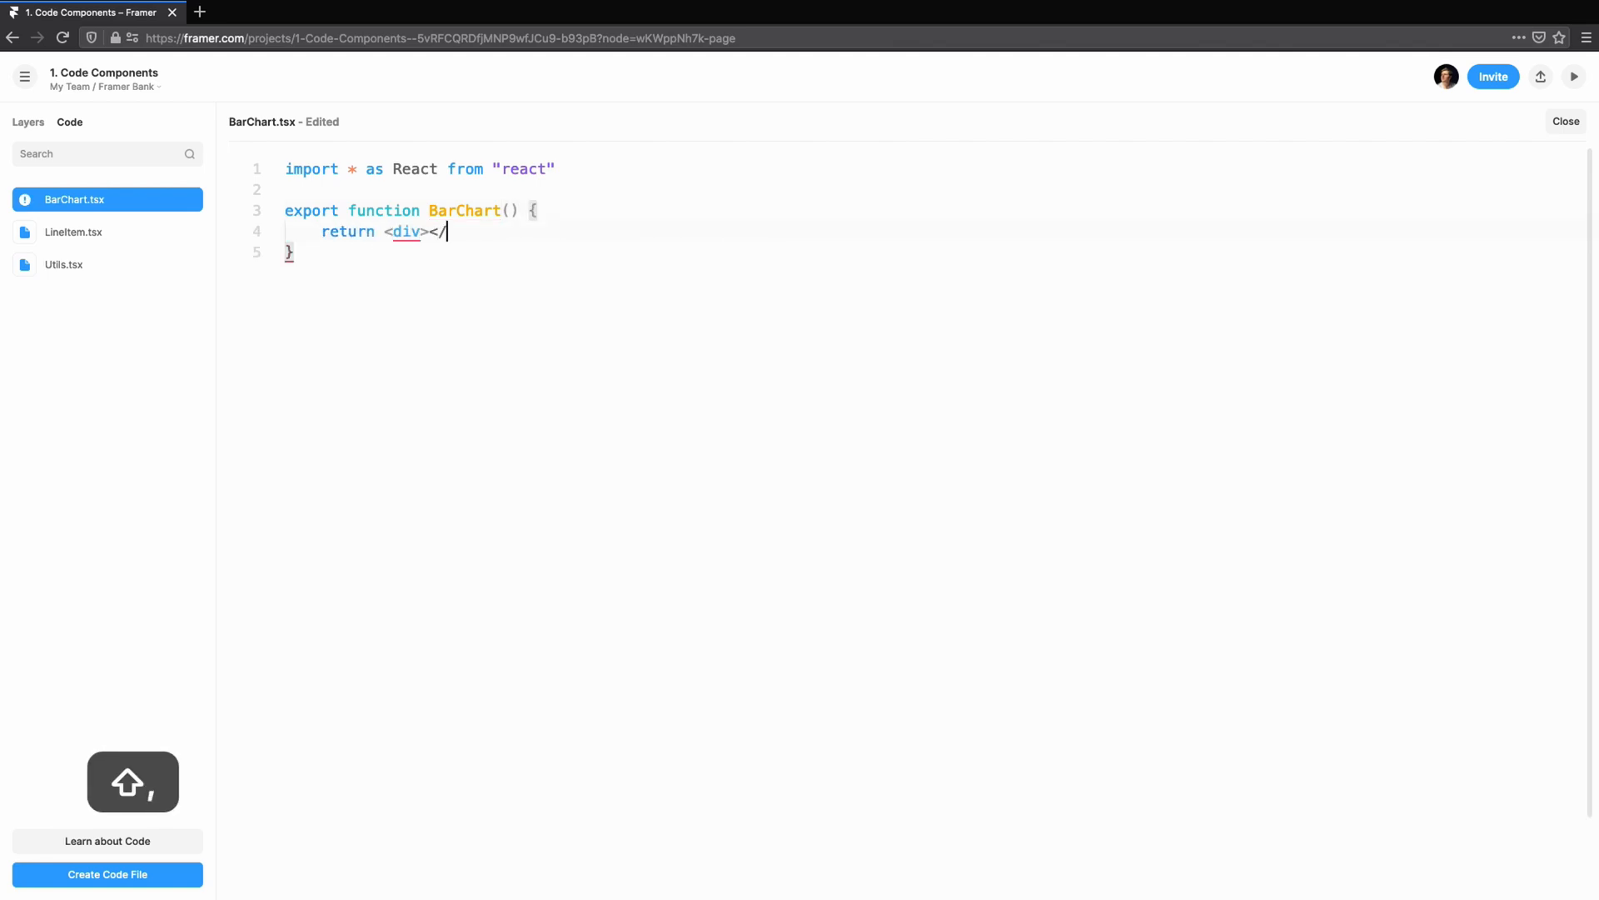
key("enter")
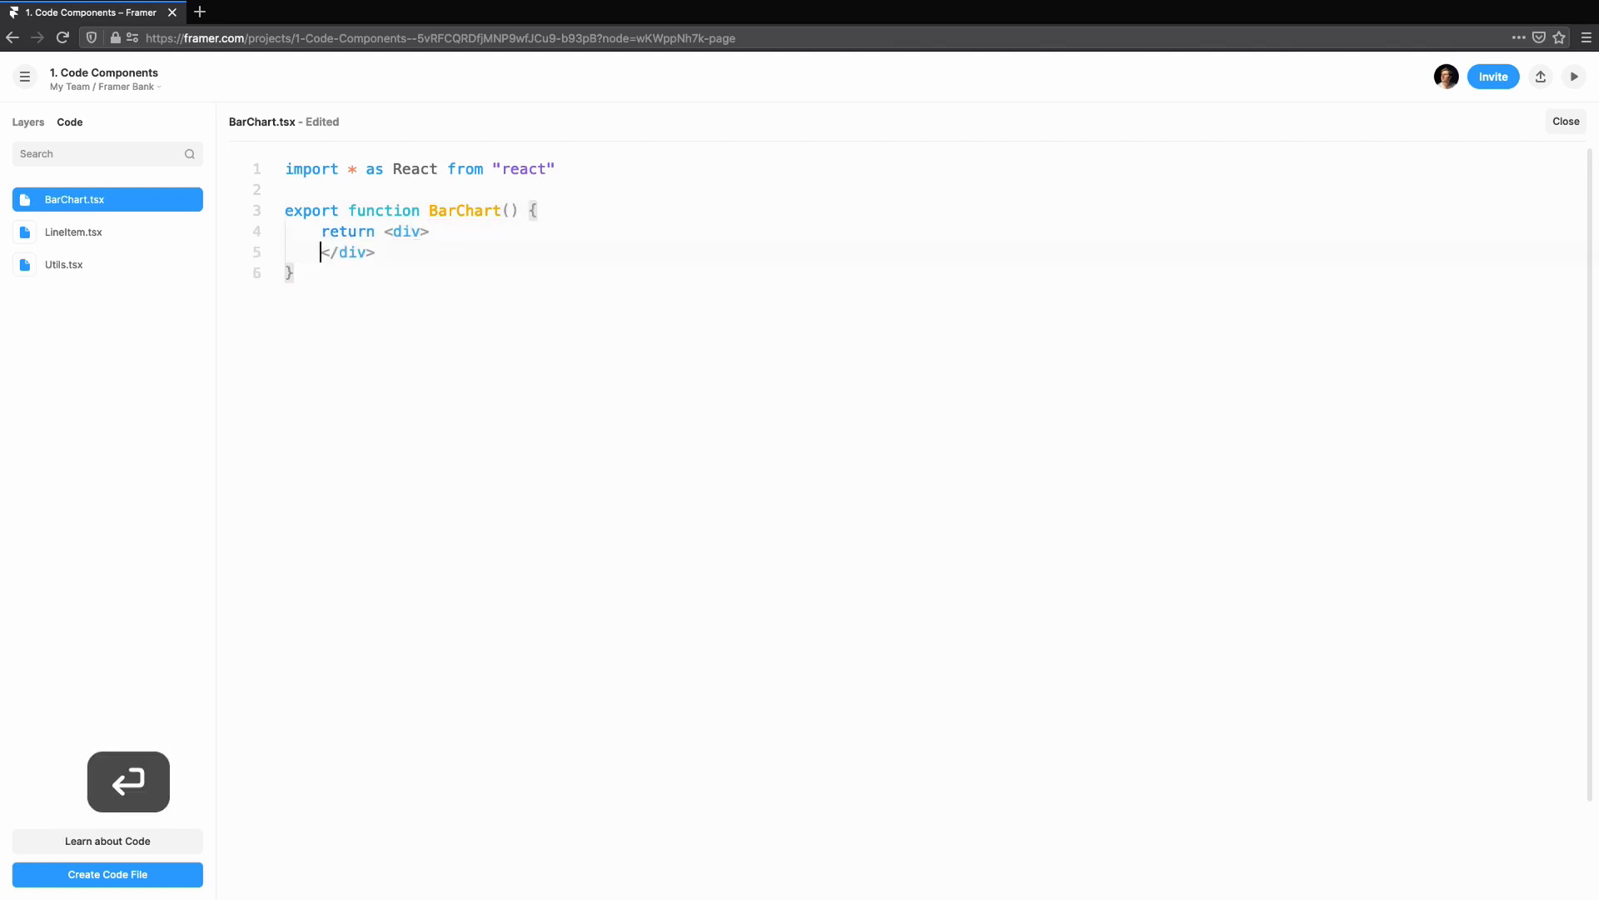
type("<div style={}>")
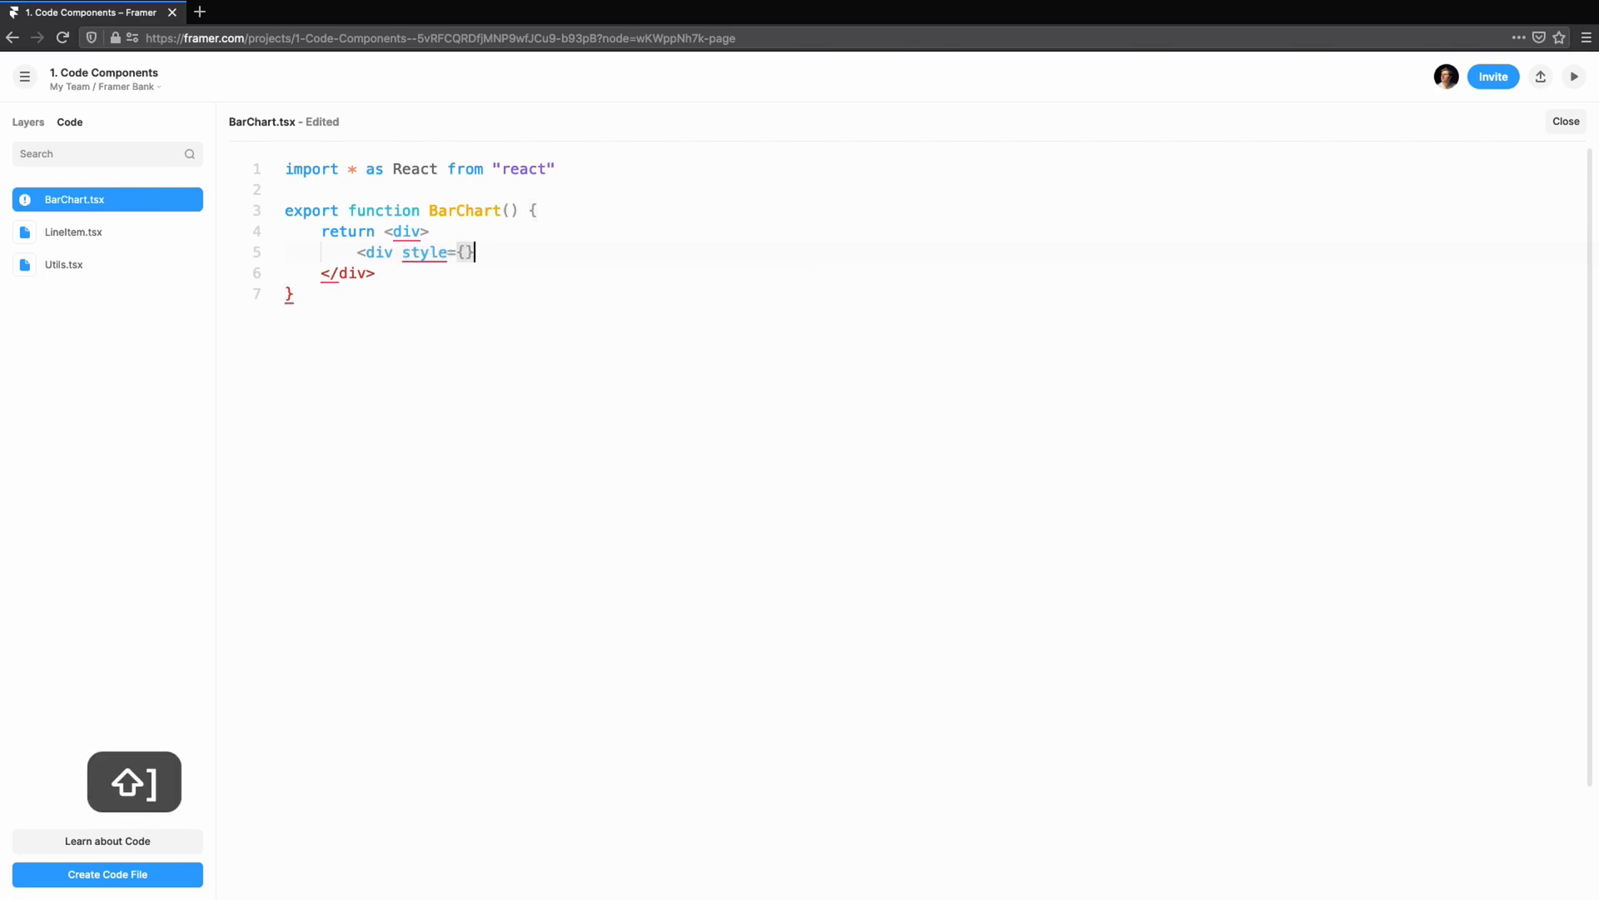
type("{ width: 20")
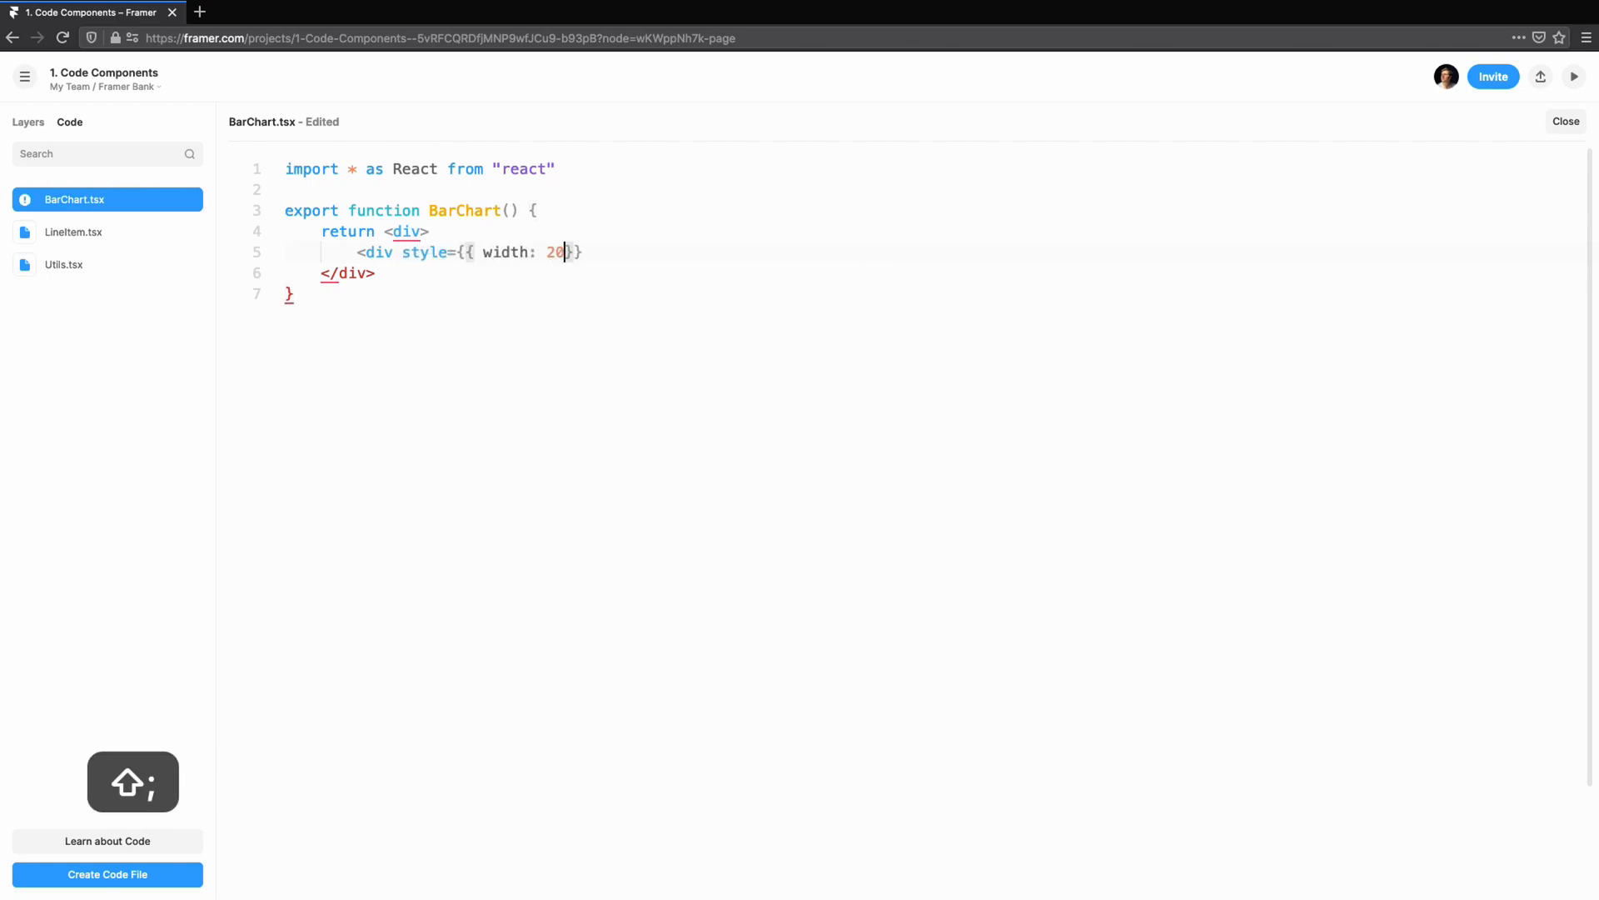
type(", height: '100%',")
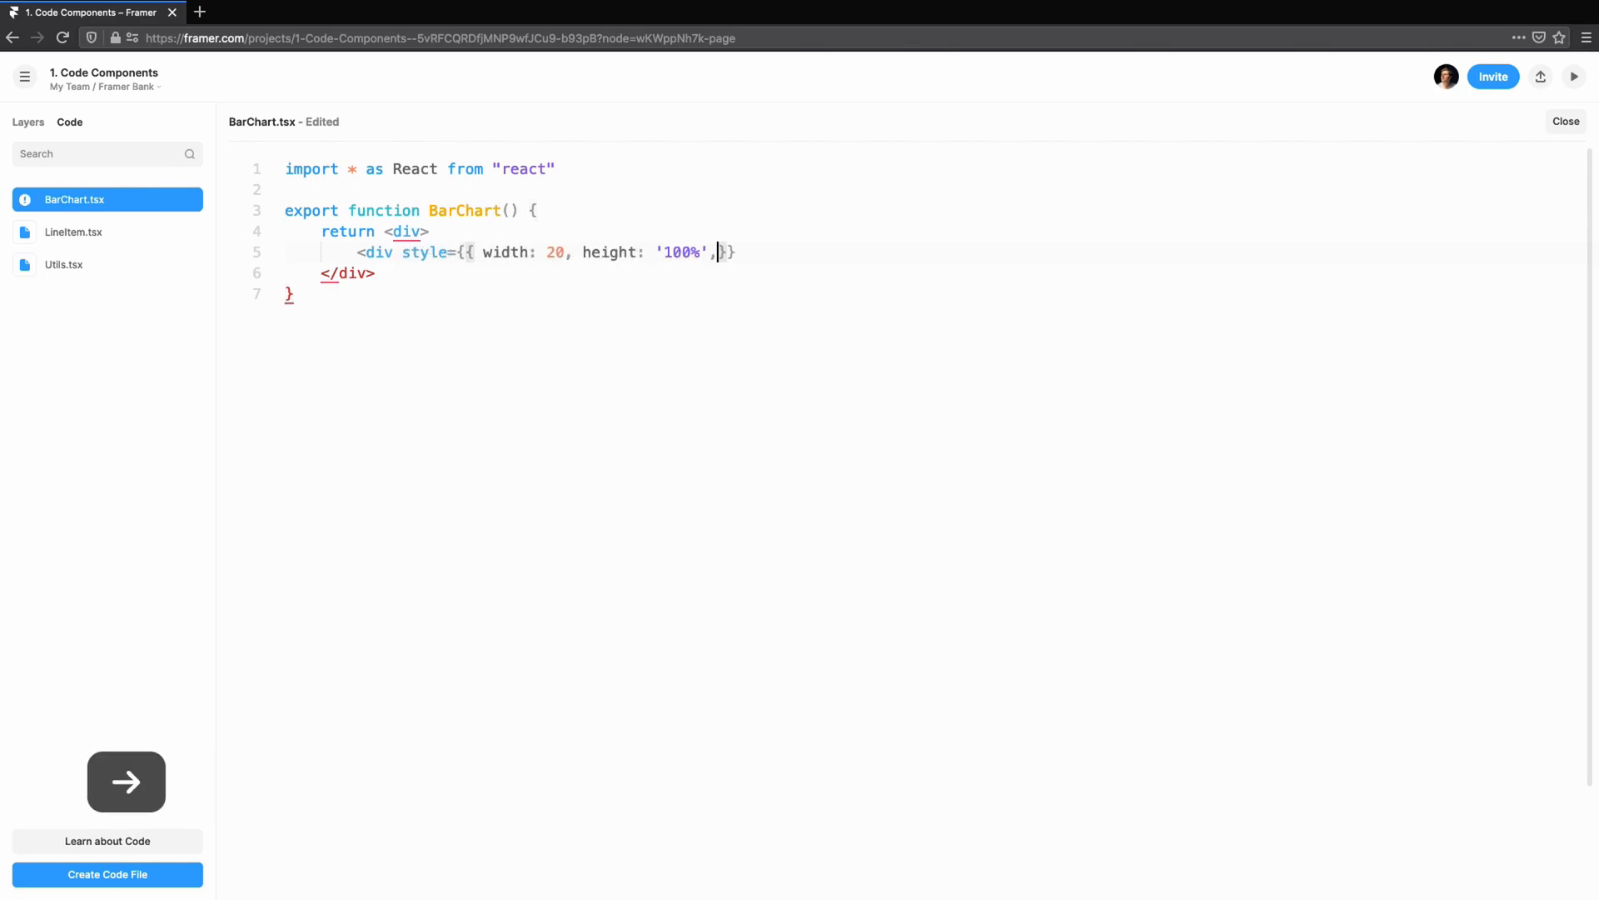
type("backgroundColor: 'red'")
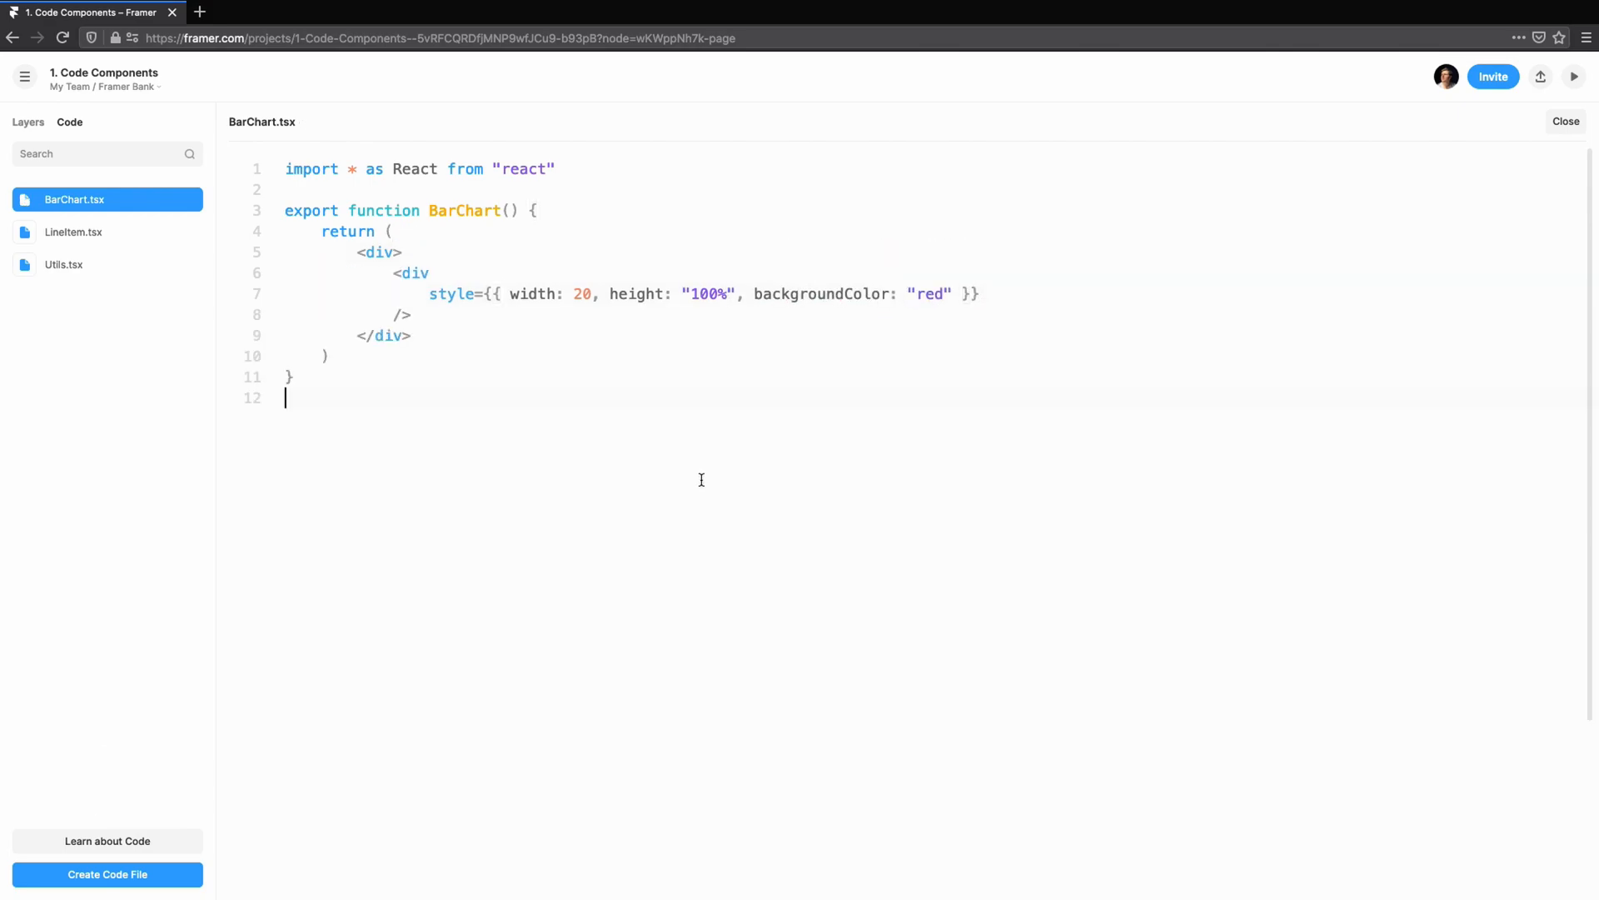
left_click(1574, 76)
type(" style={containerSty")
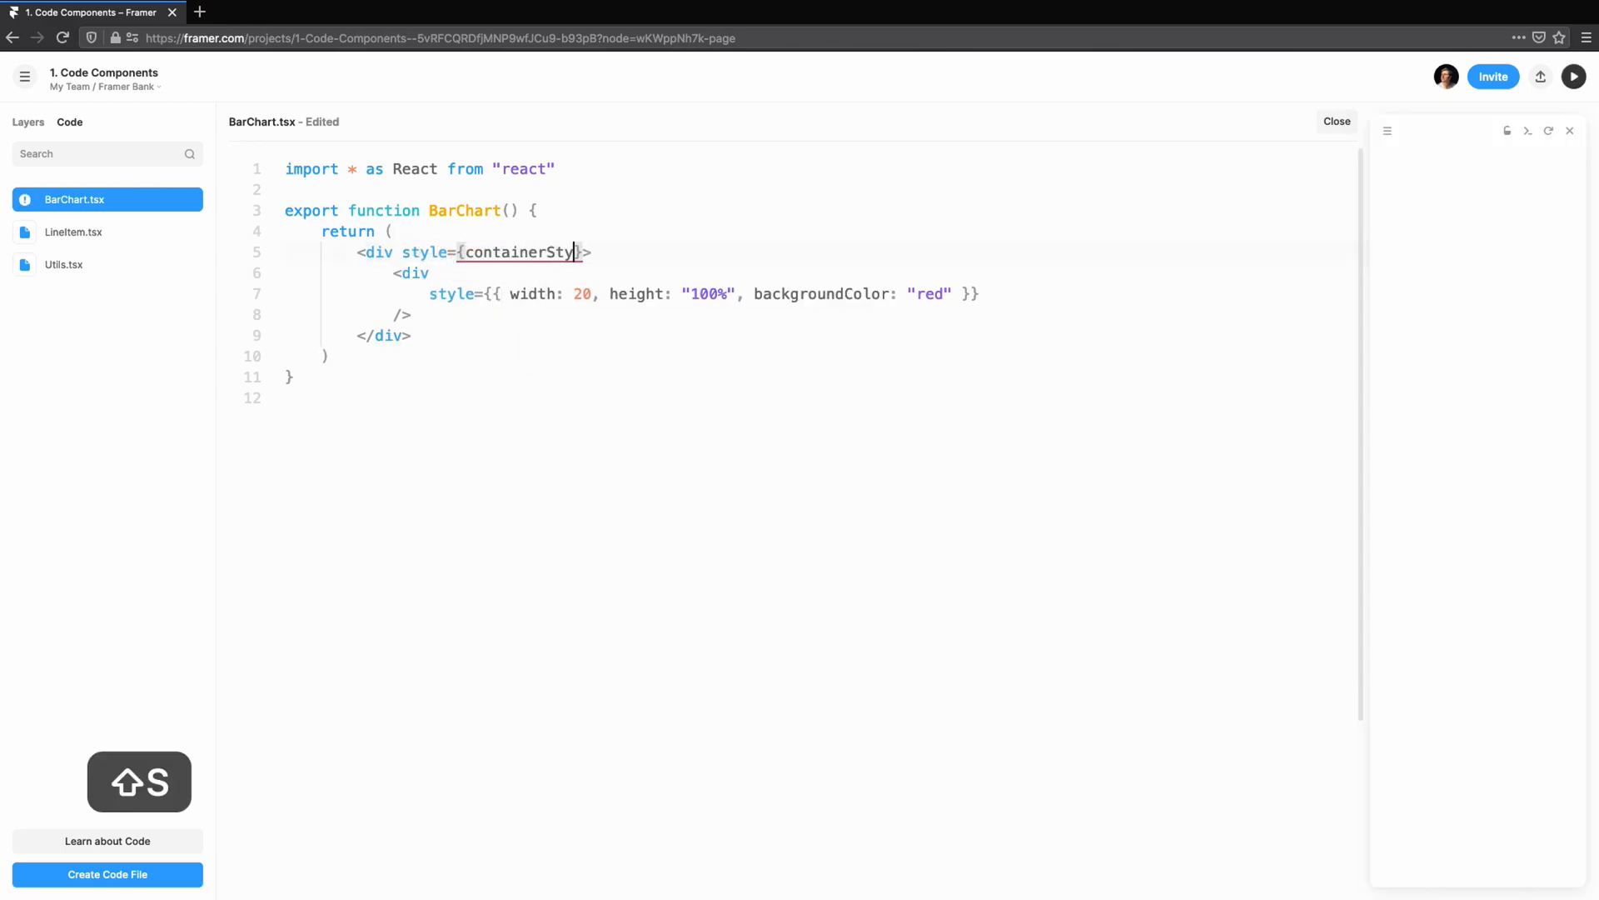
- Add a full-size flex containerStyle with flex-end, space-around layout and a blue second bar
type("const containerStyle = {")
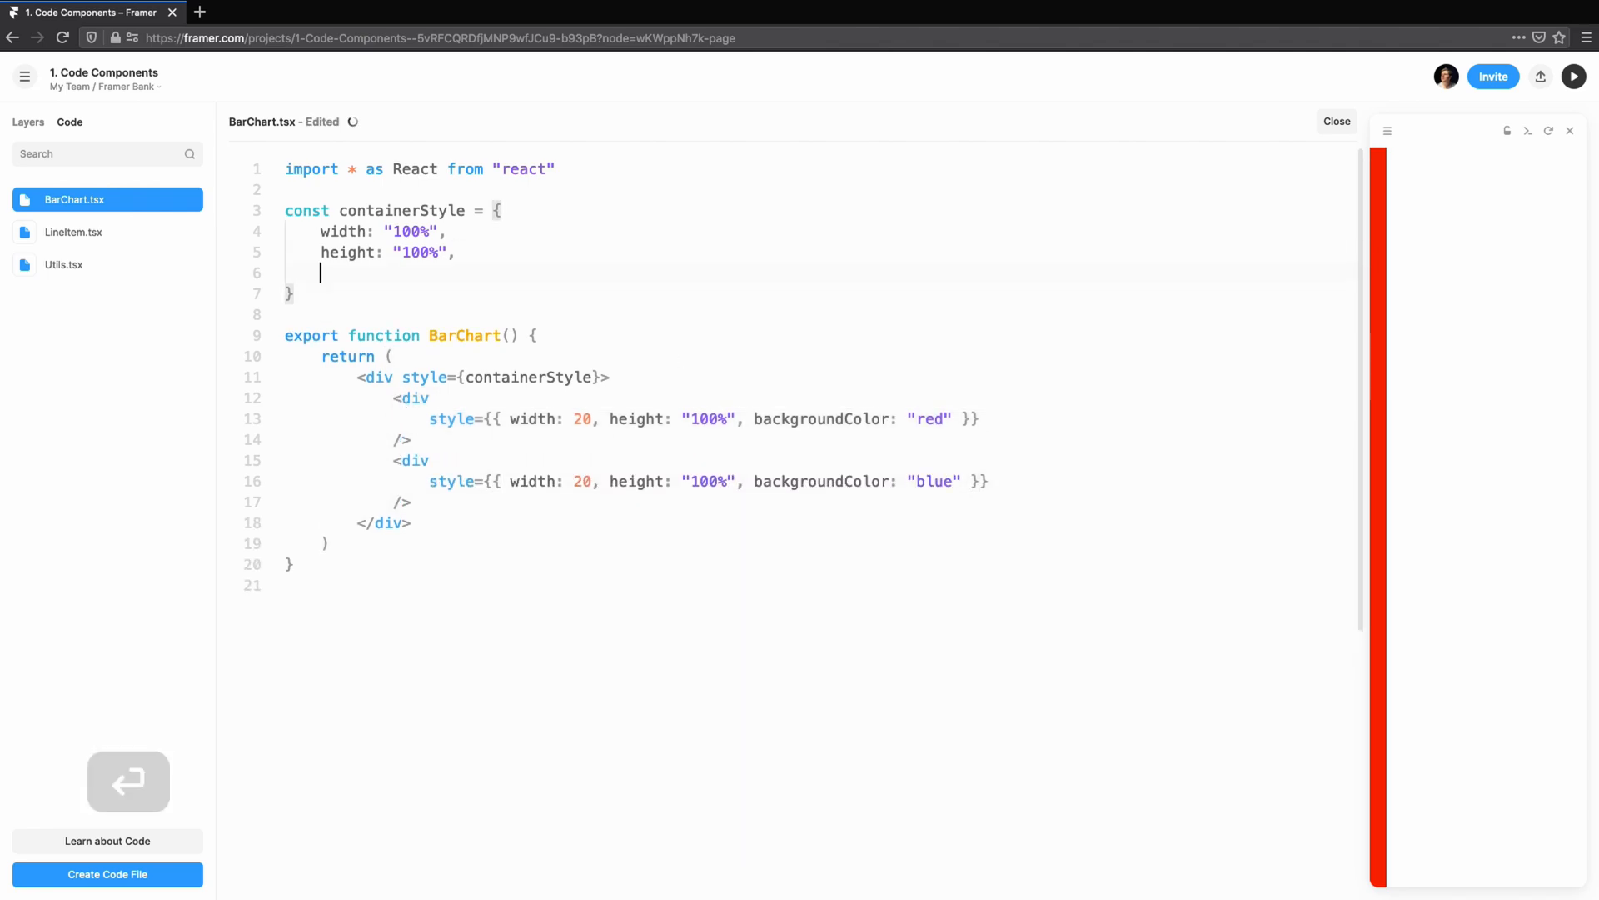
type("display: 'flex',")
type("alignIt")
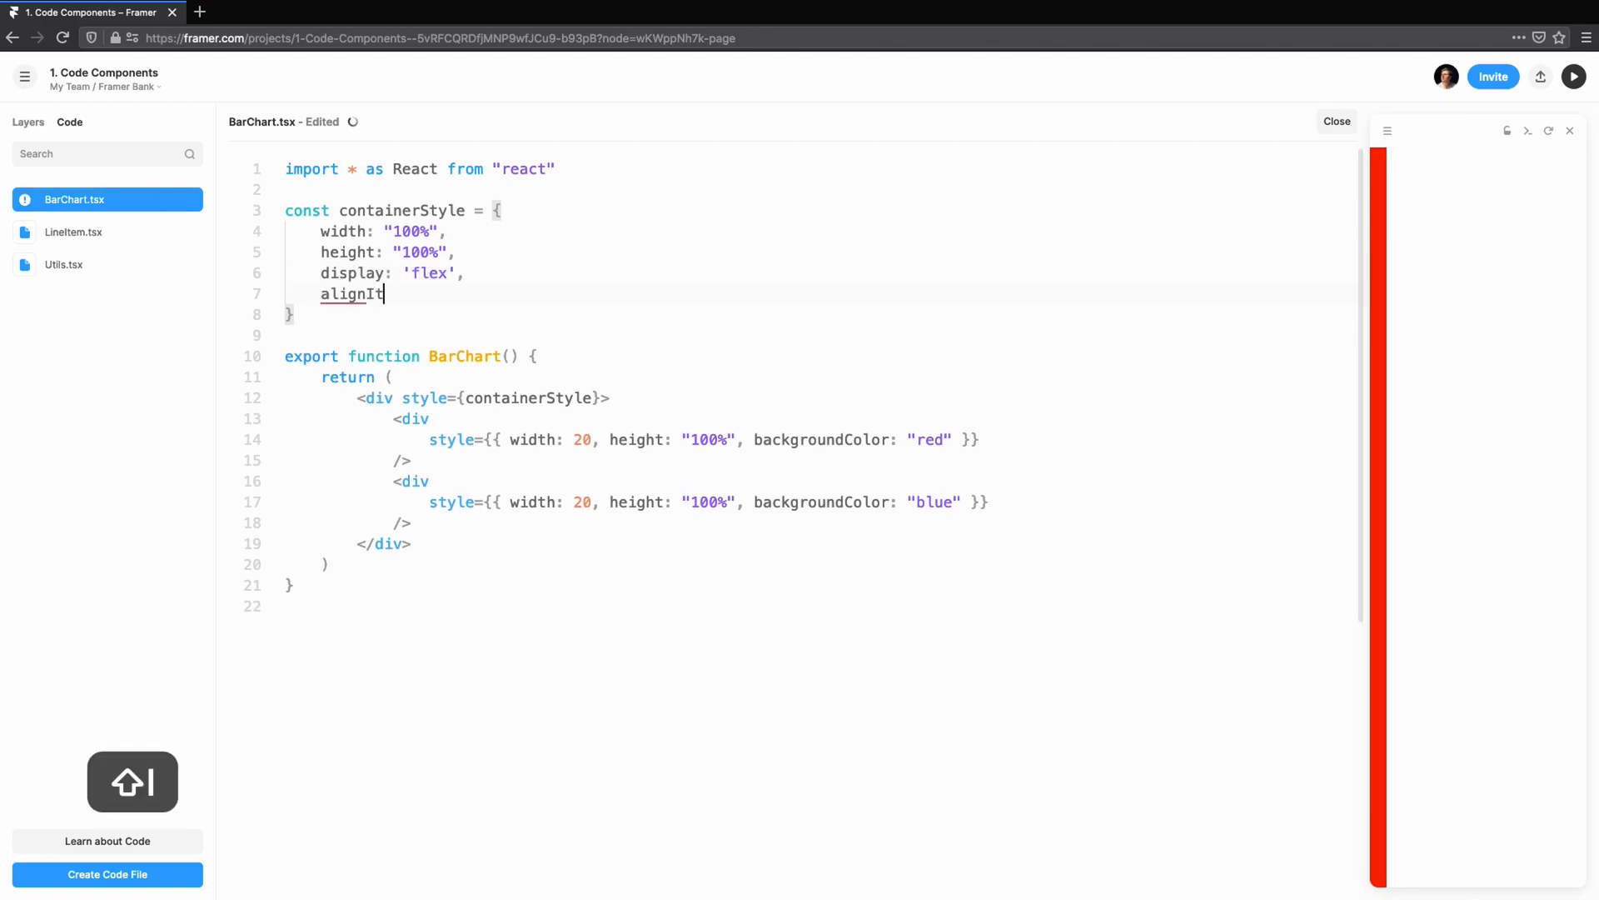
type("ems: 'flex-end'")
type("jutifyContent: \"space-around\",")
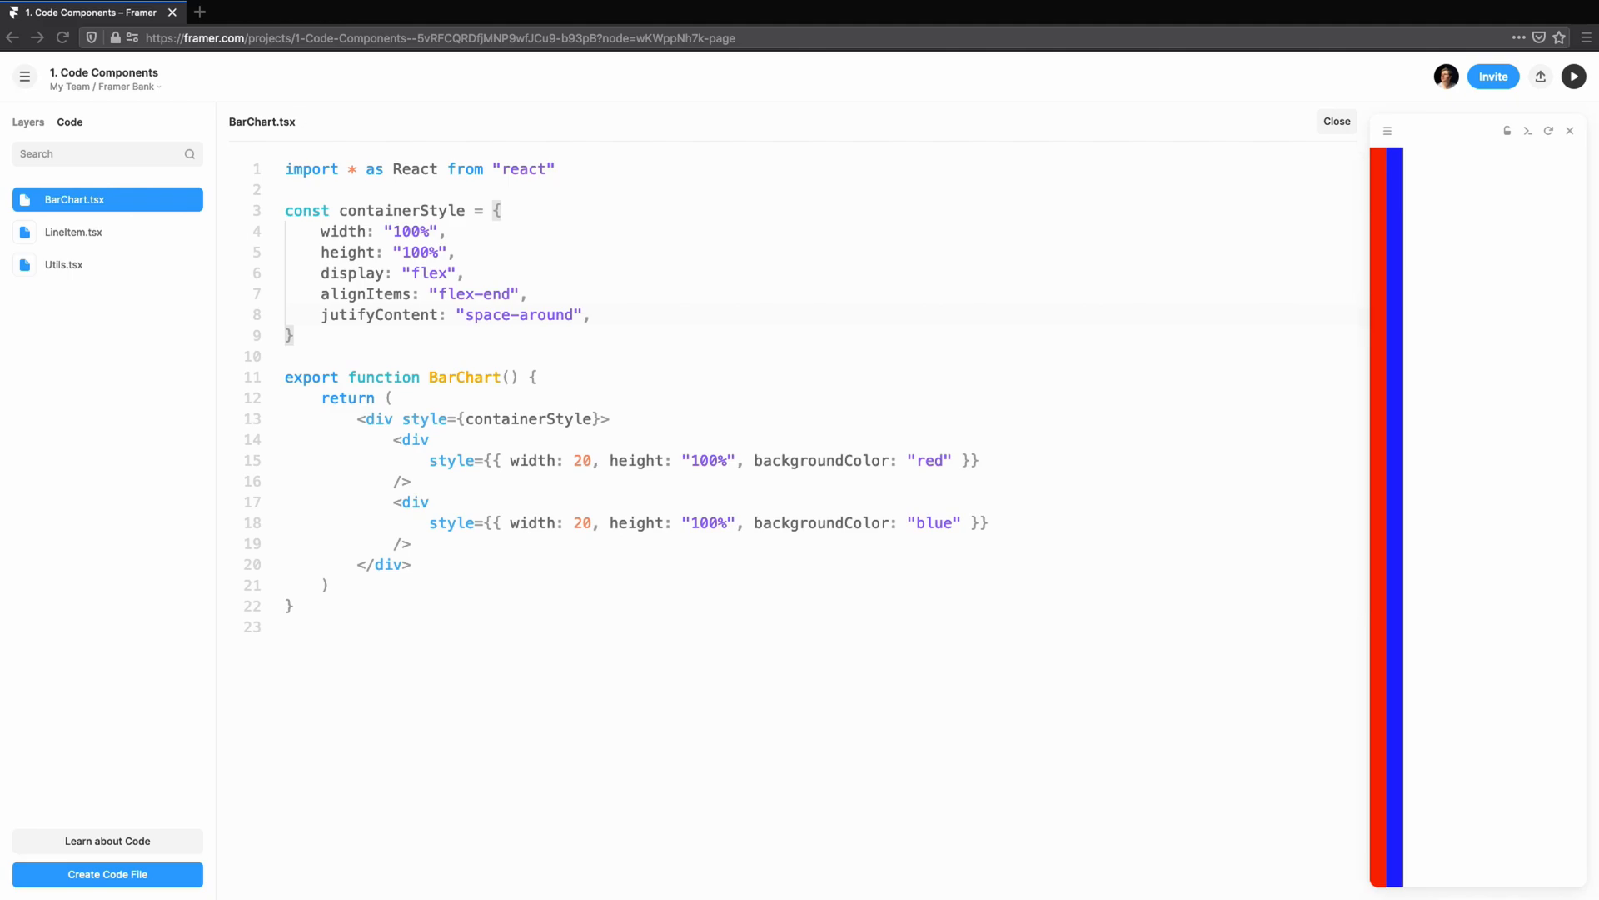
key("cmd+s")
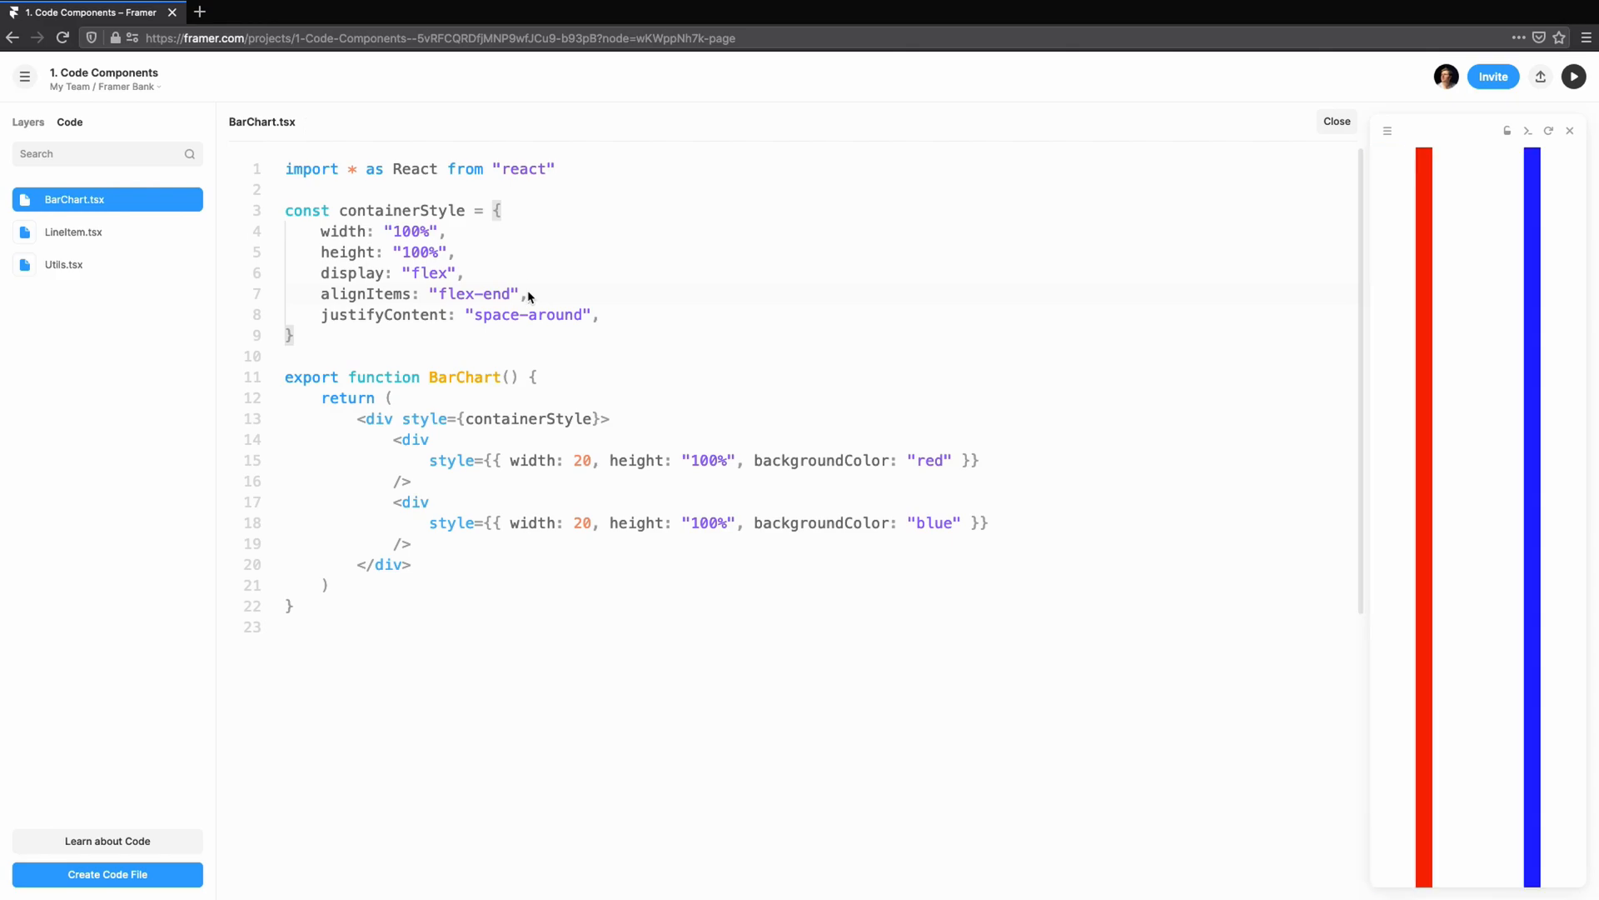
mouse_move(289, 278)
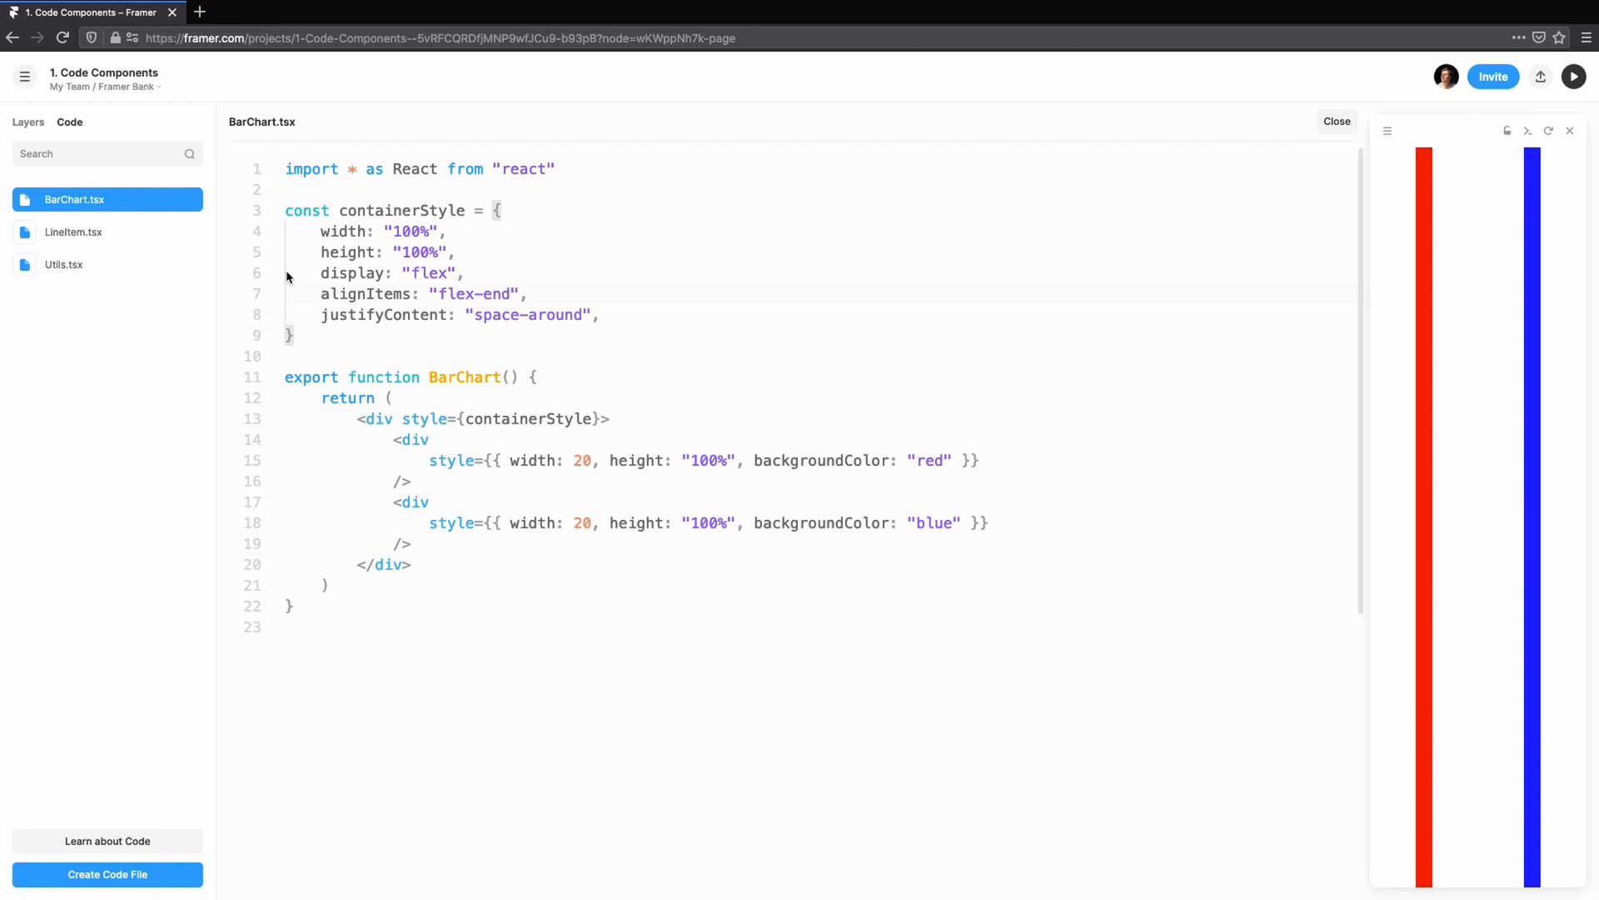
left_click(63, 264)
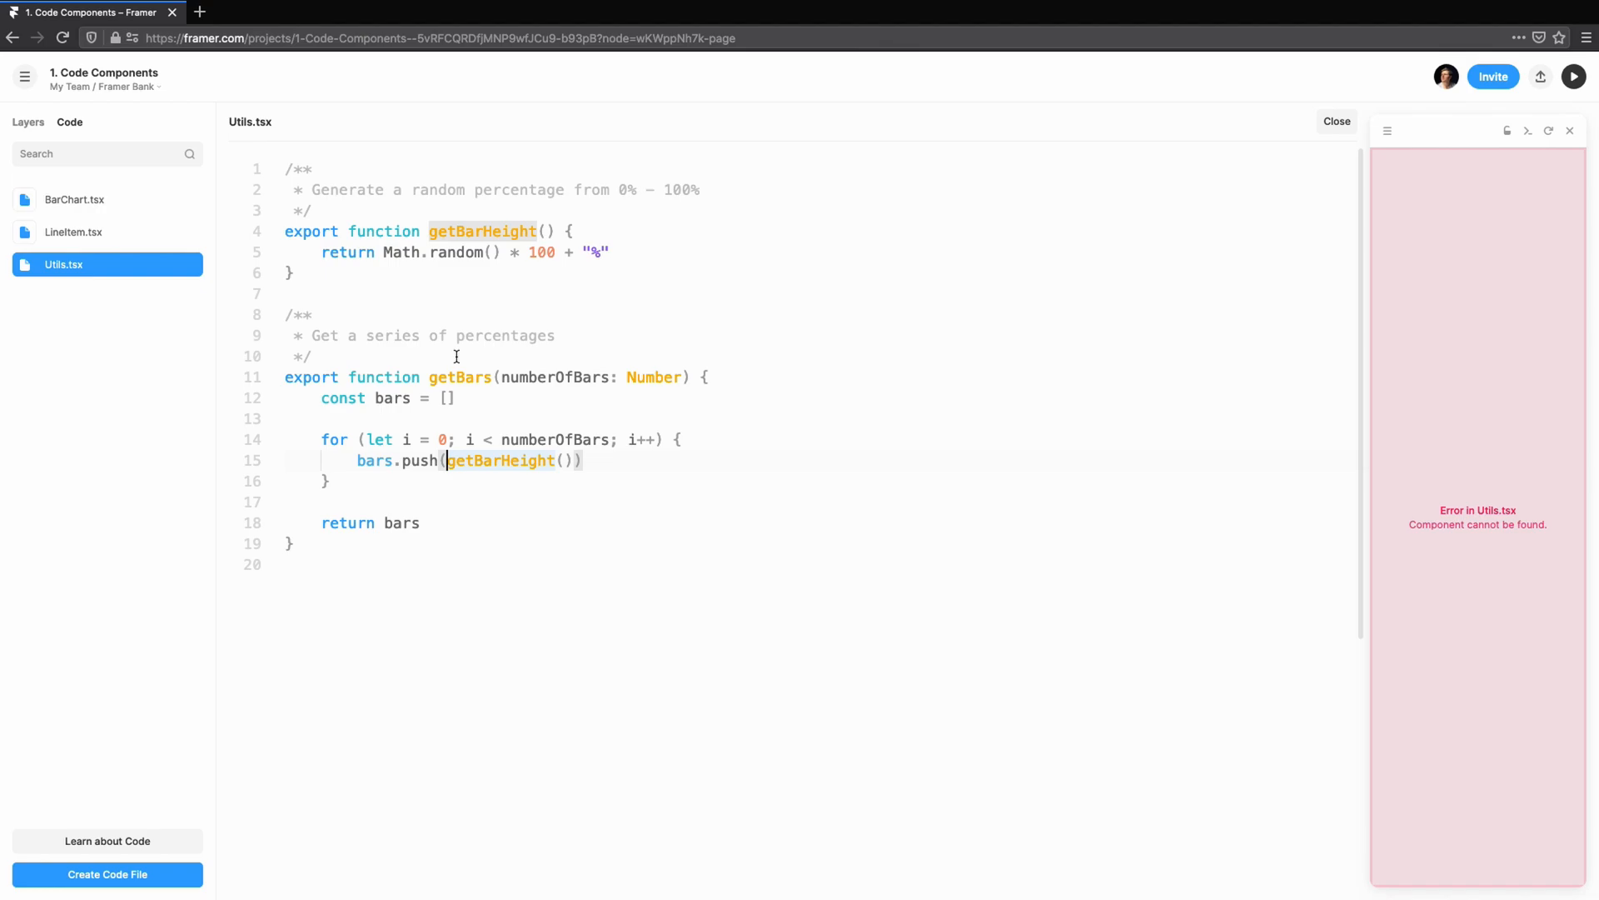
mouse_move(603, 236)
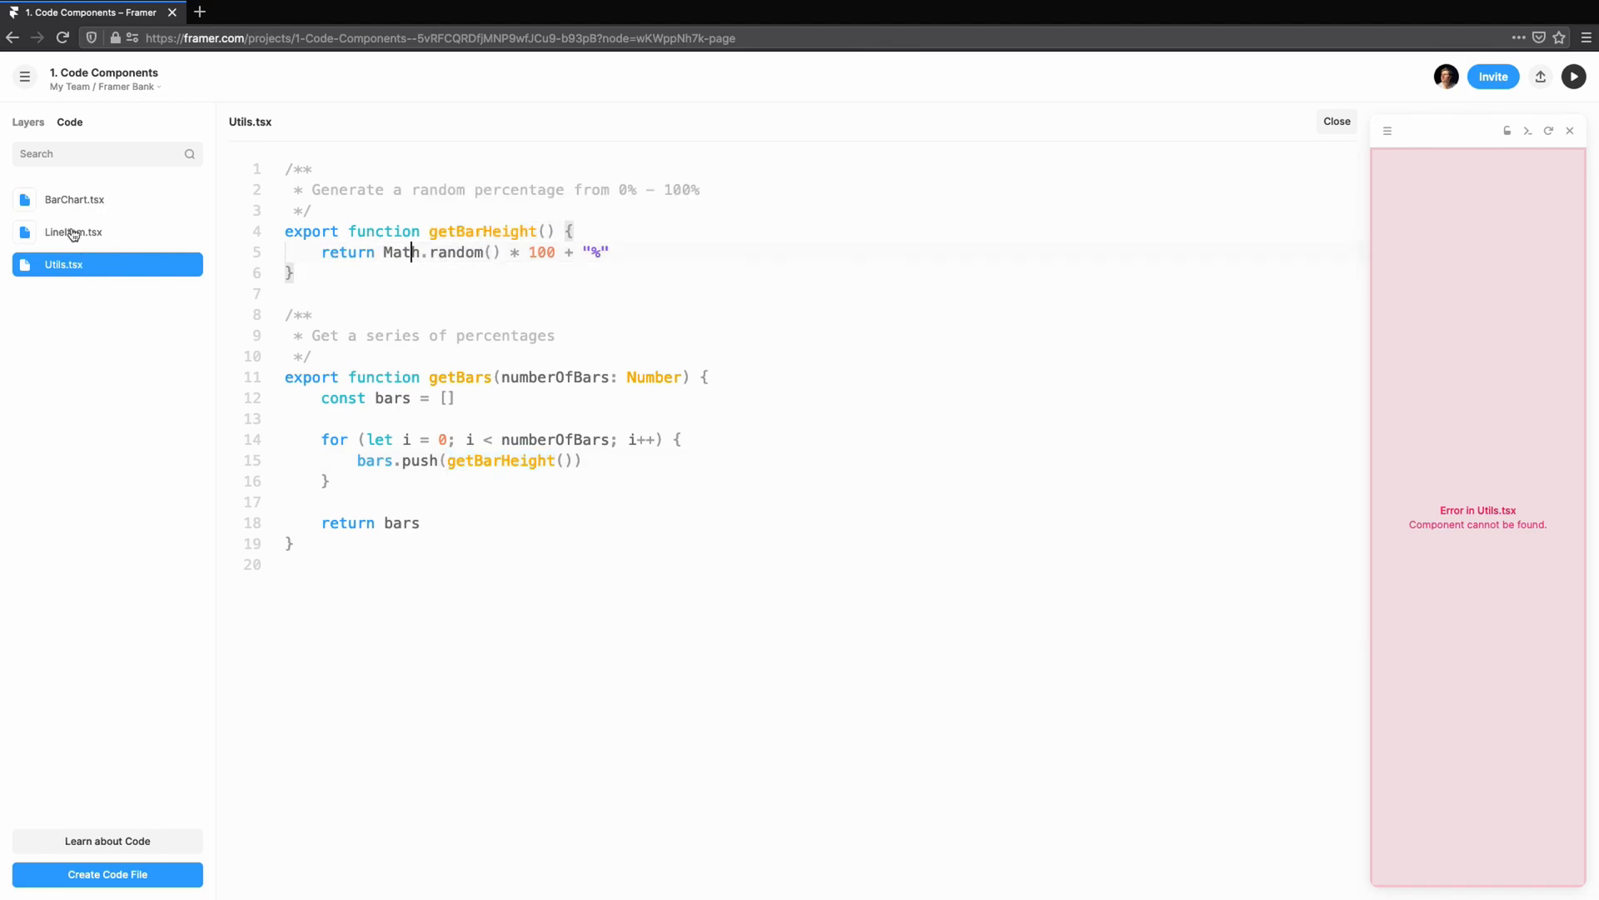
left_click(74, 199)
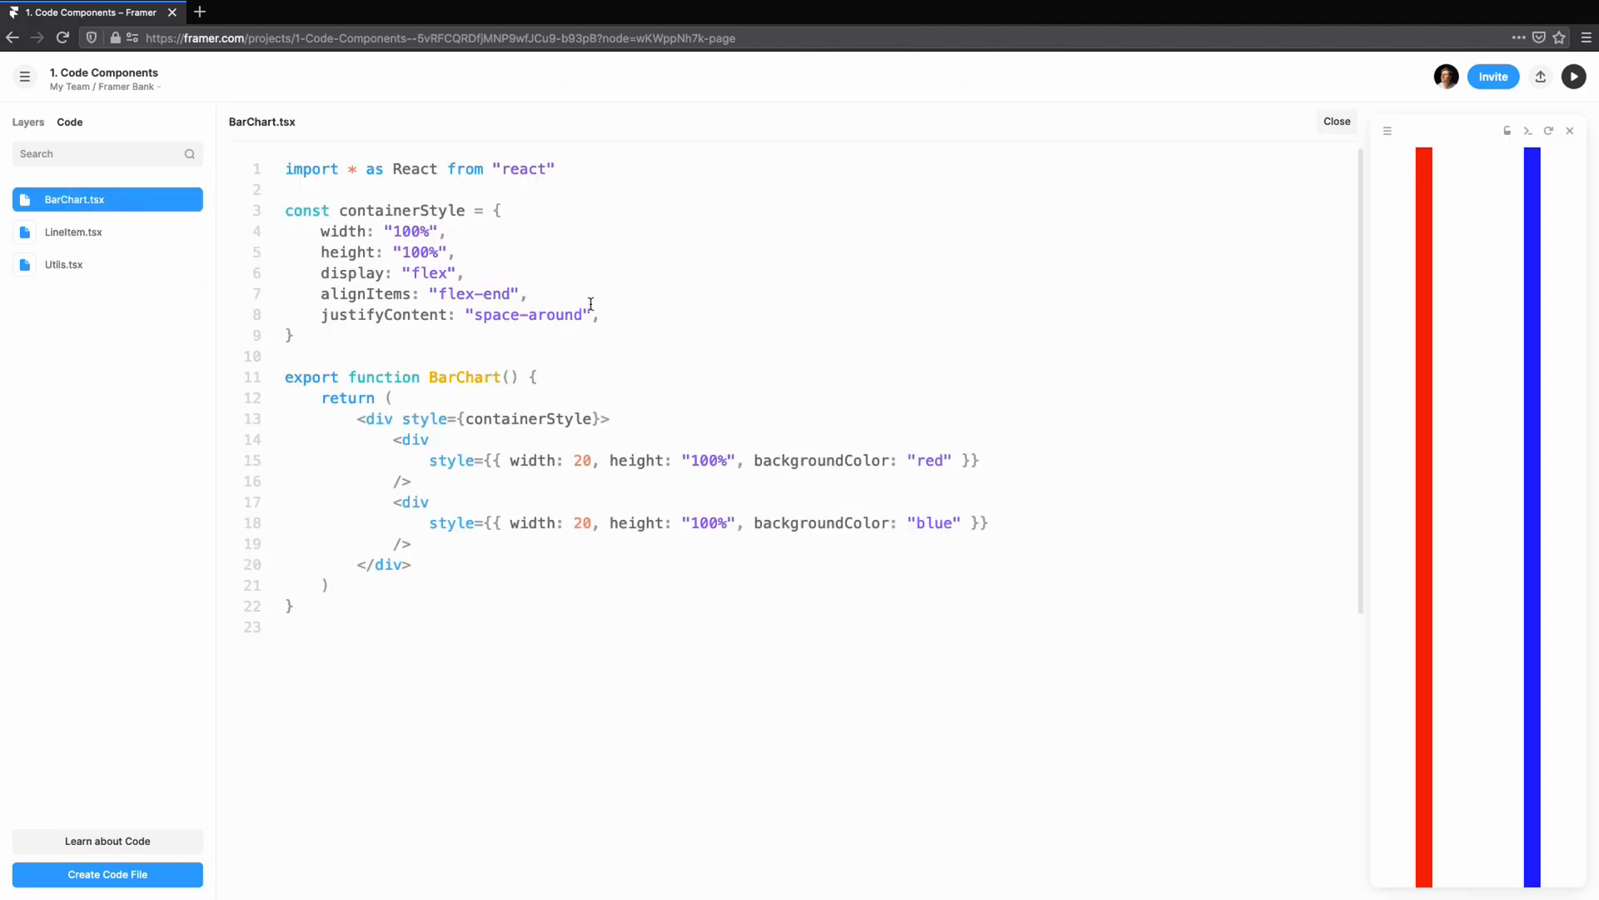
- Import getBars from Utils, add numberOfBars, thickness and color props, and compute barRadius
type("import {}")
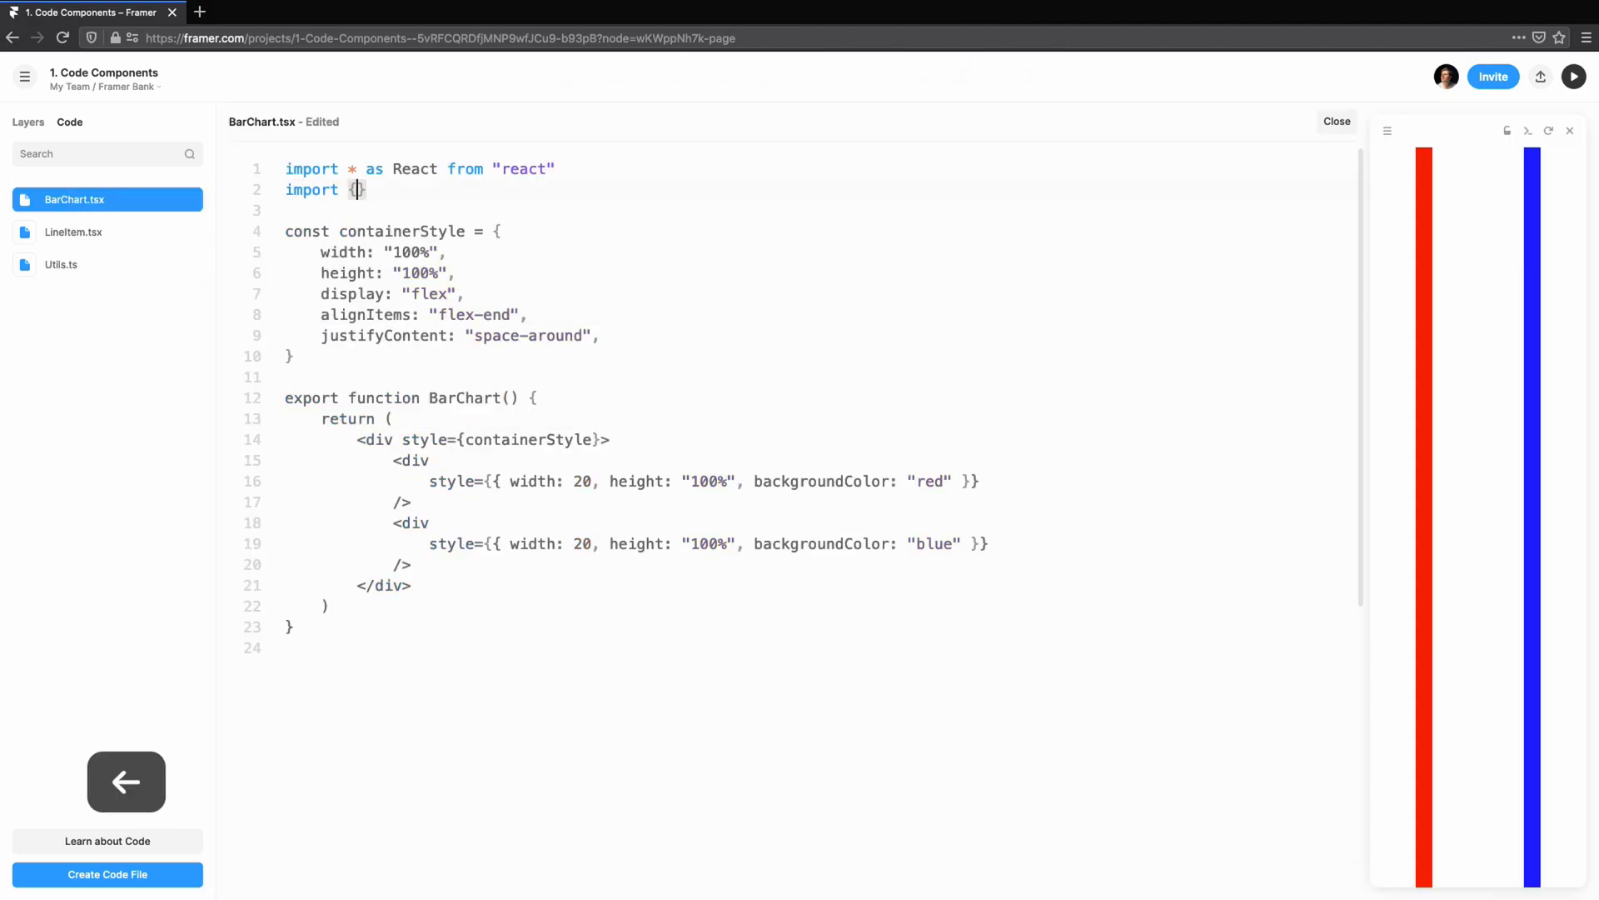
type("getBars} from '")
left_click(417, 397)
type("{")
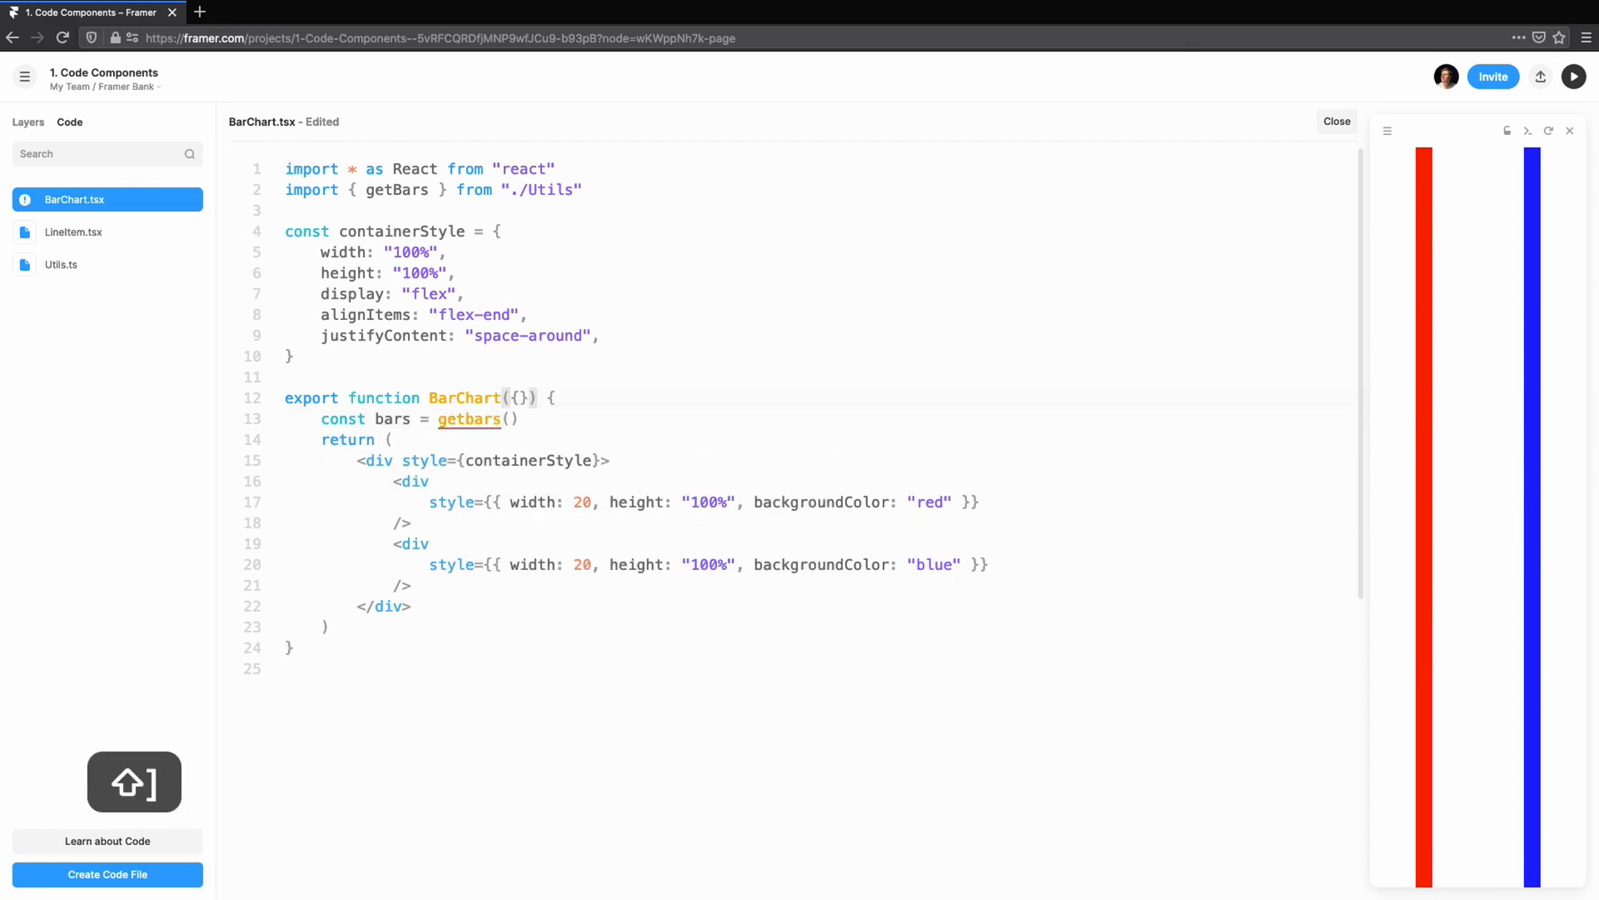
type("numberof")
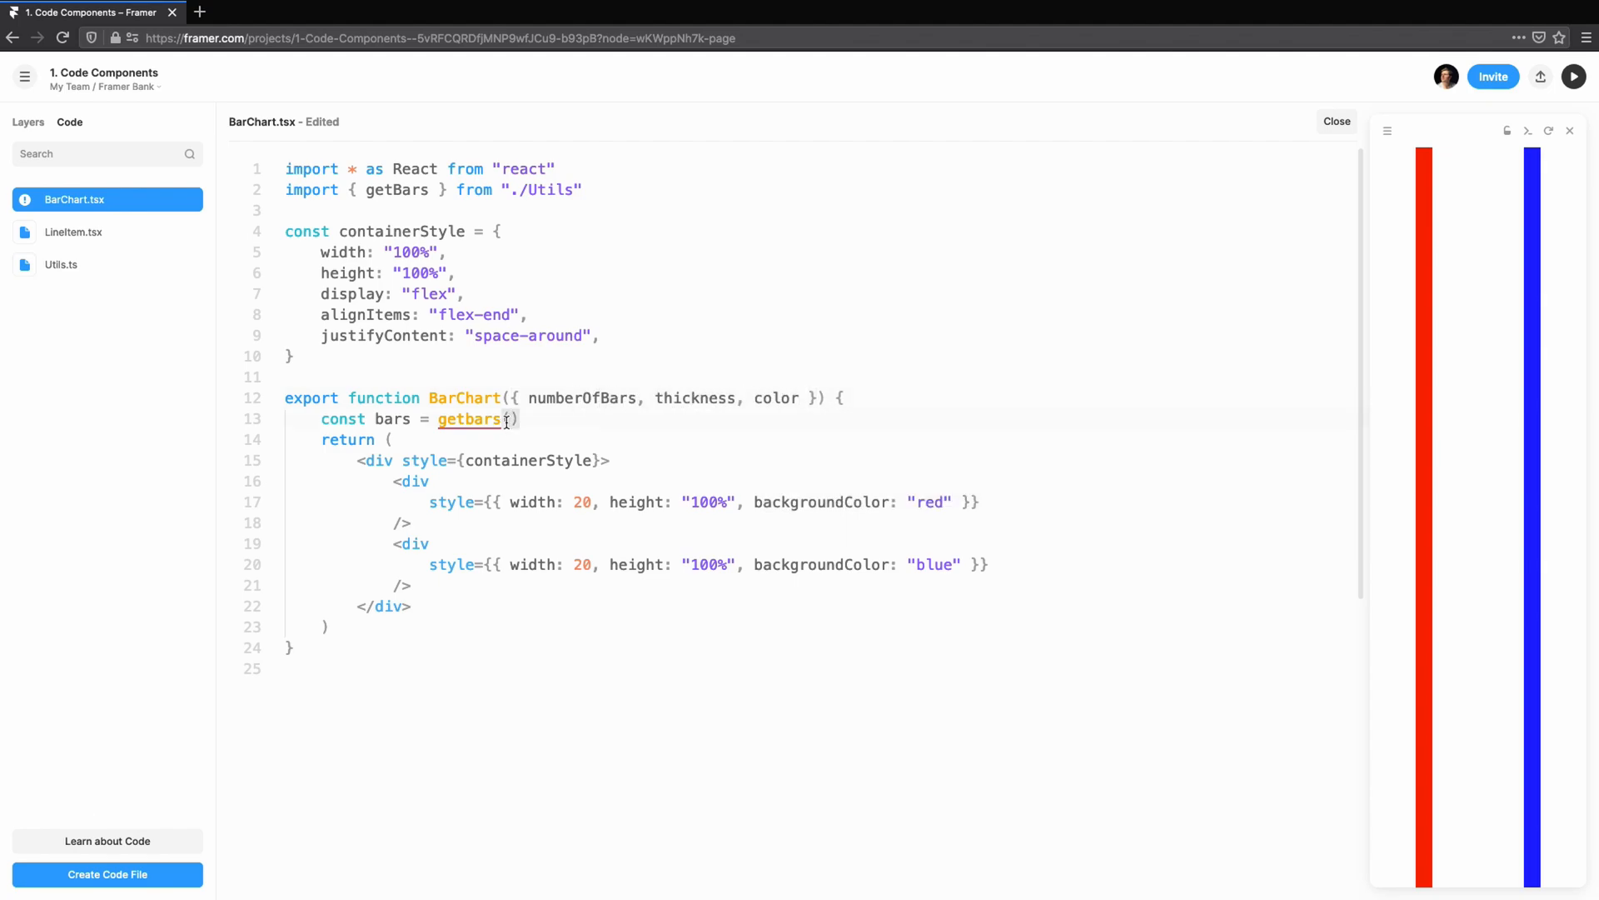
type("numberOfBars")
type("const barRadius = thickness / 2")
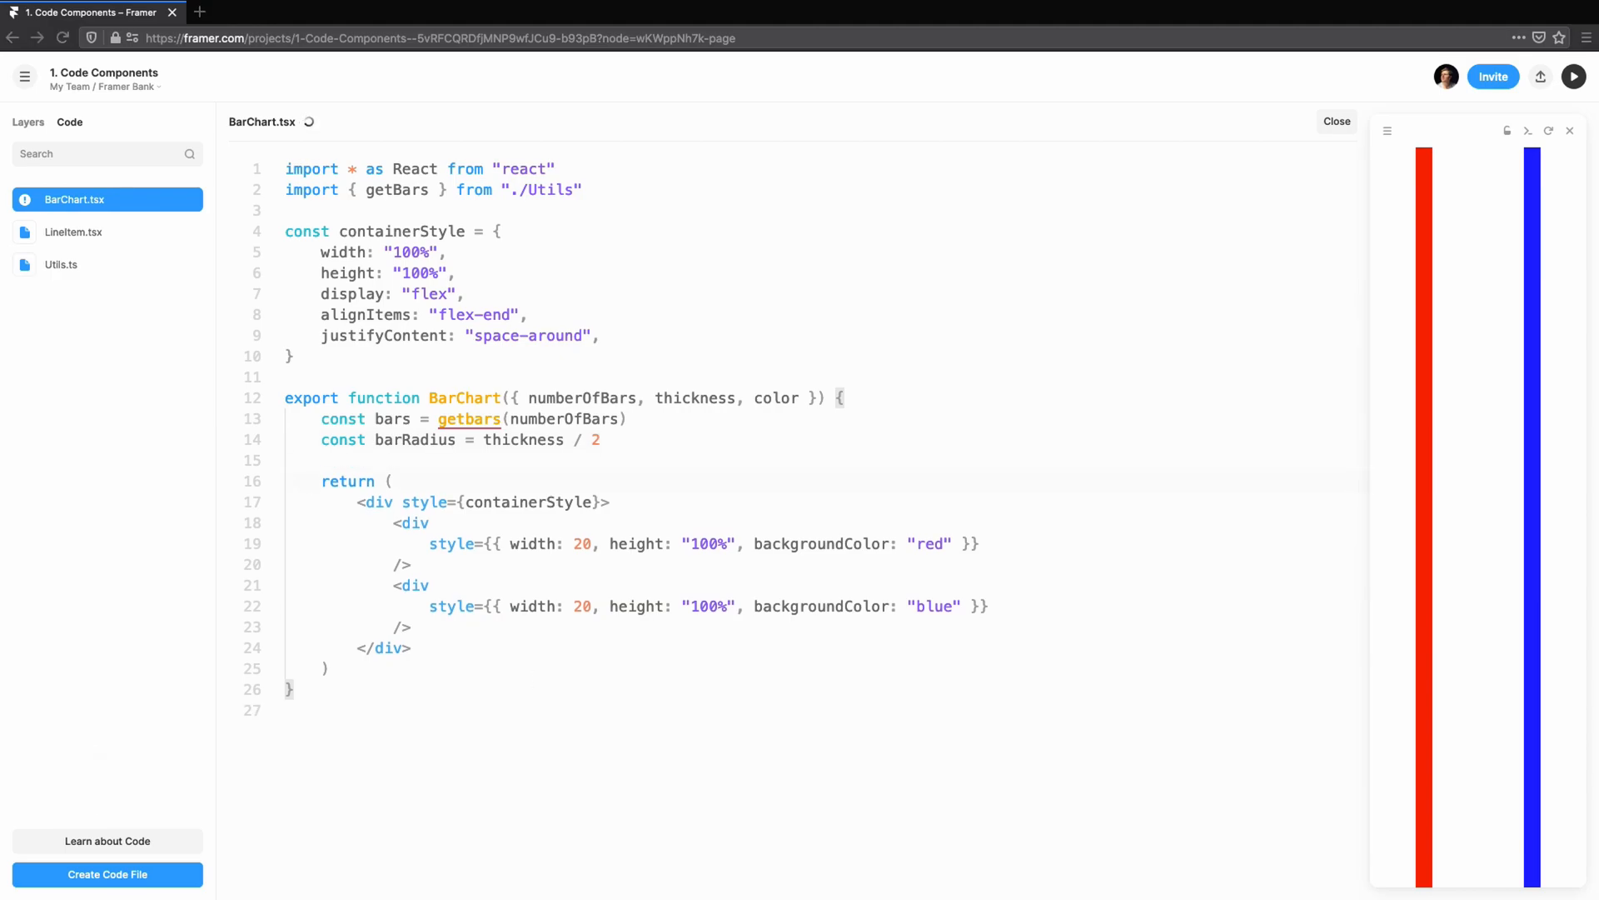
key("cmd+s")
type("{bars.map(")
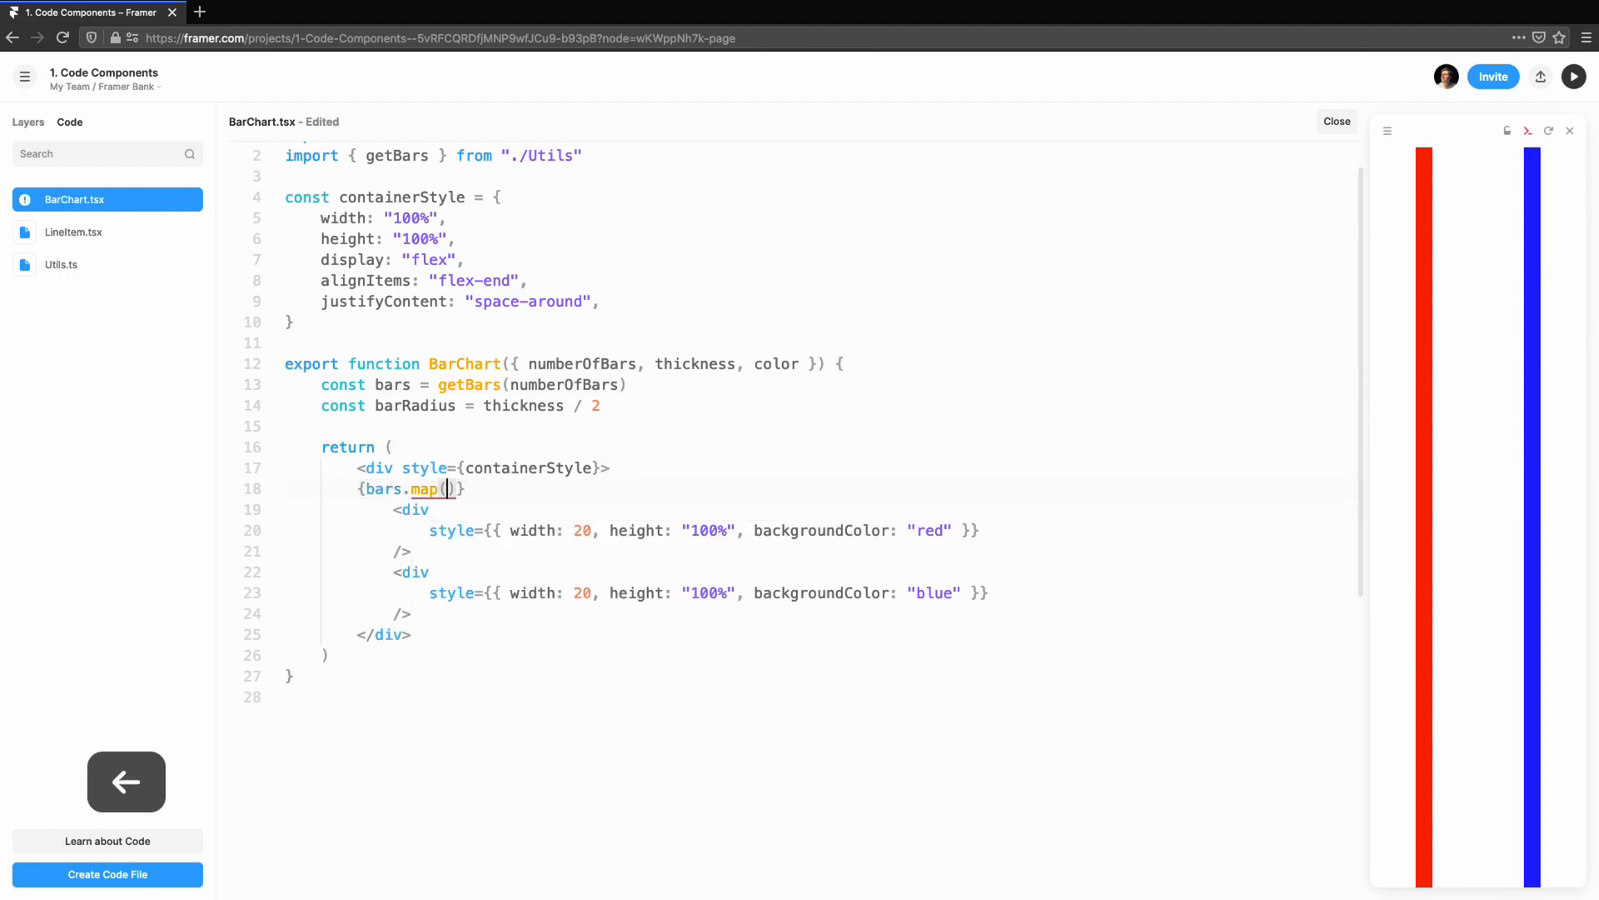
- Size bars by thickness and barHeight, round them with barRadius, and default to ten tomato bars
type("(barHeight")
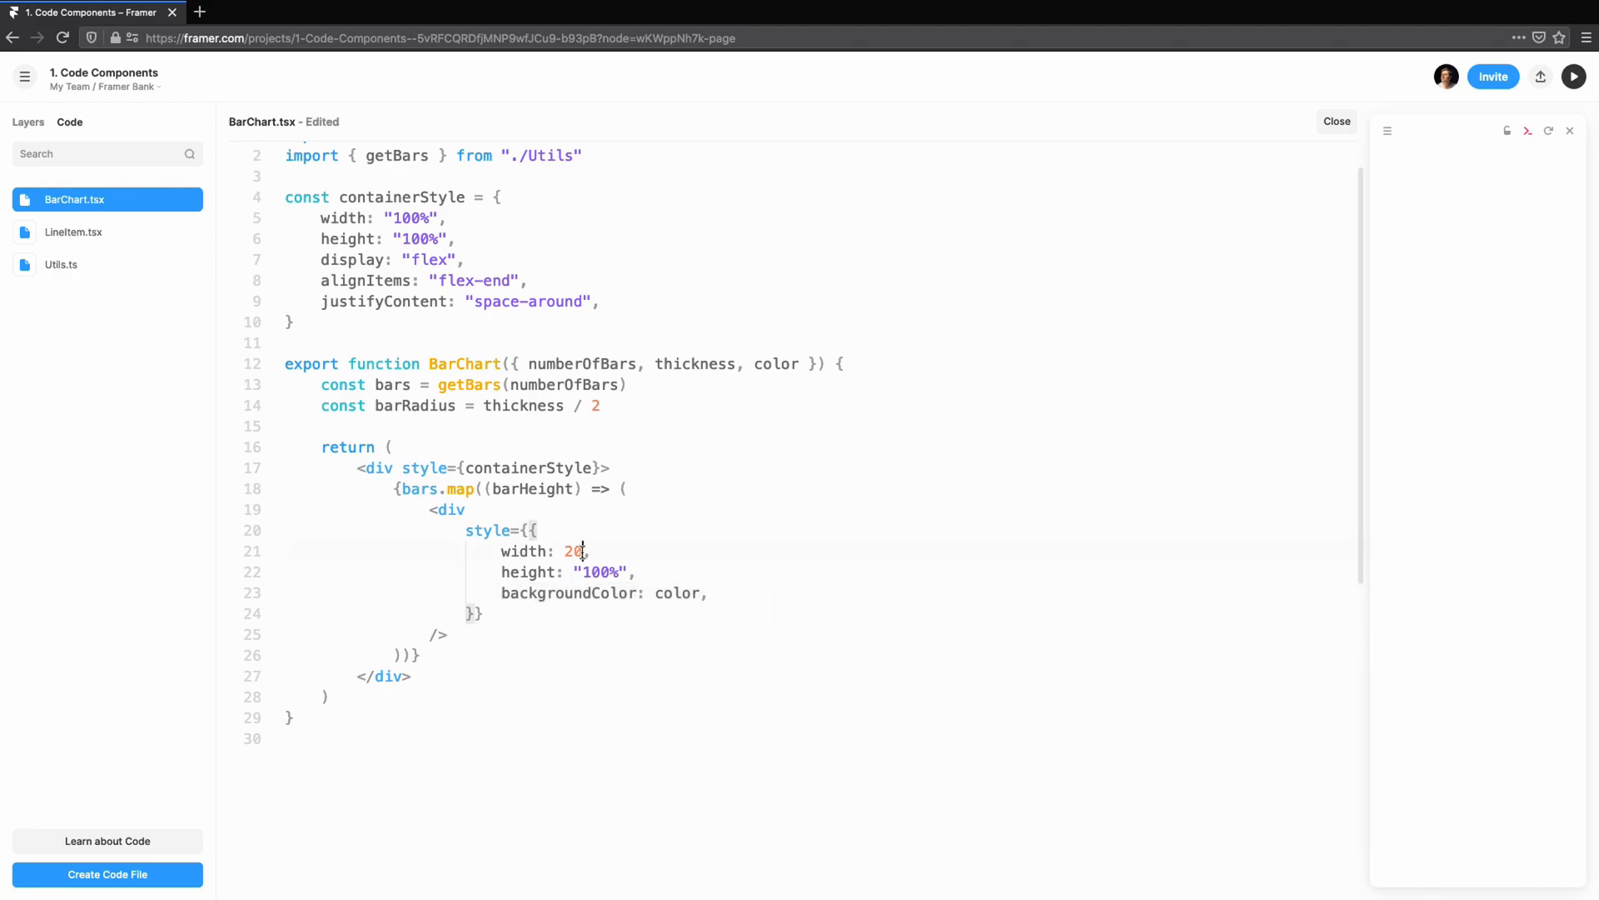
type("thickness")
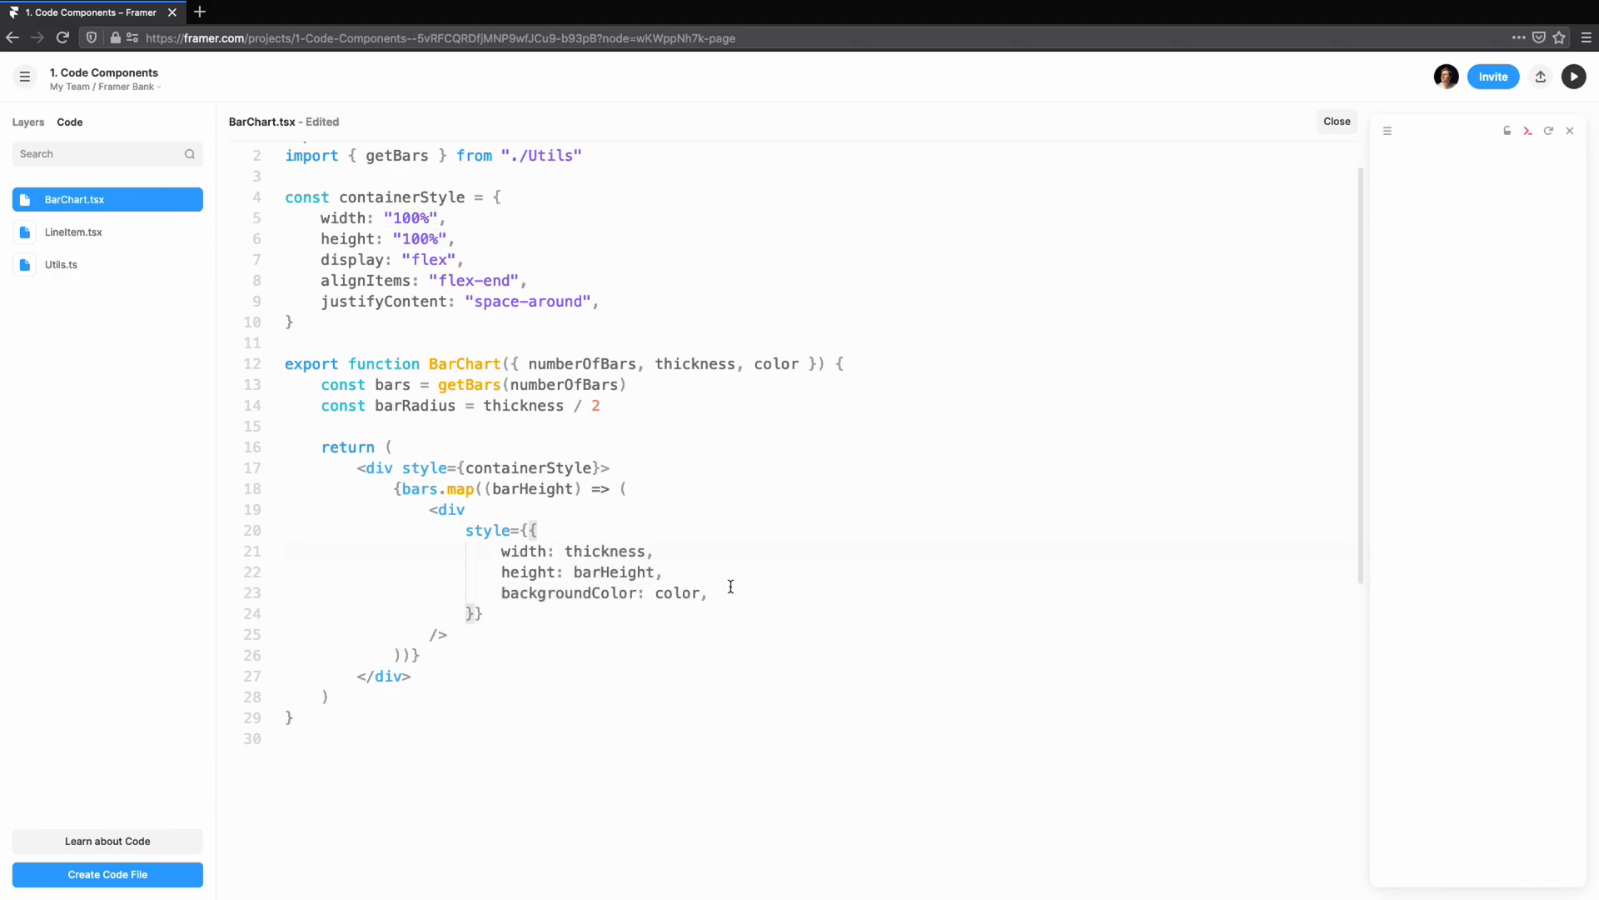
type("borderRadius,")
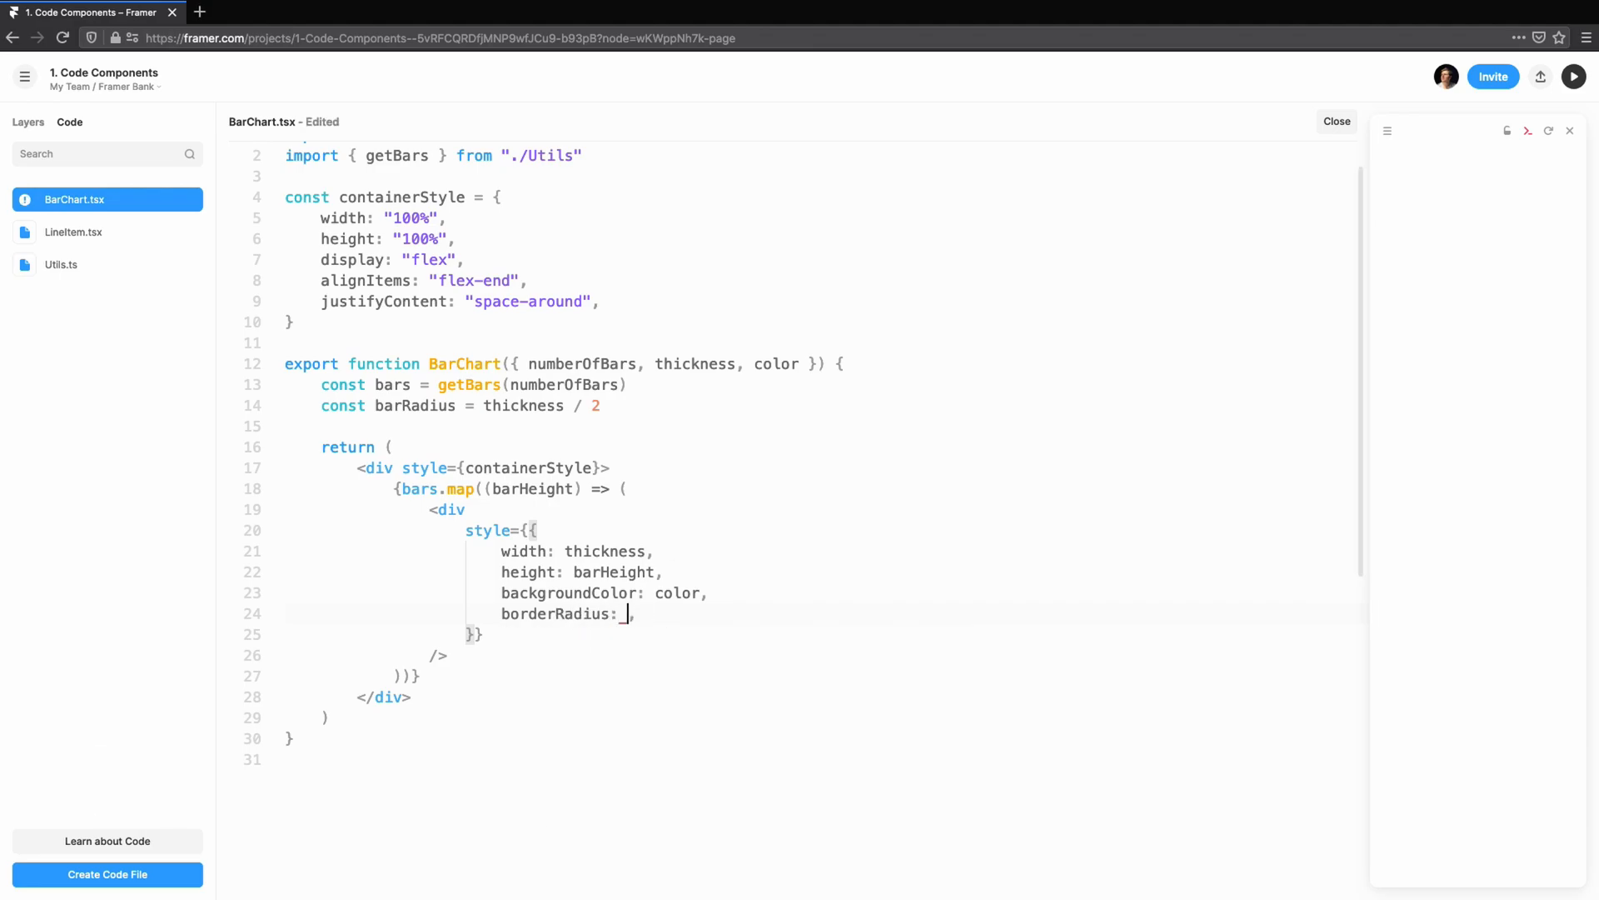
type("`${} $`")
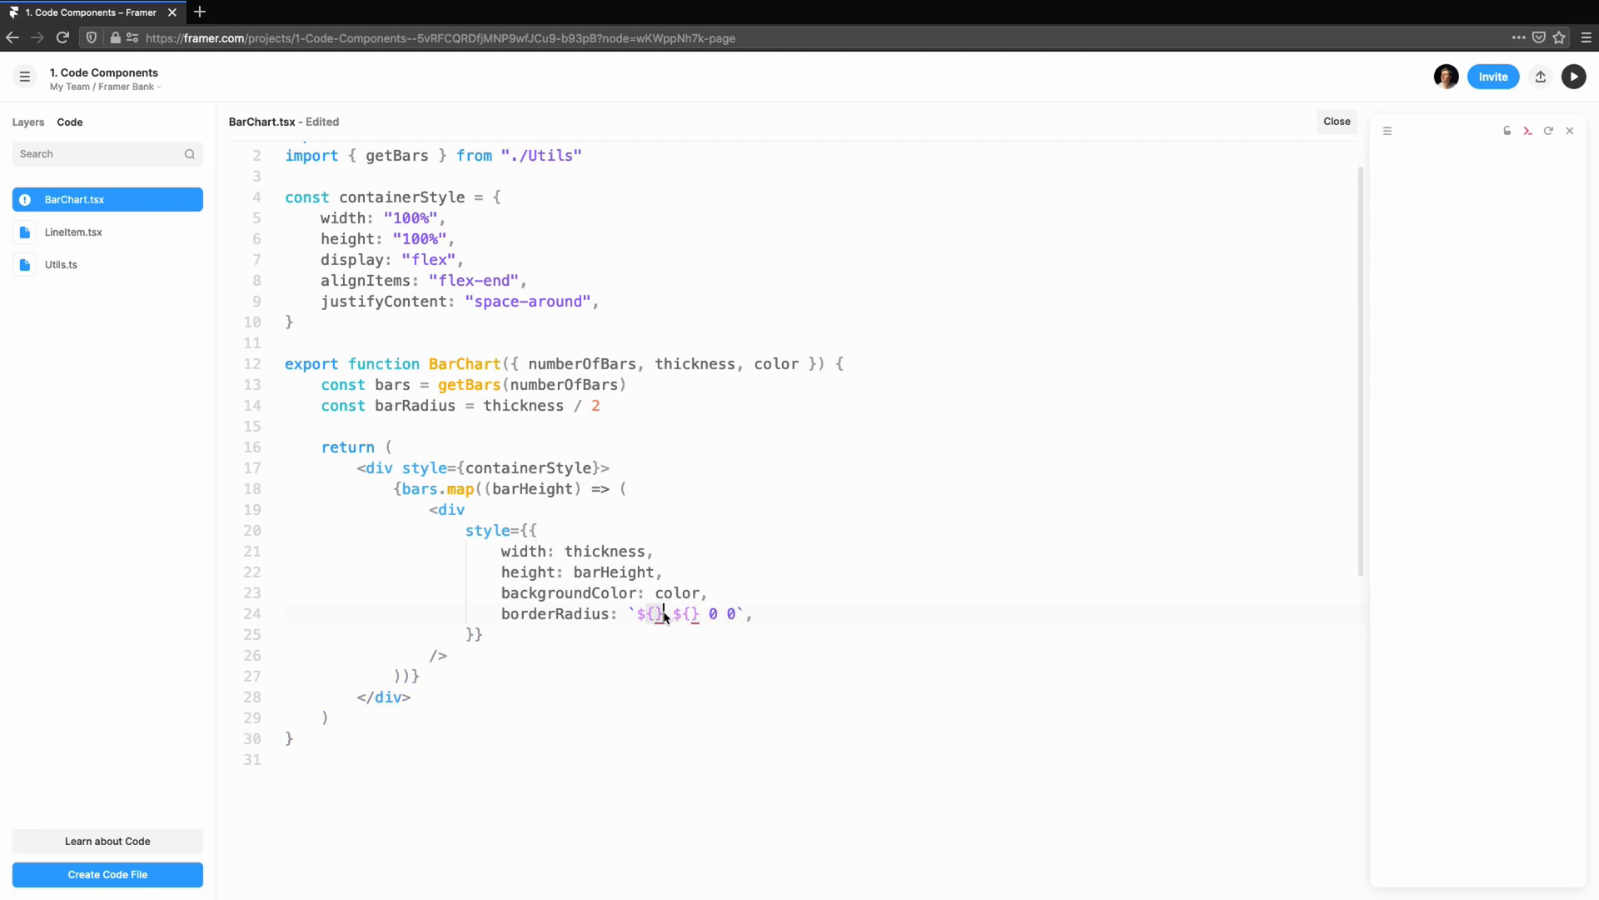
type("barRadius")
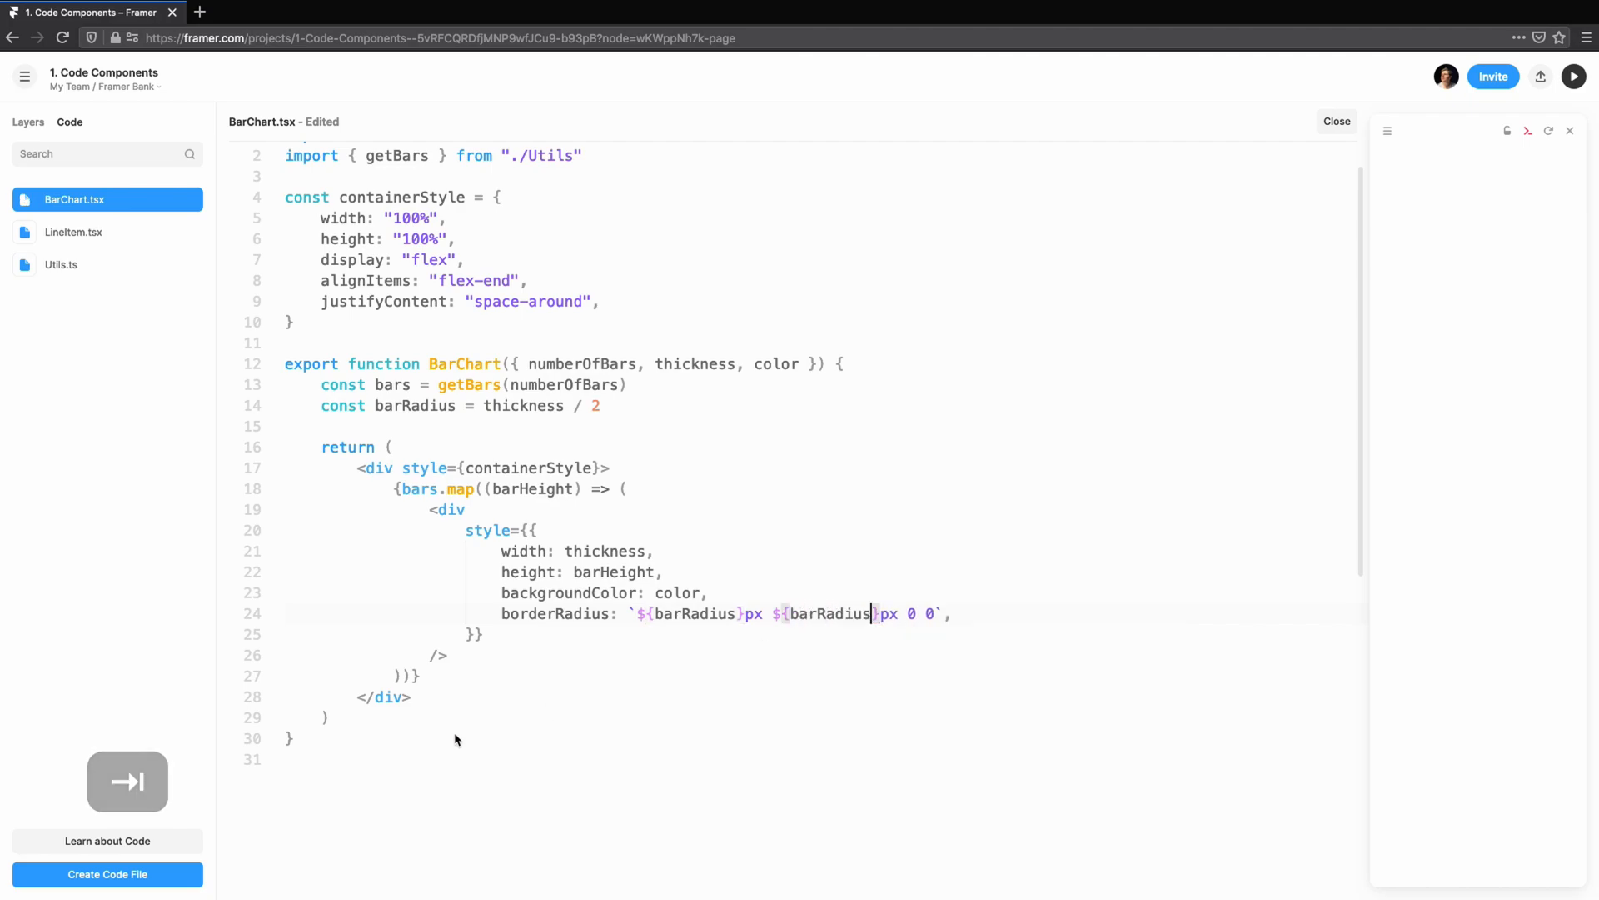
type("BarChart.defaultProps = {")
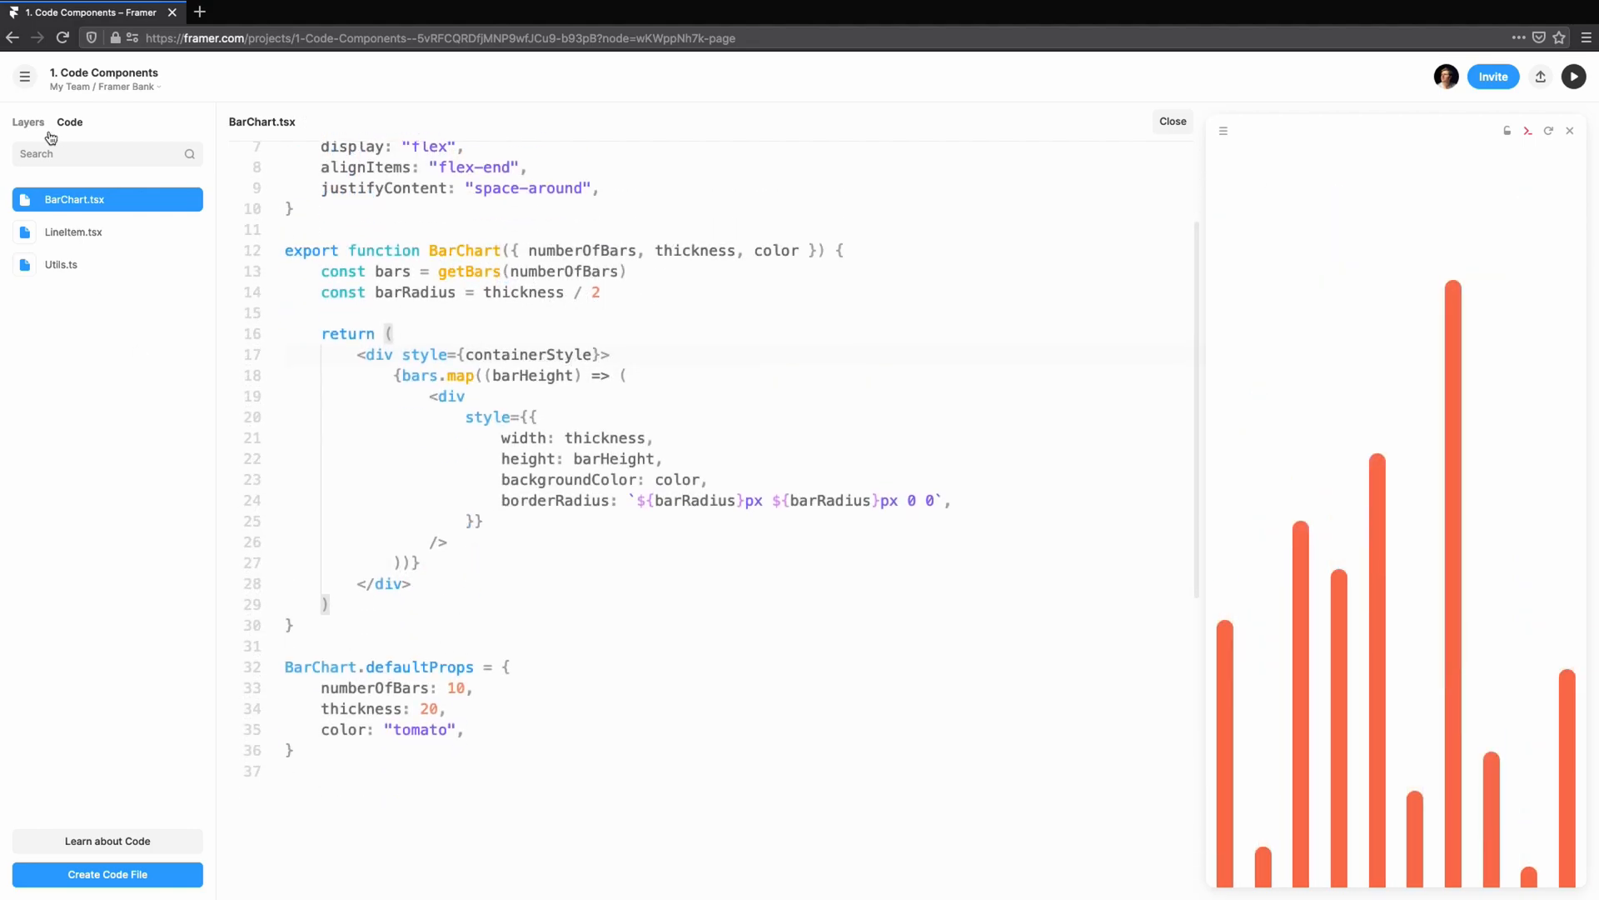
- Check the rounded chart in the iPhone 11 layout, then begin another code file
left_click(1172, 122)
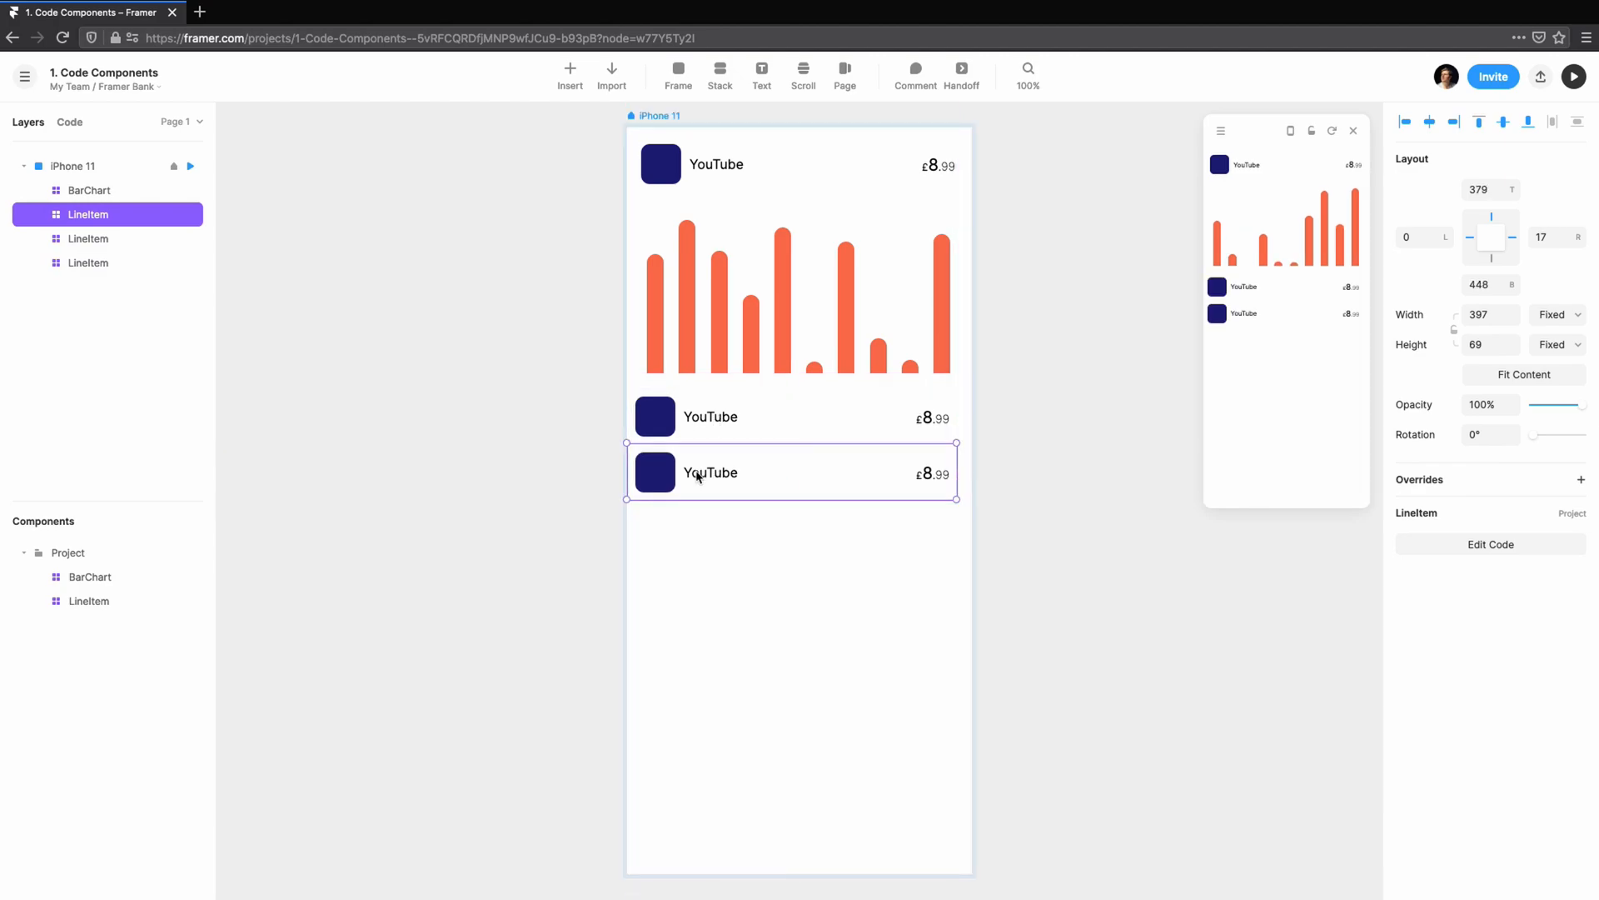
left_click(69, 123)
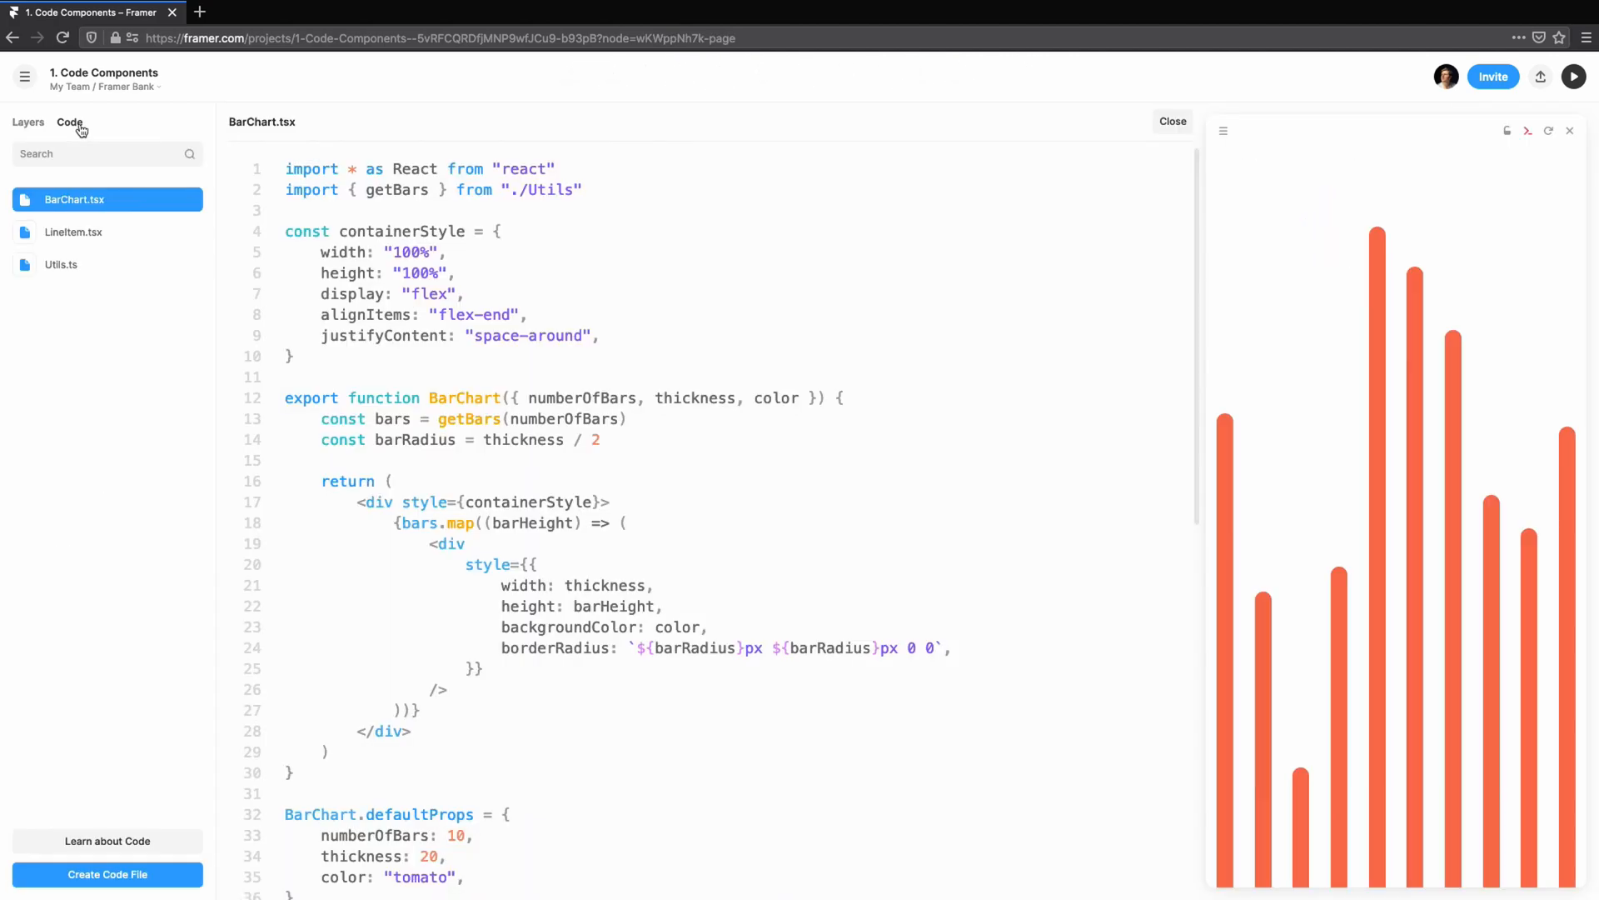
mouse_move(153, 757)
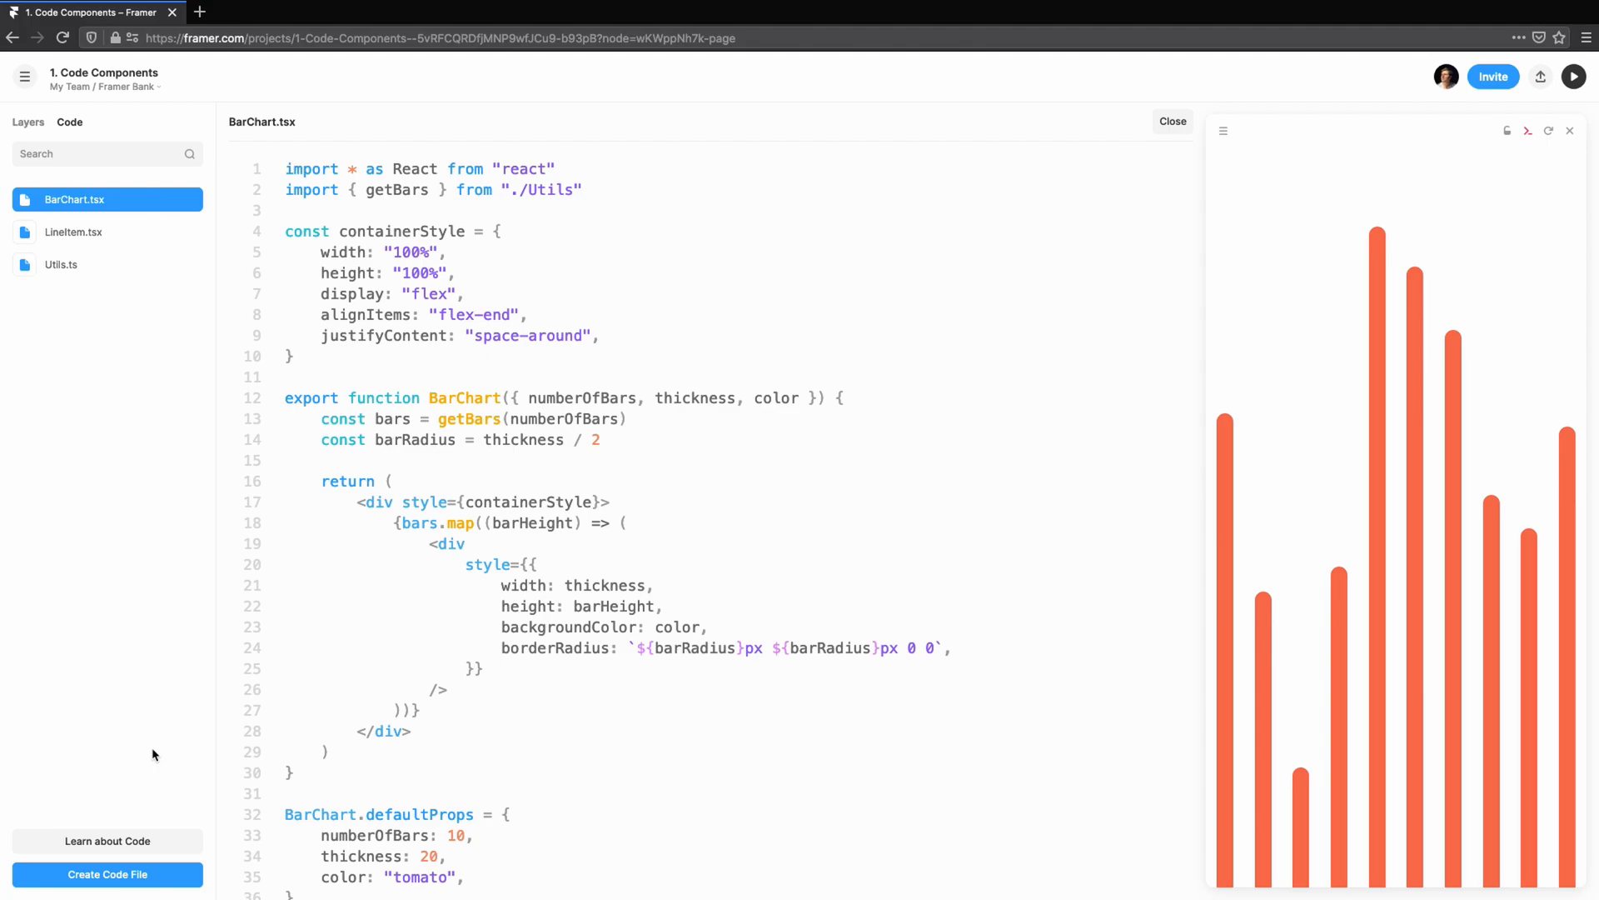
left_click(108, 873)
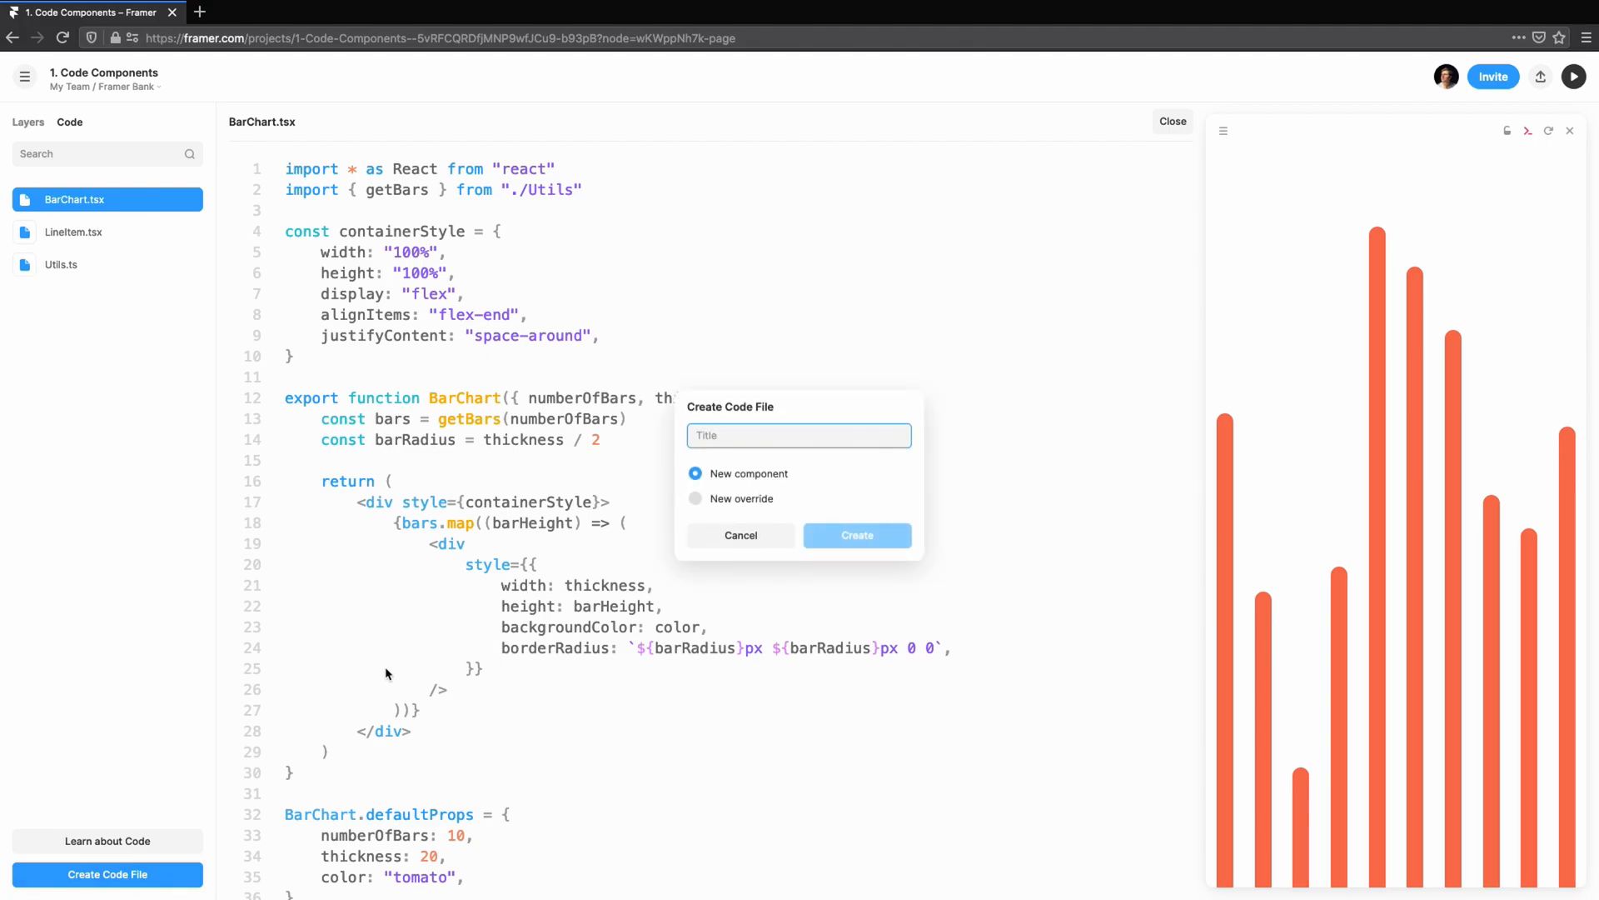
- Create Transactions.tsx with an exported Transactions function returning a div
type("Transactions")
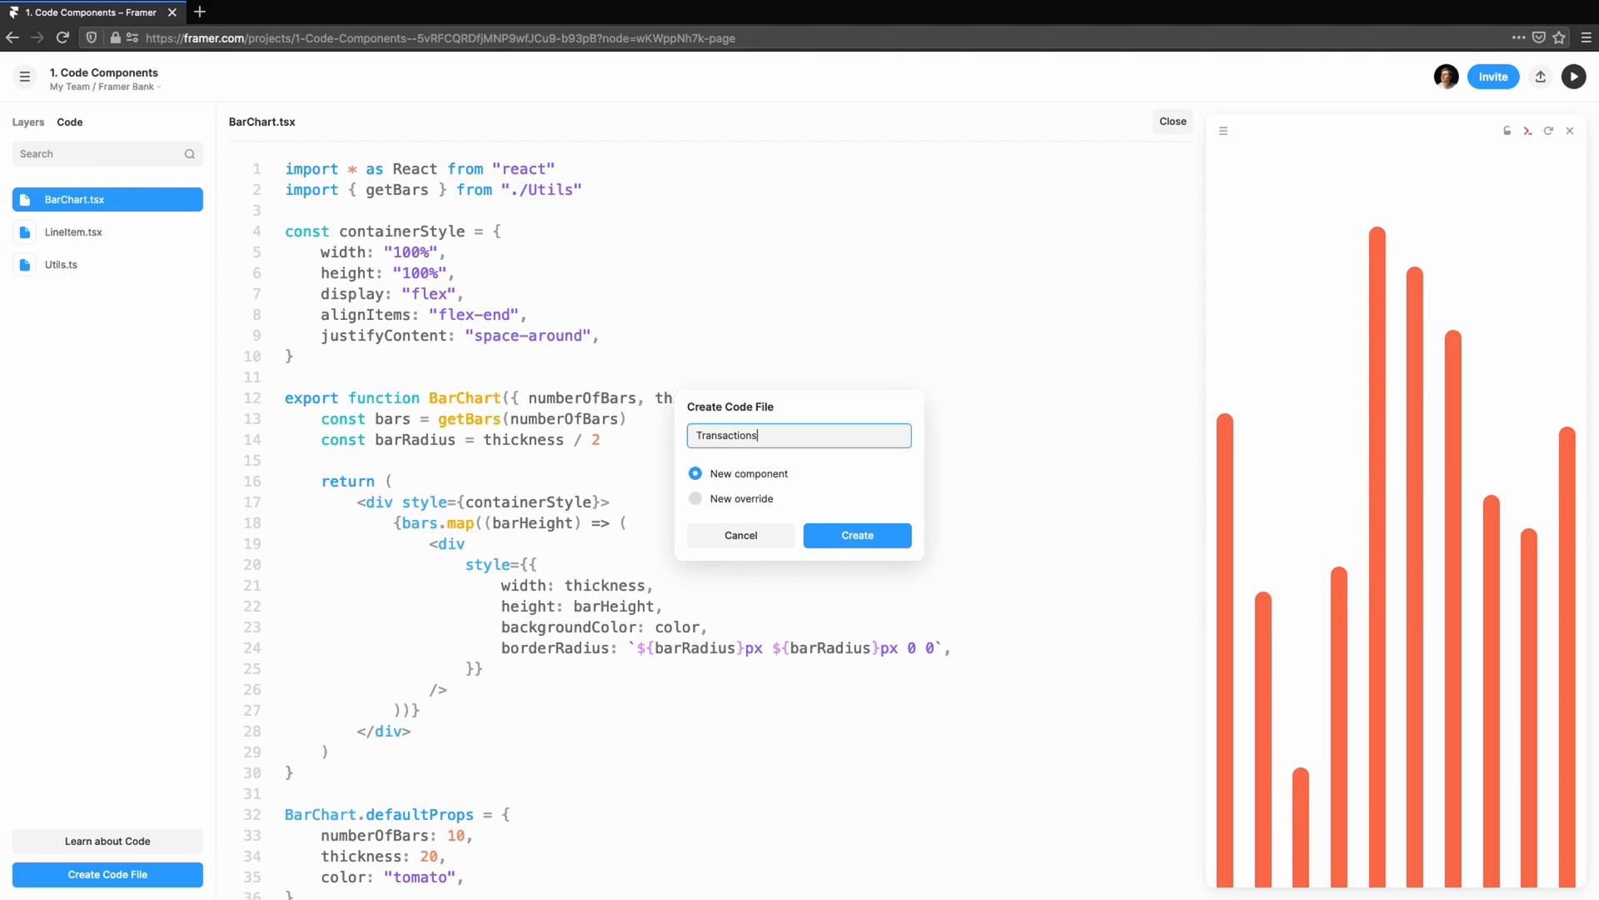
left_click(857, 534)
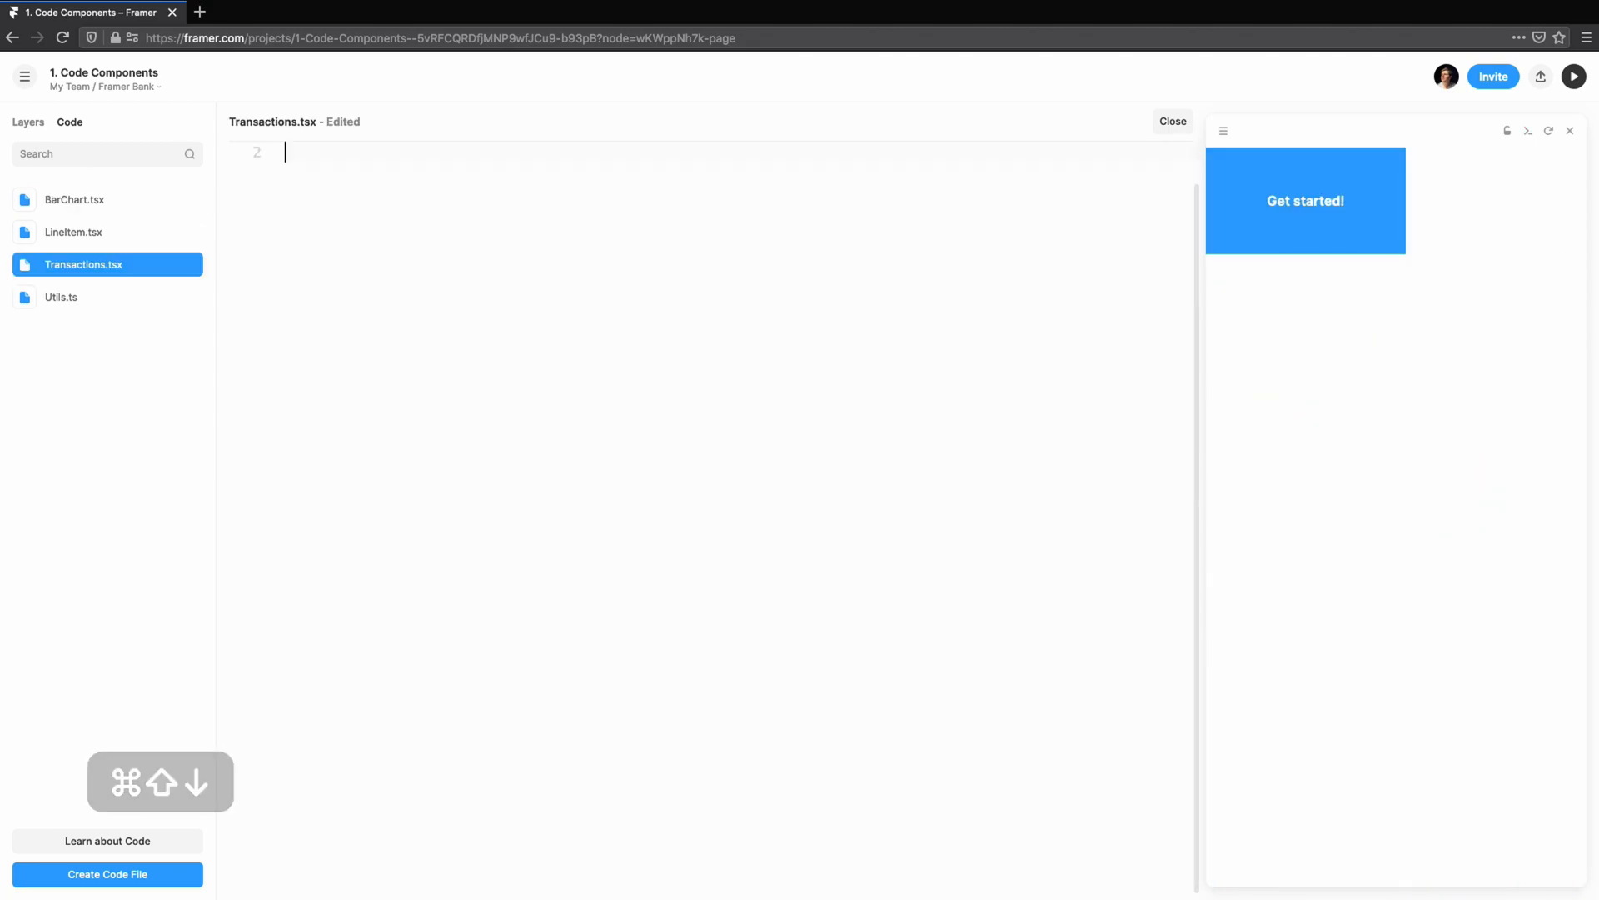
type("export function Transactions() {")
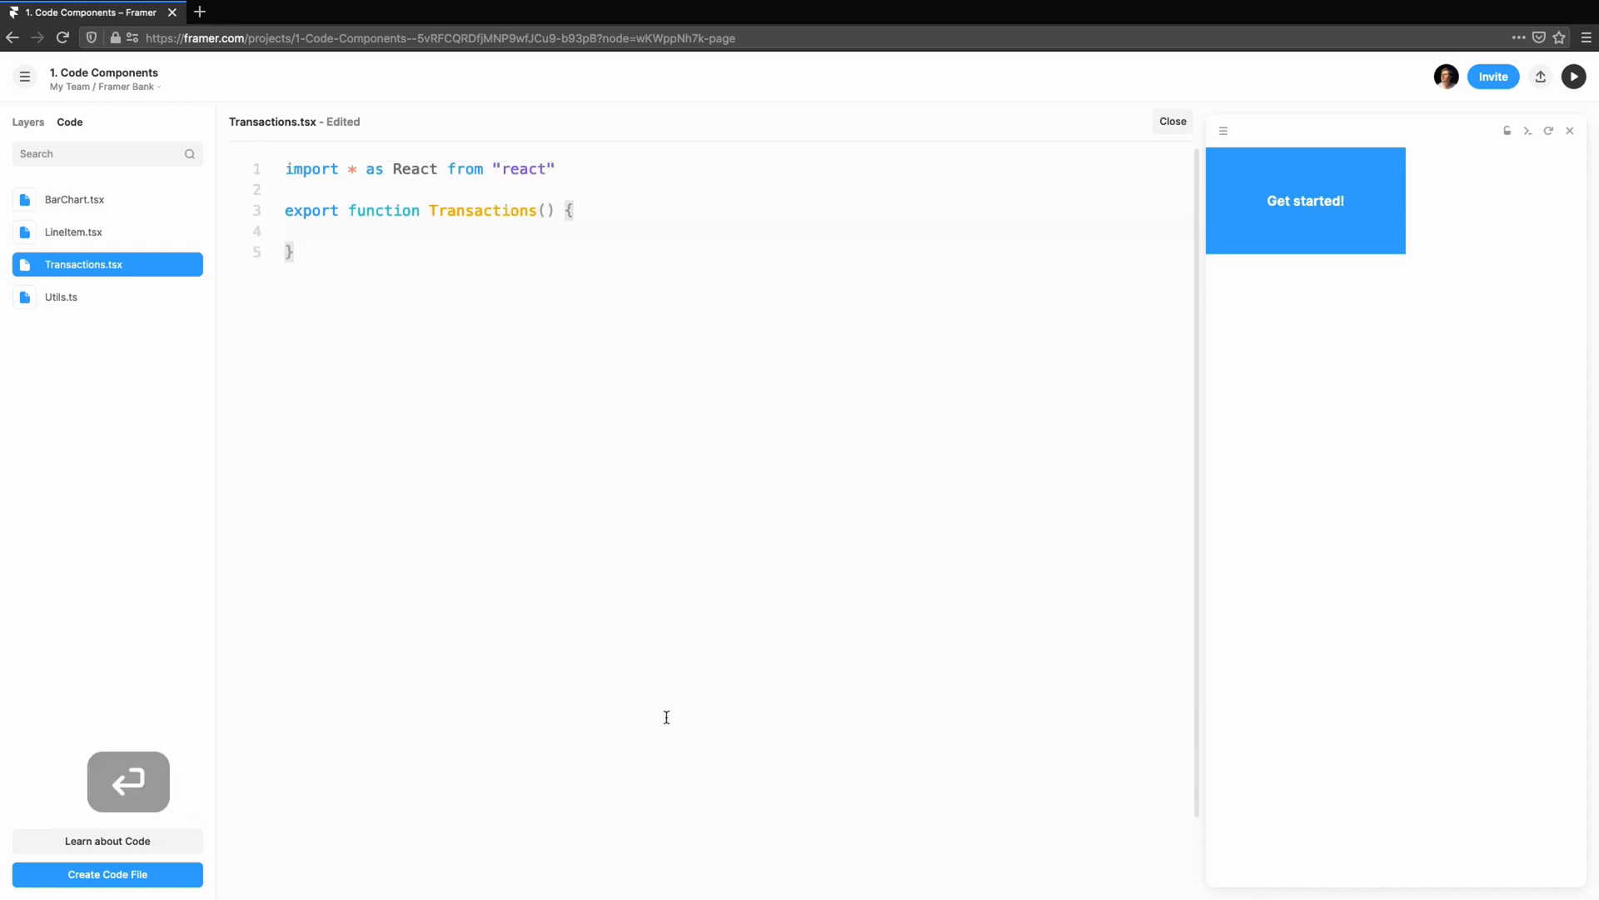
type("return <div>{}</div>")
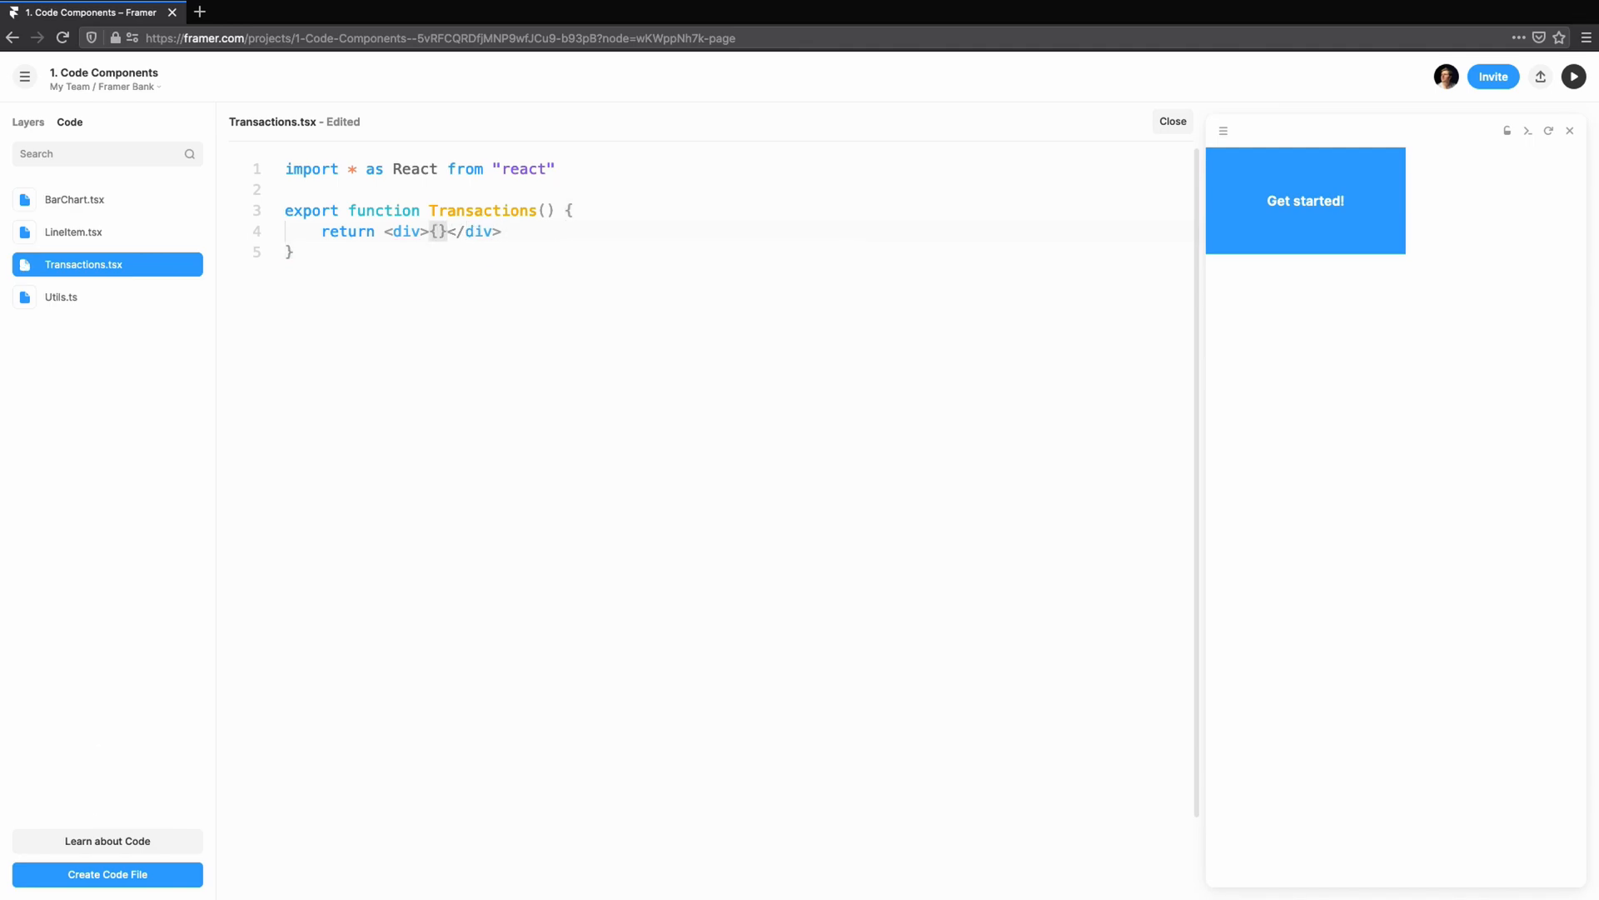
- Map transactionsData into LineItem elements and start importing LineItem
type("transactionsData.map")
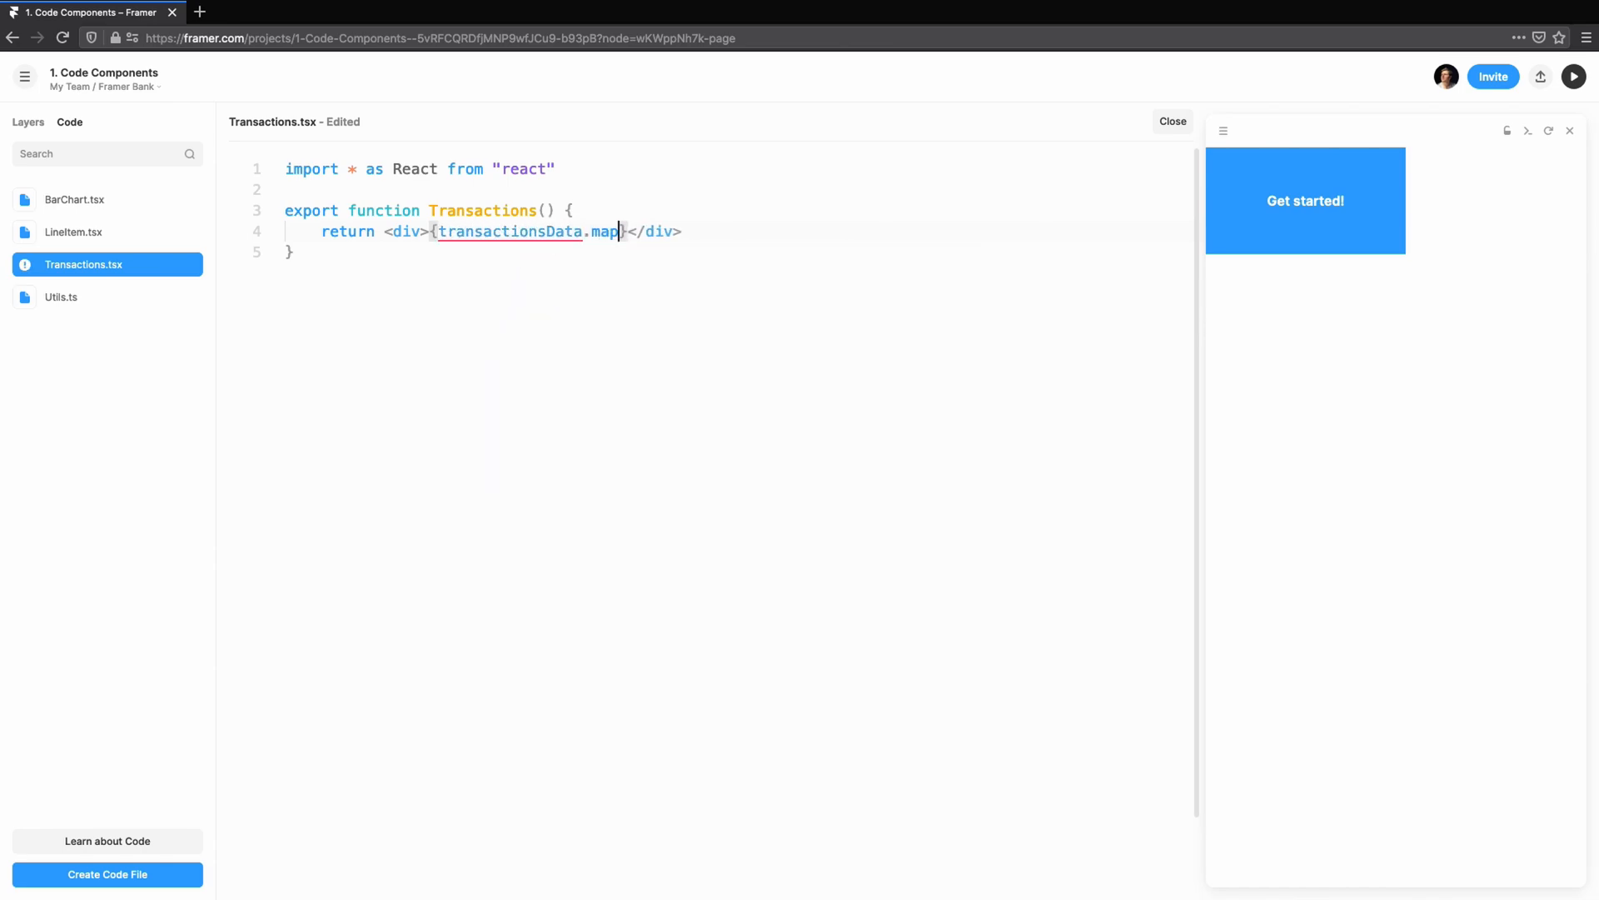
type("((transaction)")
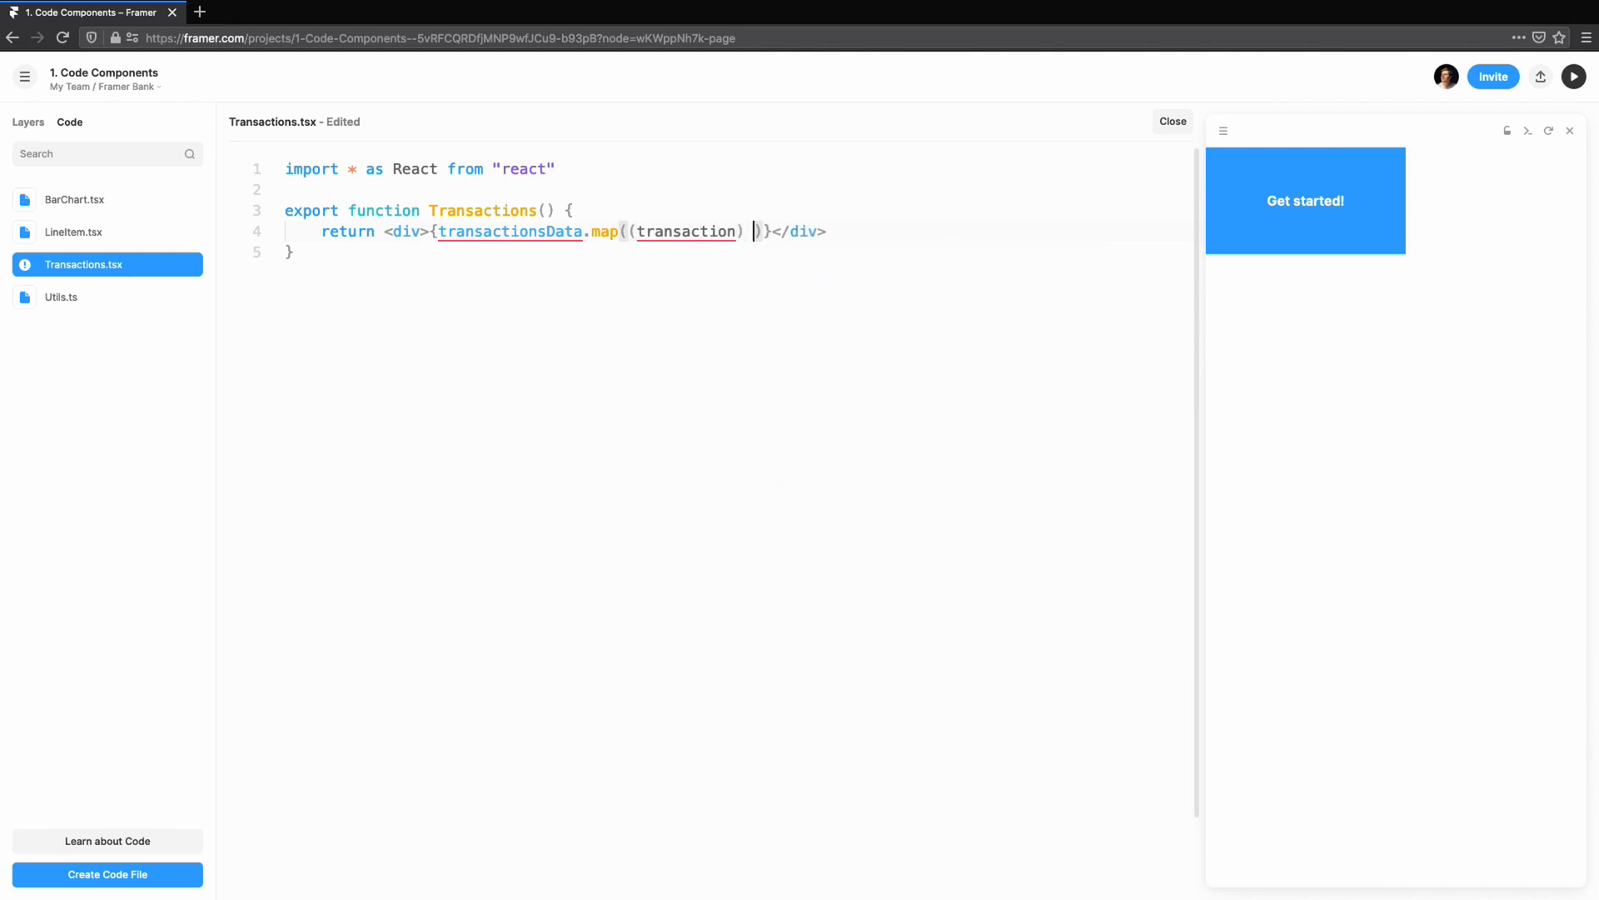
type("=> <LineItem")
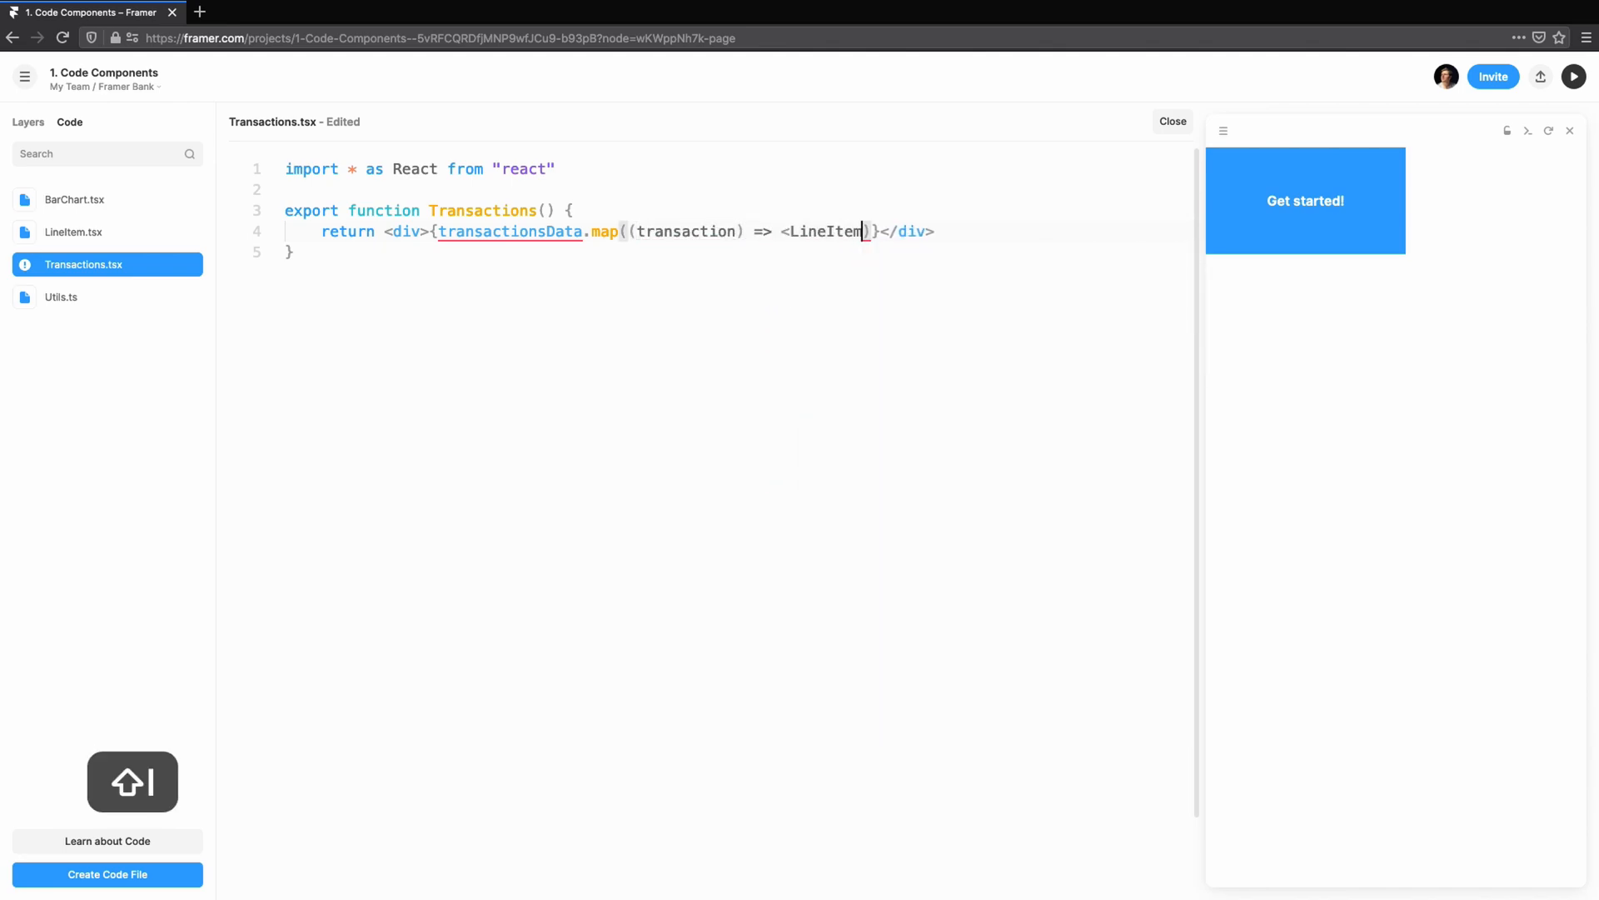
type("imp")
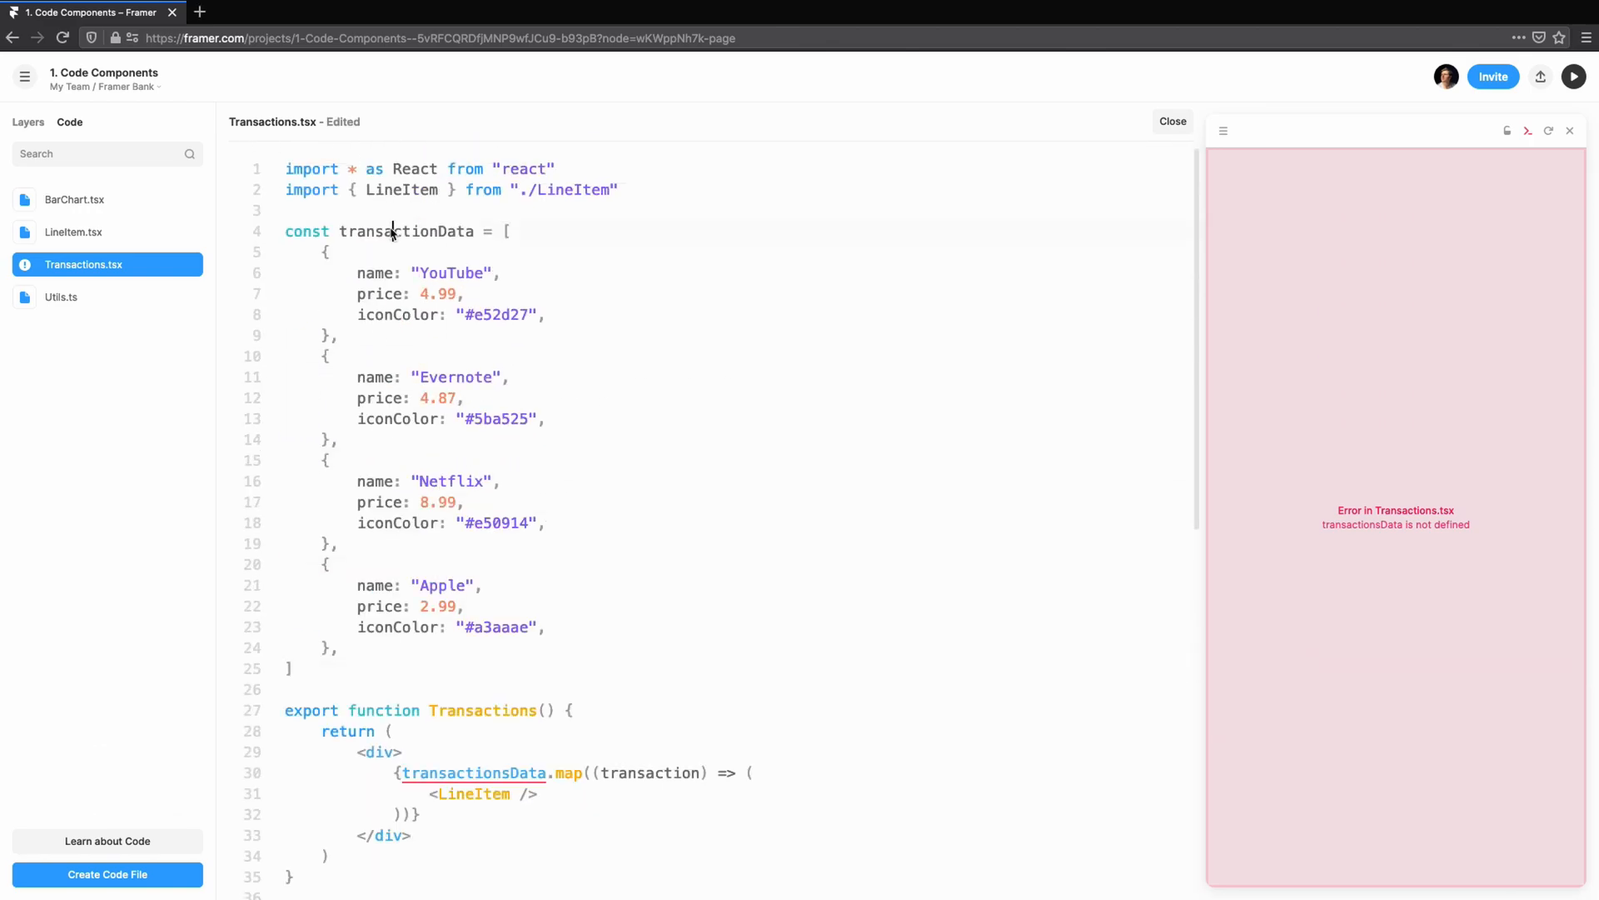
- Pass each transaction's name, price and iconColor props to LineItem
scroll("down", 3)
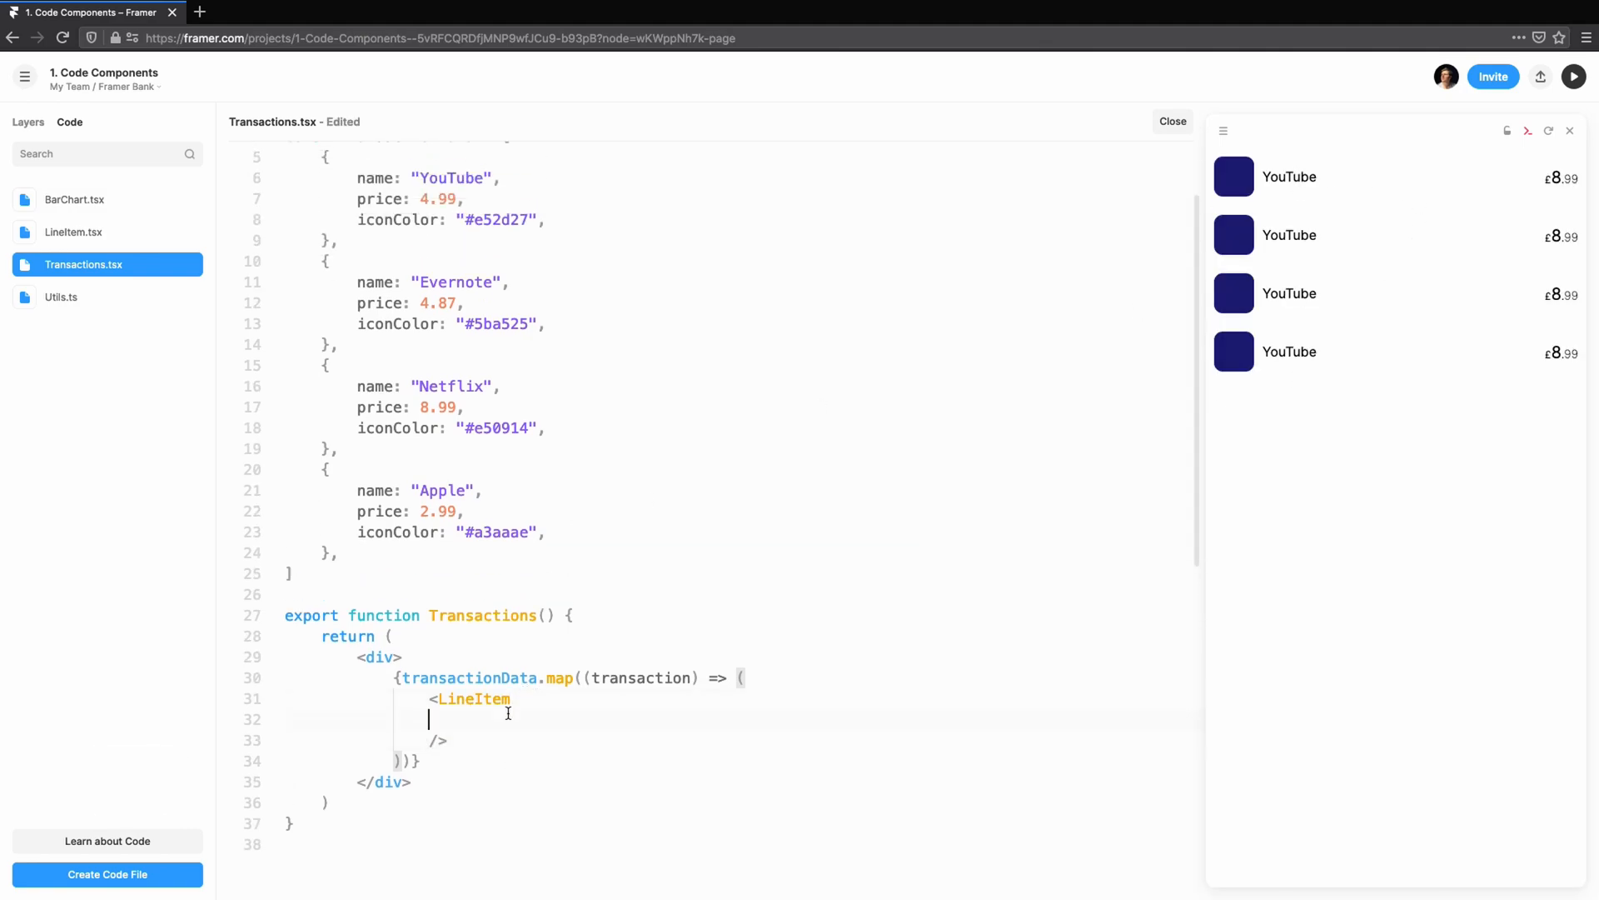
type("name={transaction.name")
type("iconColor={")
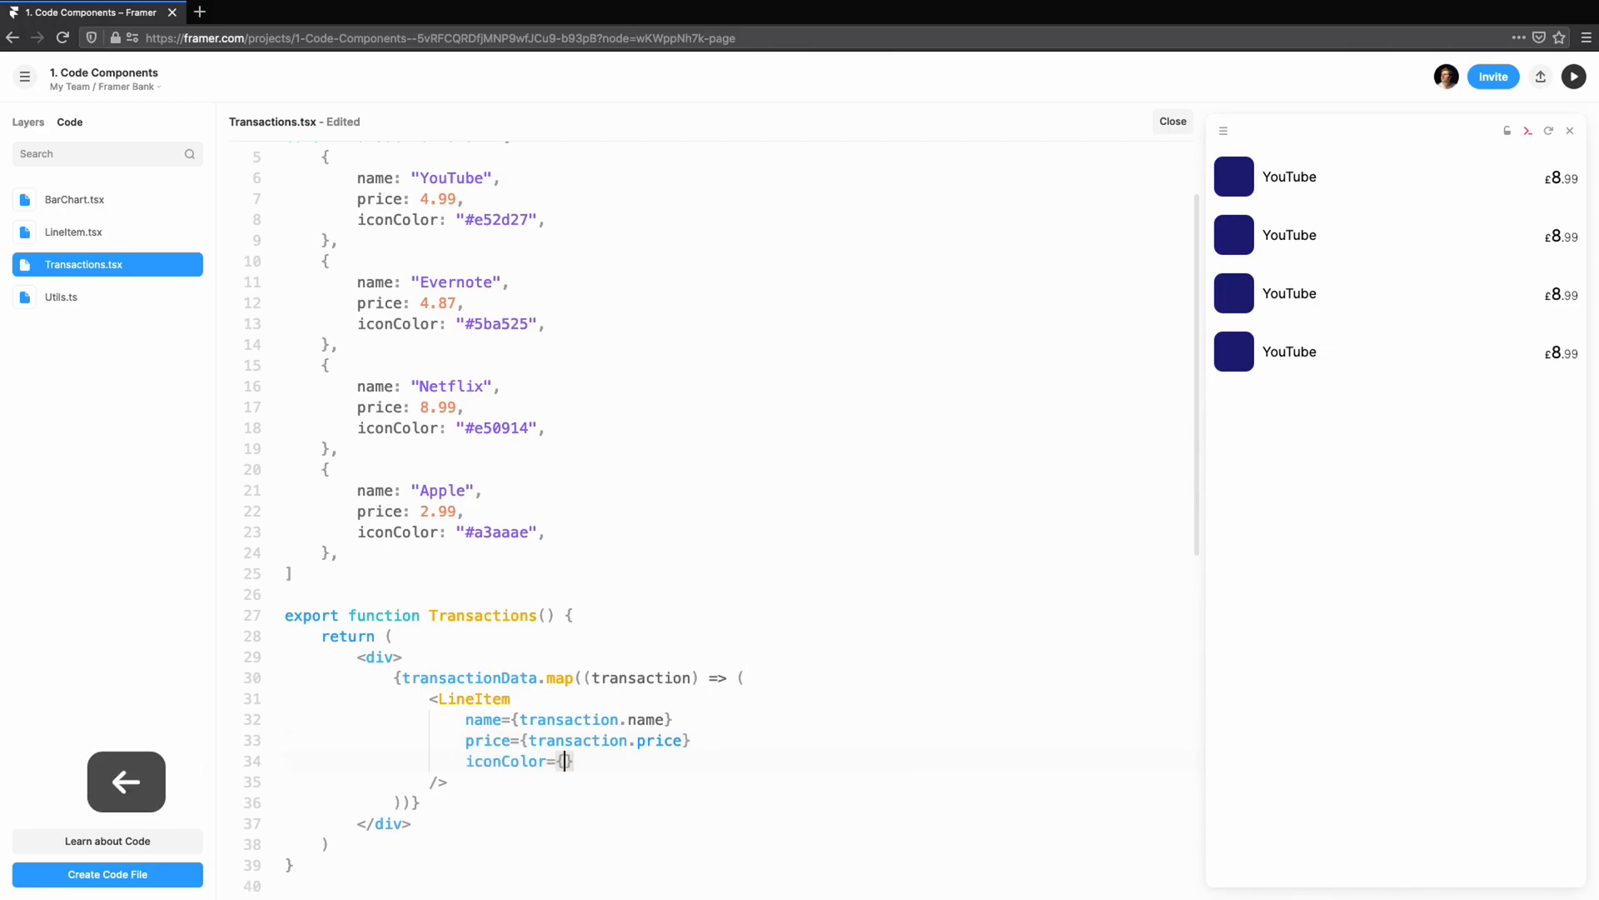
type("transaction.iconColor")
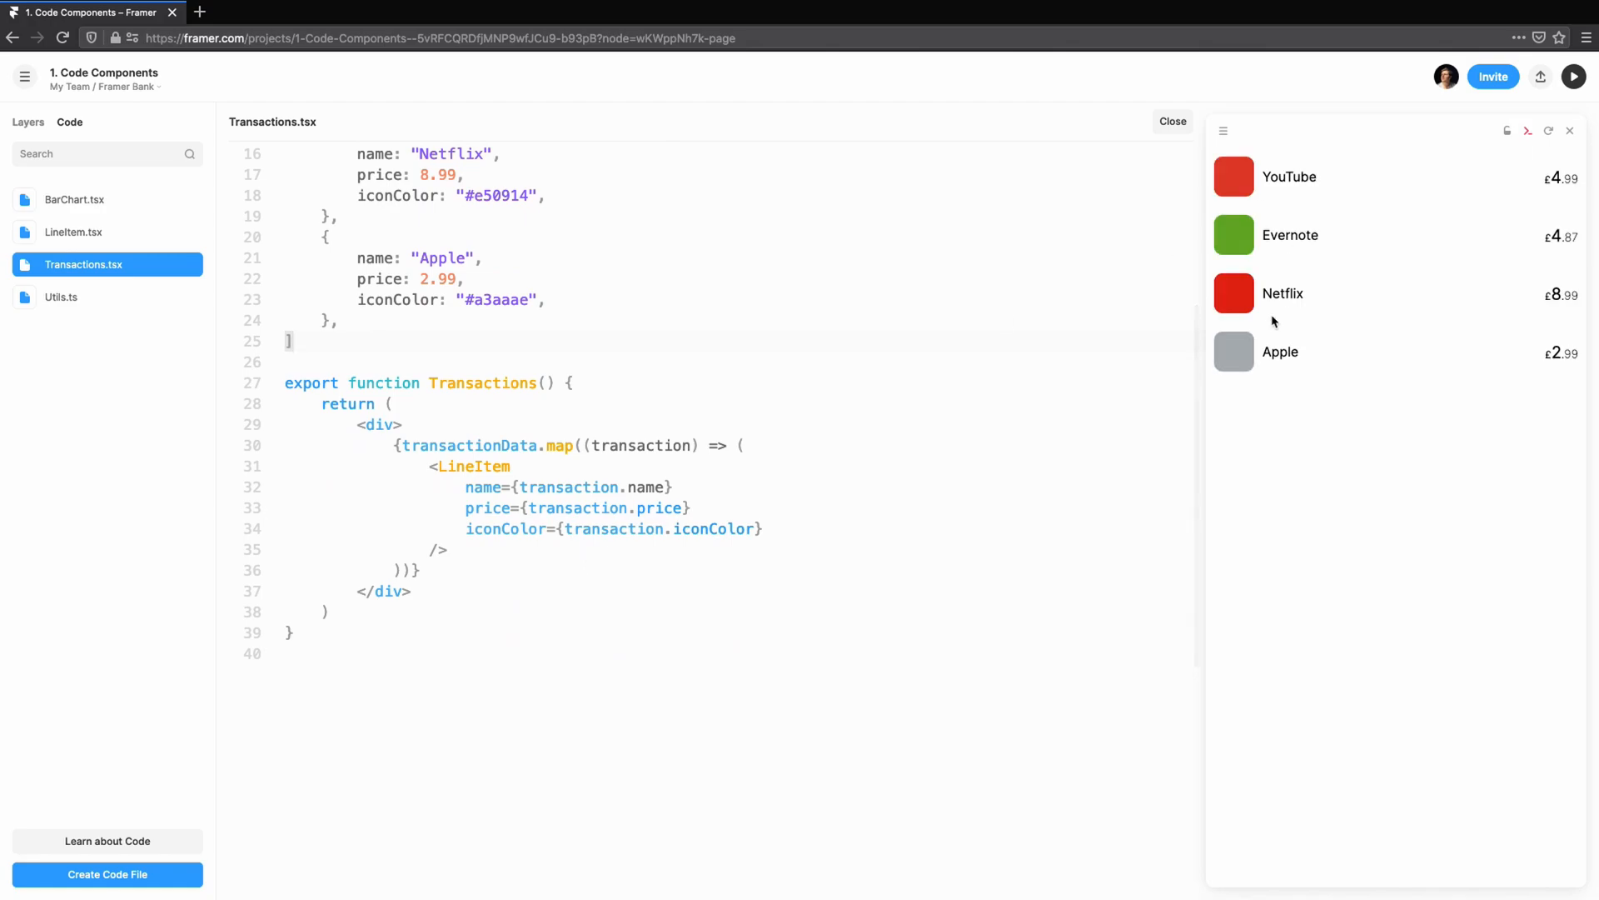
scroll("up", 3)
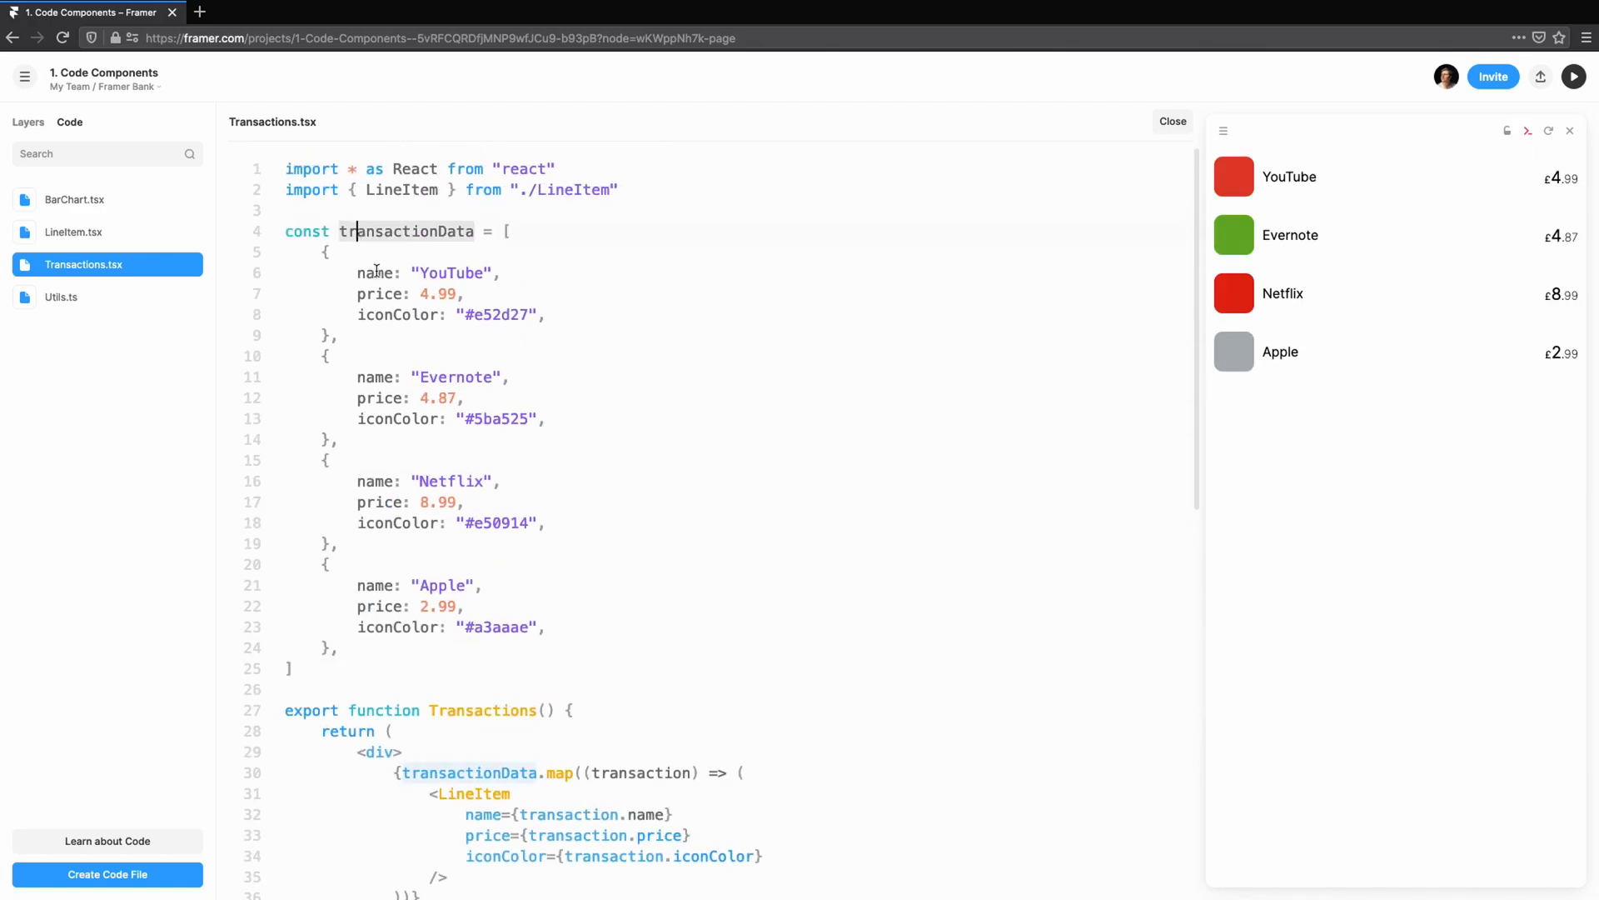
scroll("down", 3)
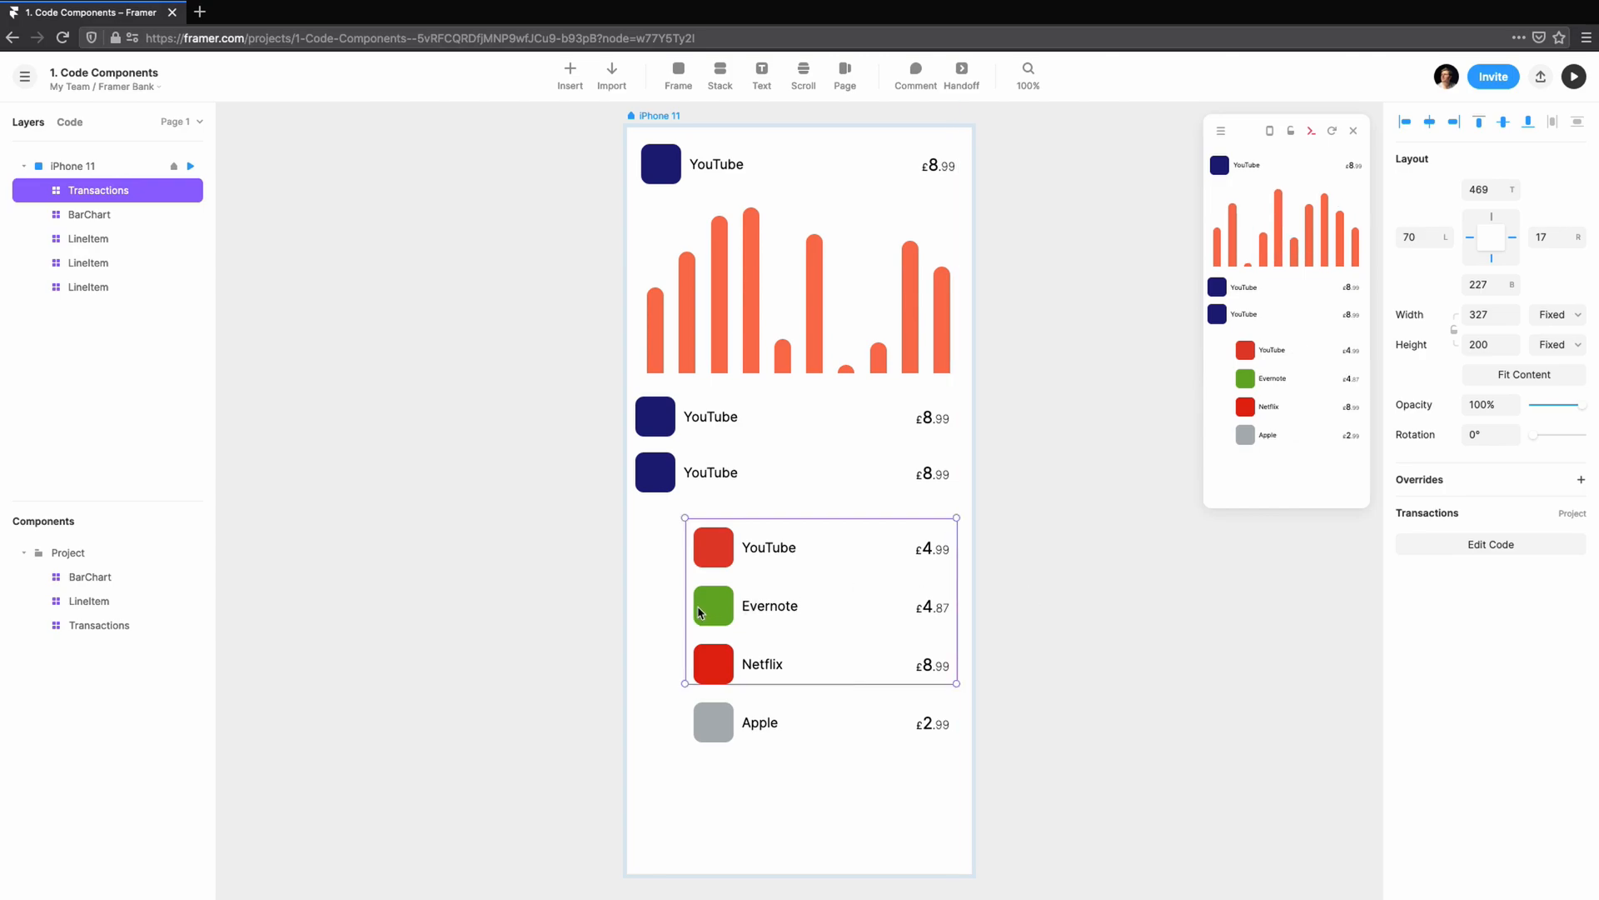
- Open the 2. Property Controls project and select the Thin Chart BarChart
left_click(710, 472)
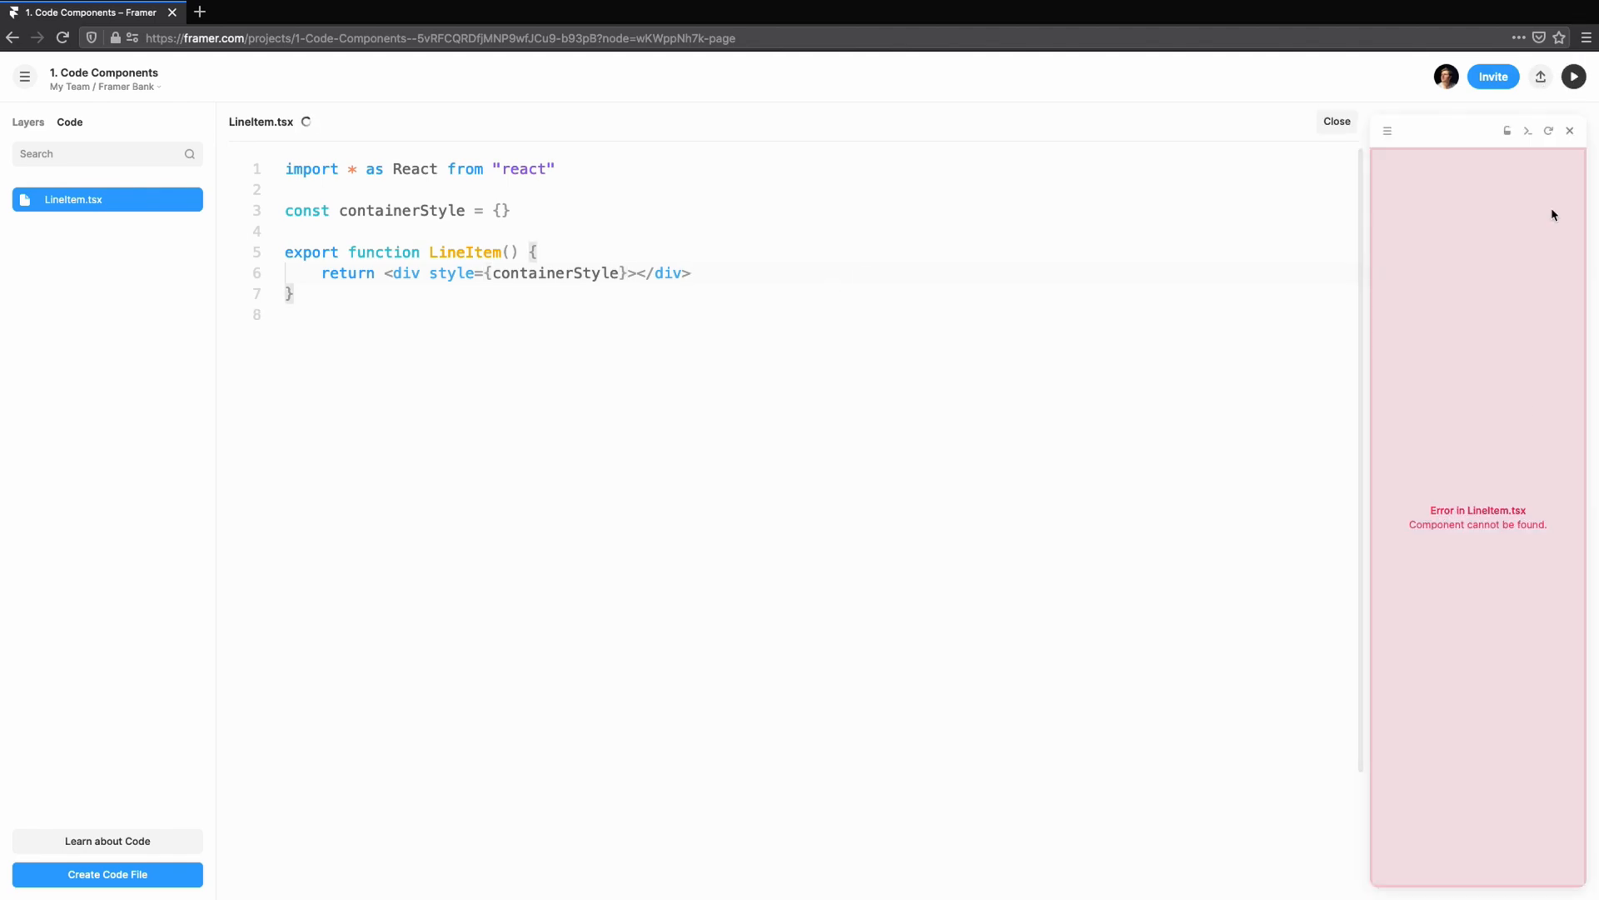
left_click(73, 199)
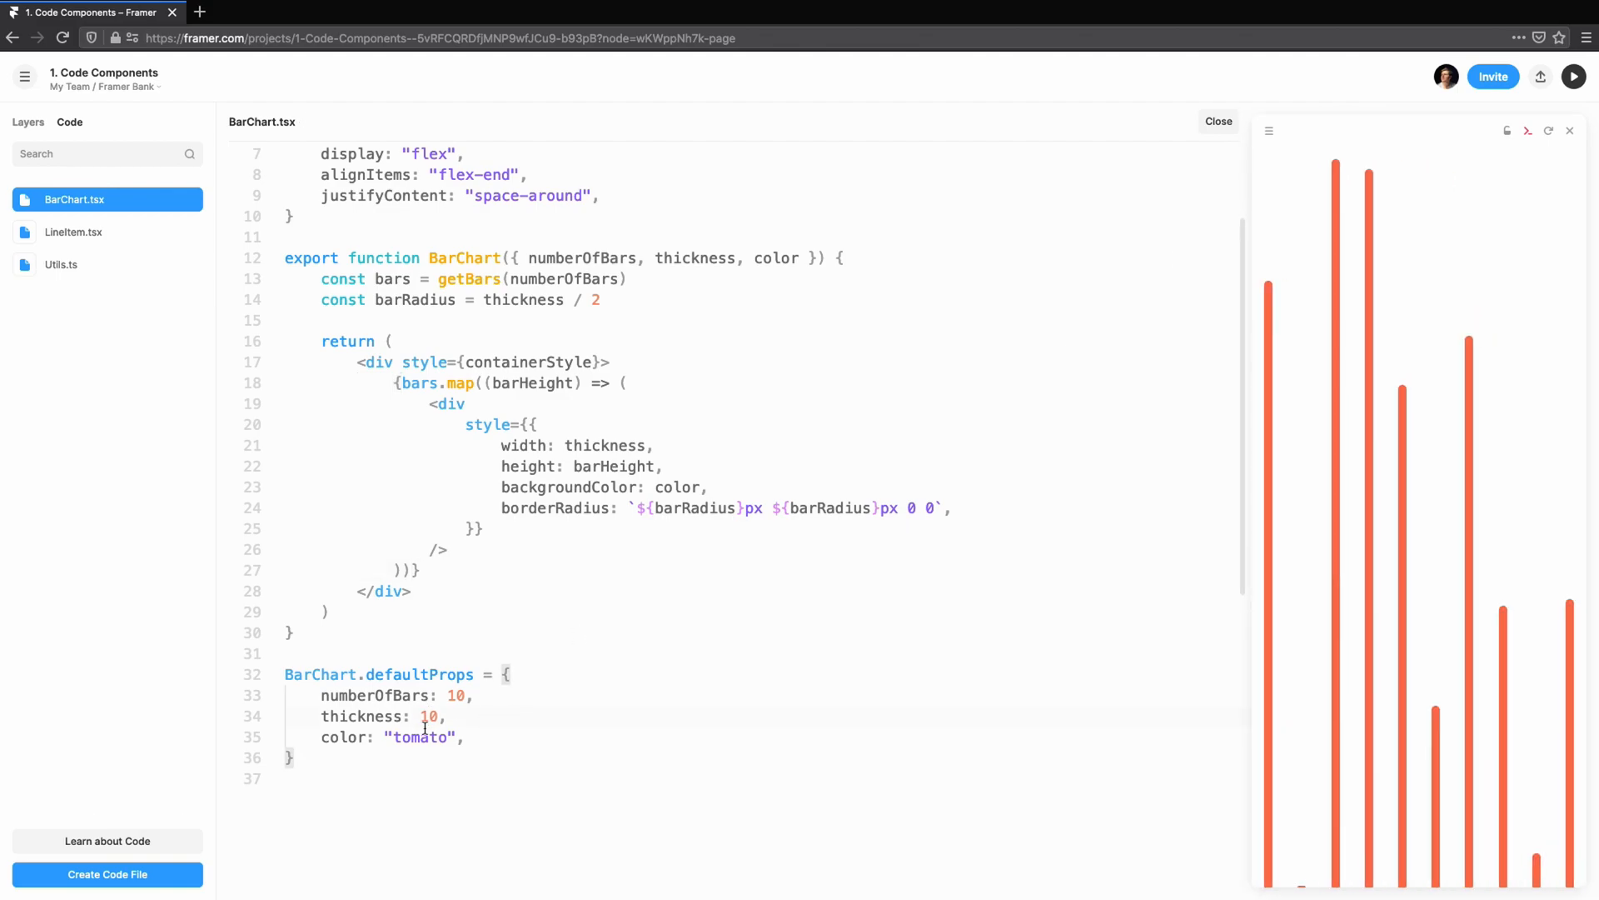
left_click(83, 264)
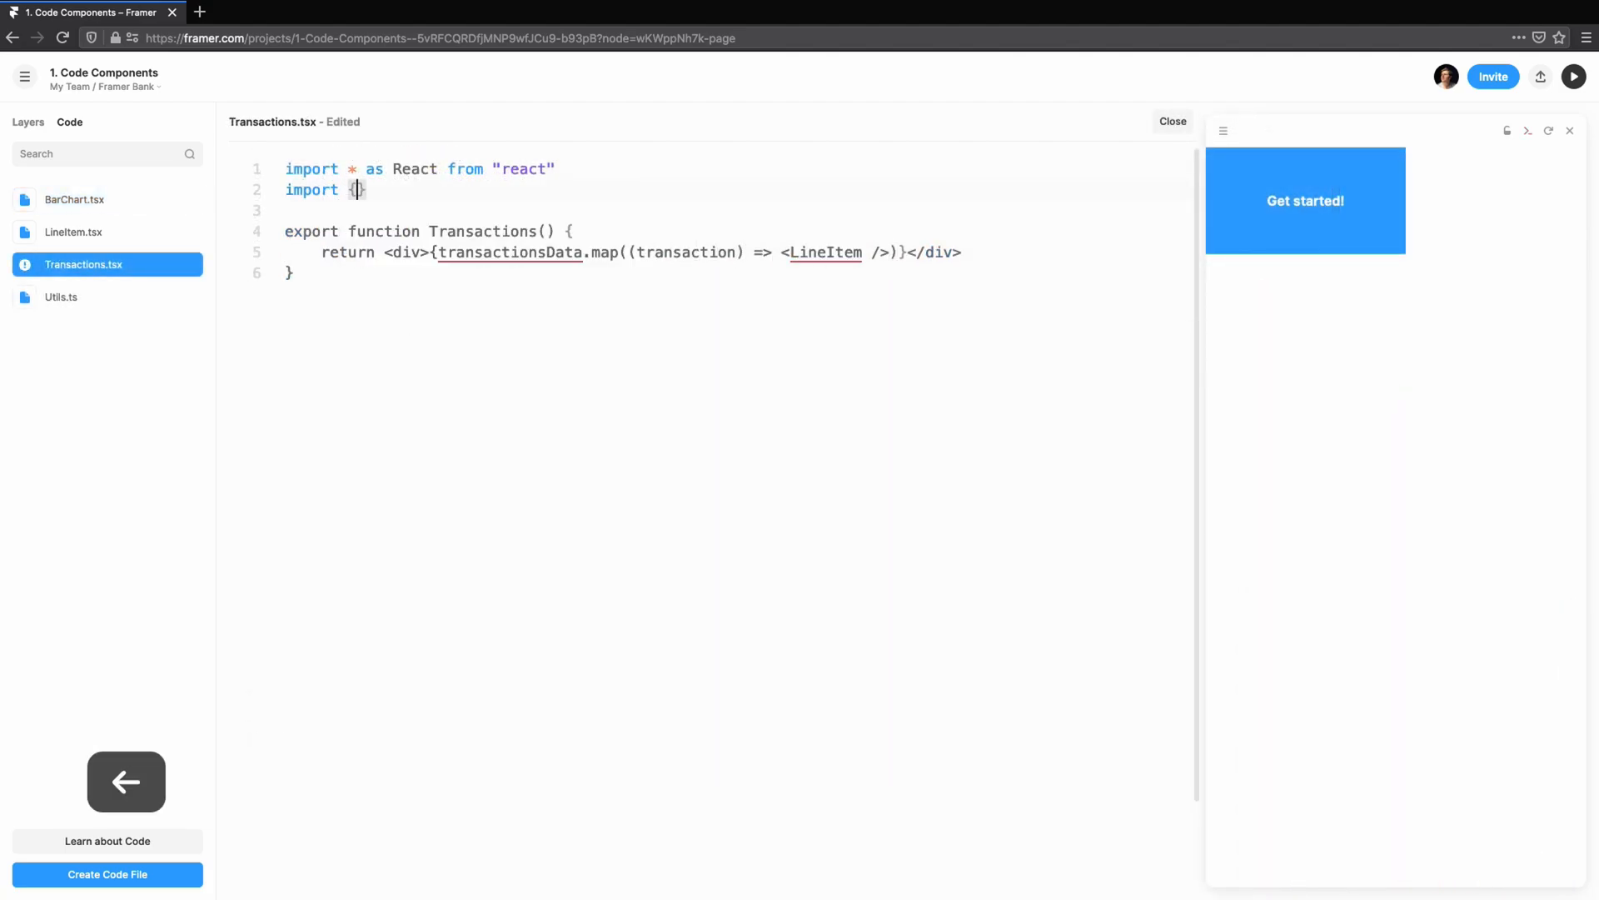
type("LineItem} from \"./LineItem\"")
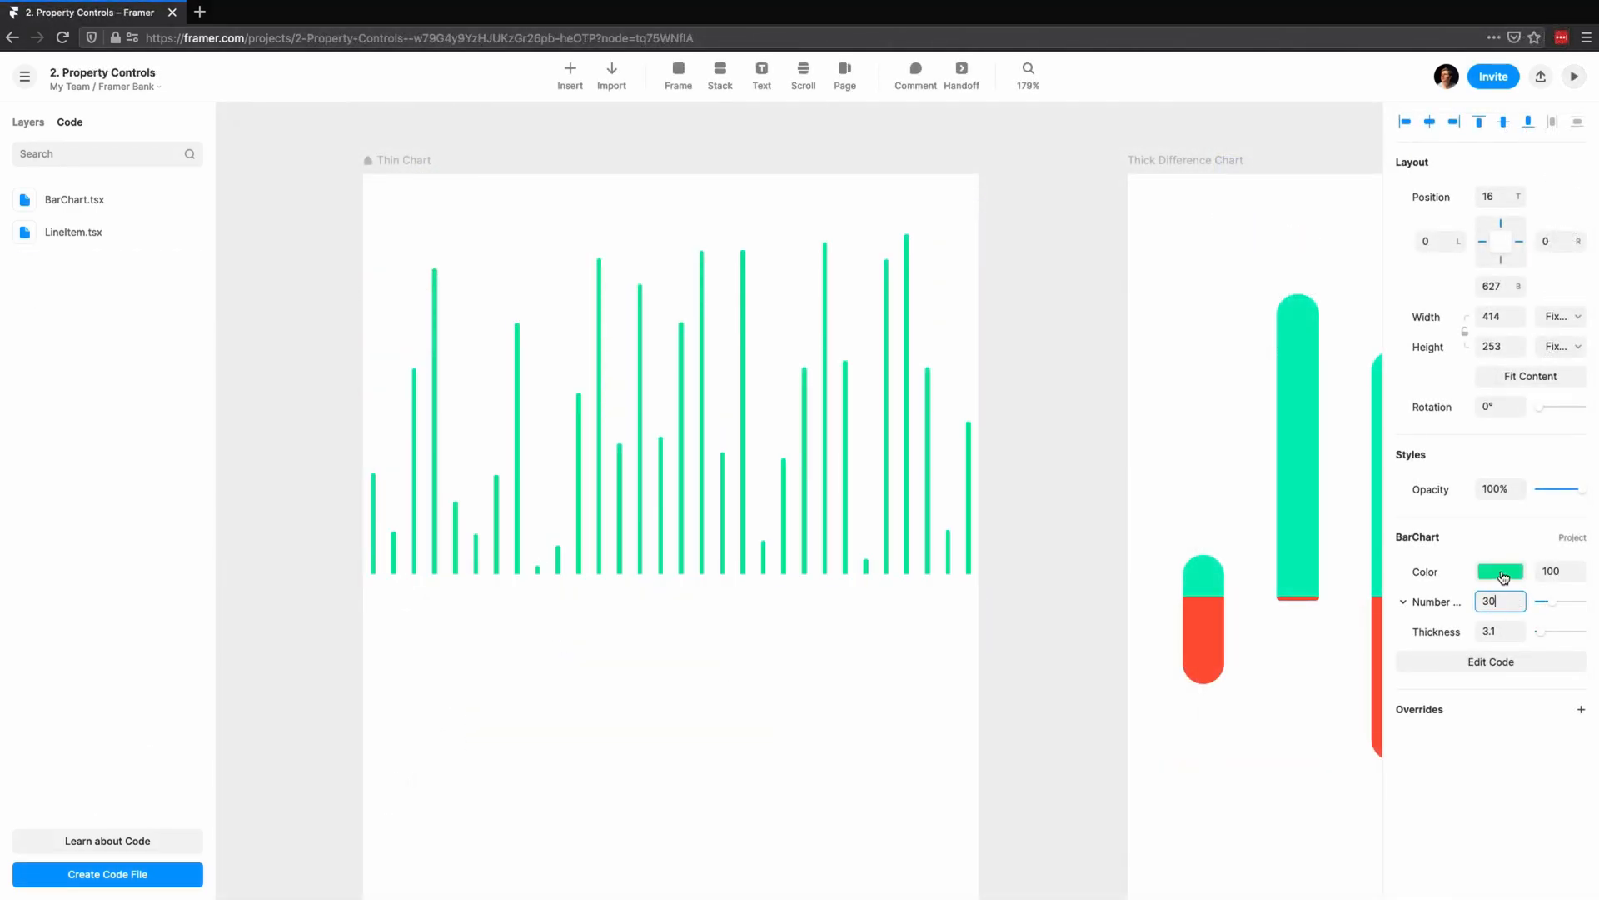
- Select the Rent LineItem and hide its Subtitle in the properties panel
left_click(1499, 571)
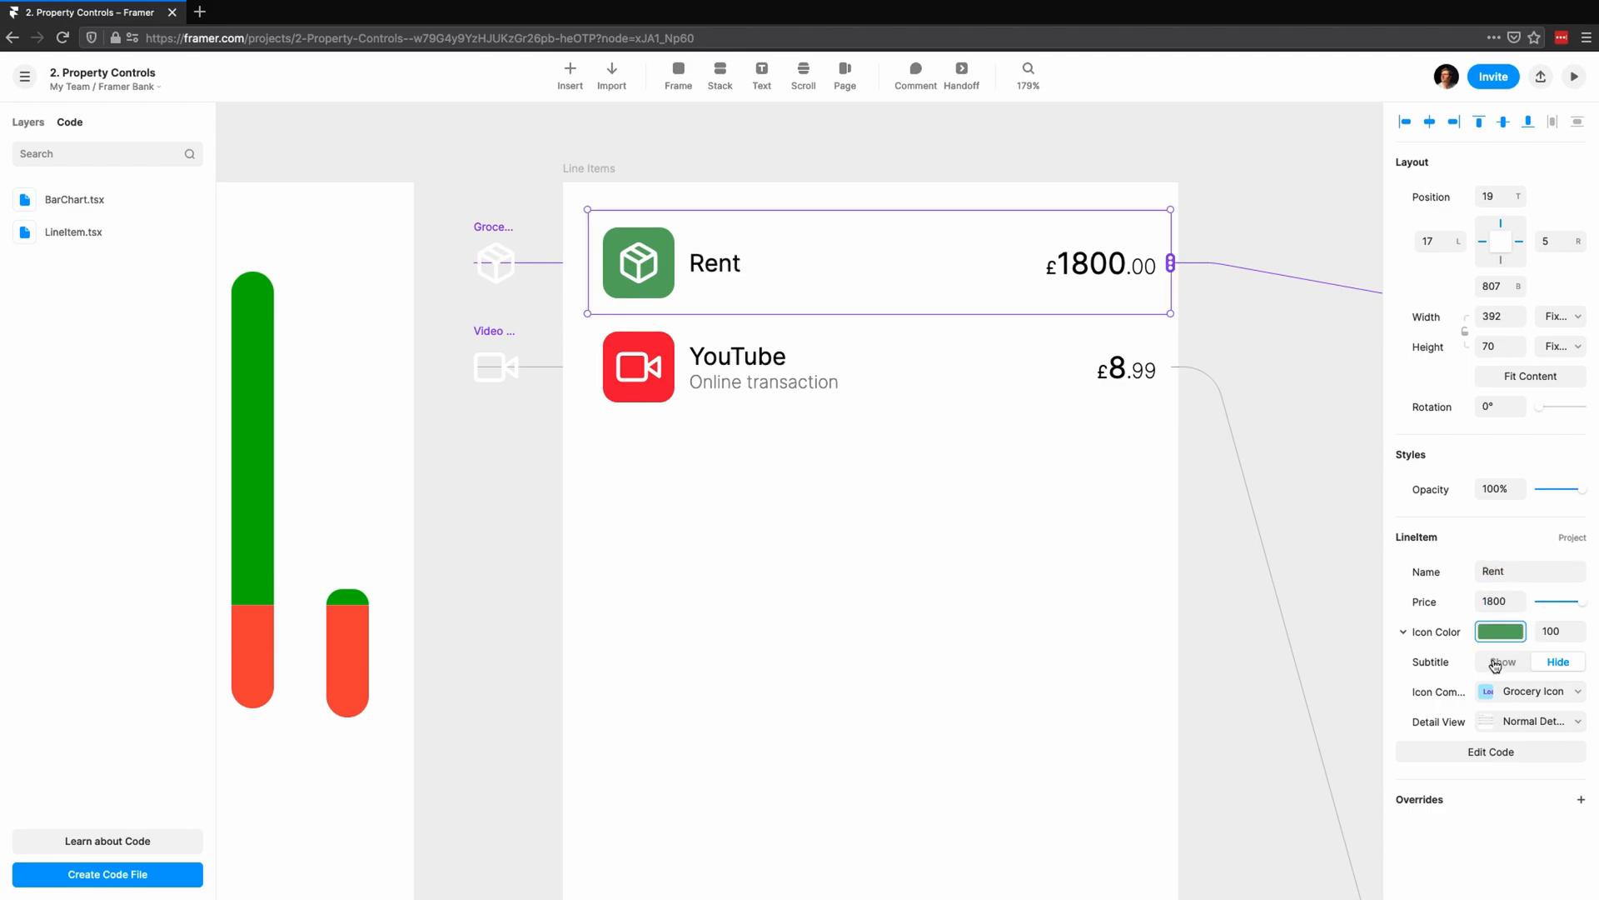
left_click(1557, 660)
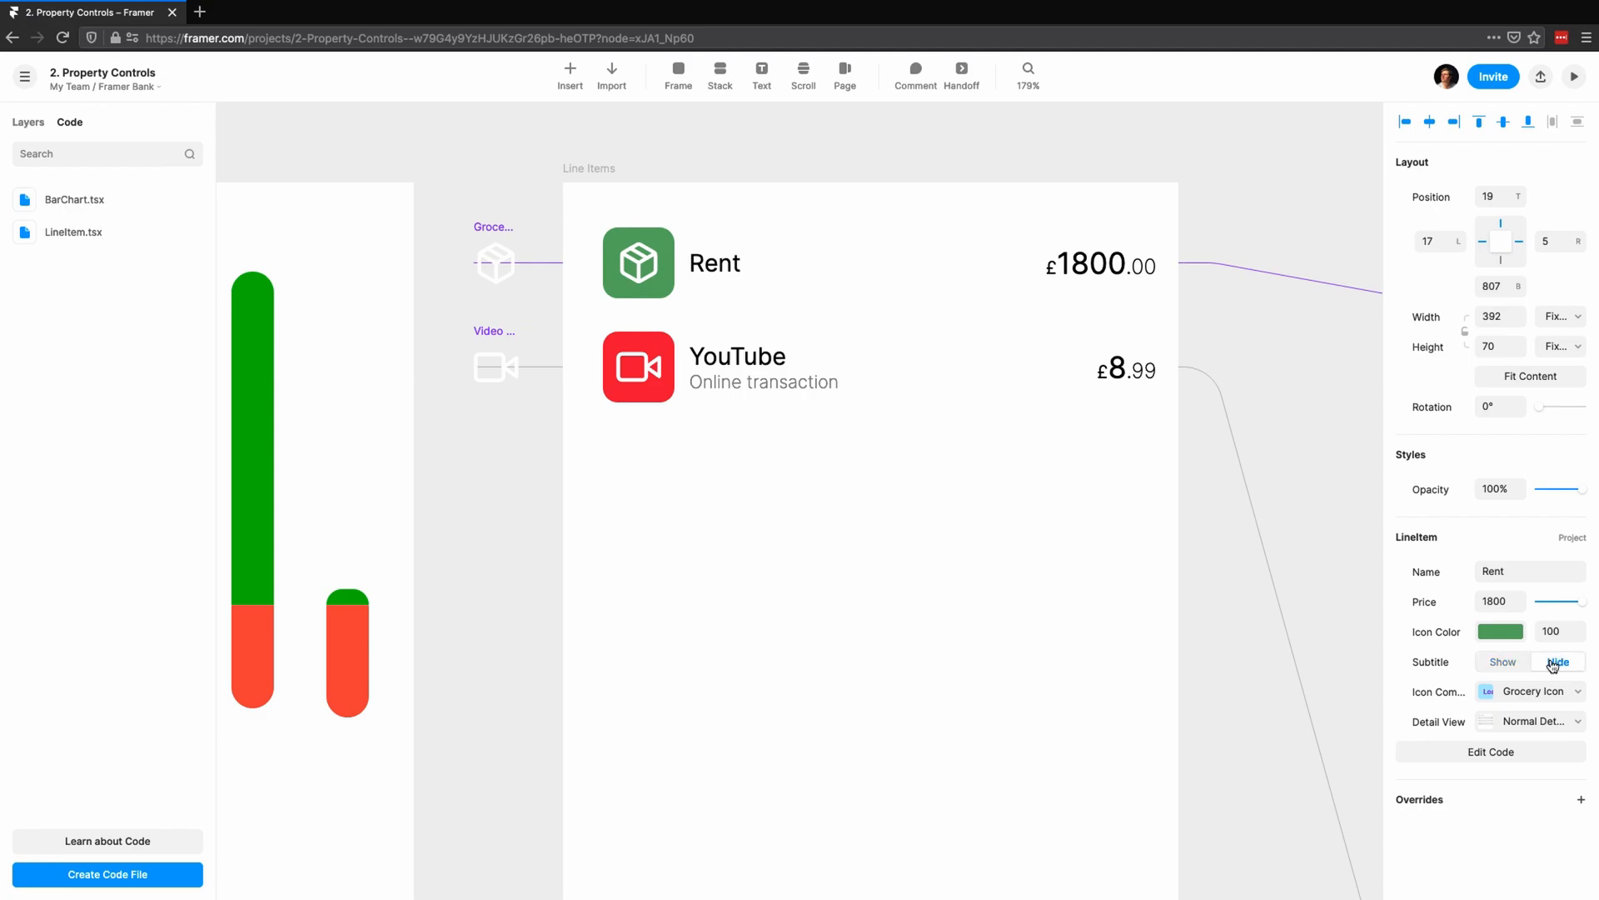